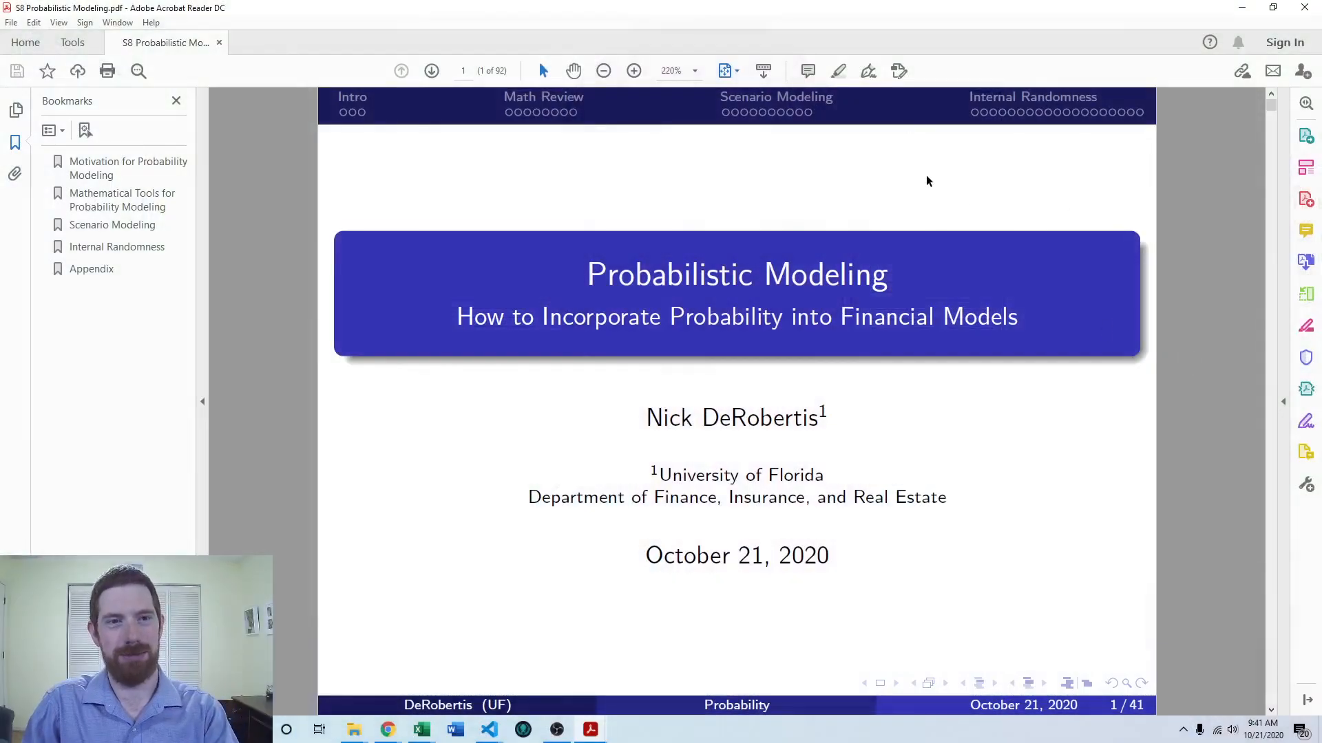
mouse_move(771, 115)
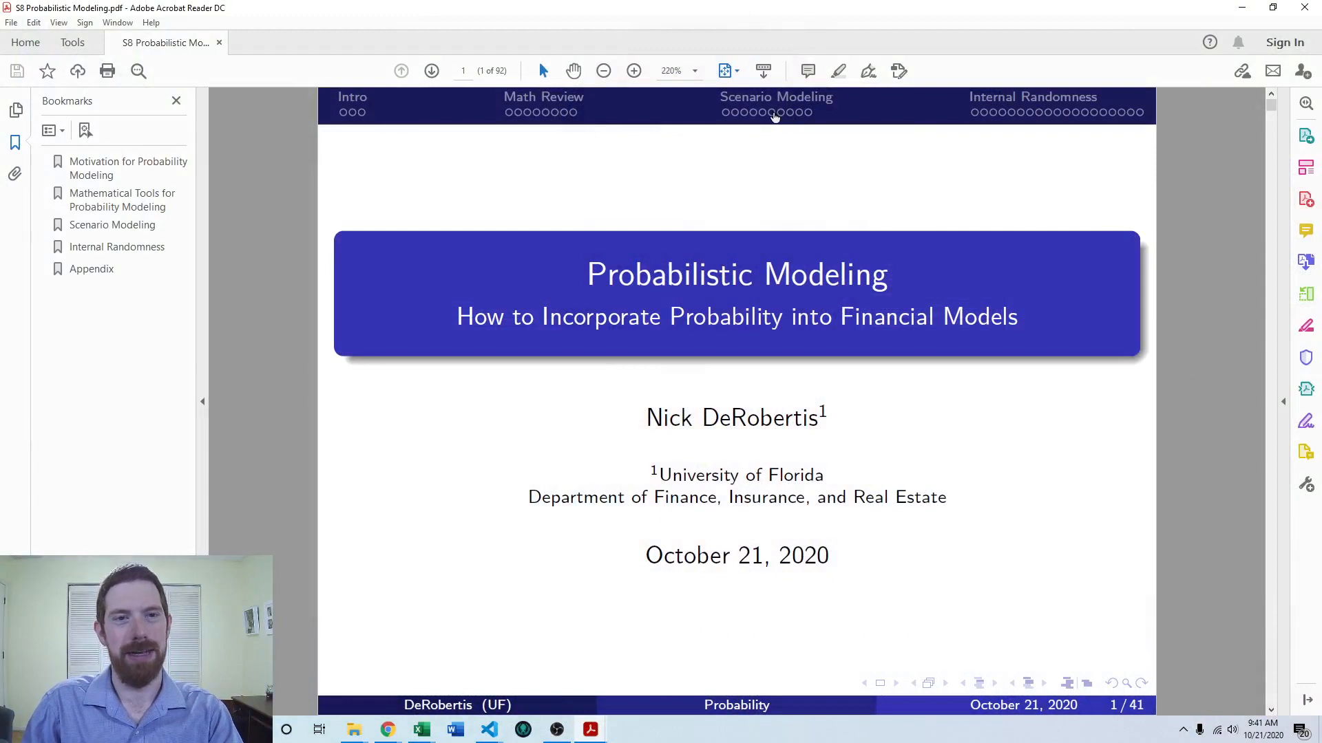
mouse_move(787, 114)
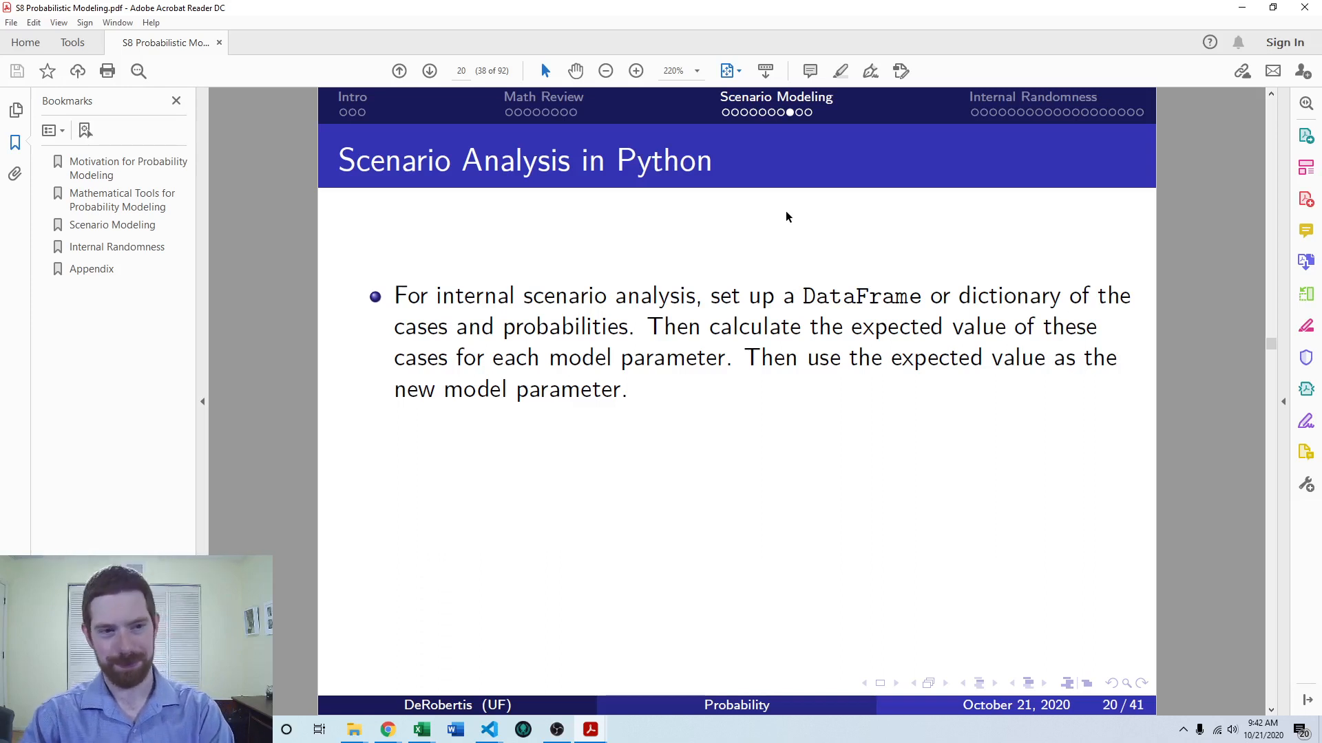
Step: Advance the slide to show the external scenario analysis bullet
click(429, 70)
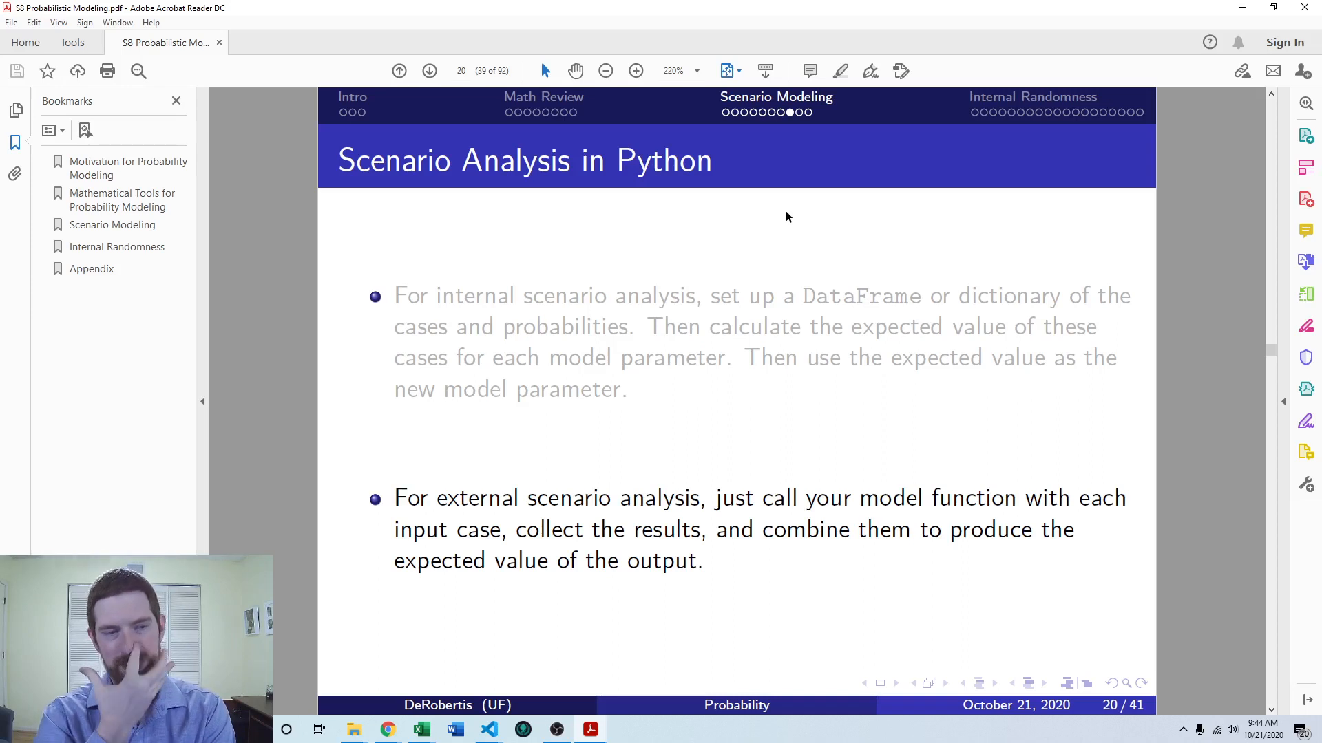
Step: Switch to the JupyterLab window and scroll through the sensitivity result tables
click(429, 70)
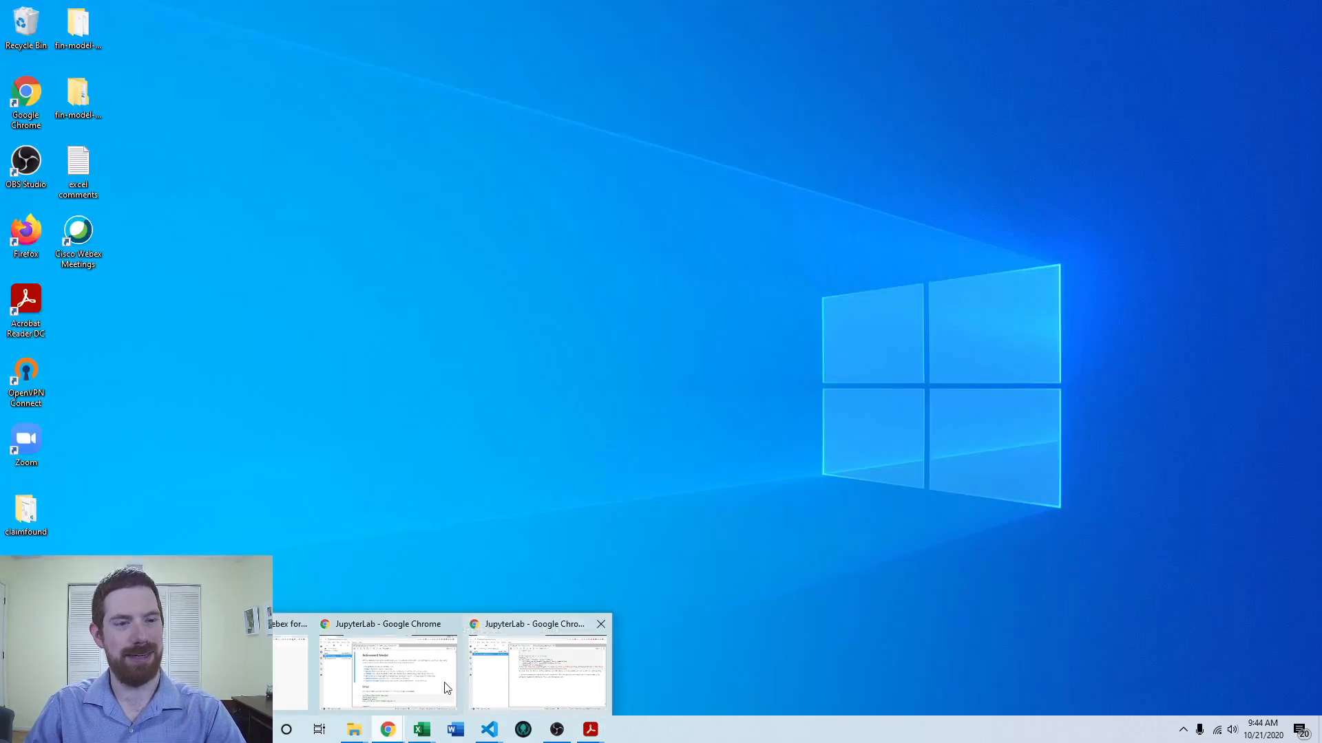
click(396, 670)
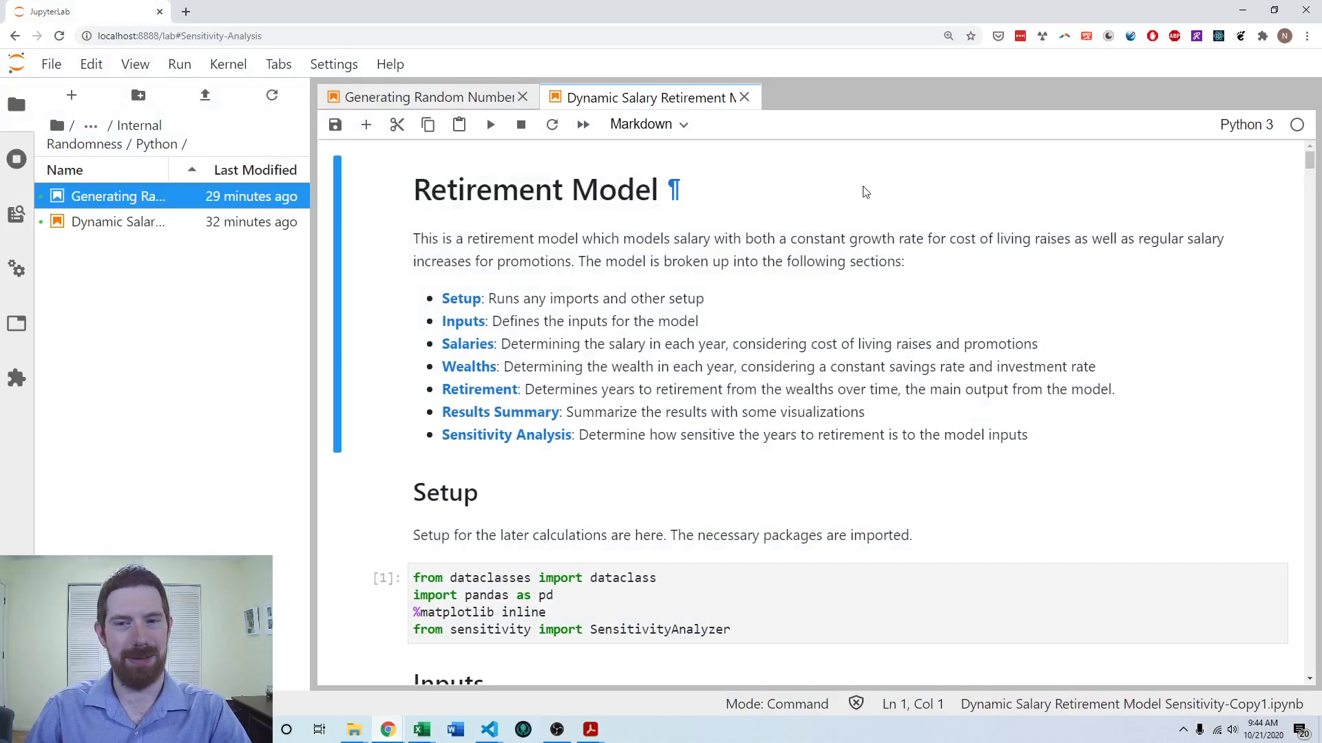
mouse_move(790, 242)
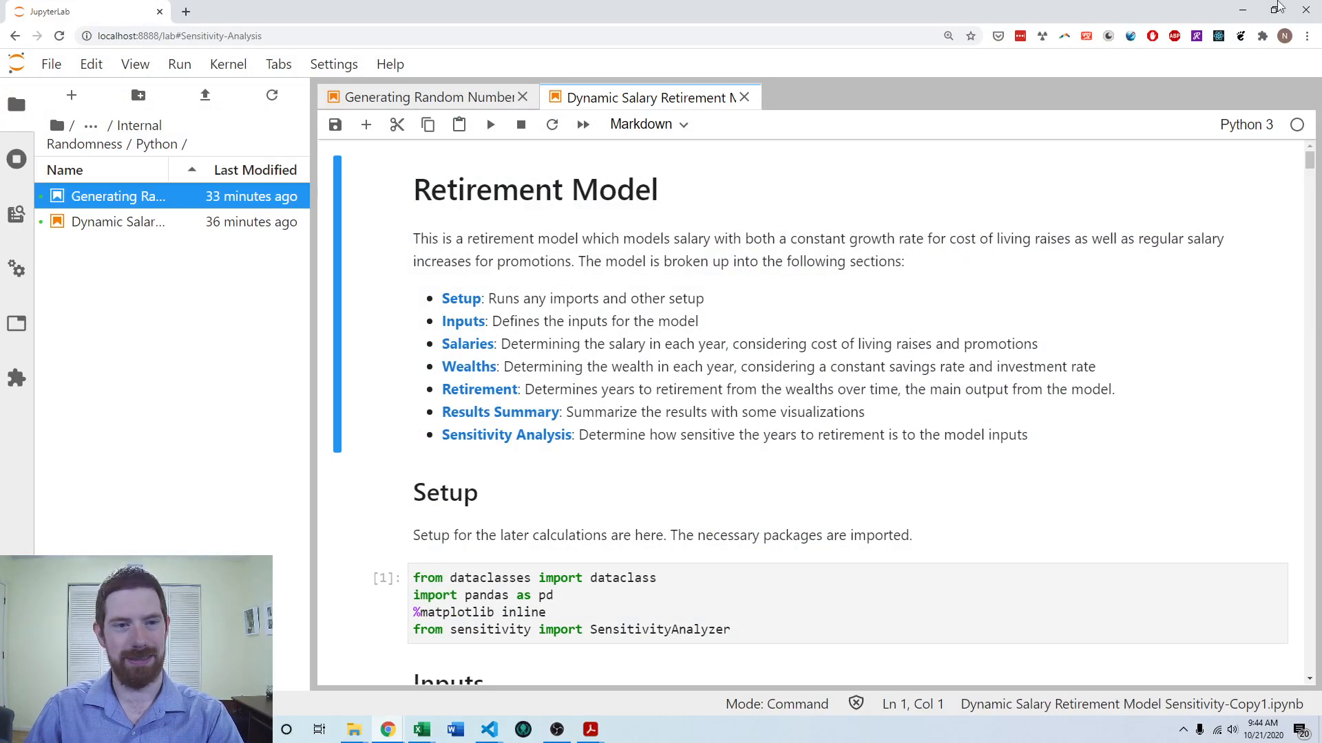
mouse_move(470, 439)
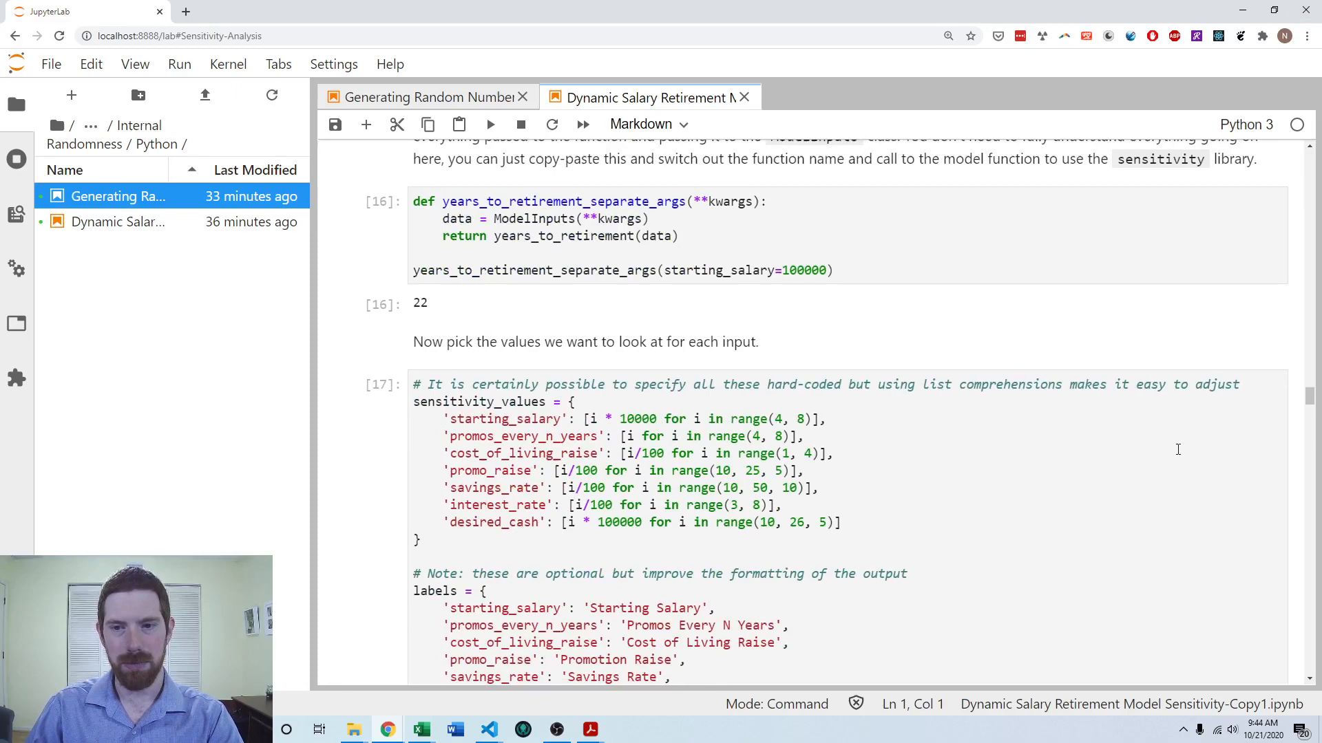
scroll(down, 3)
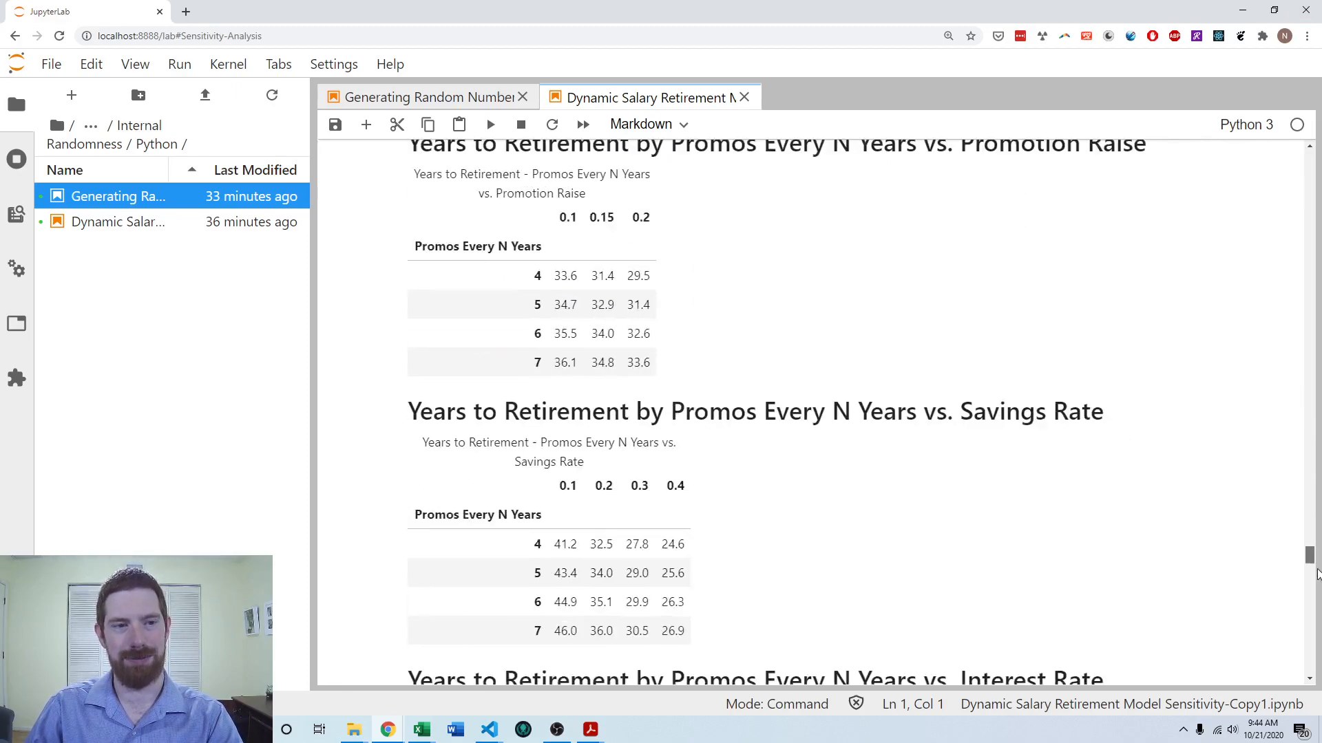
scroll(down, 3)
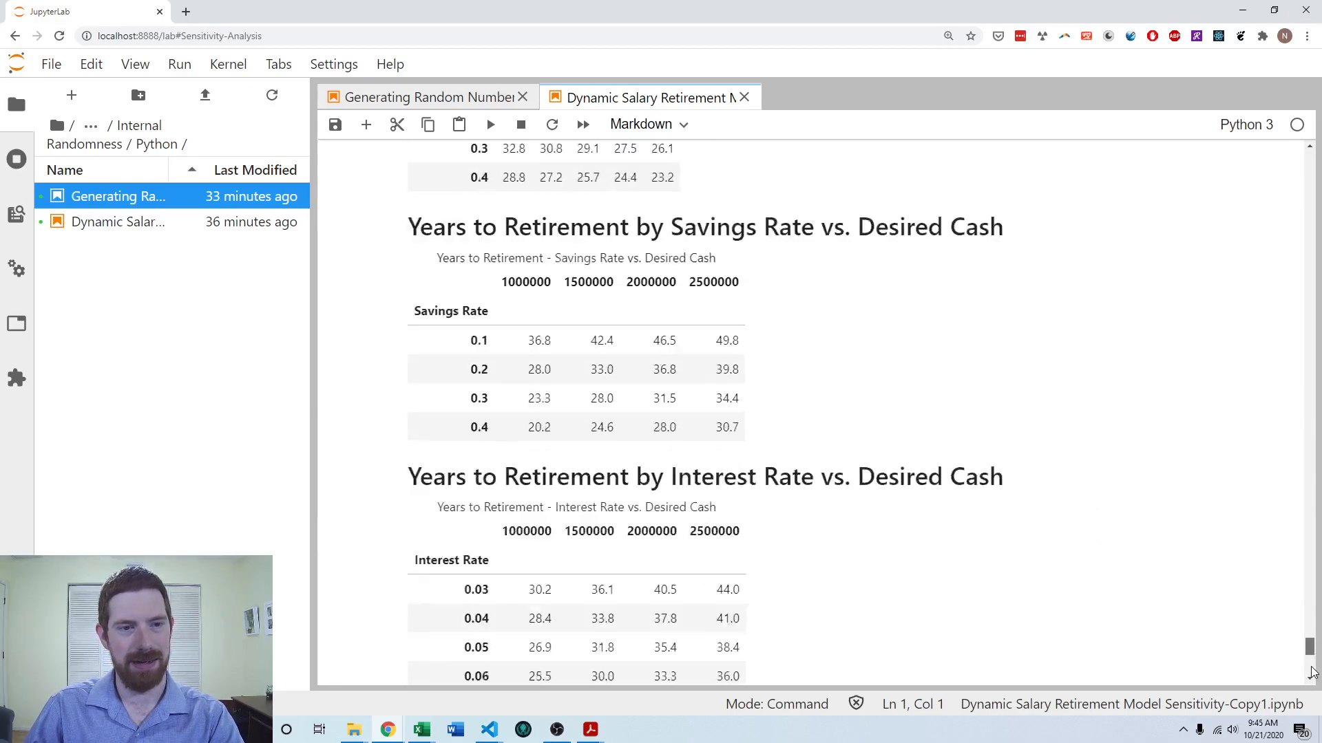
Step: Restart the kernel and run all cells, confirming the restart
click(582, 124)
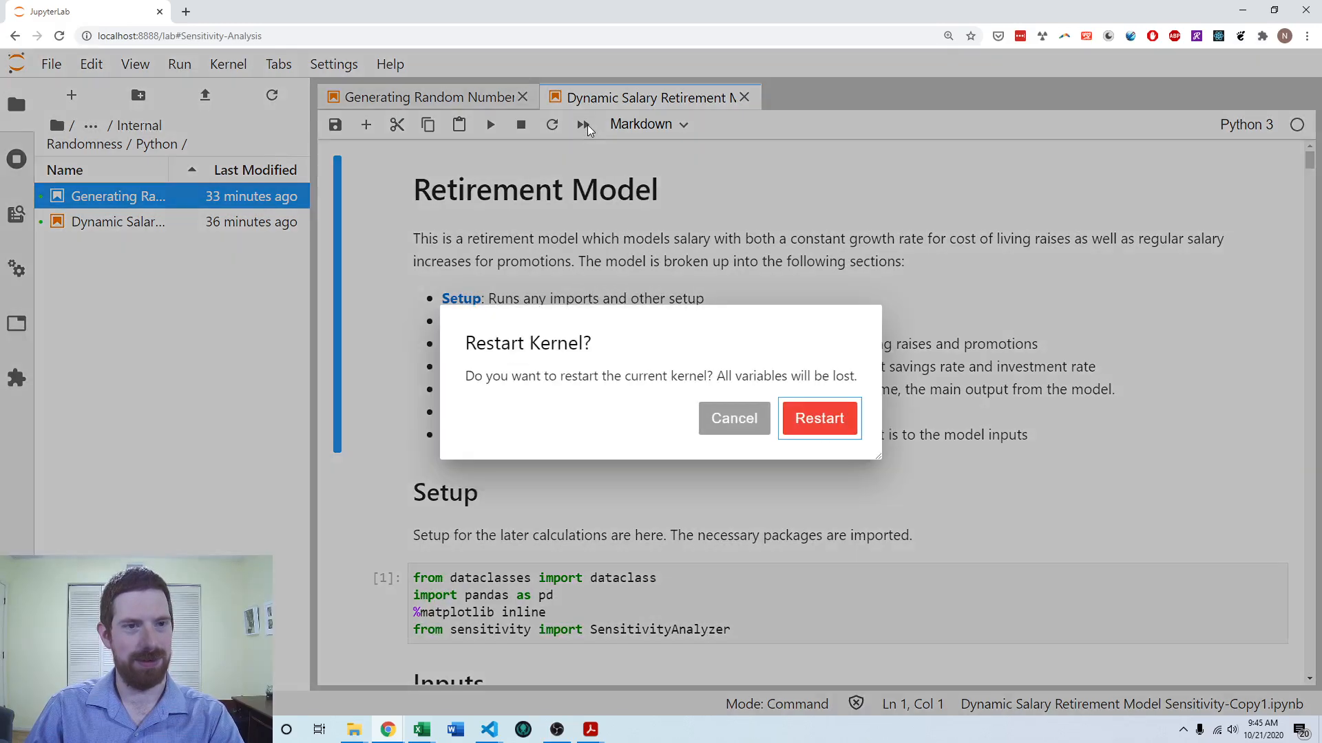
click(817, 418)
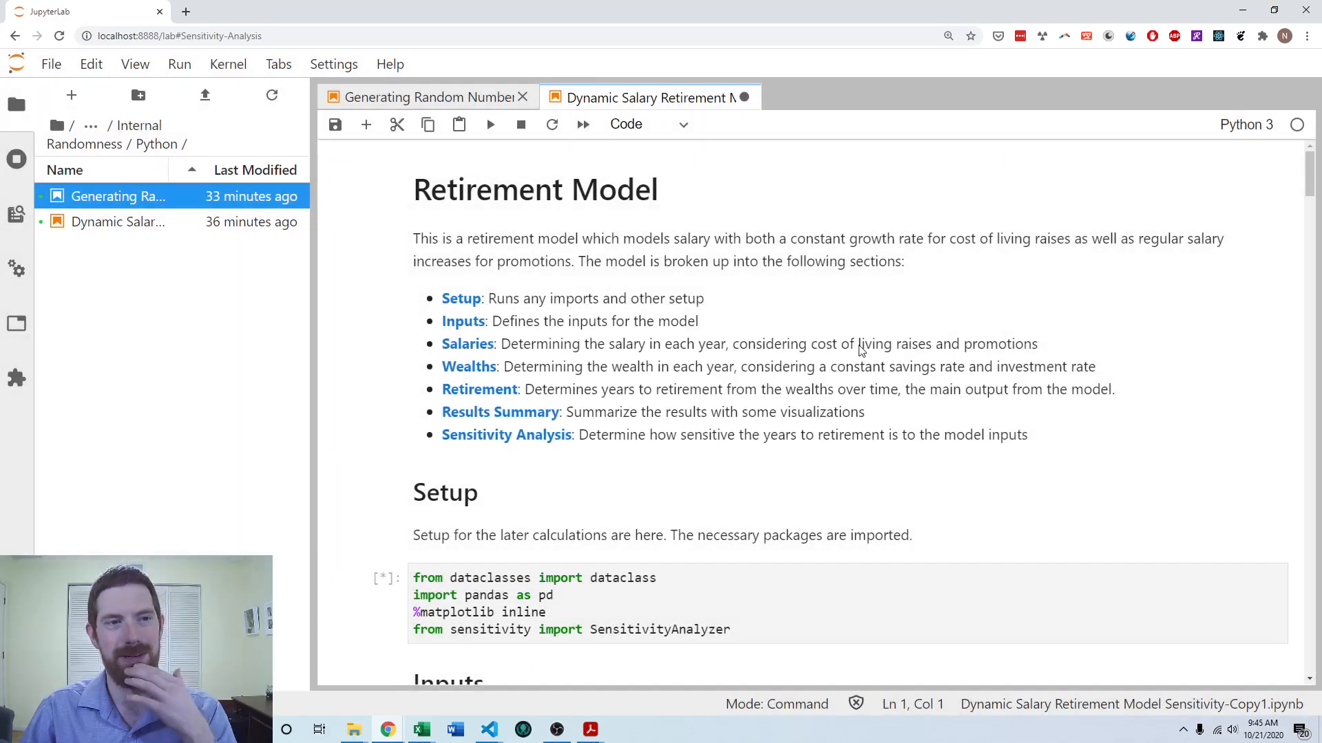
mouse_move(942, 272)
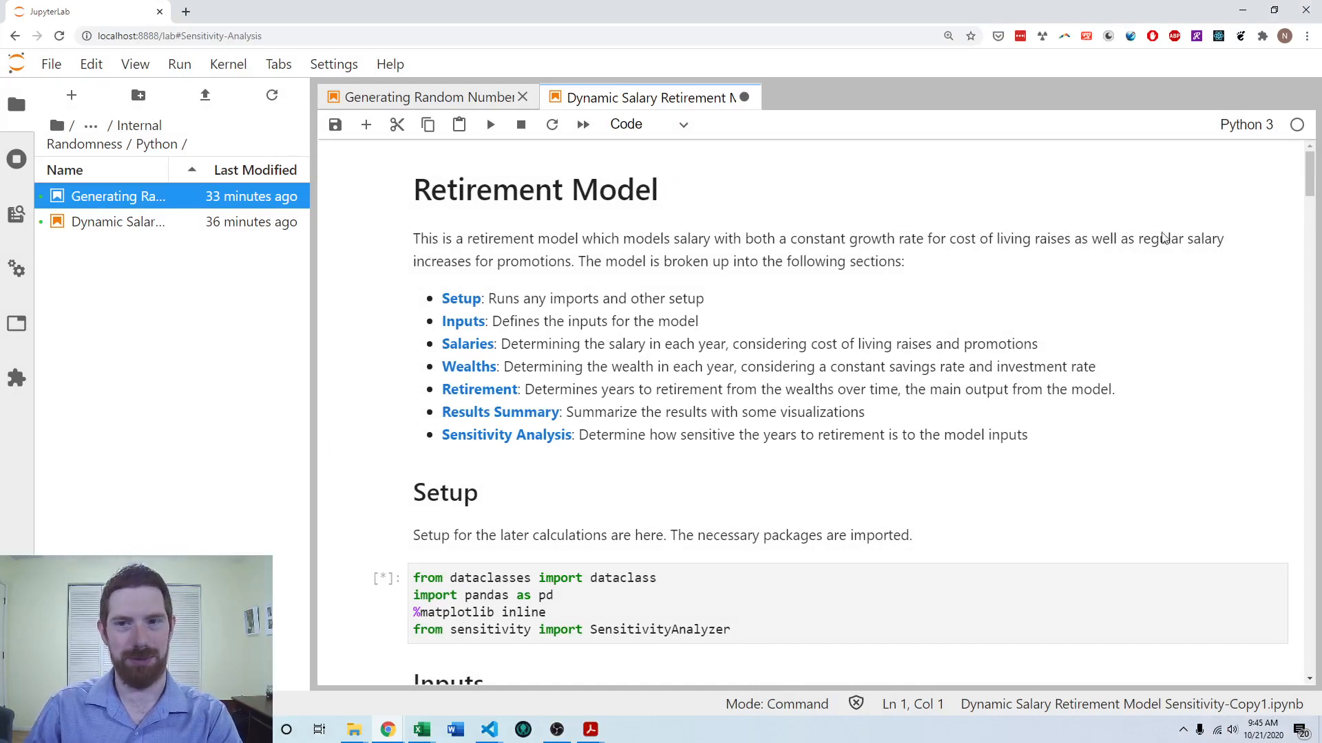
scroll(down, 3)
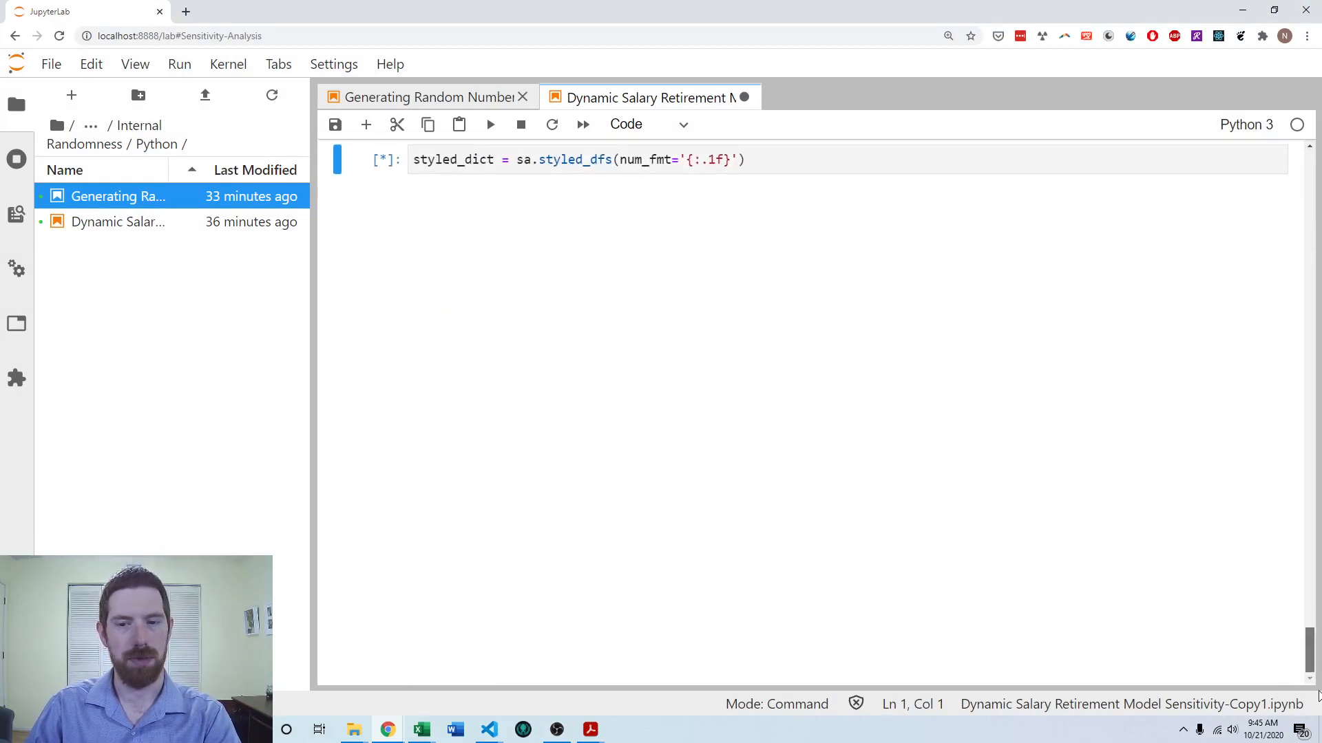
scroll(up, 3)
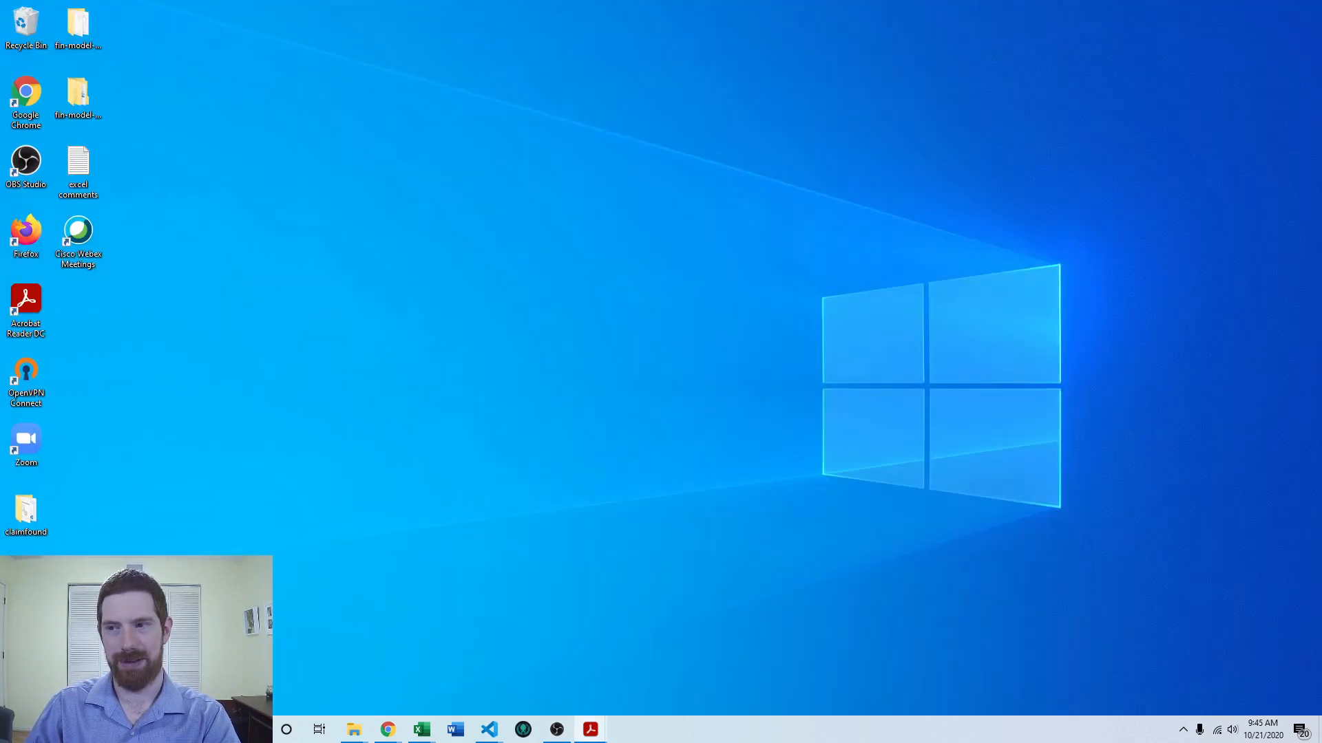
Step: Return to the notebook and locate the SensitivityAnalyzer cell's labels TypeError
click(386, 730)
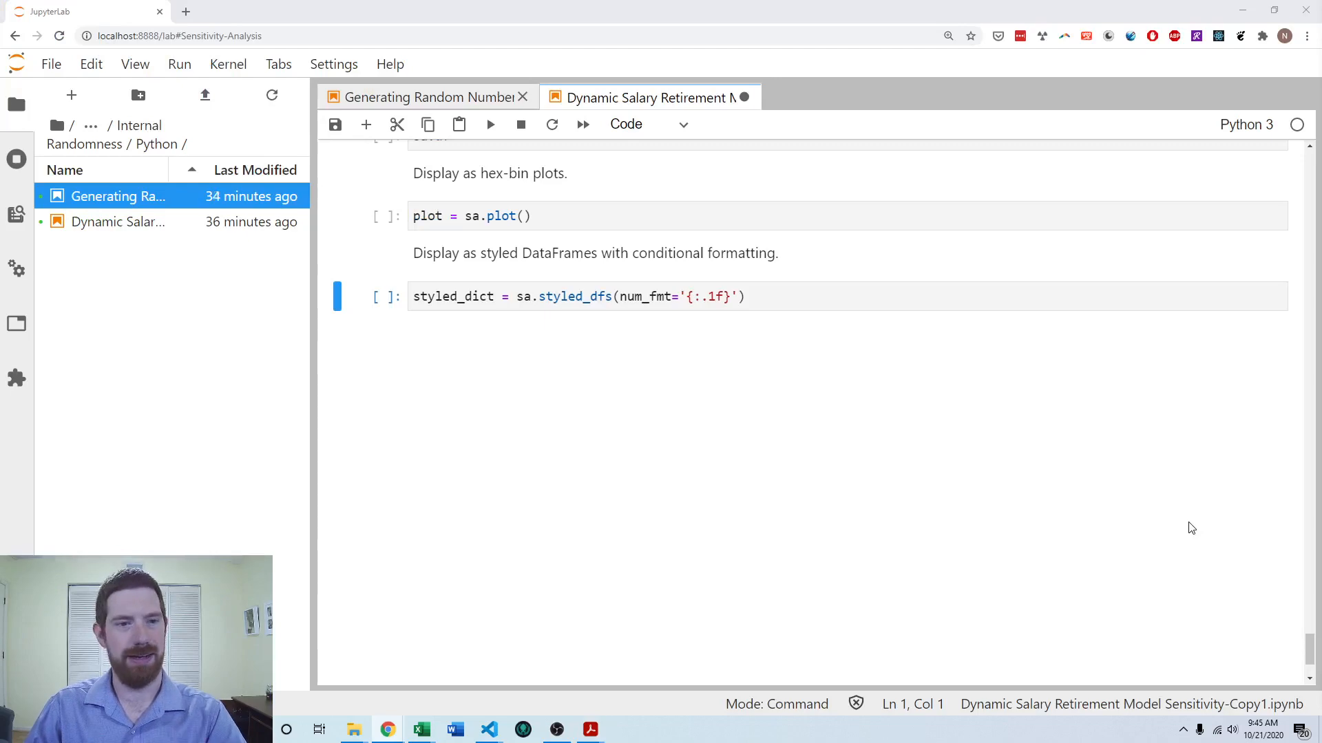
mouse_move(1301, 567)
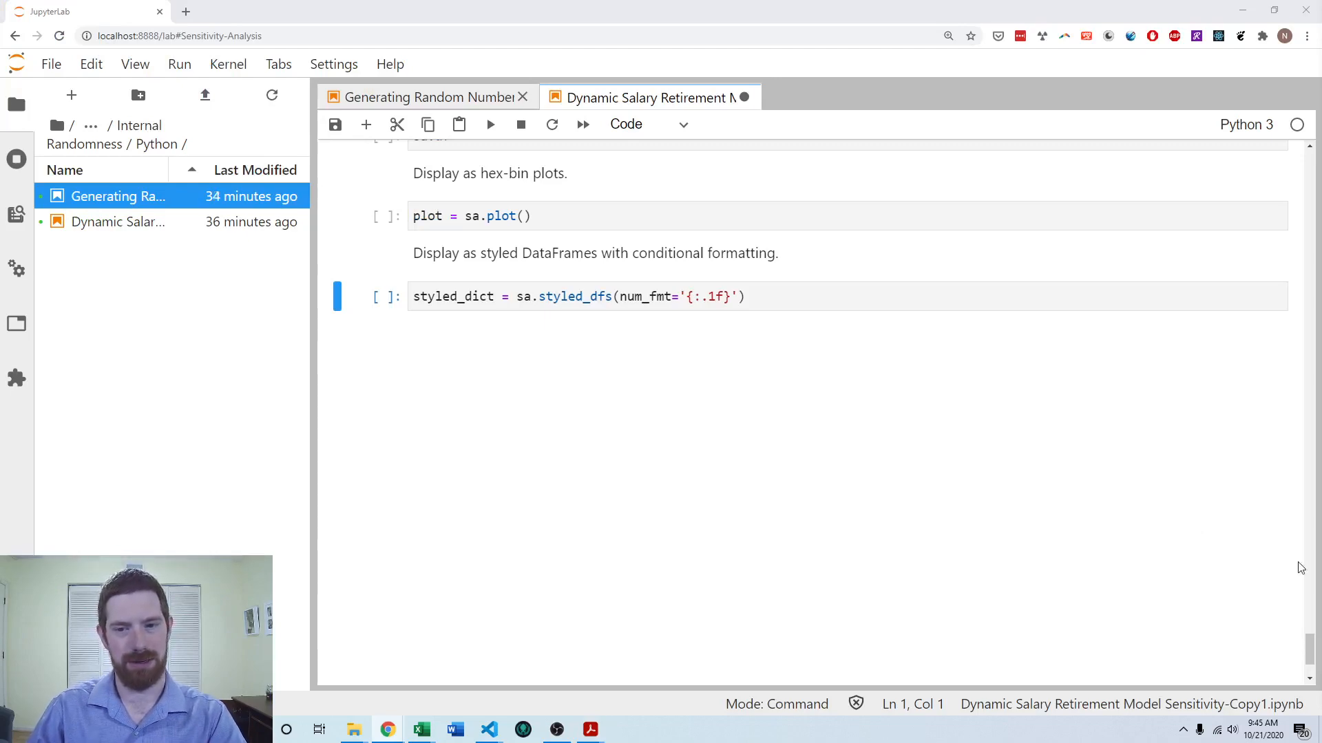
scroll(up, 3)
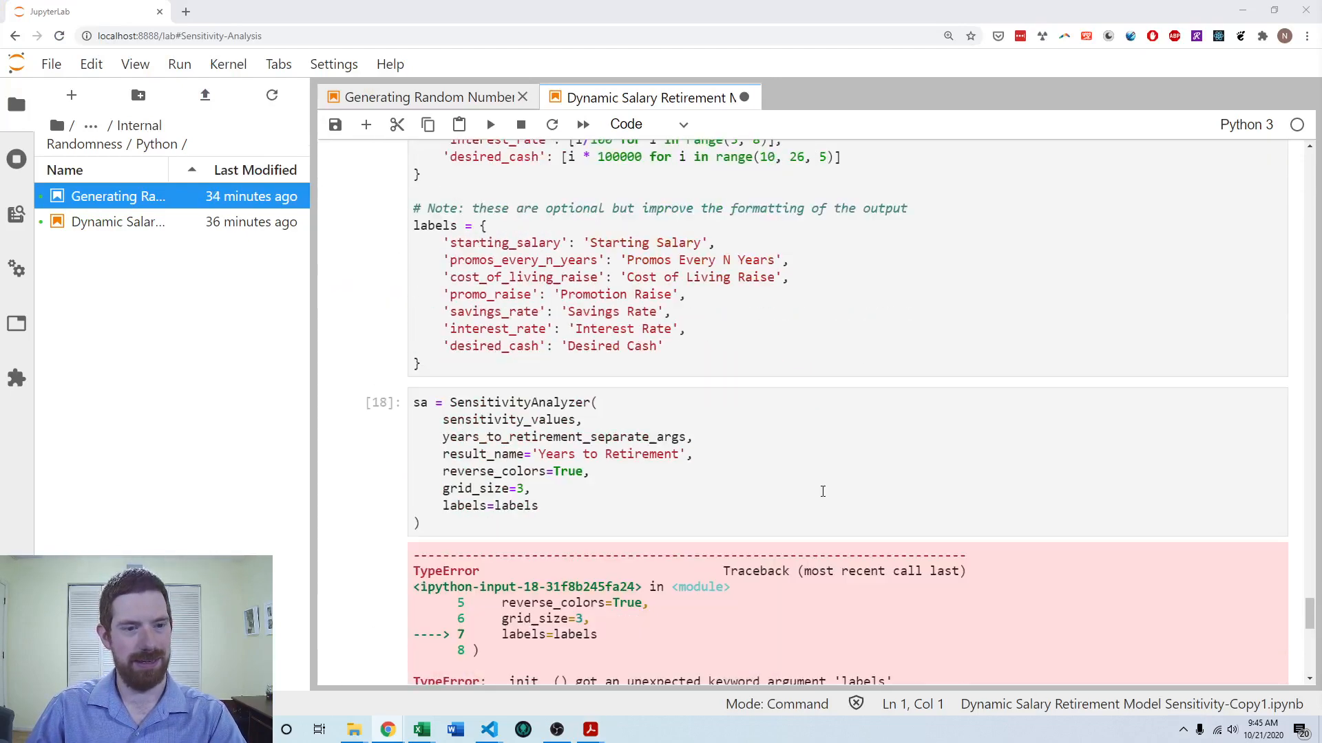
scroll(down, 3)
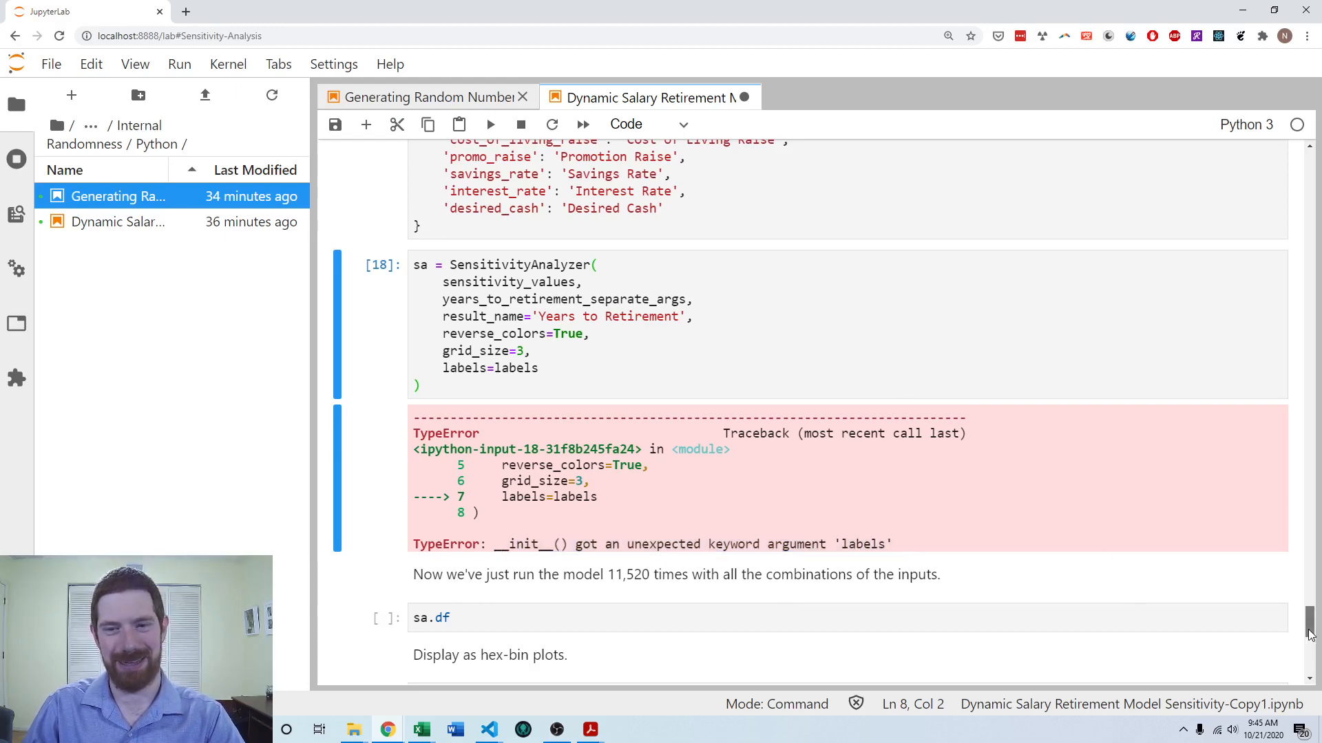
Step: Run '!pip install --upgrade sensitivity' in a temporary cell above Setup
scroll(up, 3)
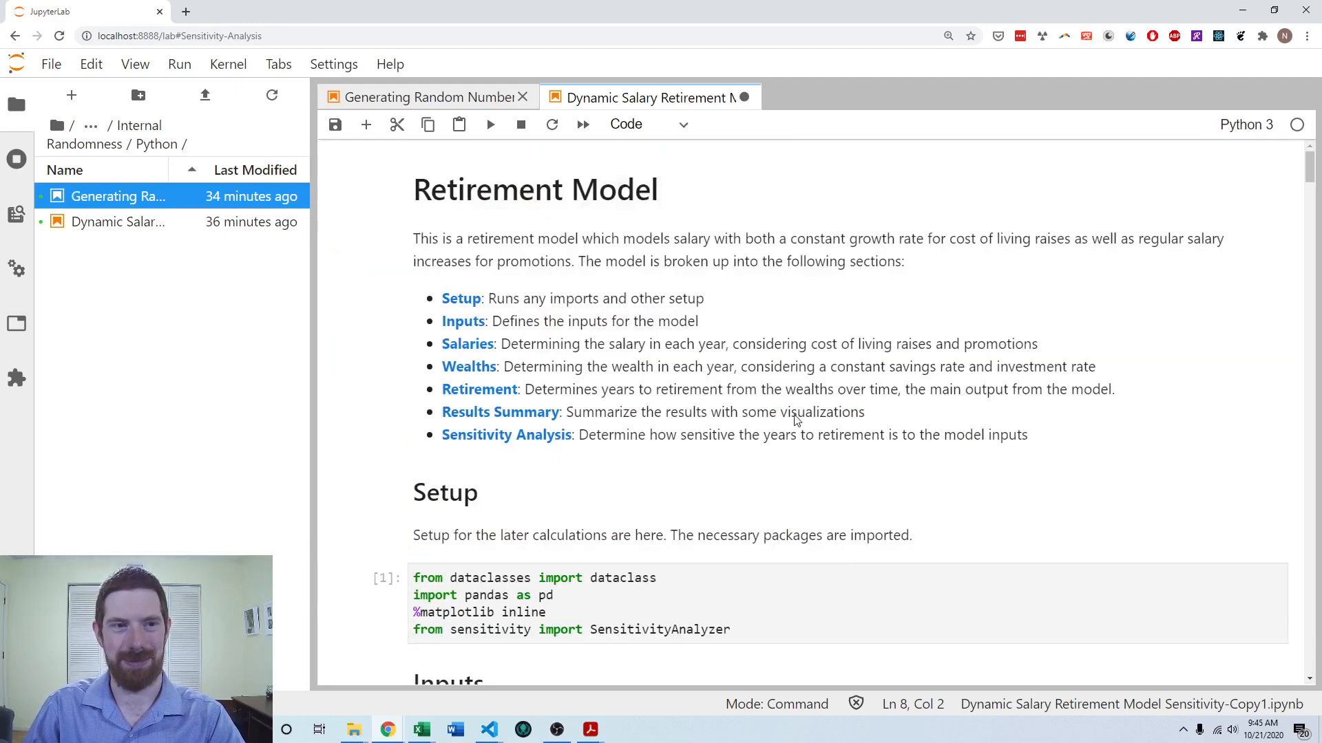
scroll(down, 3)
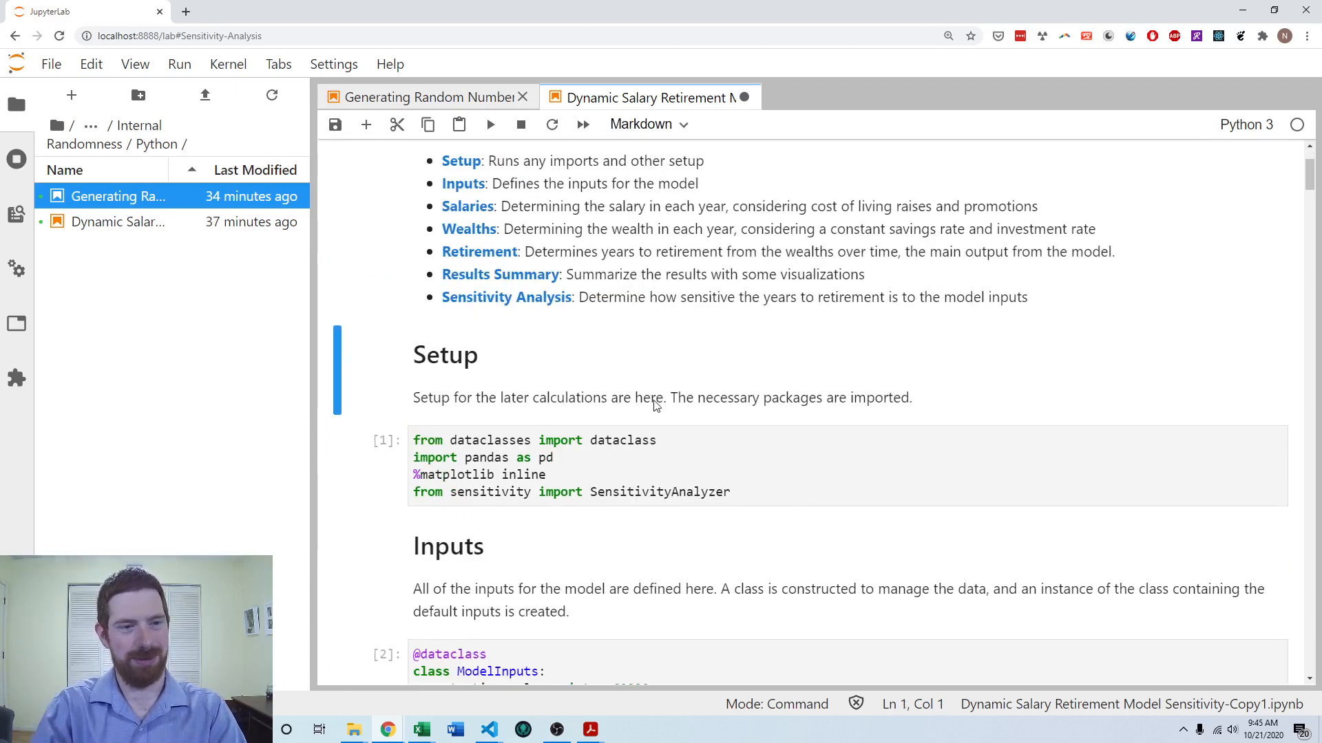
text(!pip insta)
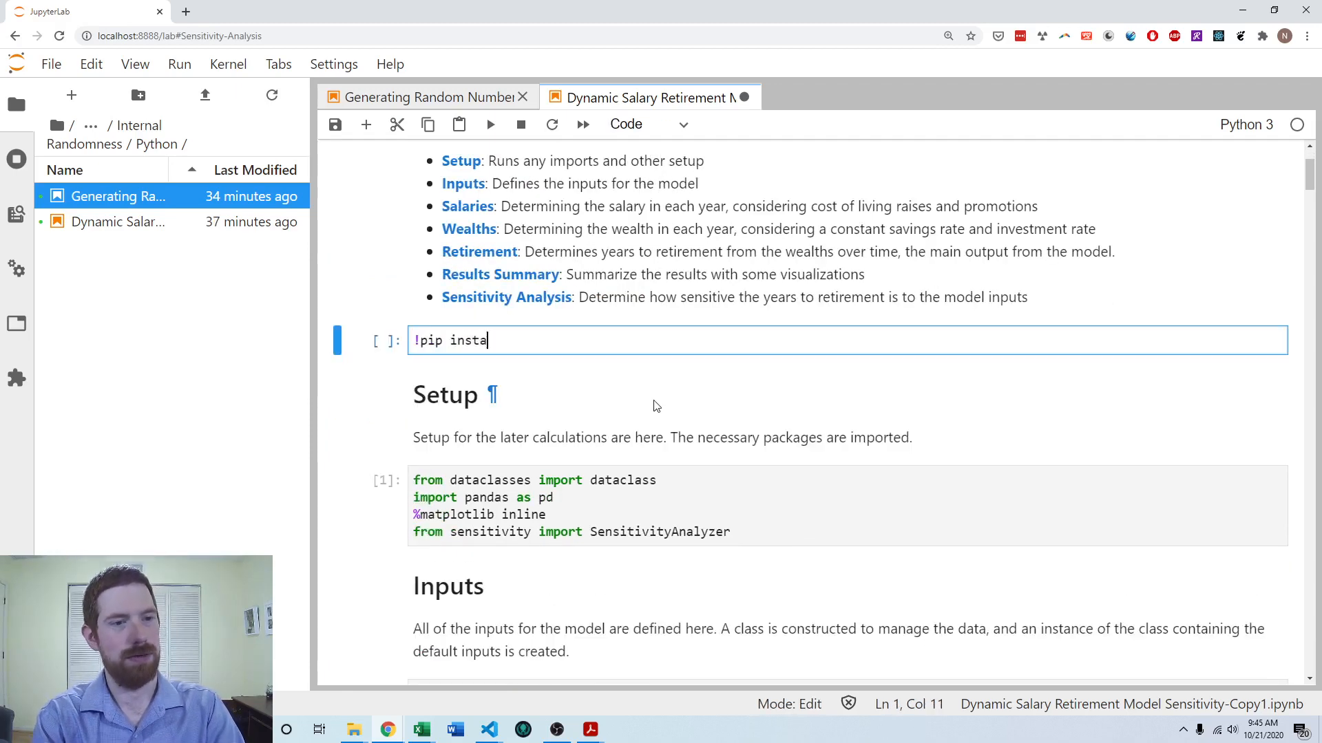
text(ll --upgrade sen)
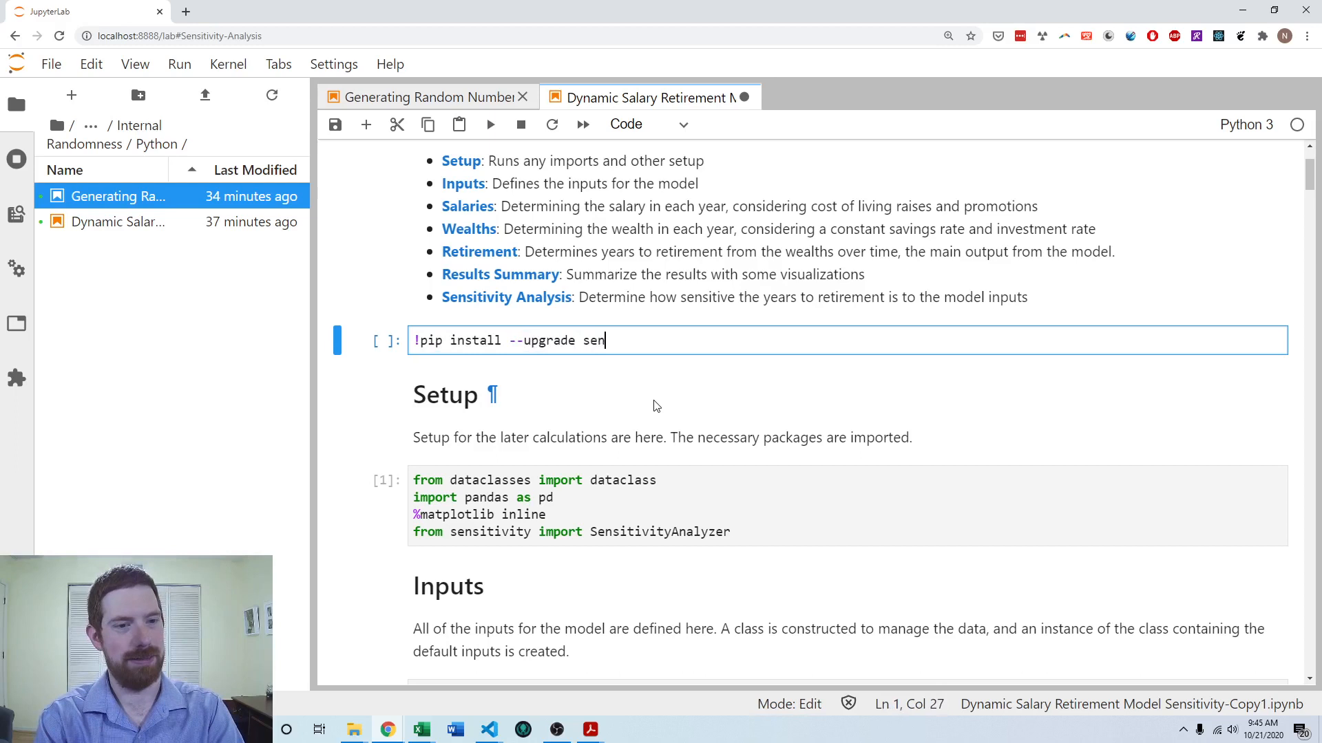
key(shift+Enter)
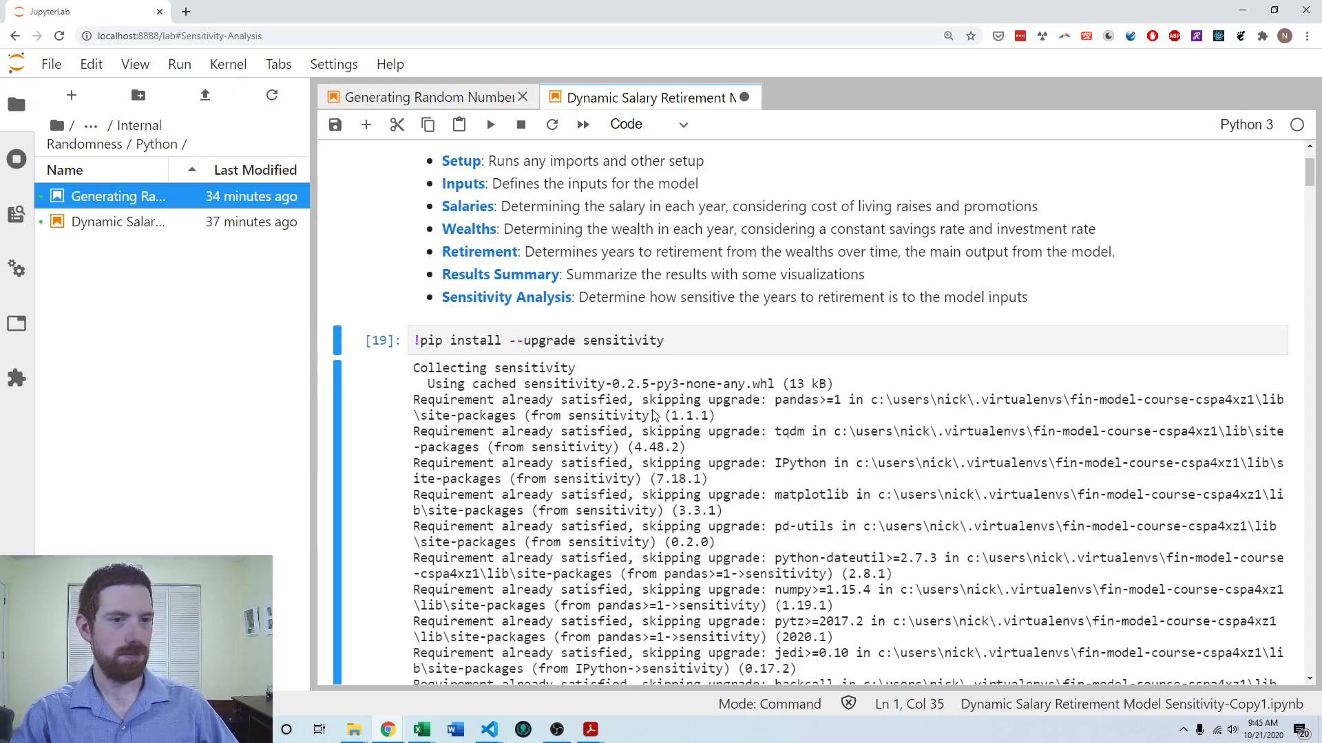
scroll(down, 3)
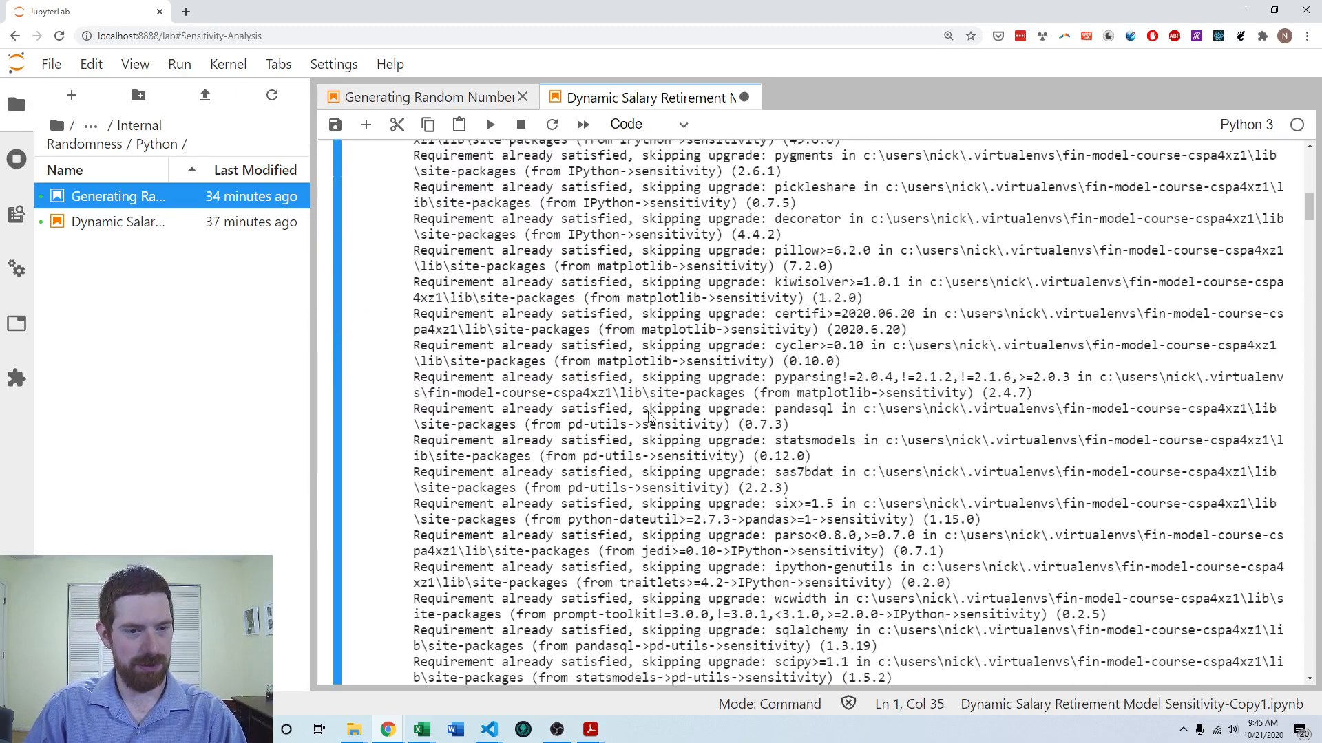
scroll(down, 3)
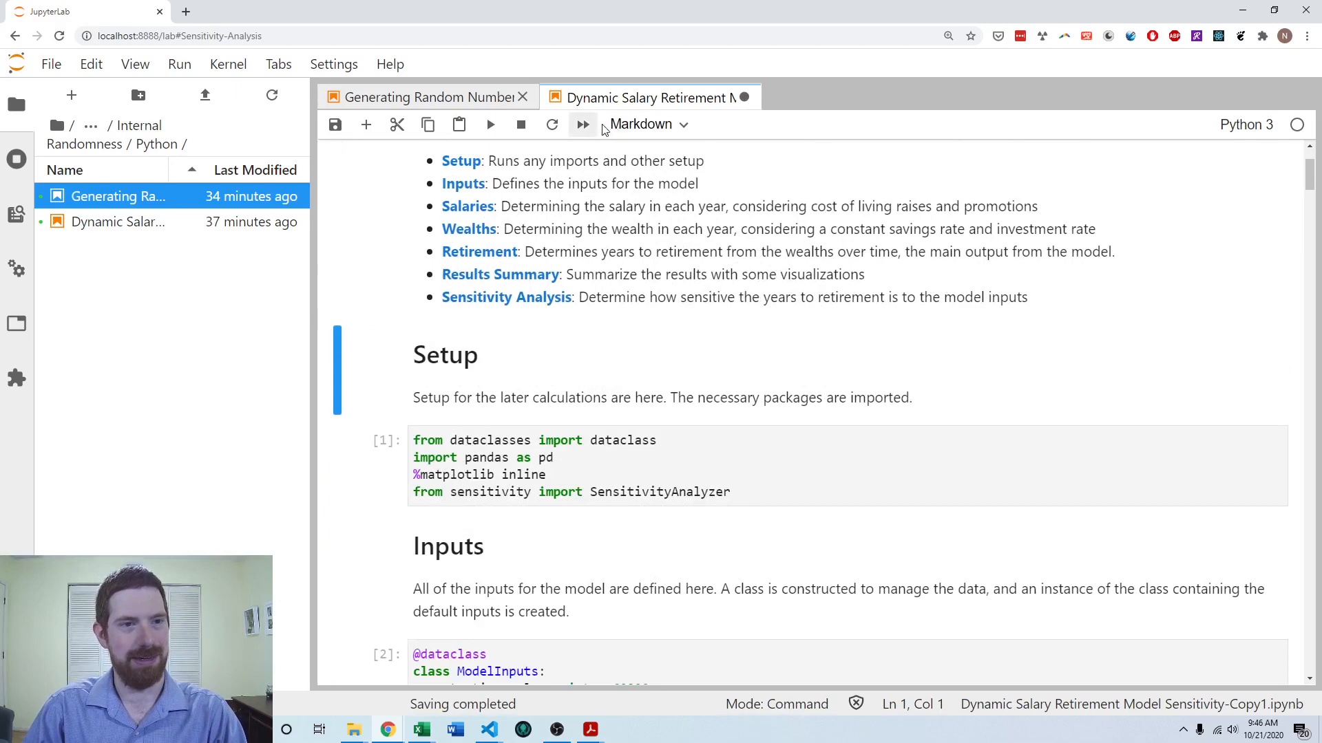
mouse_move(885, 259)
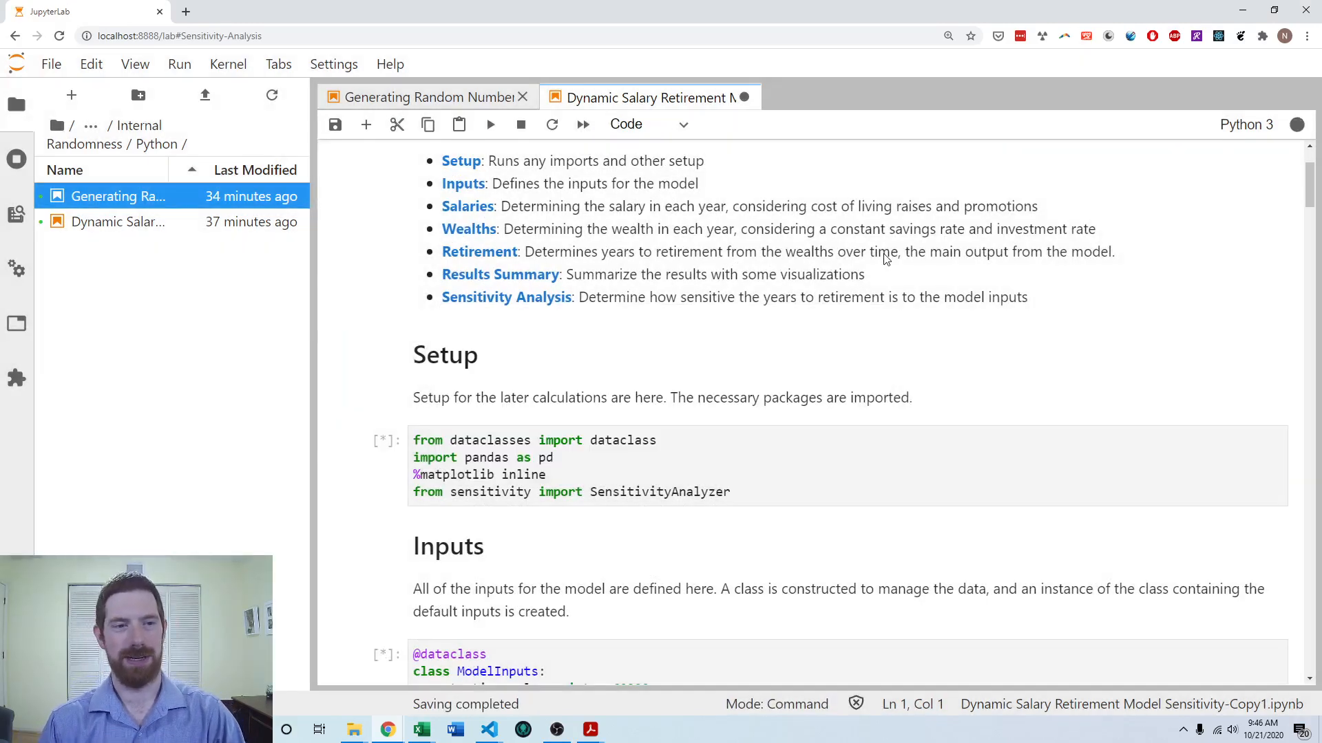
mouse_move(1165, 198)
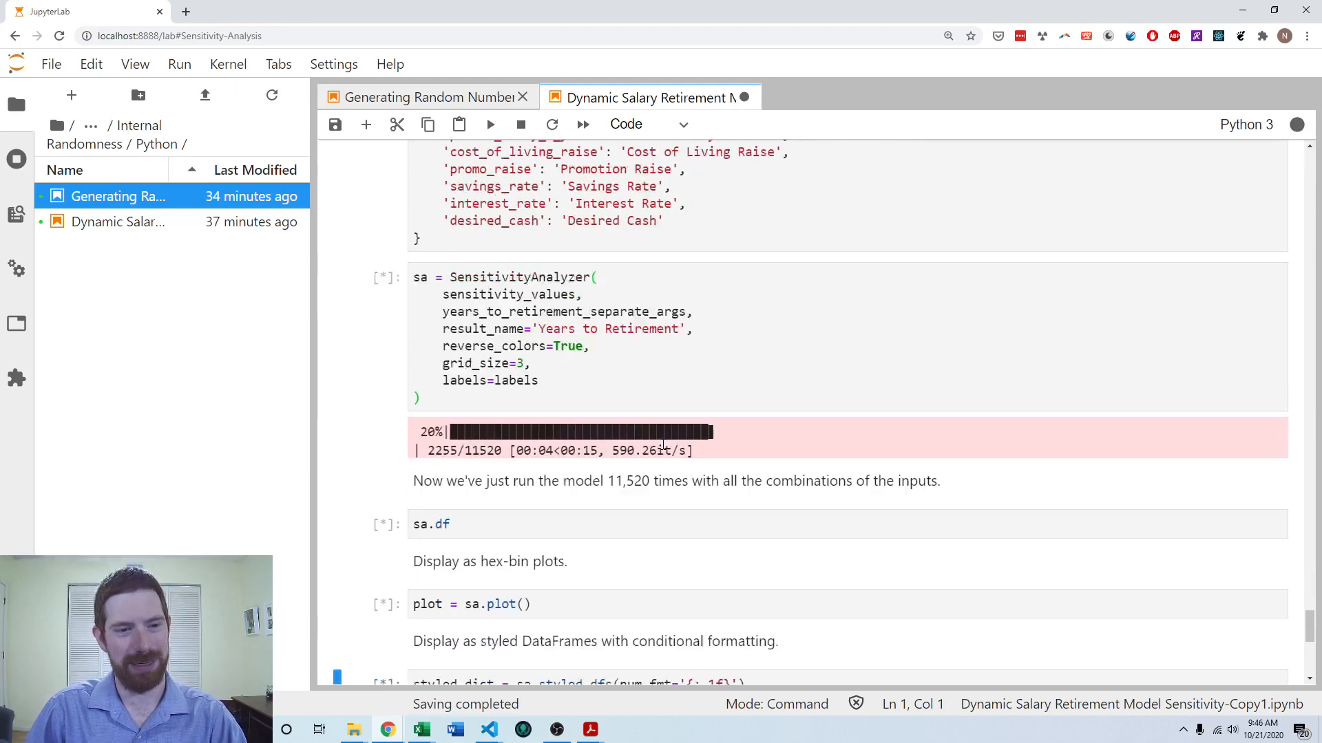
Step: Add a '# Scenario Analysis' Markdown heading at the end of the notebook
scroll(down, 3)
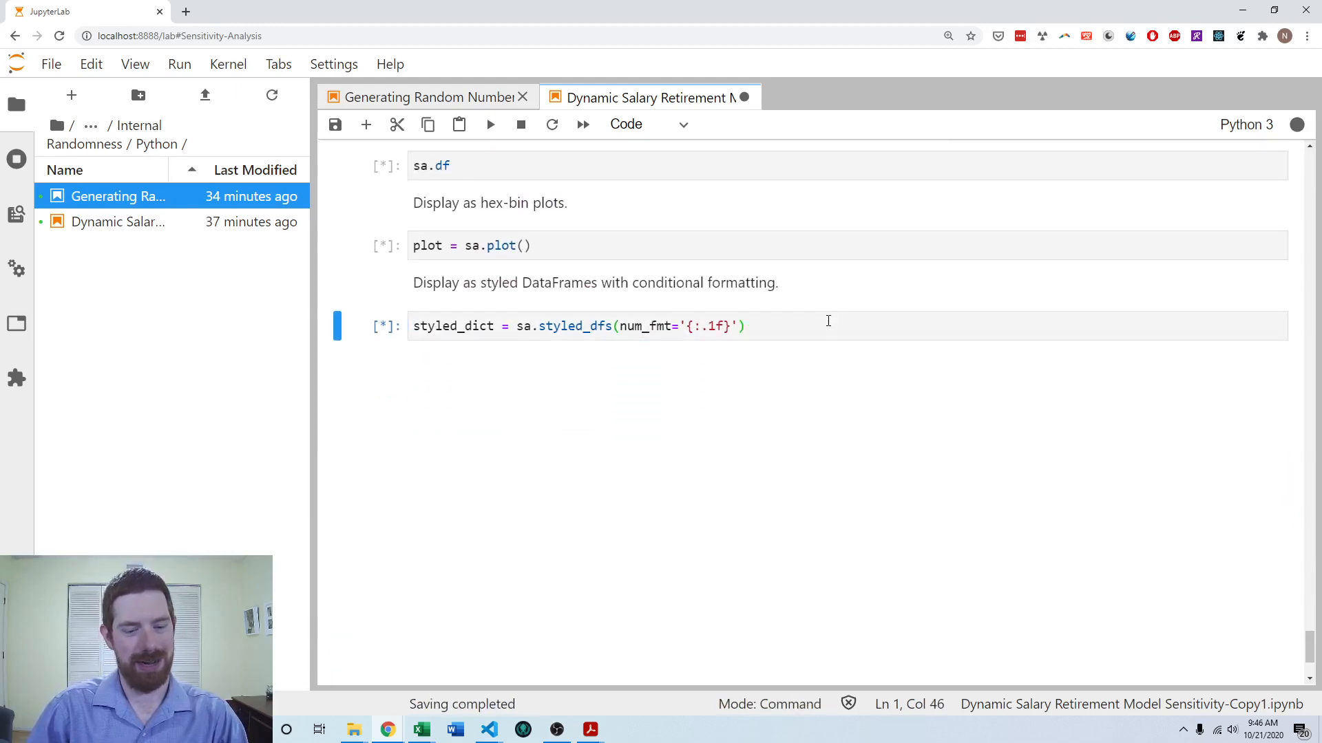
text(#)
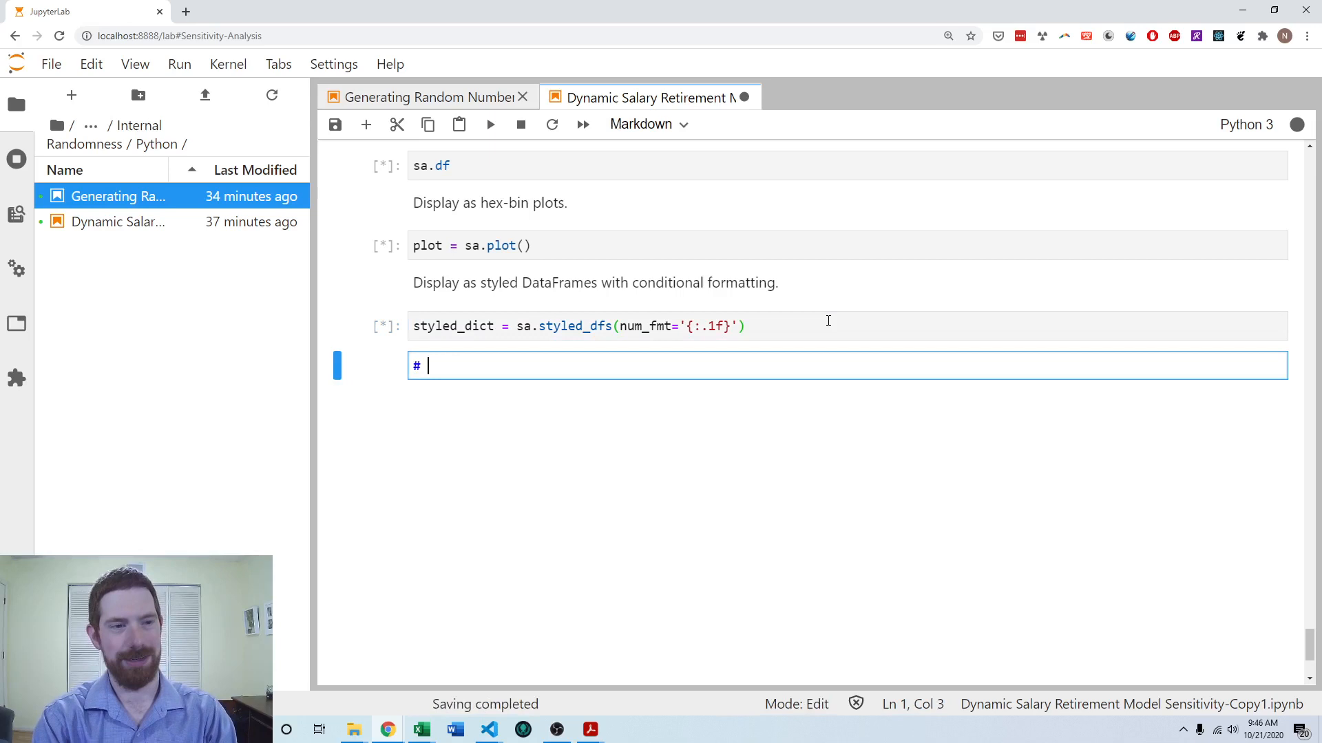
text(Scenario Analysis)
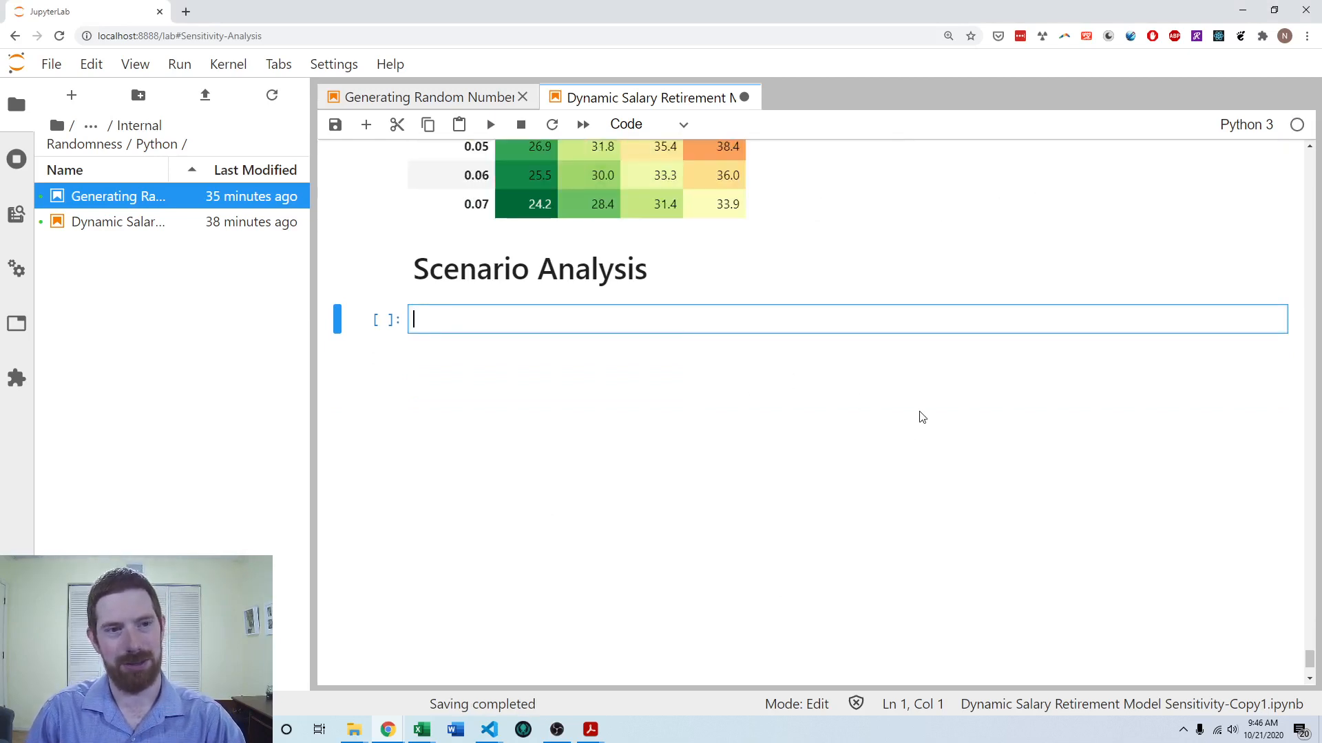
Step: Start bad_economy_data = ModelInputs( with starting_salary=40000
scroll(up, 3)
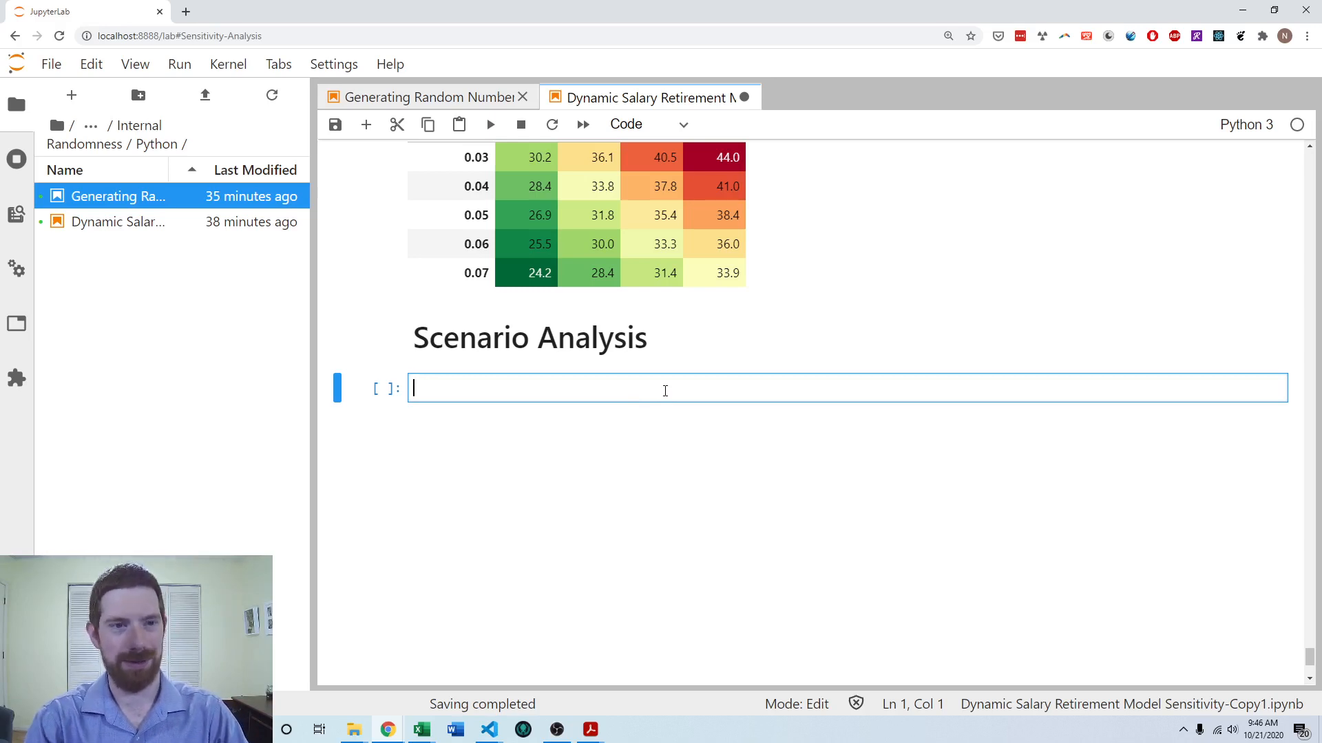
text(bad_econom)
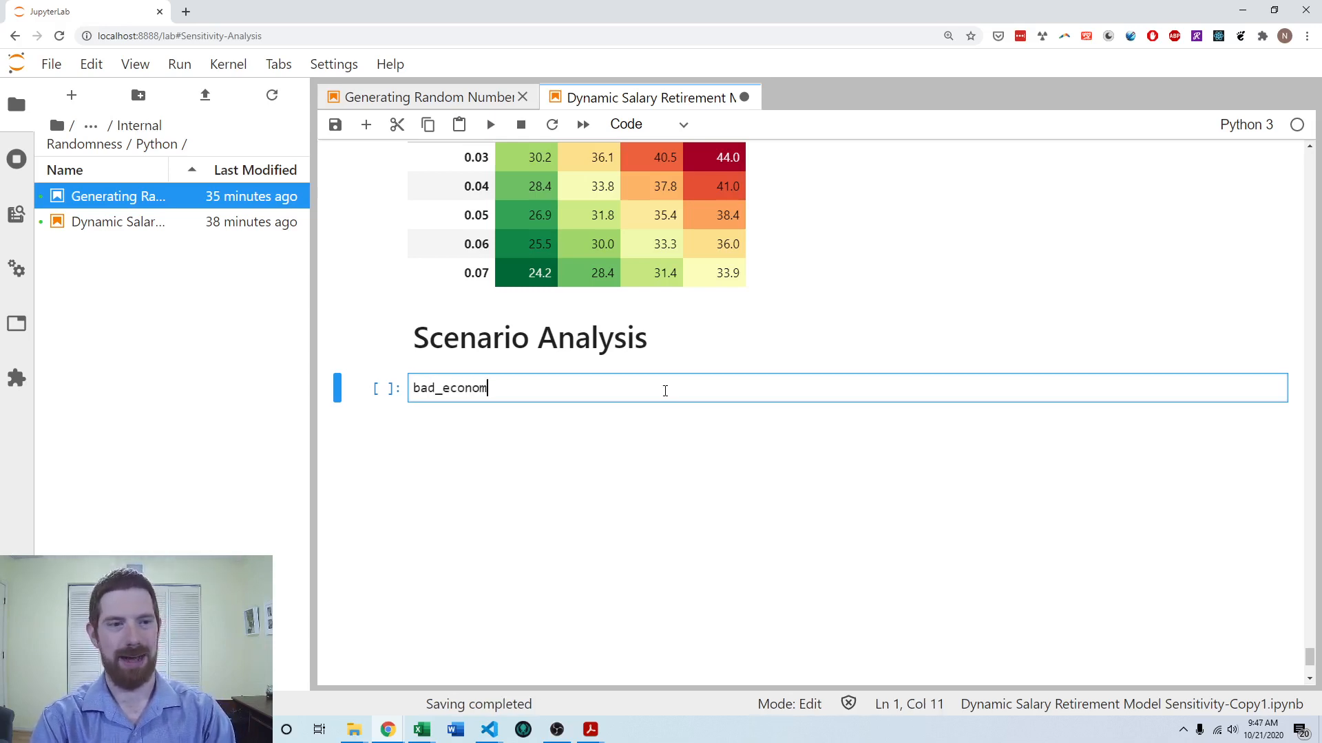
text(y_data =)
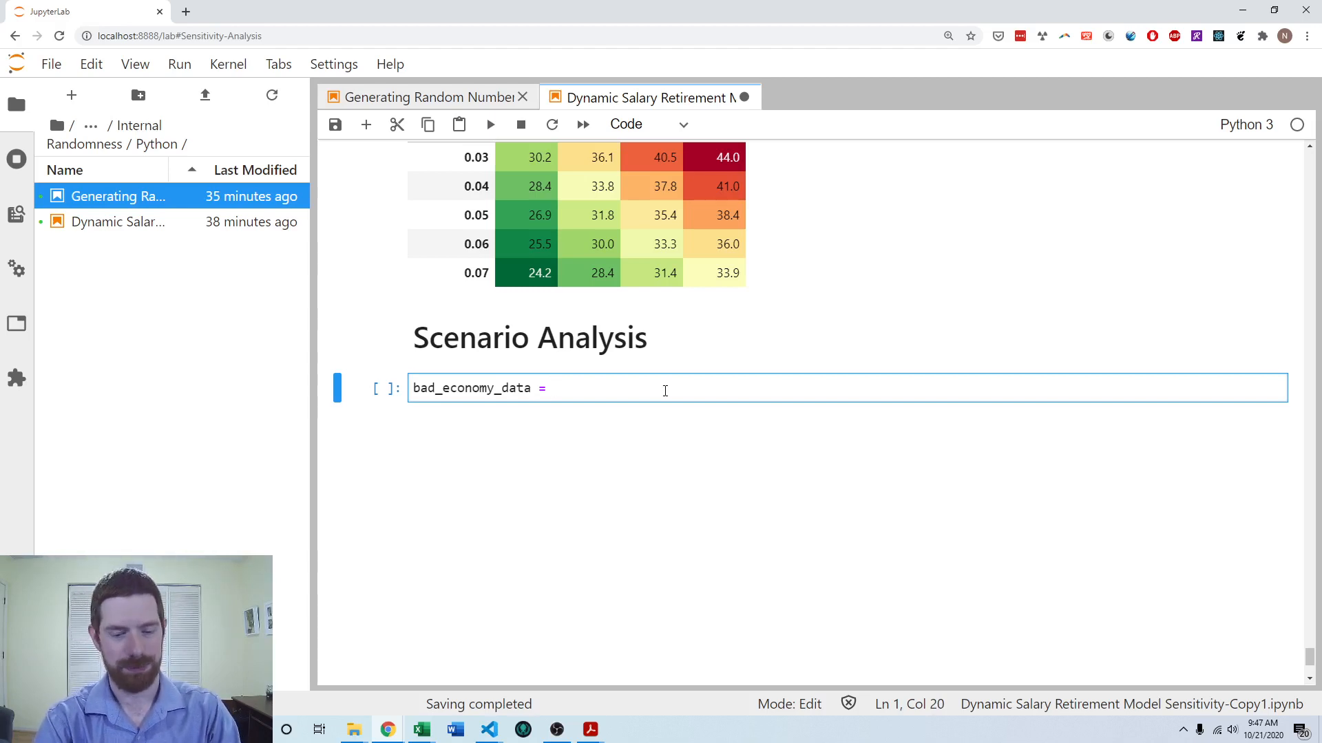
text(Mod)
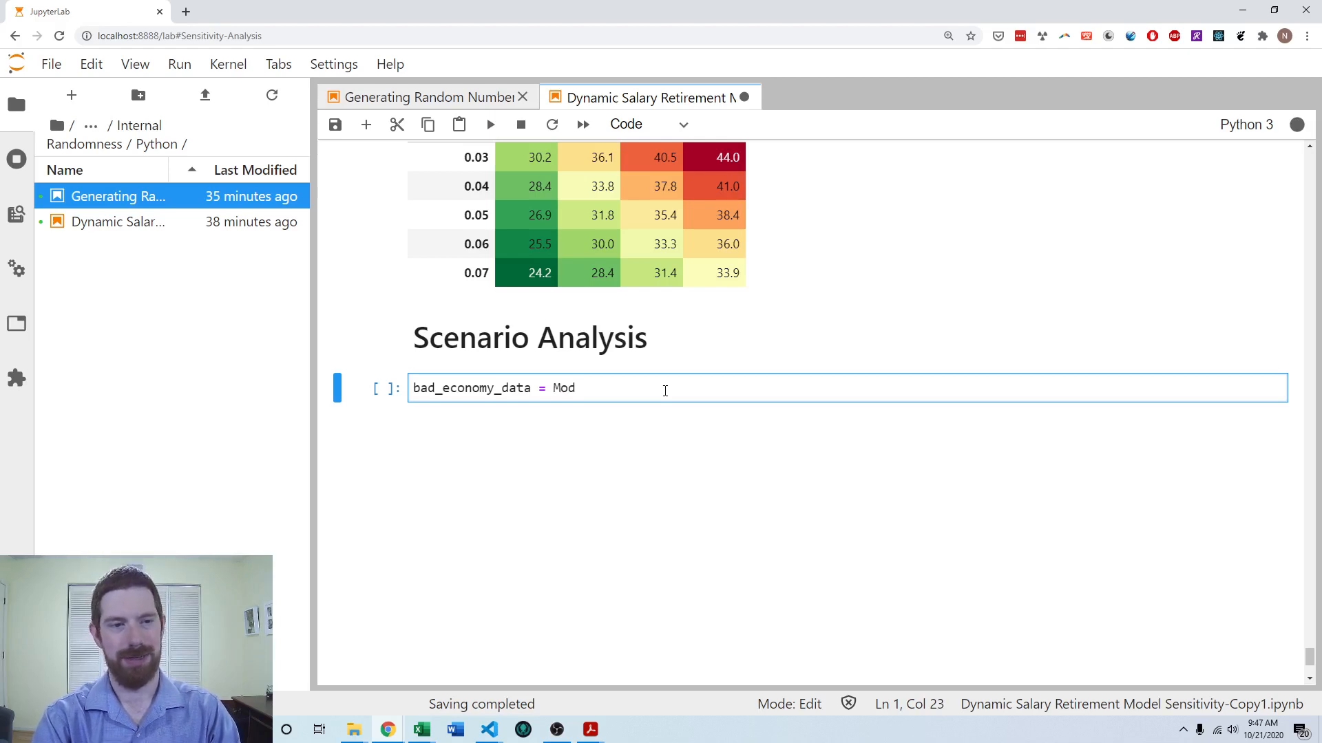
text(elInputs)
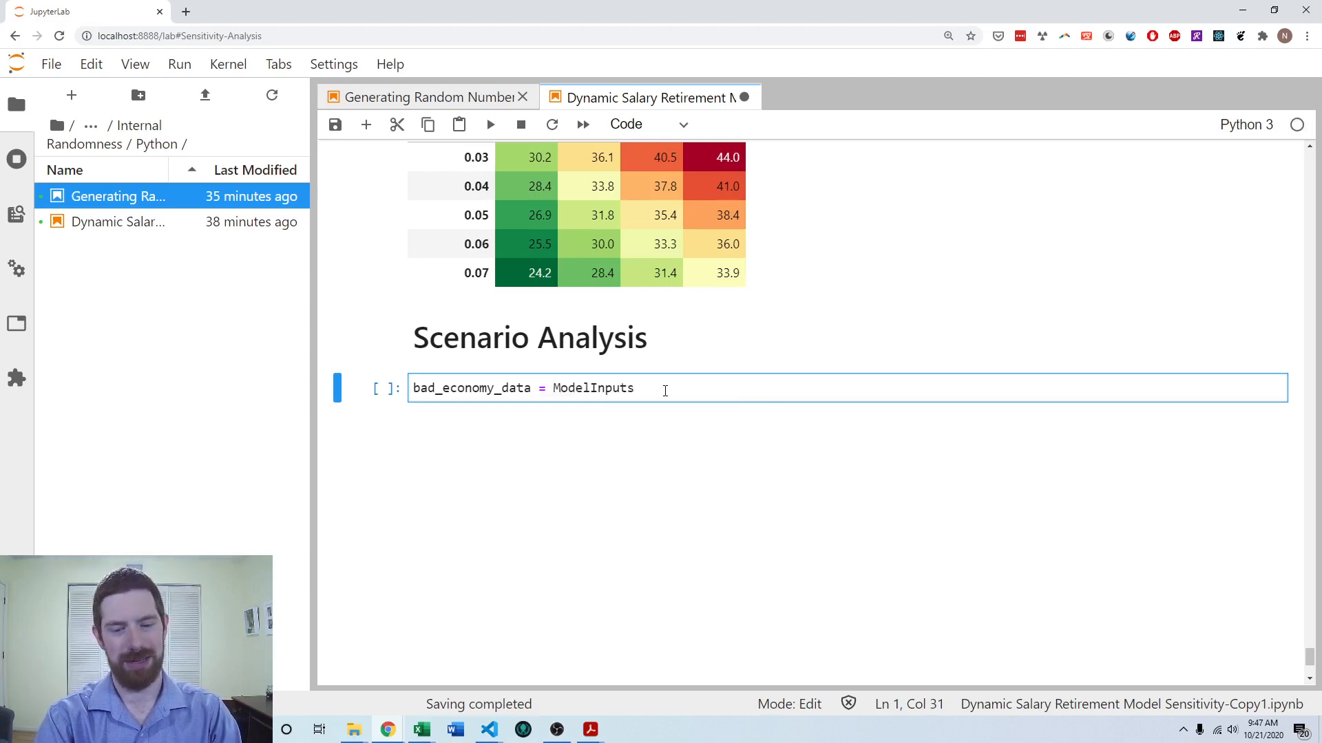
text(())
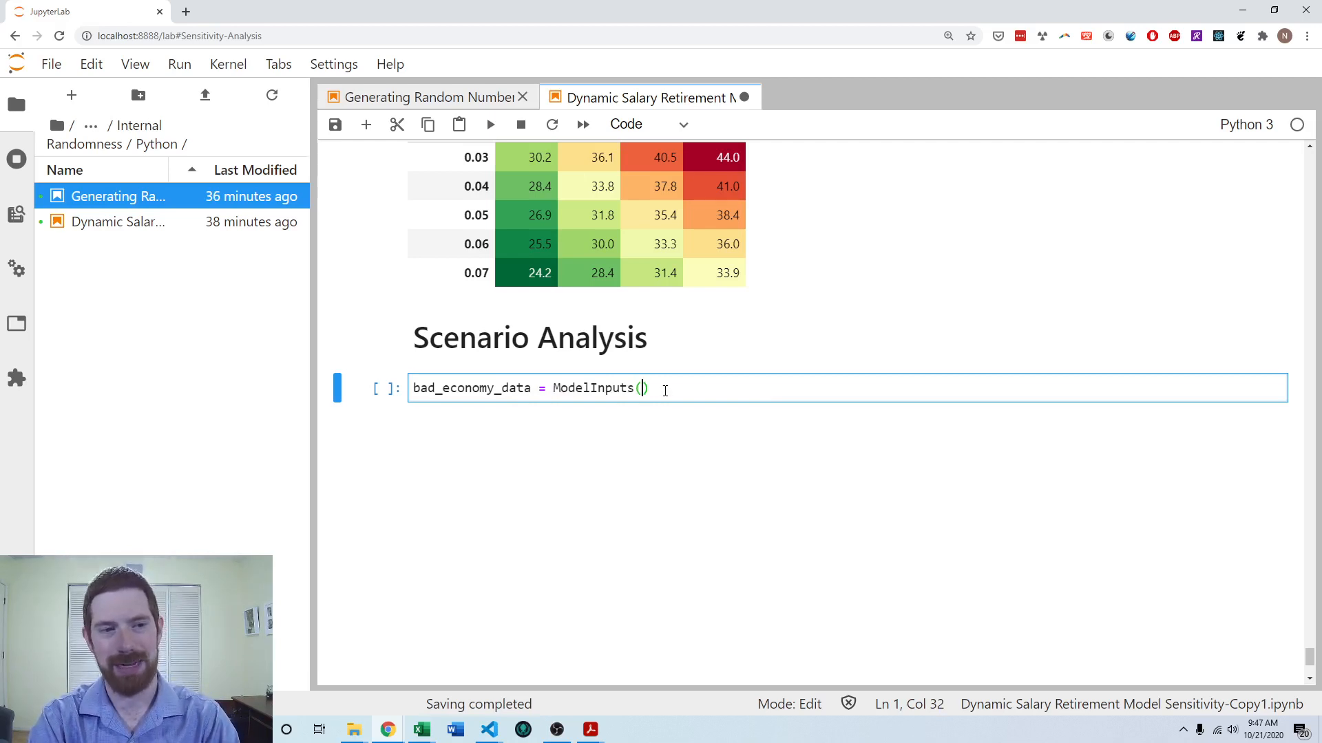
key(enter)
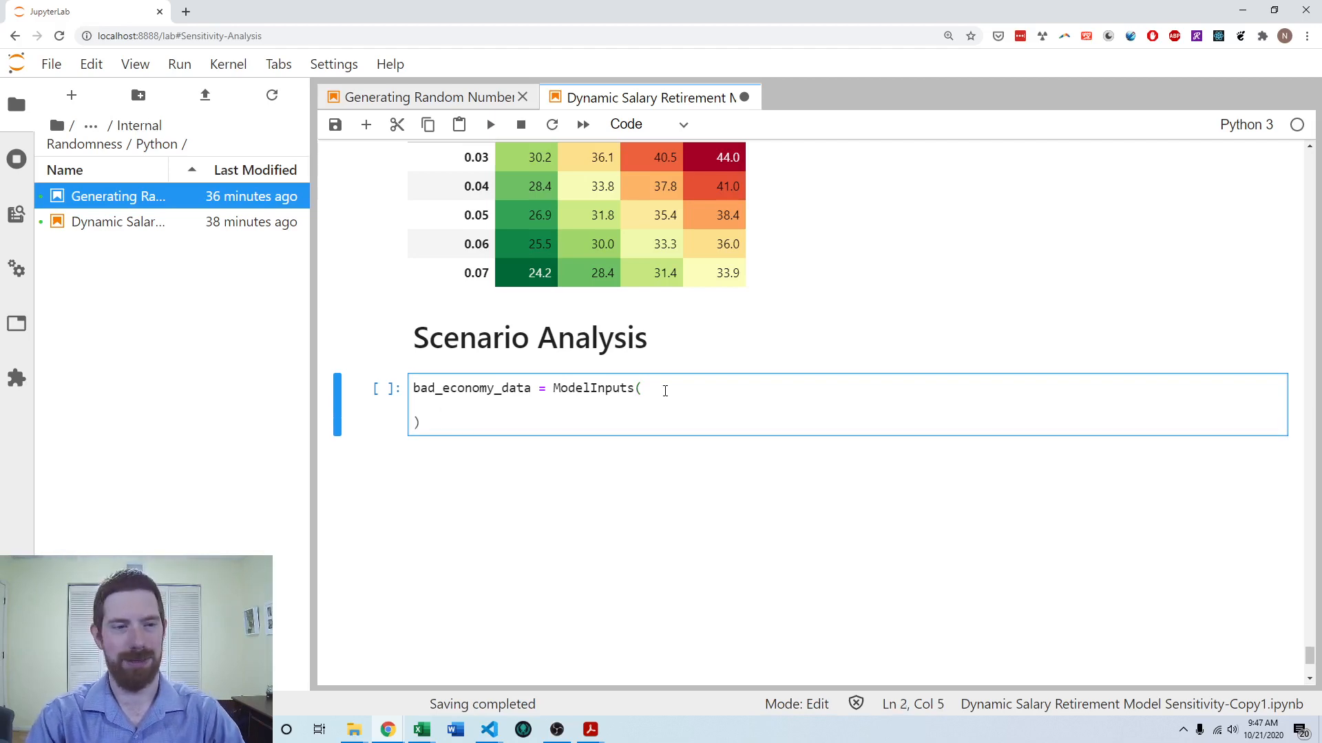
text(st)
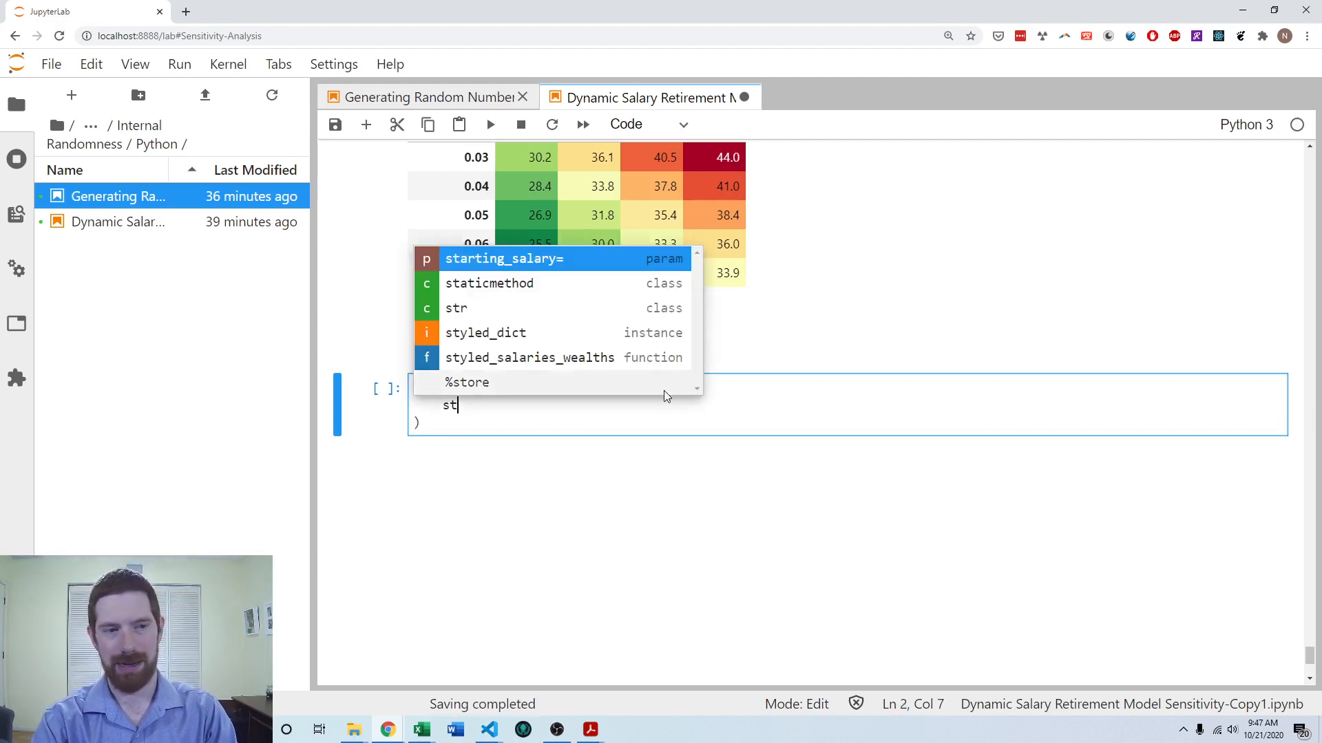
click(504, 259)
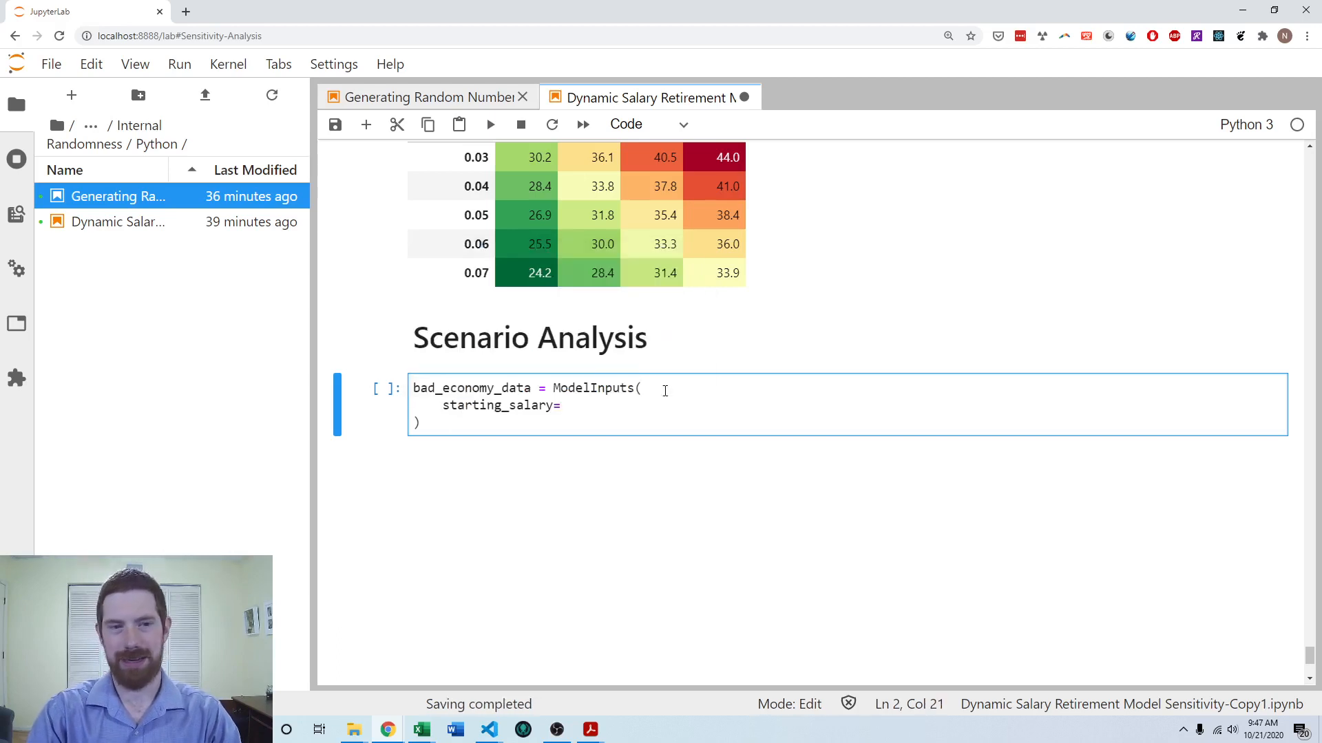
text(40000,)
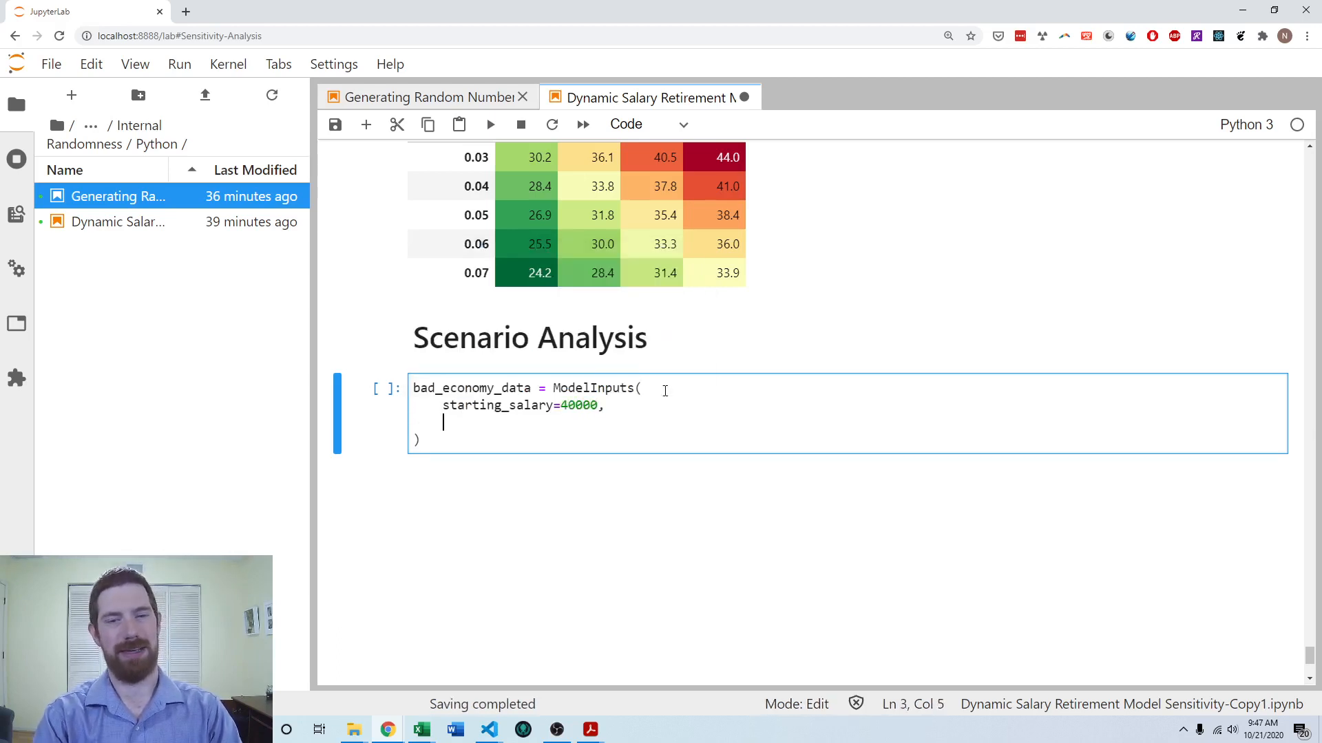
Step: Add promotions every 8 years, cost_of_living_raise=0.01, promo_raise=0.07 and savings_rate=.15
text(promos_every_n_years=8,)
text(ci)
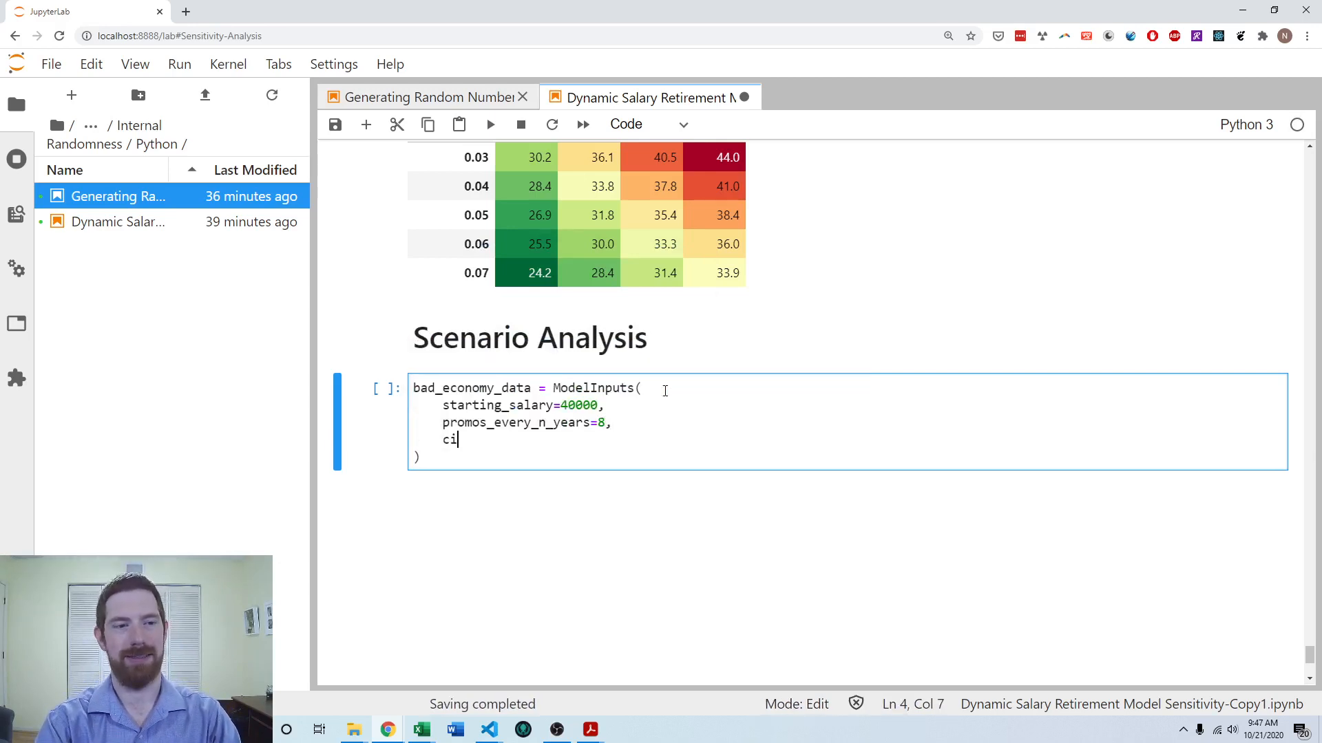
text(ost_of_living_raise=)
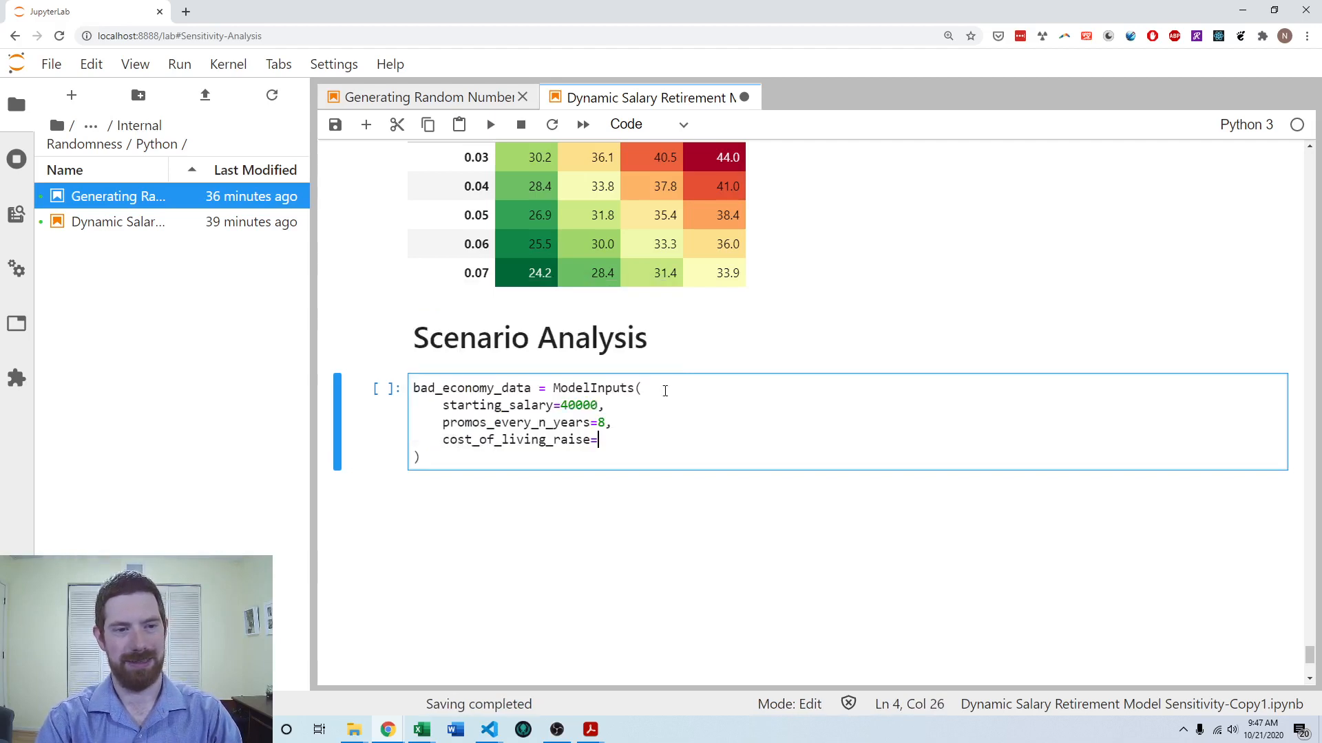
text(0.01,)
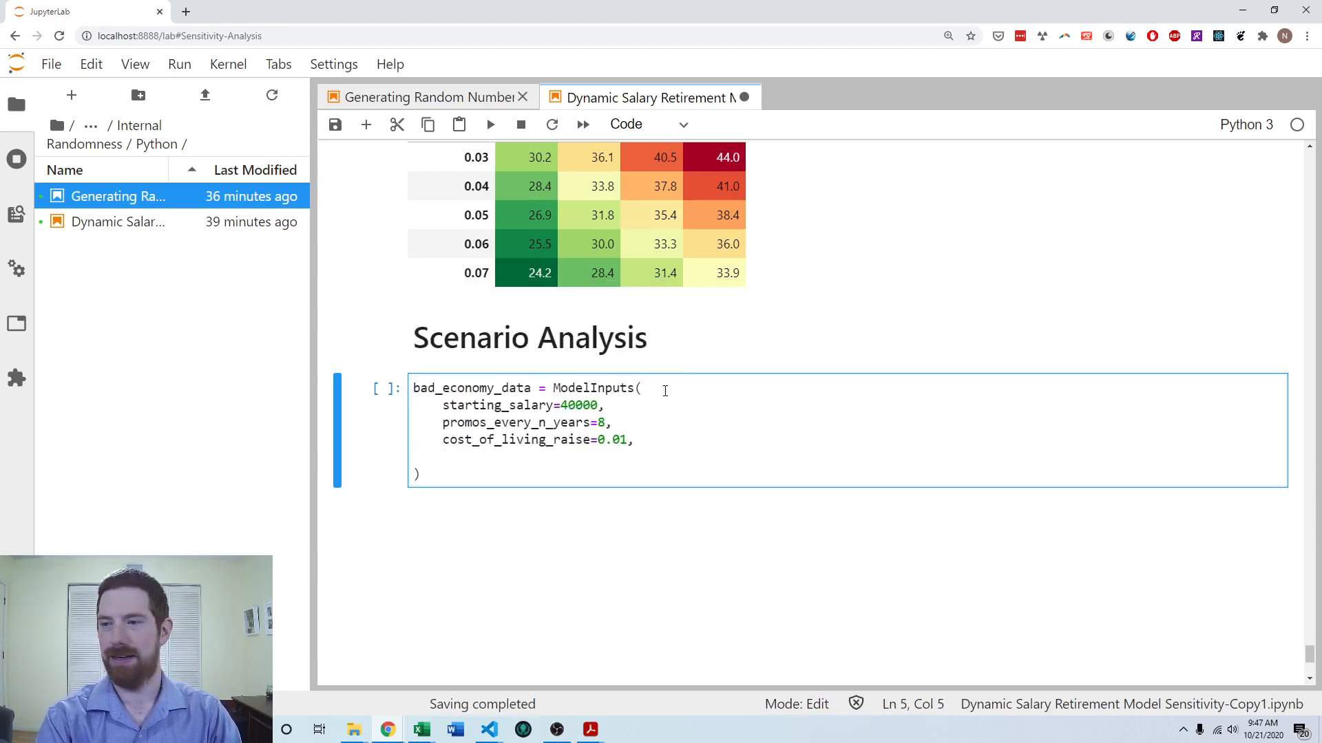
text(promo_raise=)
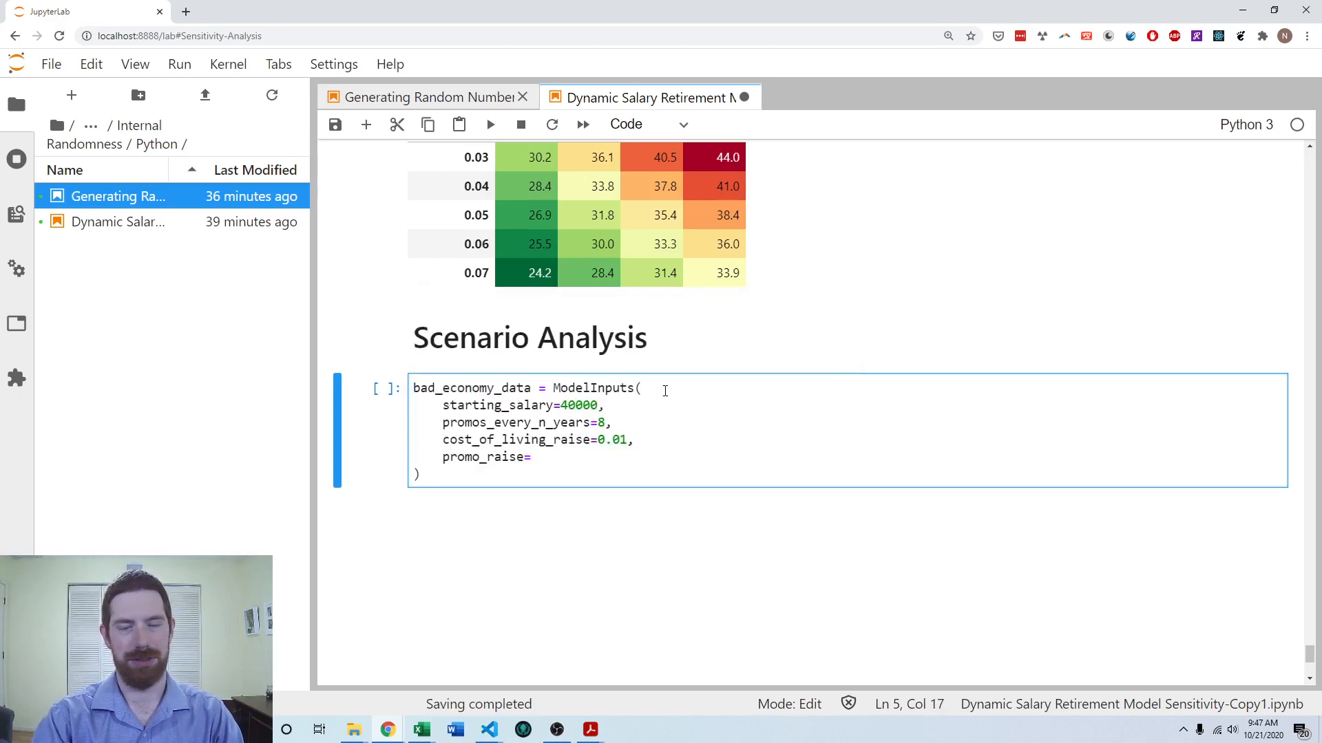
text(0.07,)
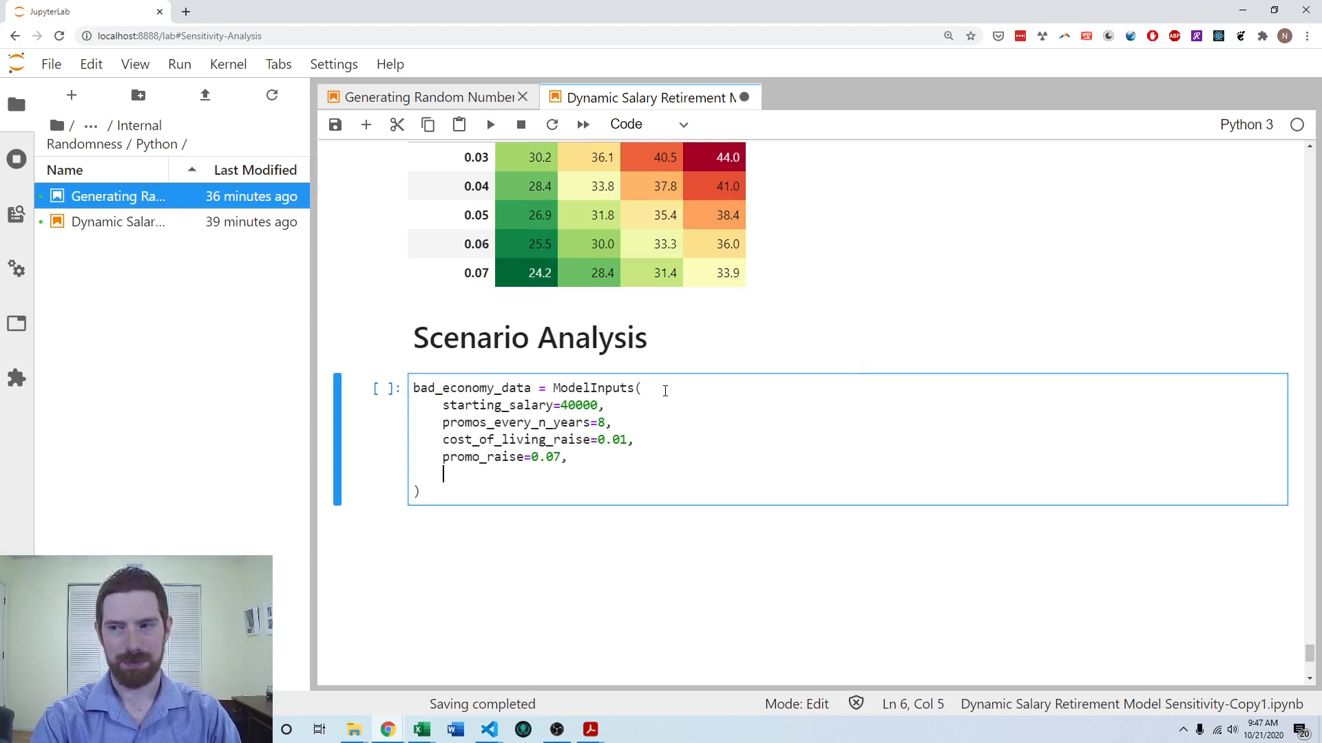
text(sa)
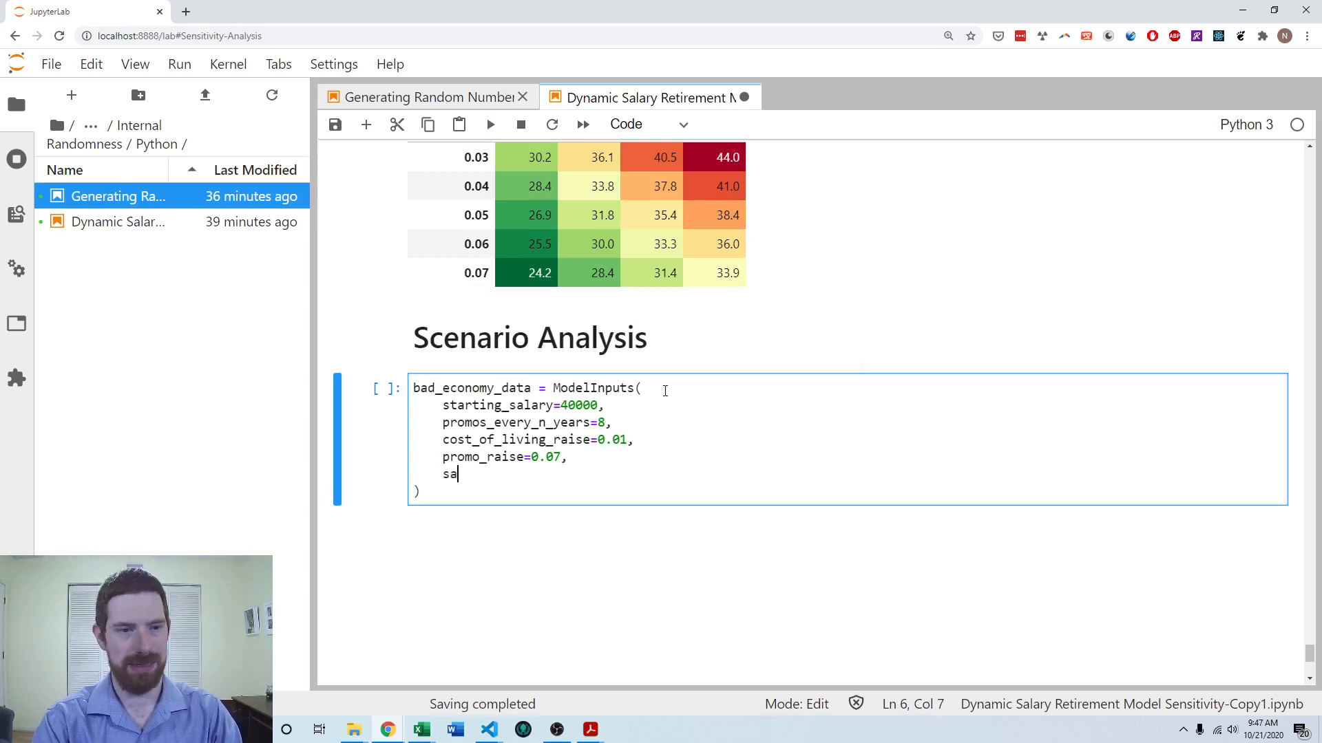
text(vings_rate=)
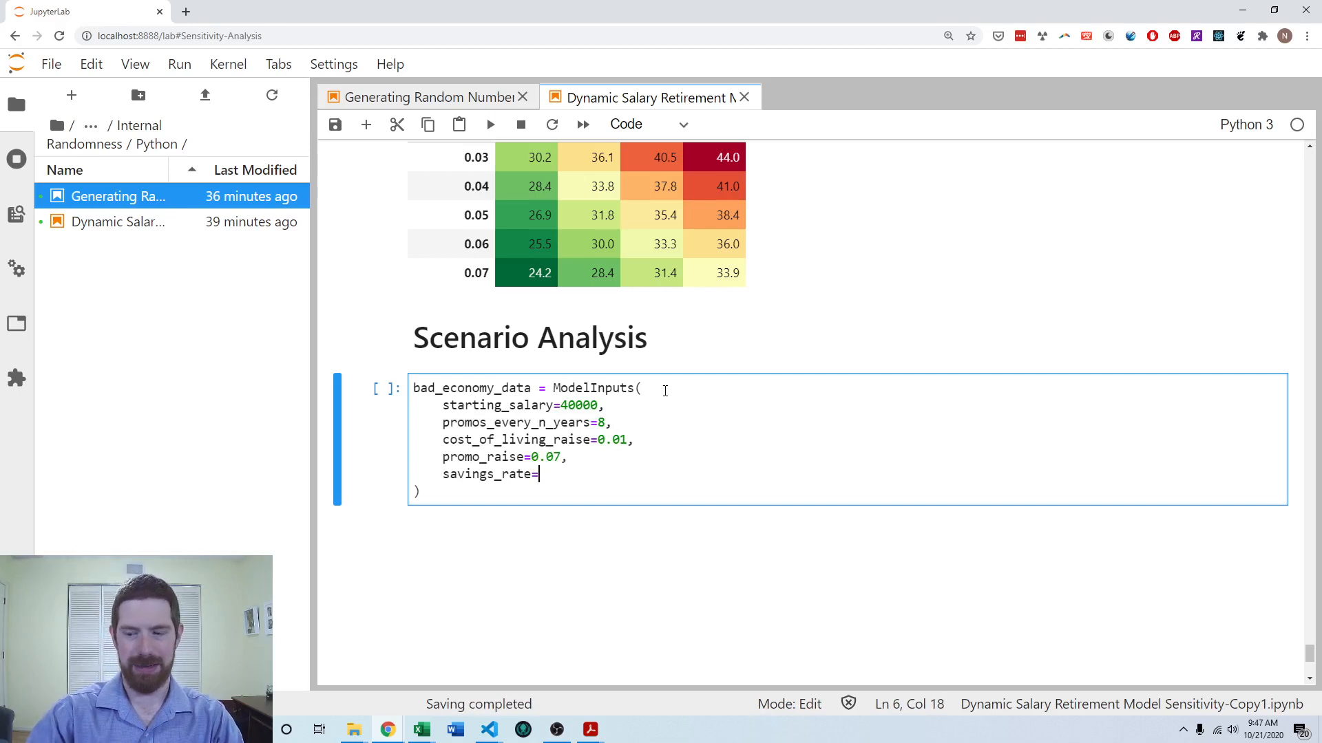
text(.15,)
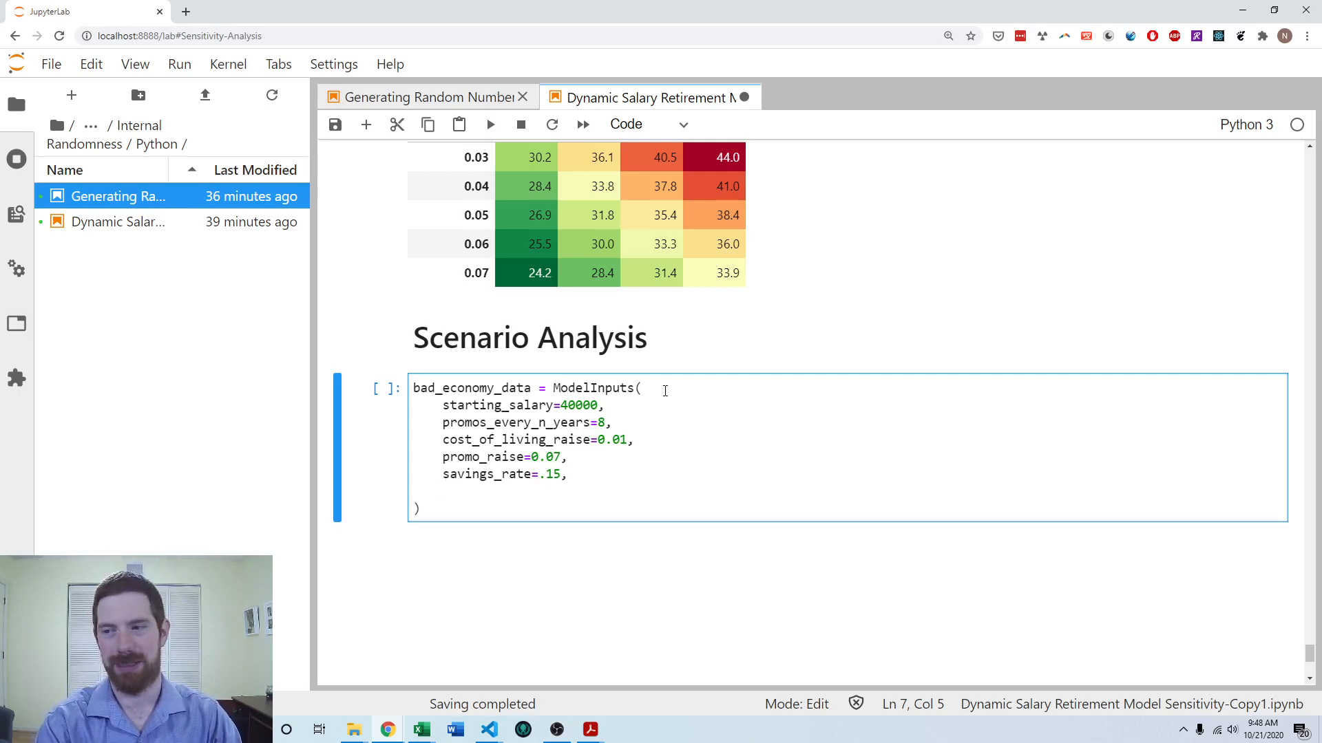
Step: Finish with interest_rate=0.03 and bring the ModelInputs class definition into view
text(interest_rate=)
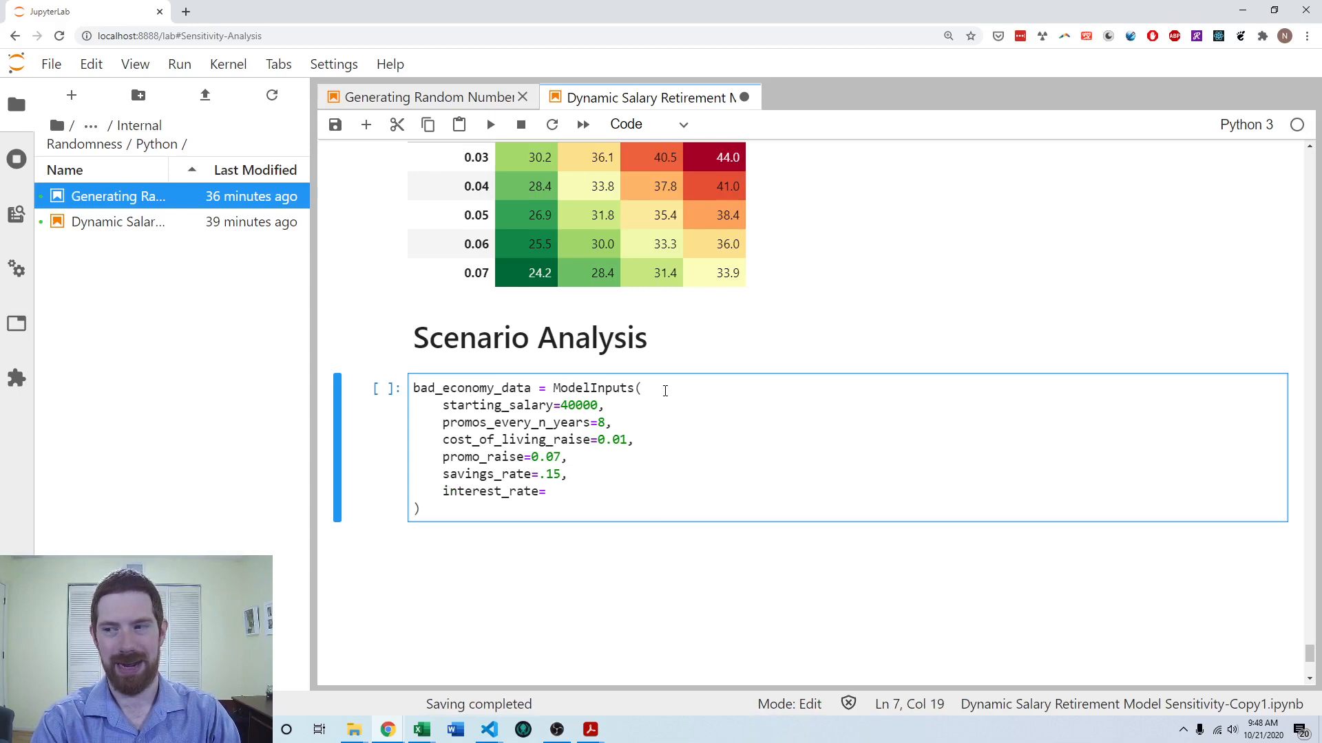
text(0.0)
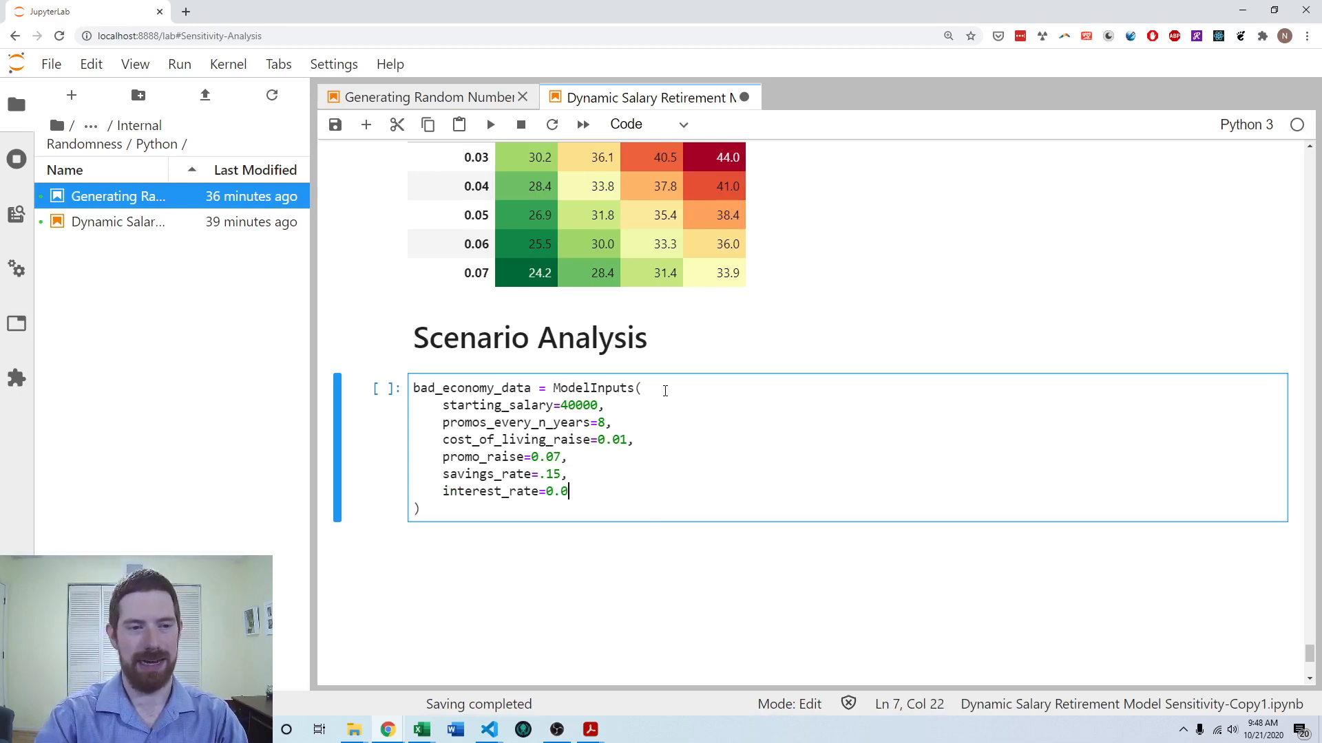
text(3)
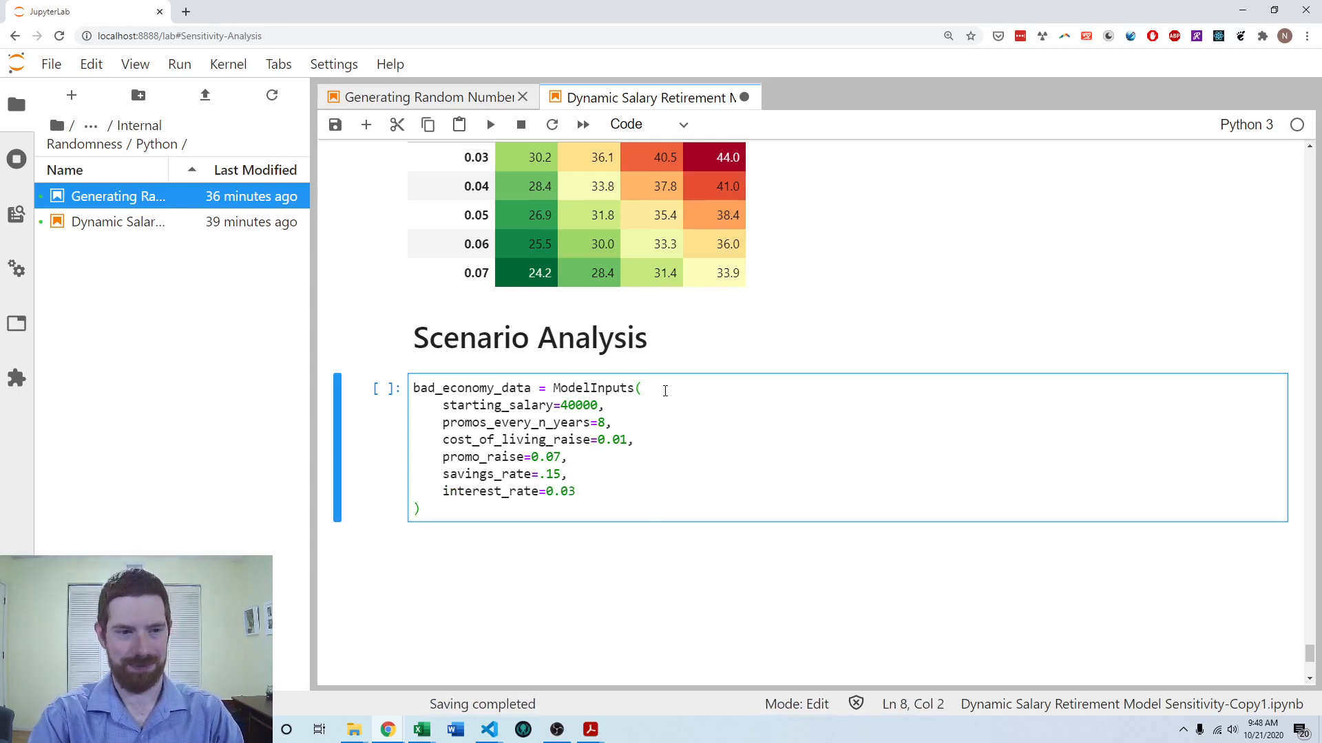
key(Return)
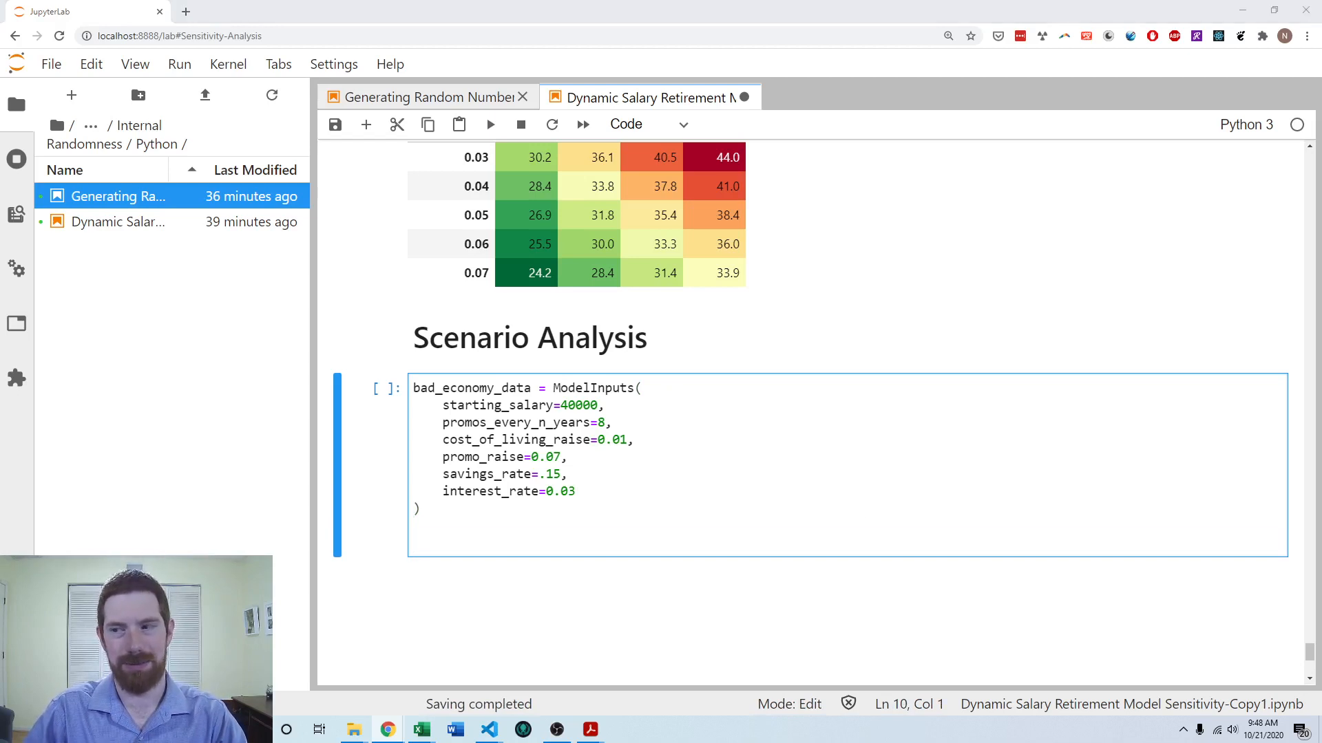
click(567, 474)
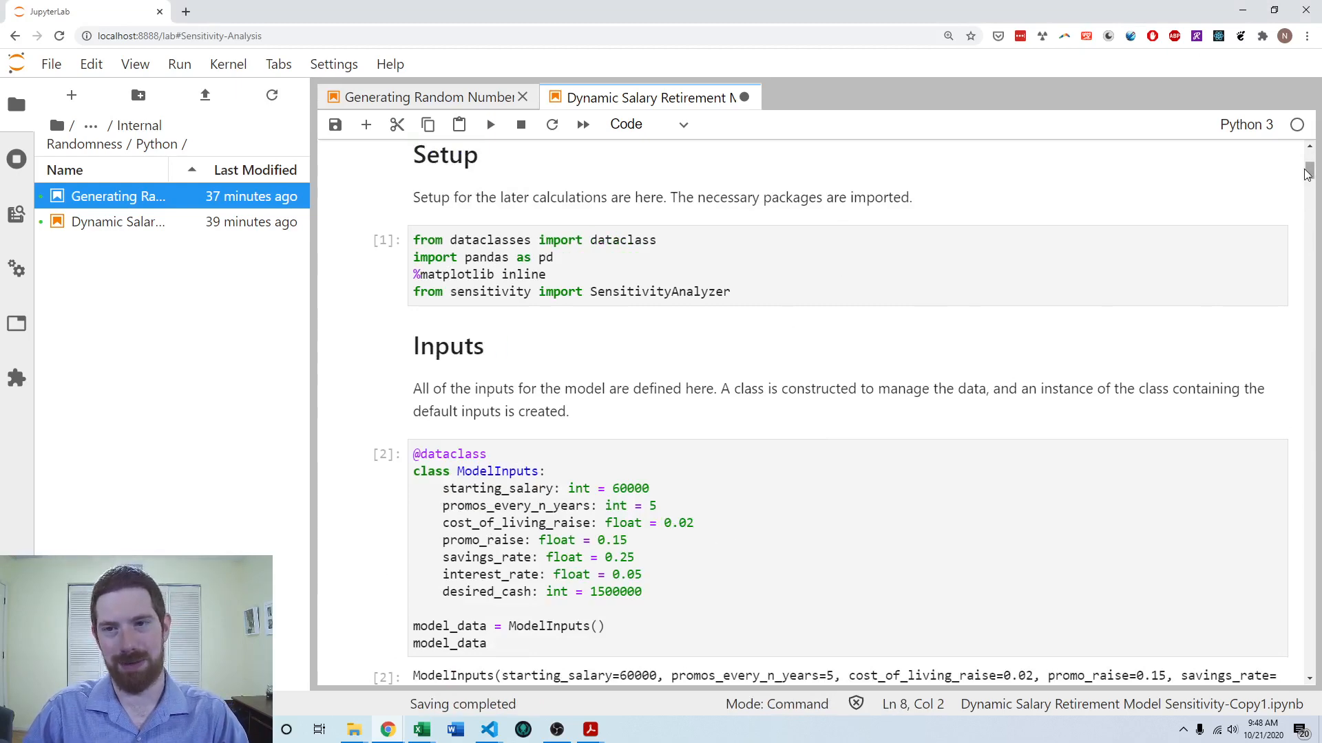
Step: Start good_economy_data = ModelInputs( with starting_salary=70000 and promos_every_n_years=4
scroll(down, 3)
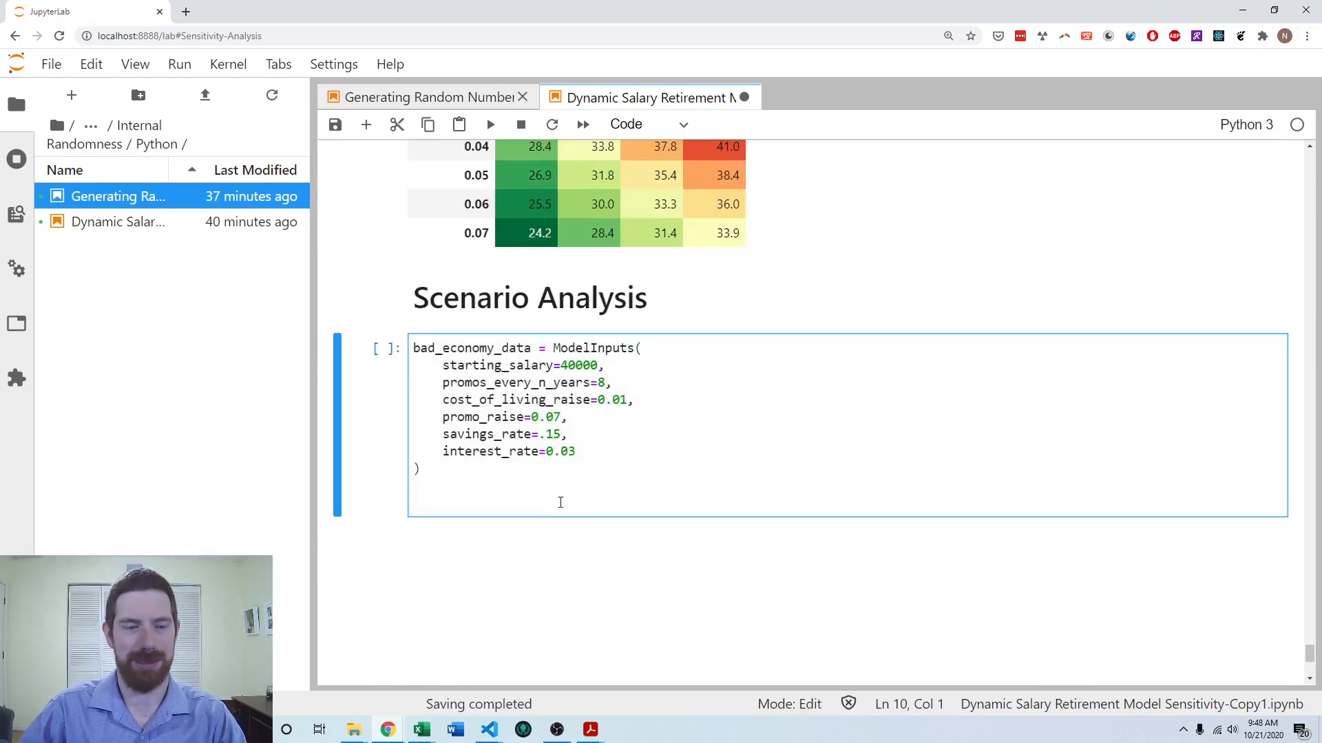
text(good_)
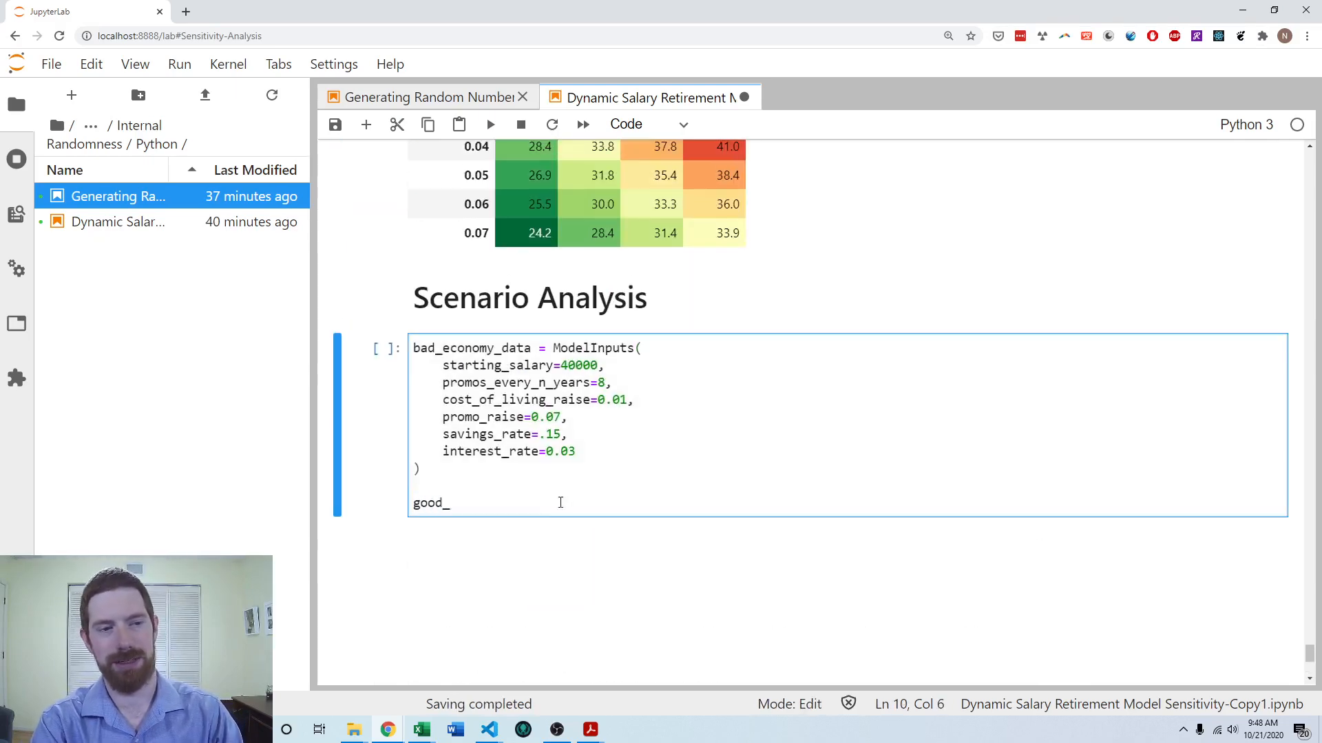
text(economy_data = ModelInputs()
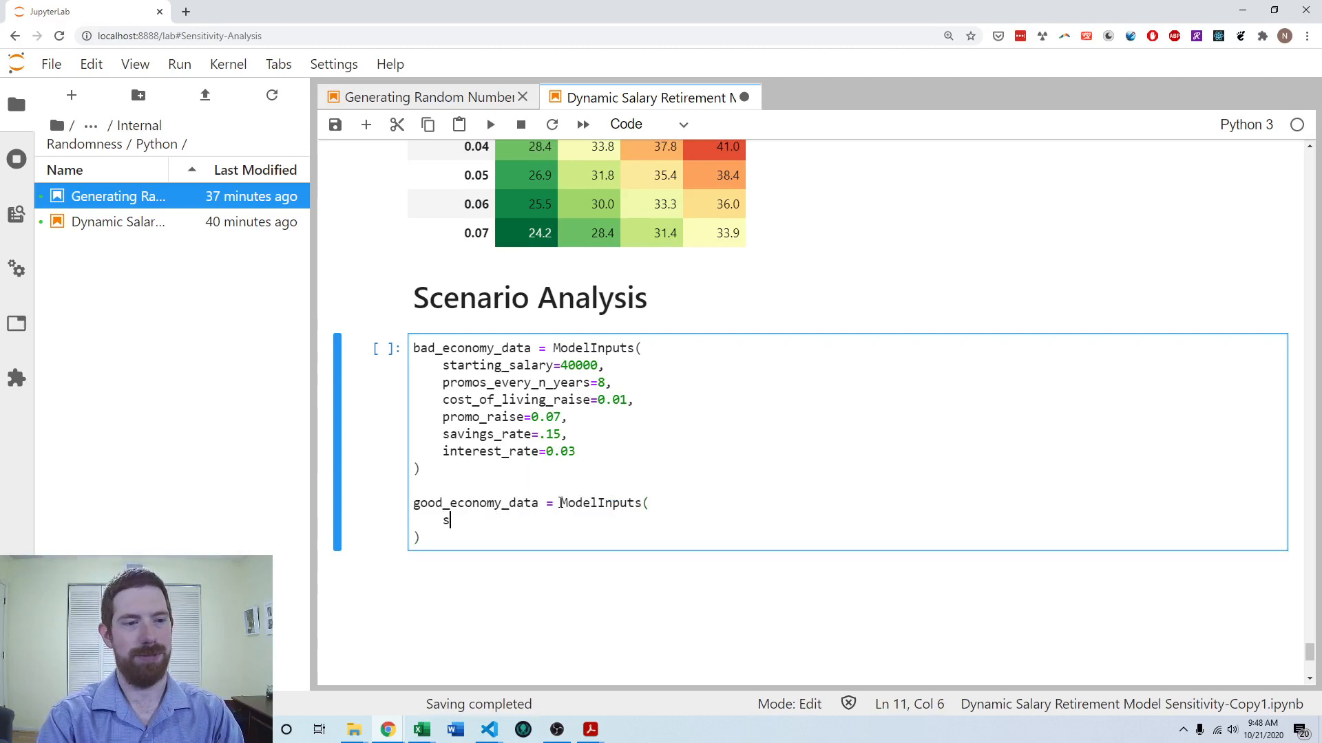
text(tarting_salary=70000,)
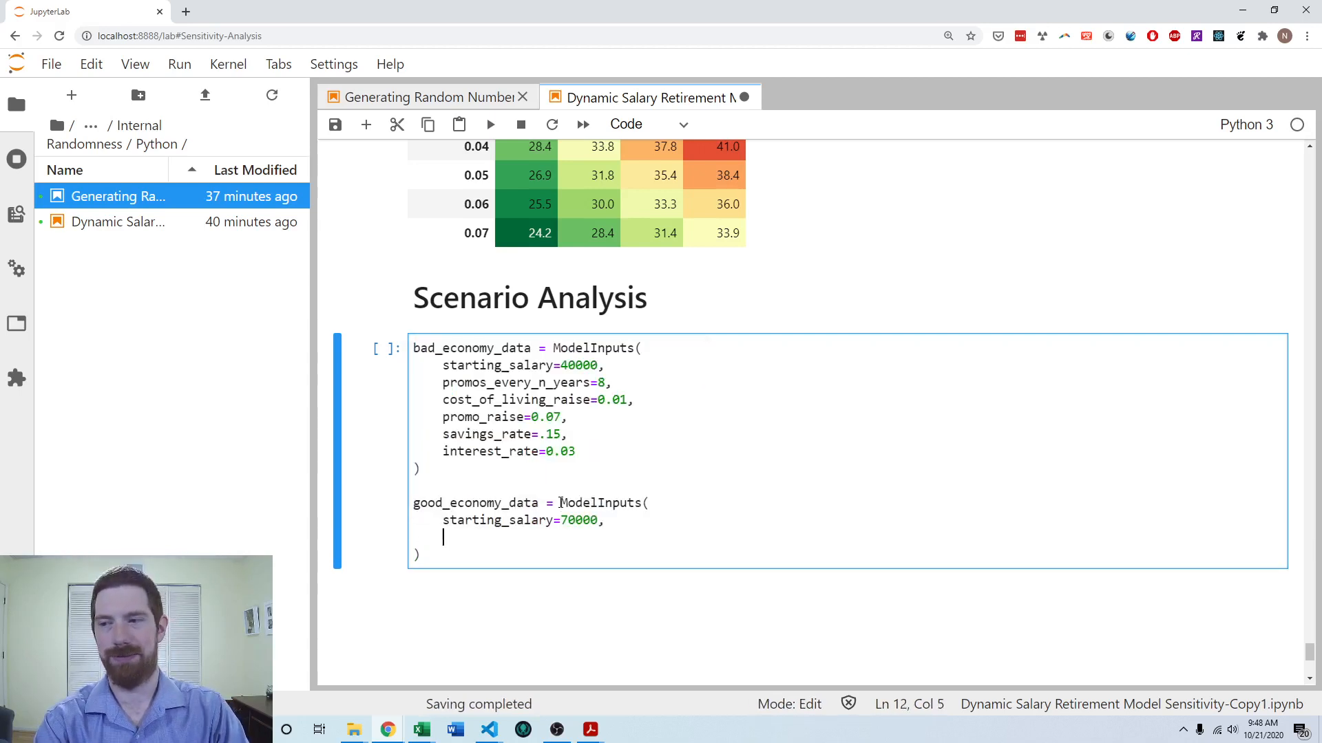
text(promos_every_n_years=)
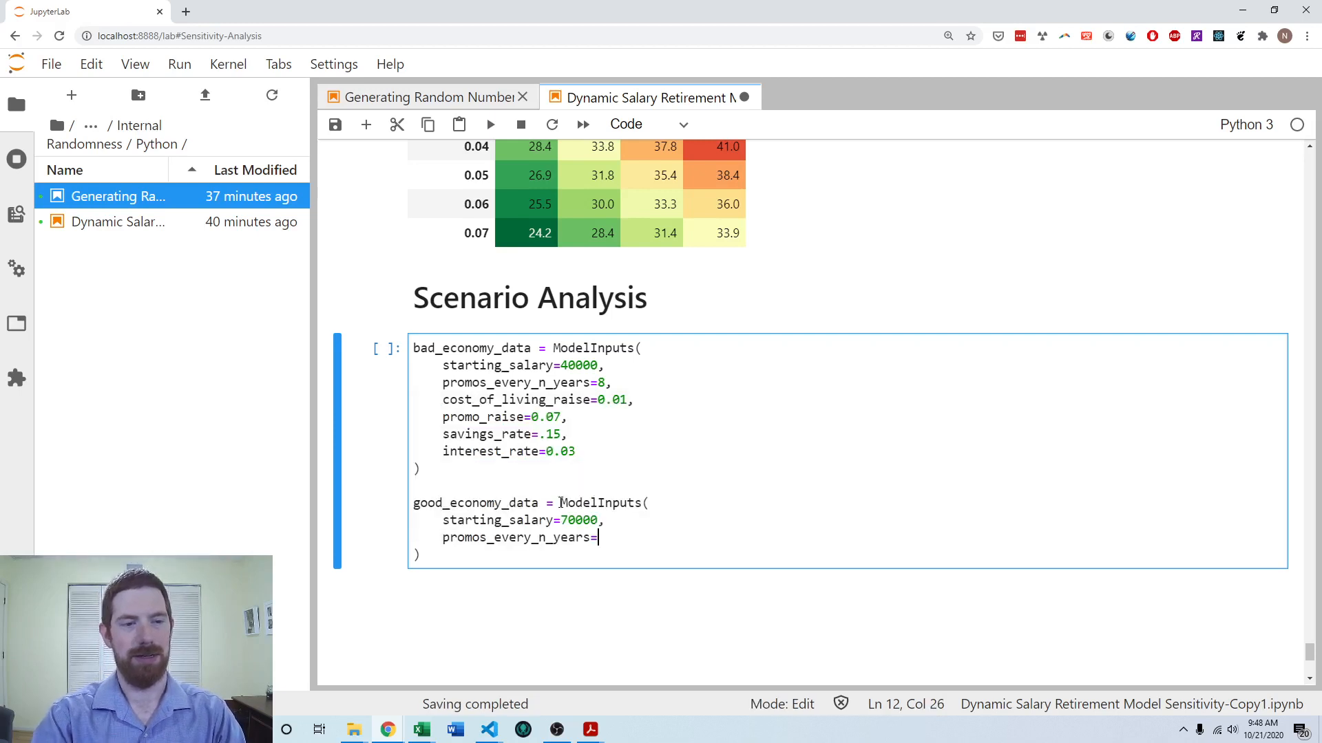
text(4,)
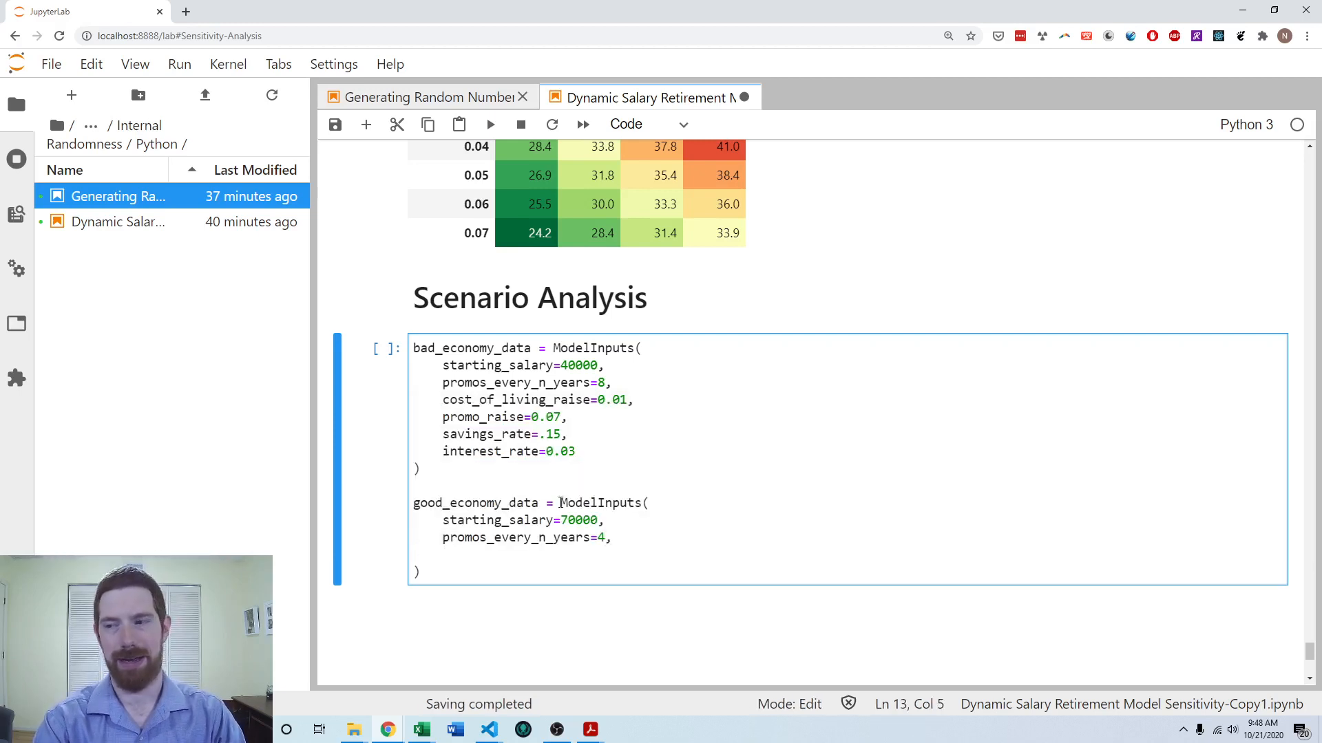
Step: Add cost_of_living_raise=0.03, promo_raise=0.2, savings_rate=0.35 and interest_rate=0.06
text(cost_of_living_raise=0.03,)
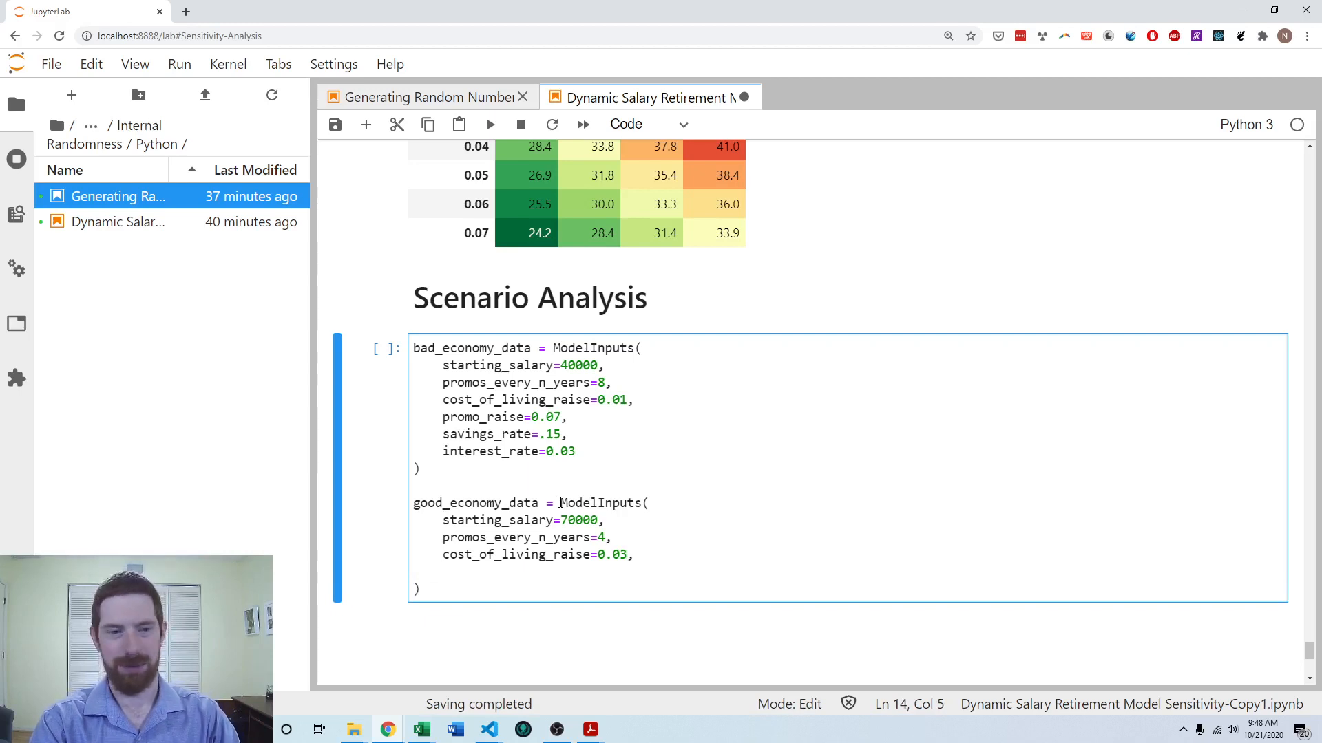
text(promo_raise=0.2,)
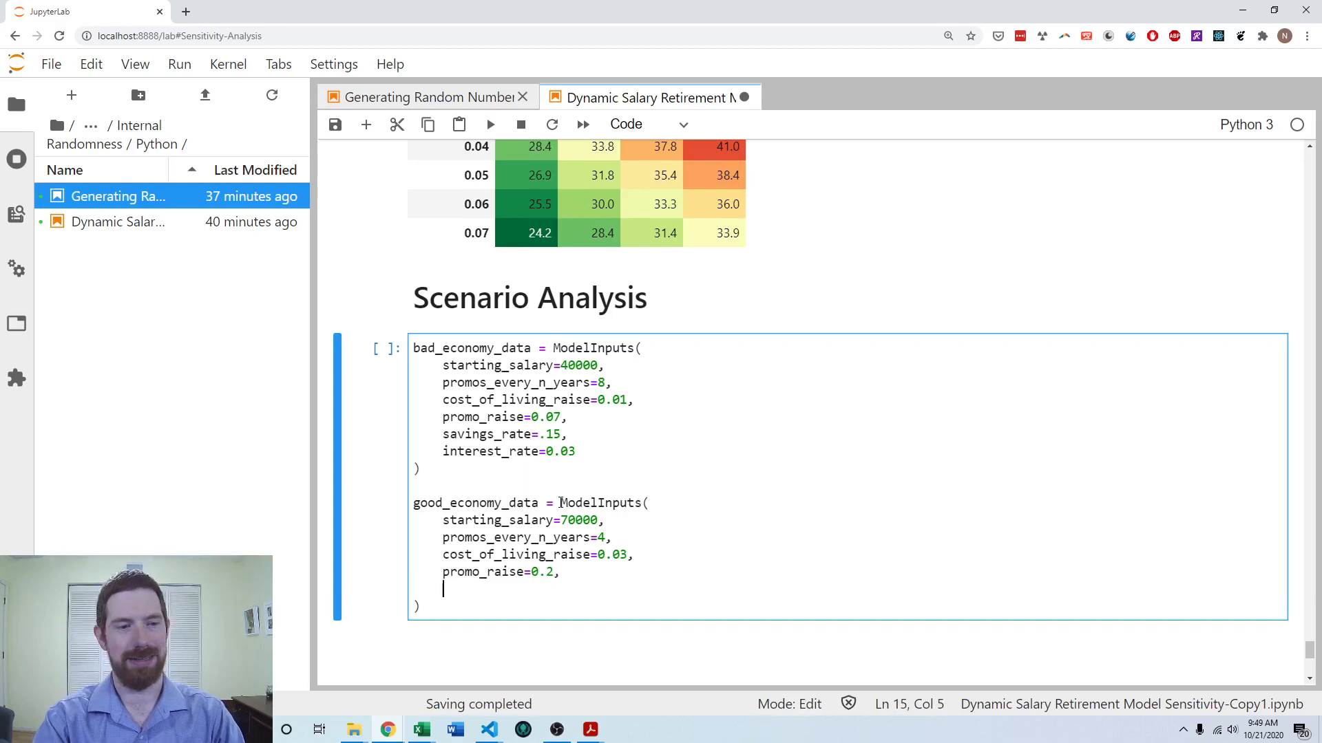
text(savings_rate=0.35,)
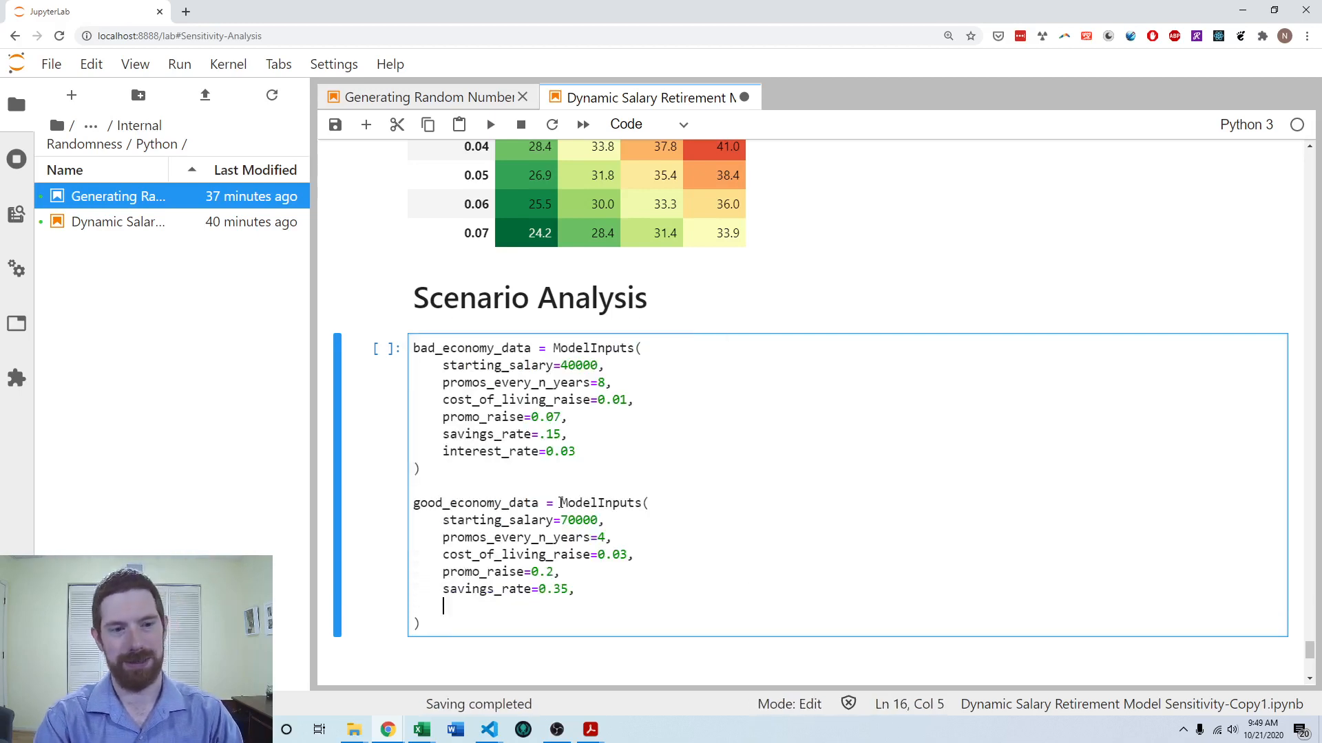
text(inb)
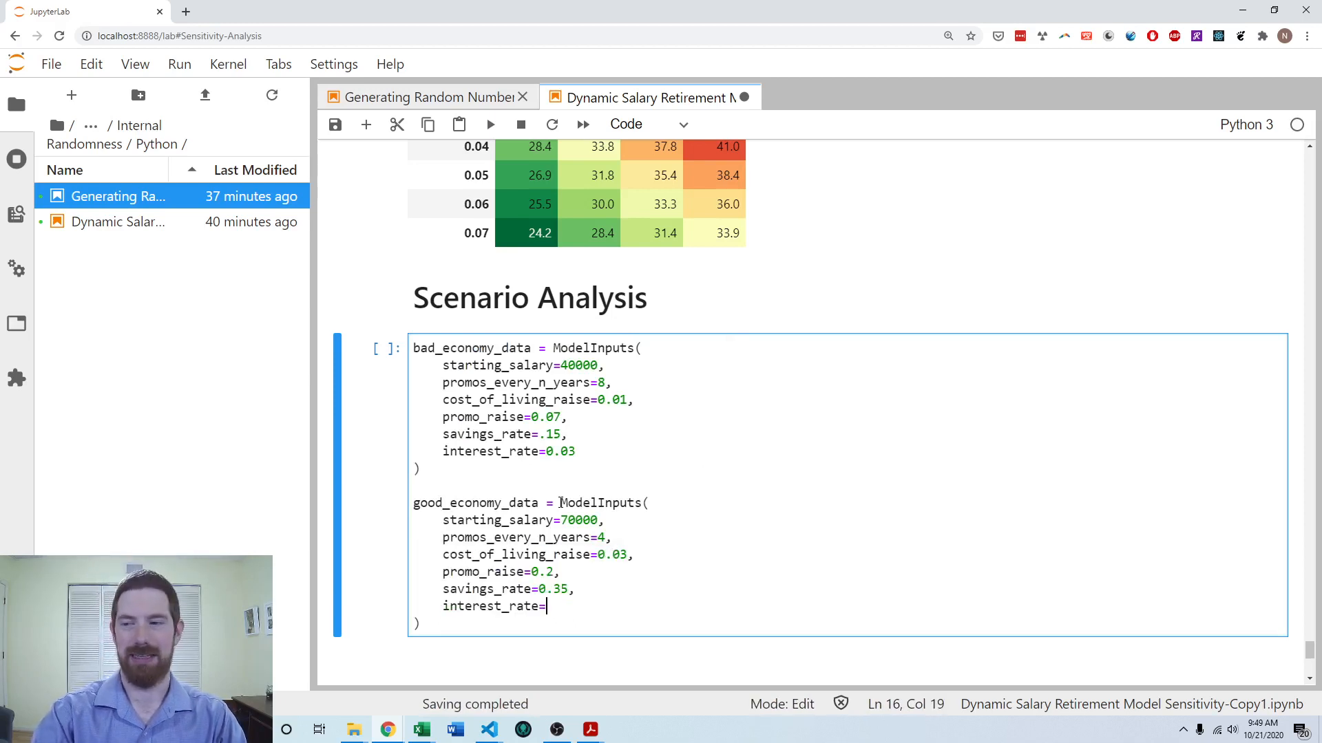
text(0.06)
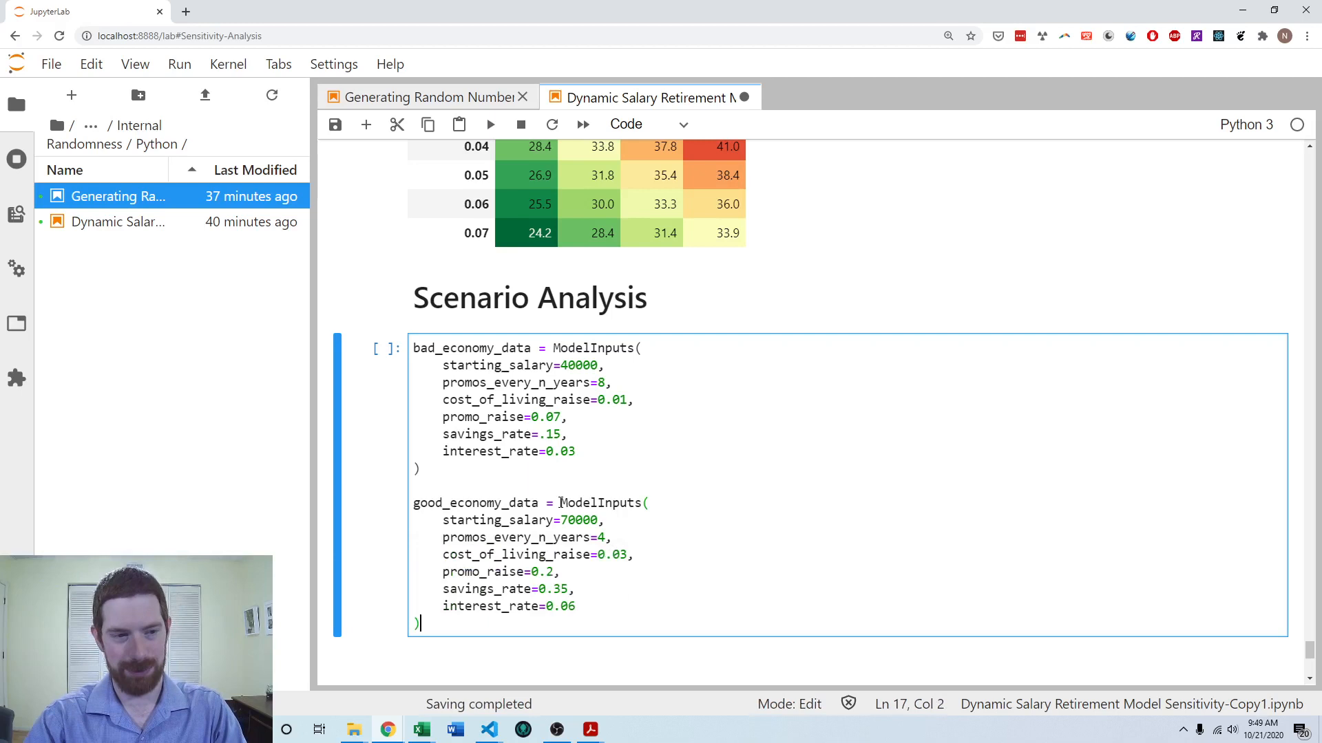
key(enter)
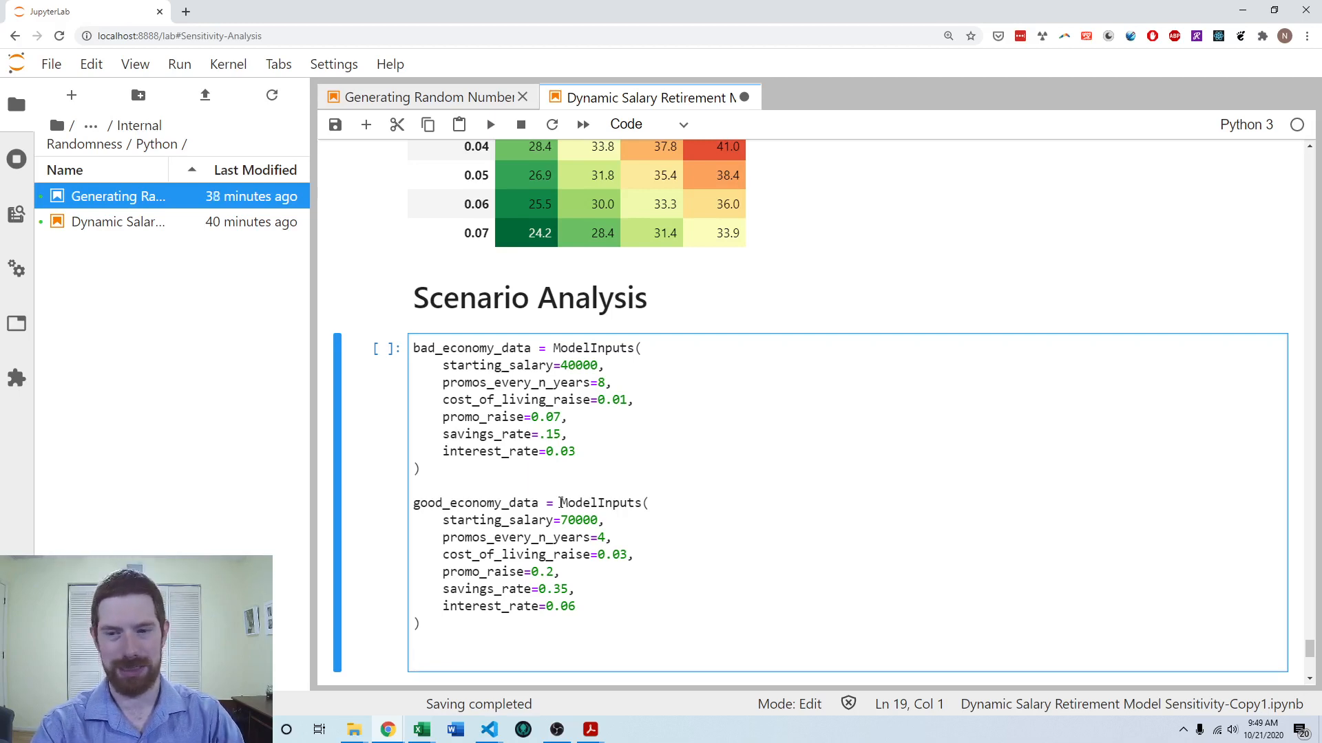
Step: Begin the cases dictionary mapping 'Recession' to bad_economy_data and 'Normal' to model_data
text(cases = {)
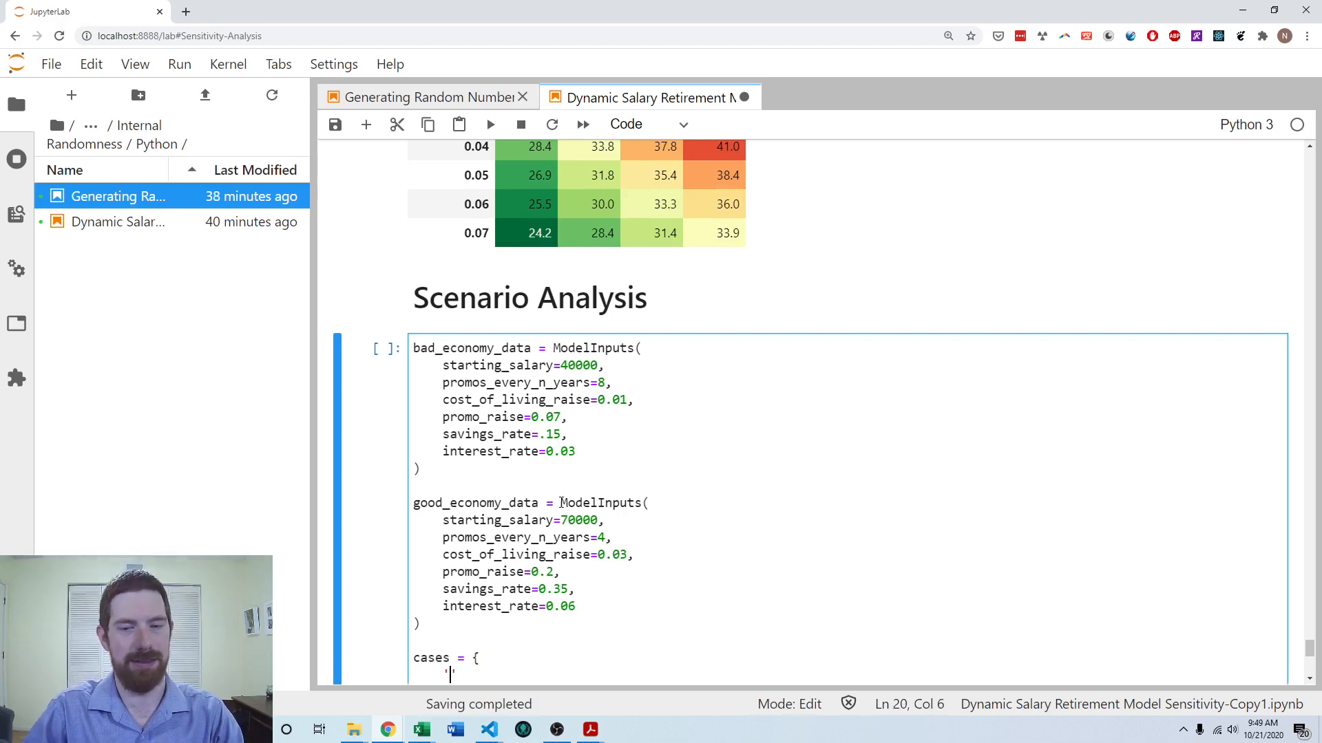
text(Recess)
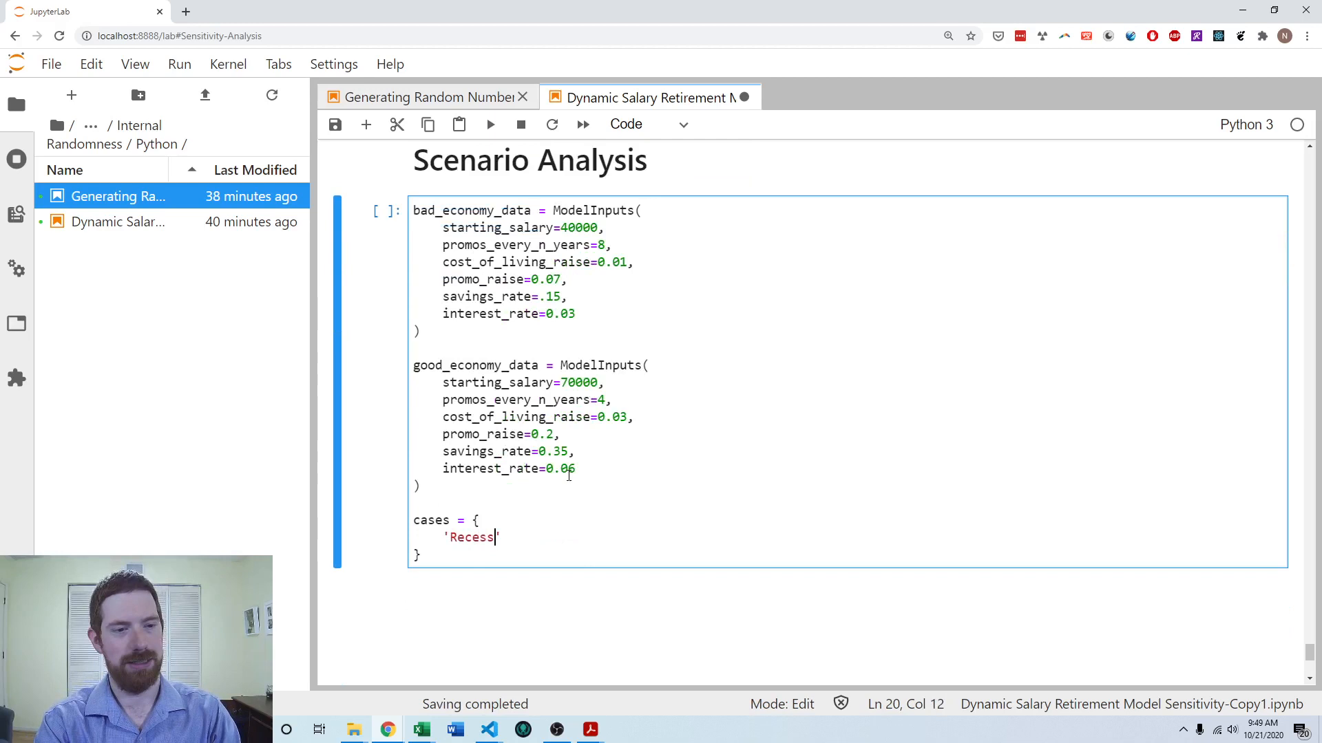
text(ion':)
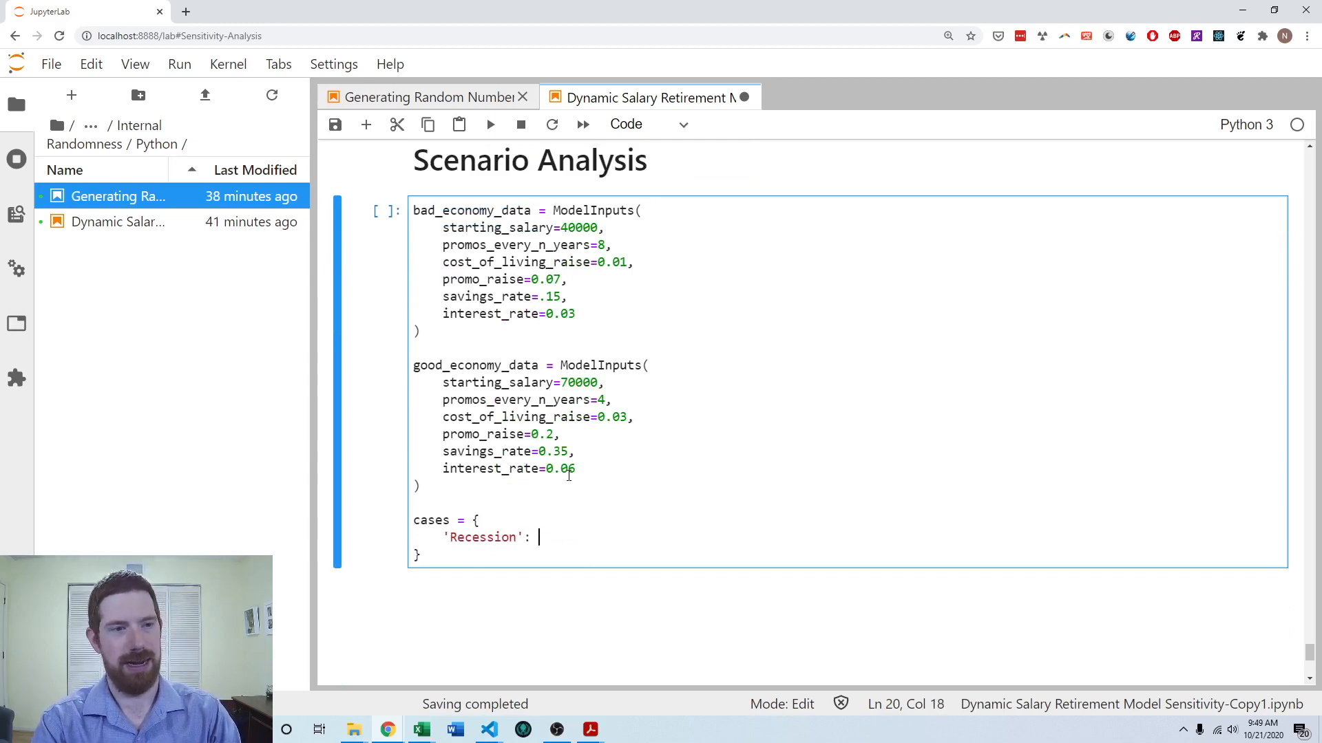
text(bad_economy_data,)
text('Normal)
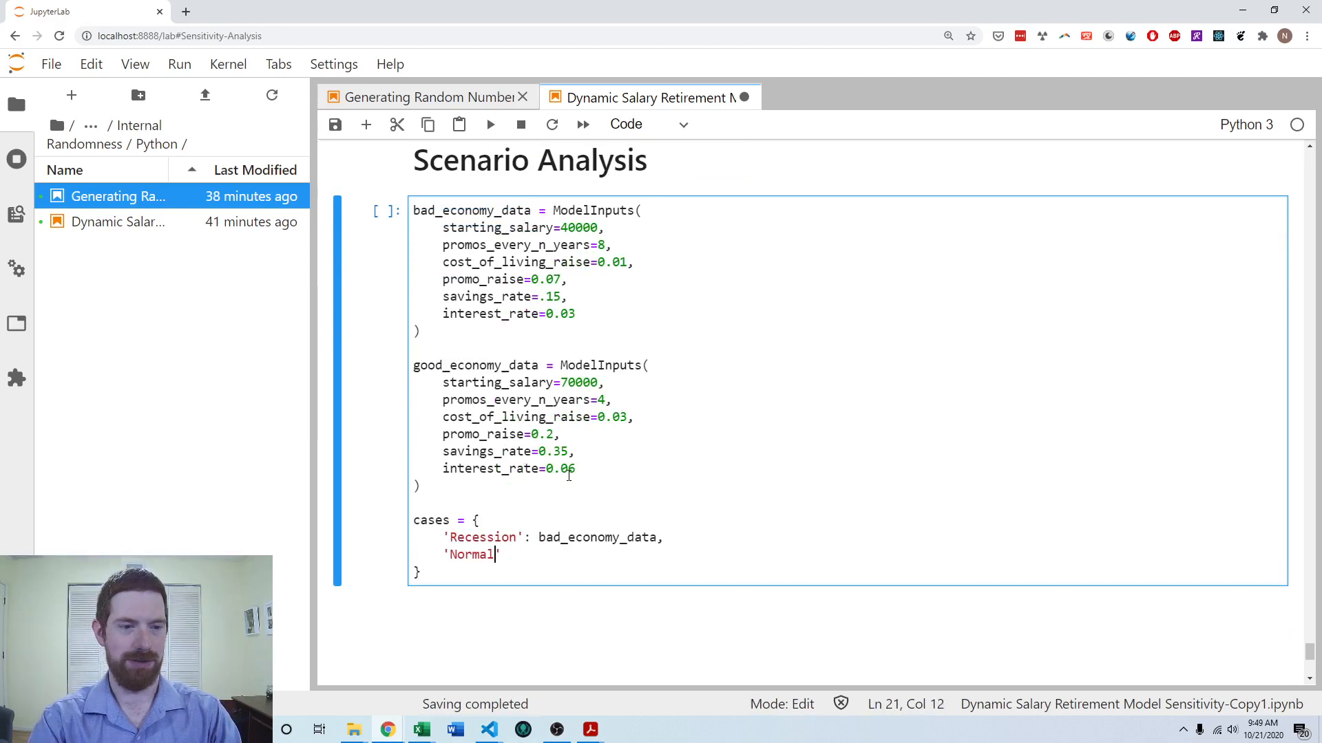
text(': m)
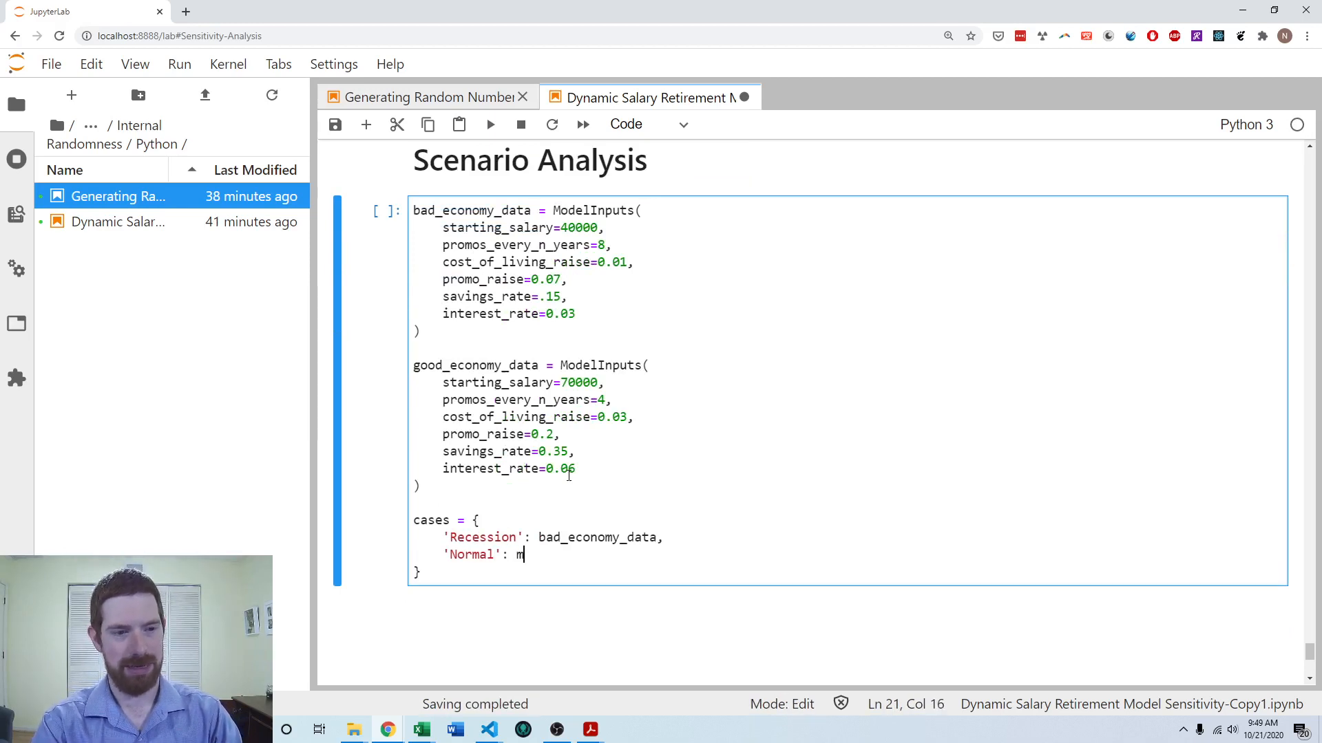
text(odel_data,)
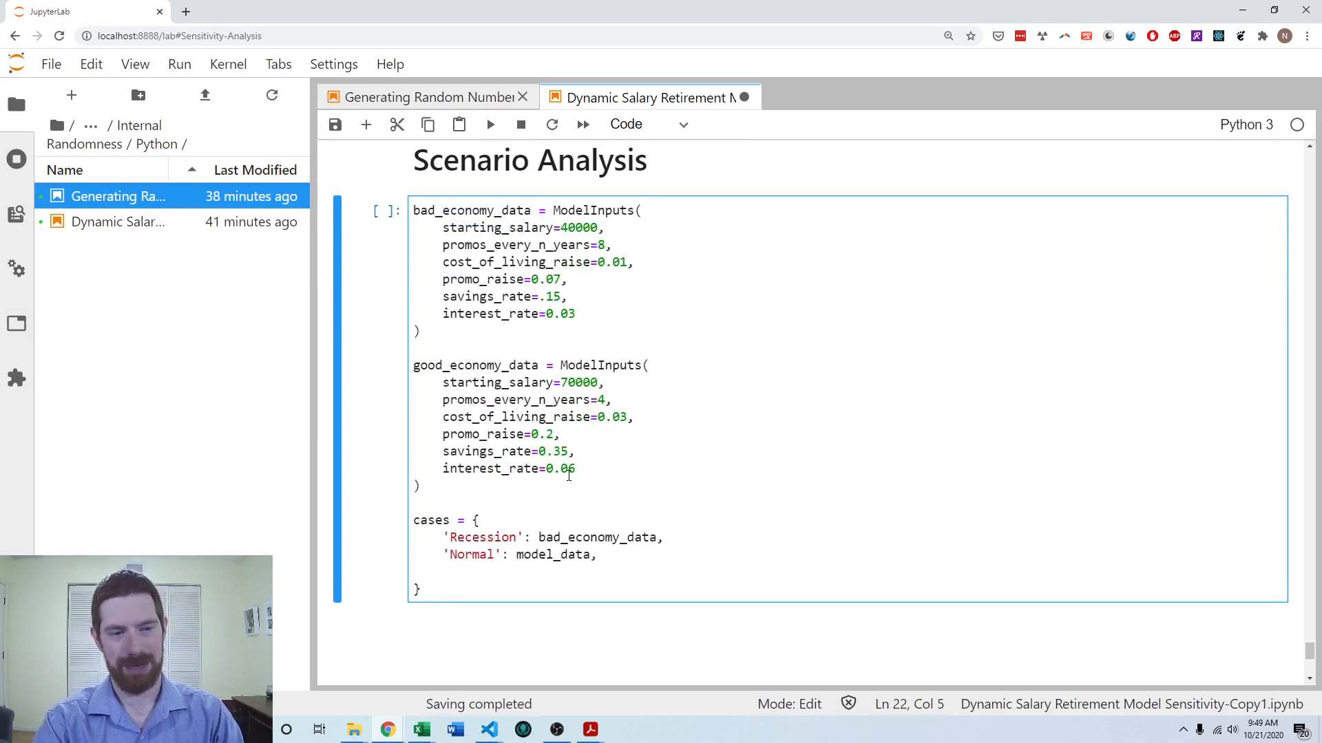
Step: Map 'Expansion' to good_economy_data and run the scenario definitions cell
text('Good')
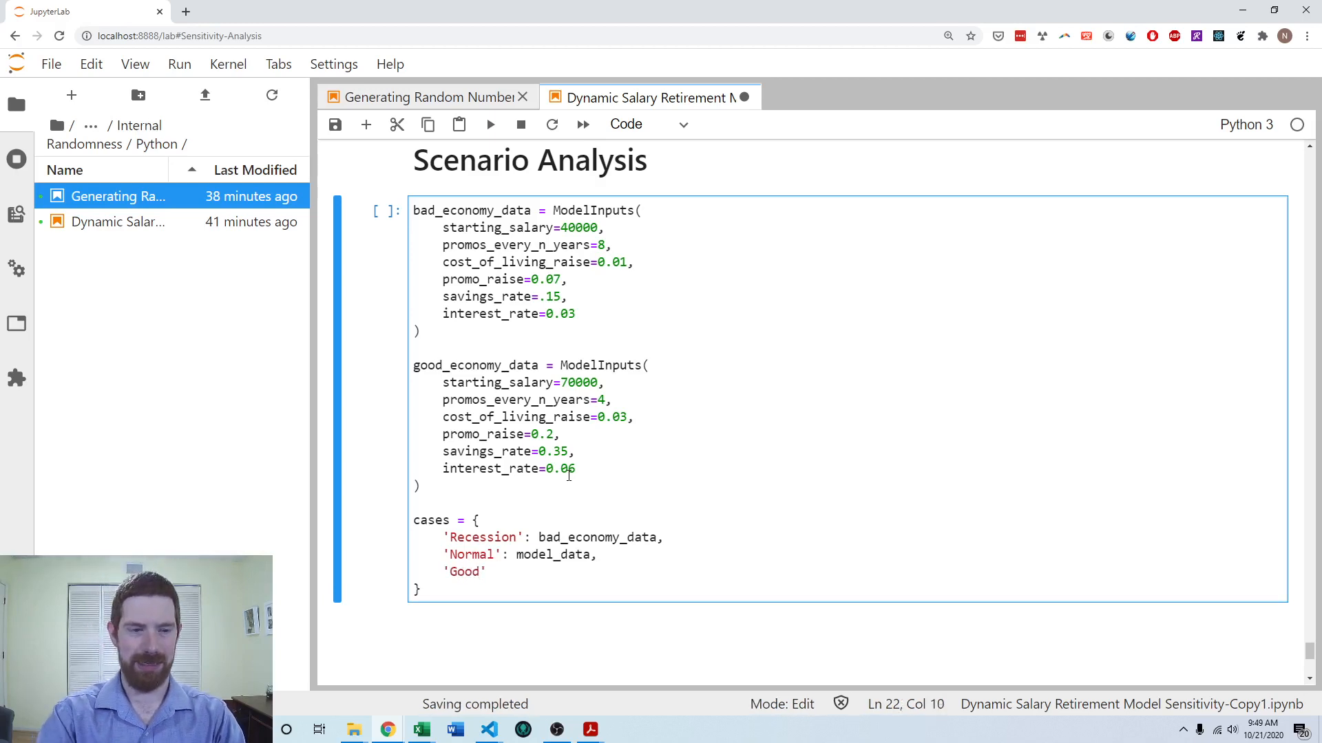
text(Expansion')
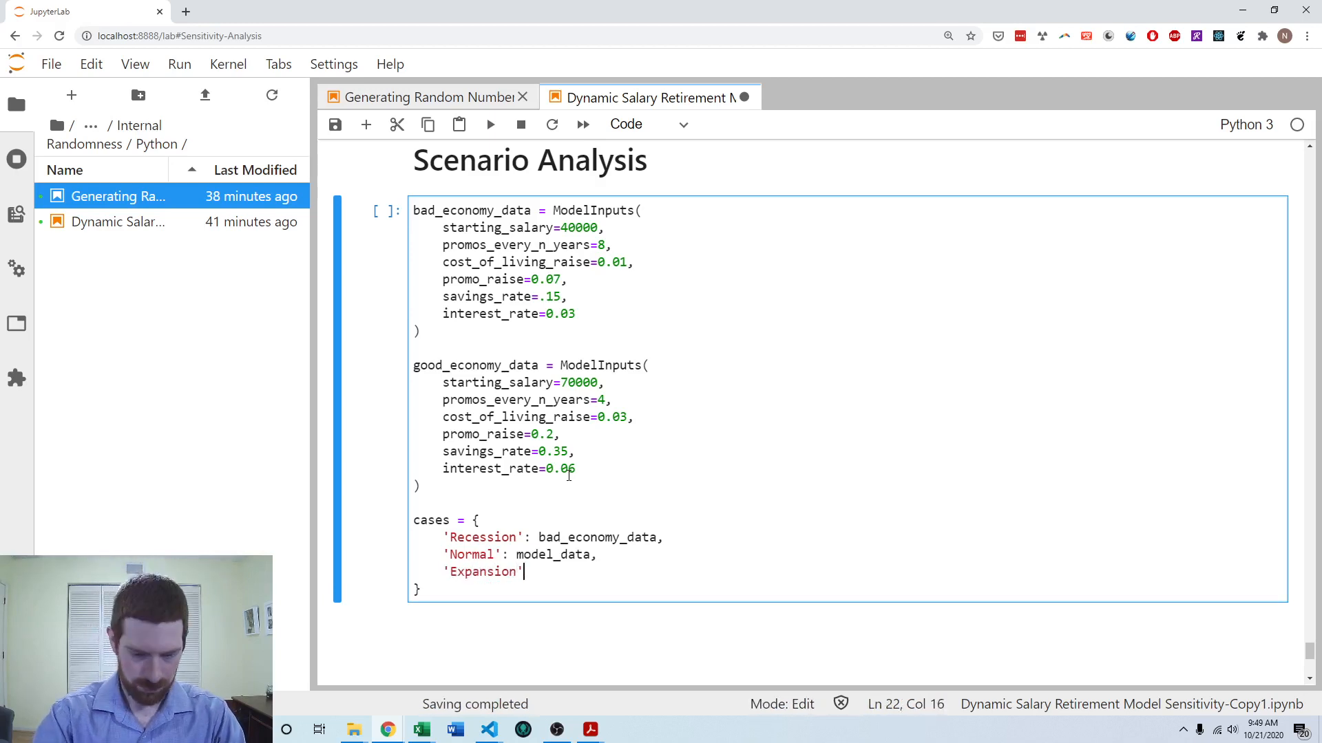
text(: goo)
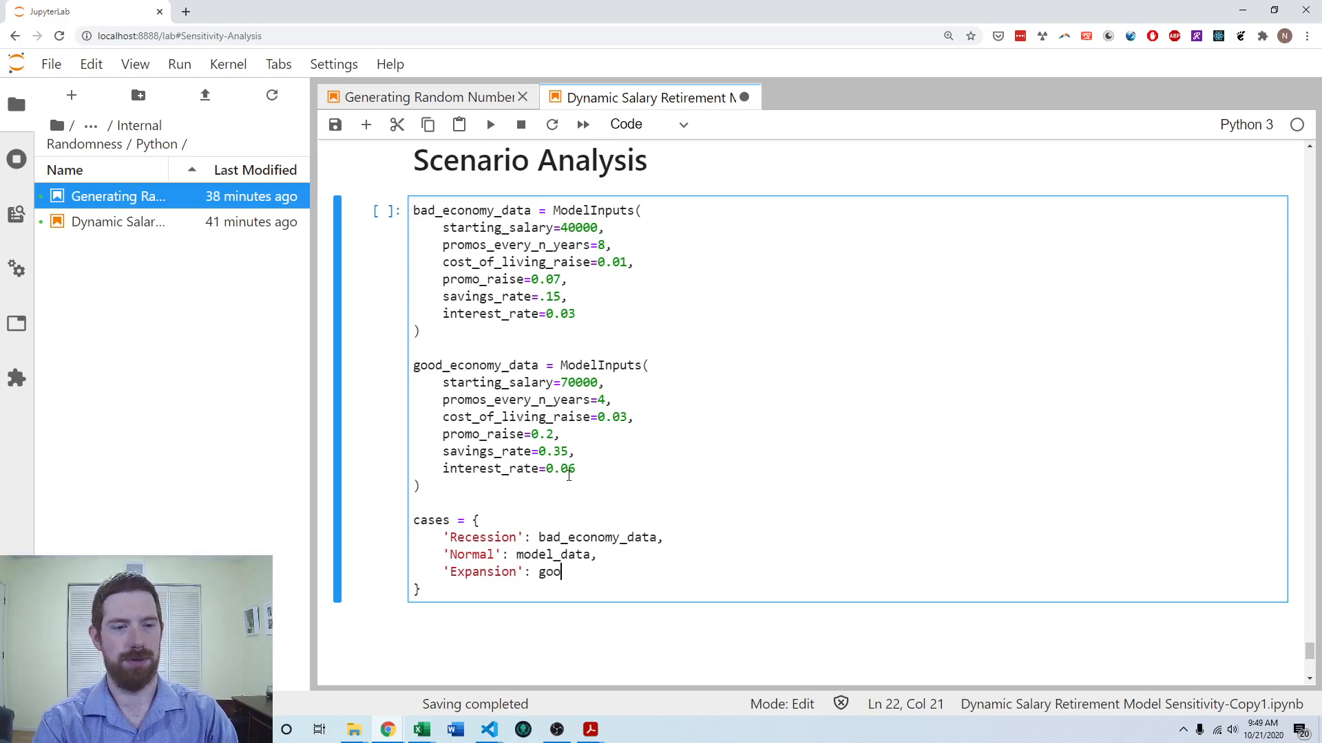
text(d_economy_data)
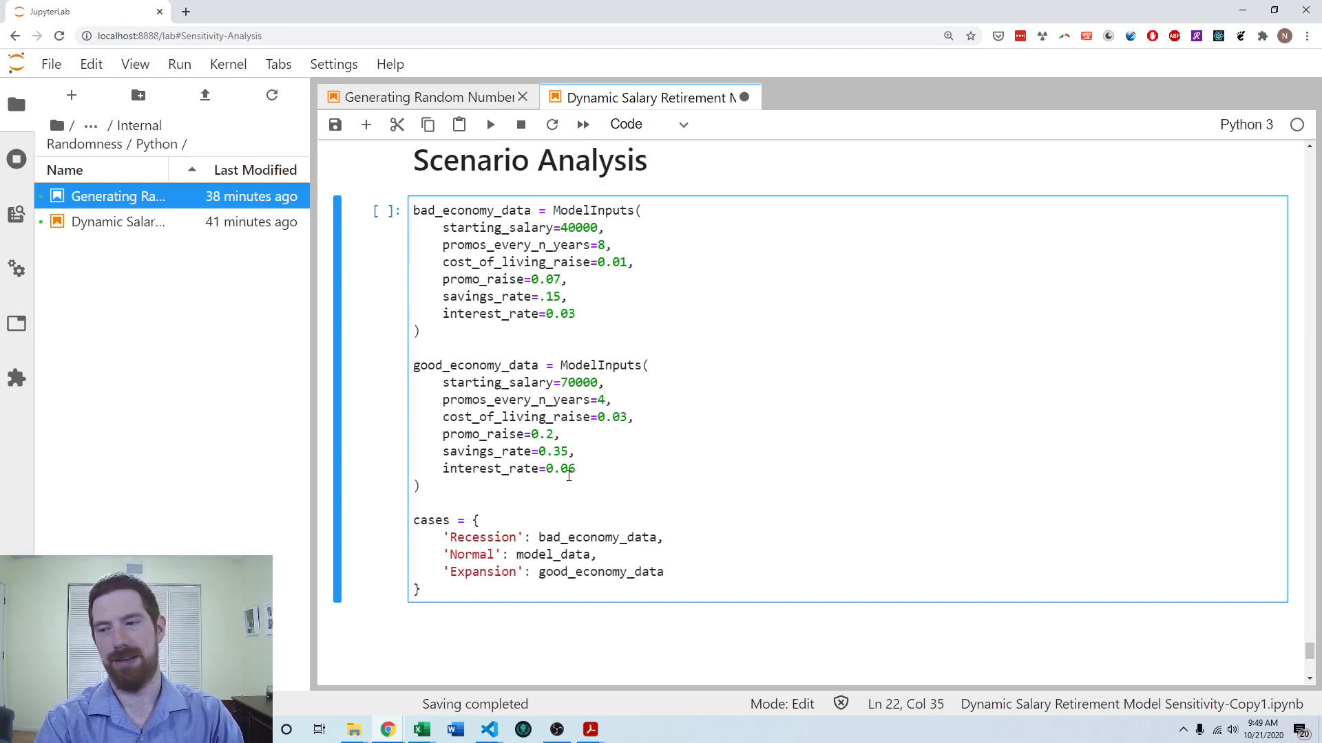
key(shift+enter)
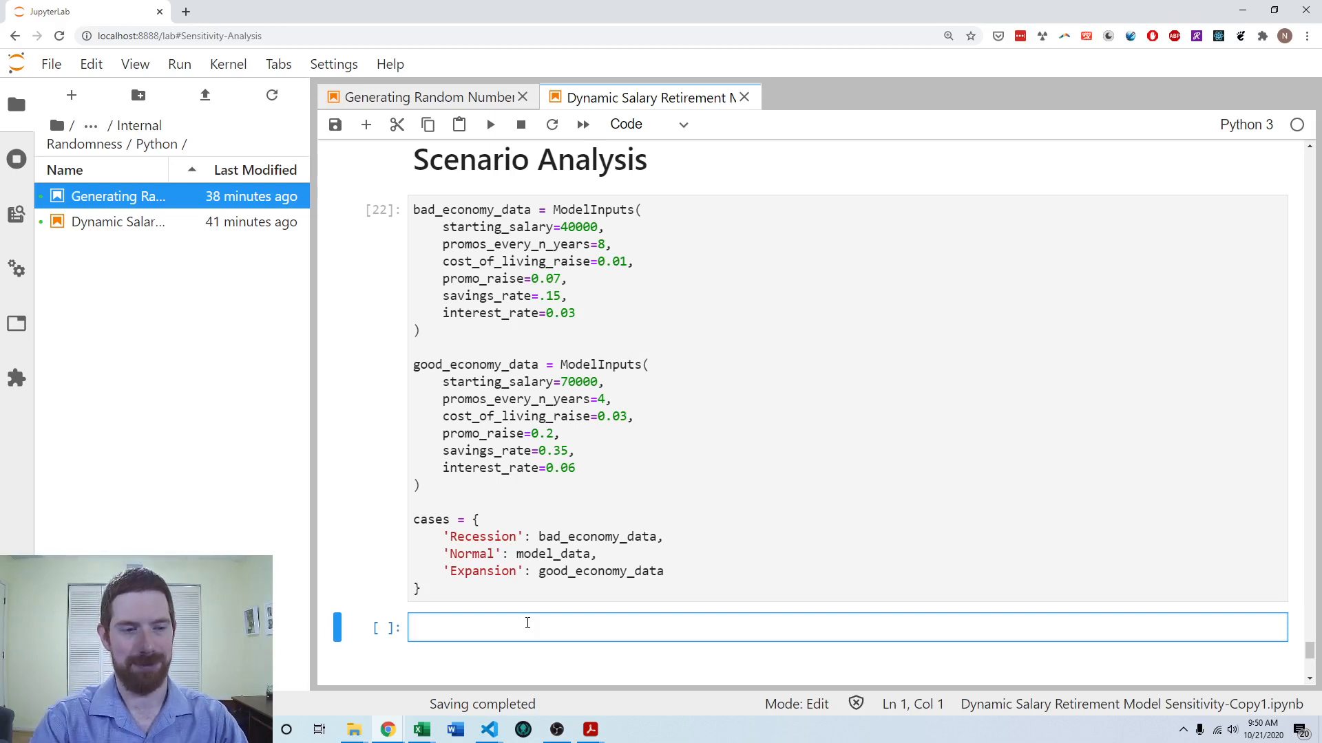
Step: Write and run a loop over cases.items() printing each case_type and case_inputs
text(for)
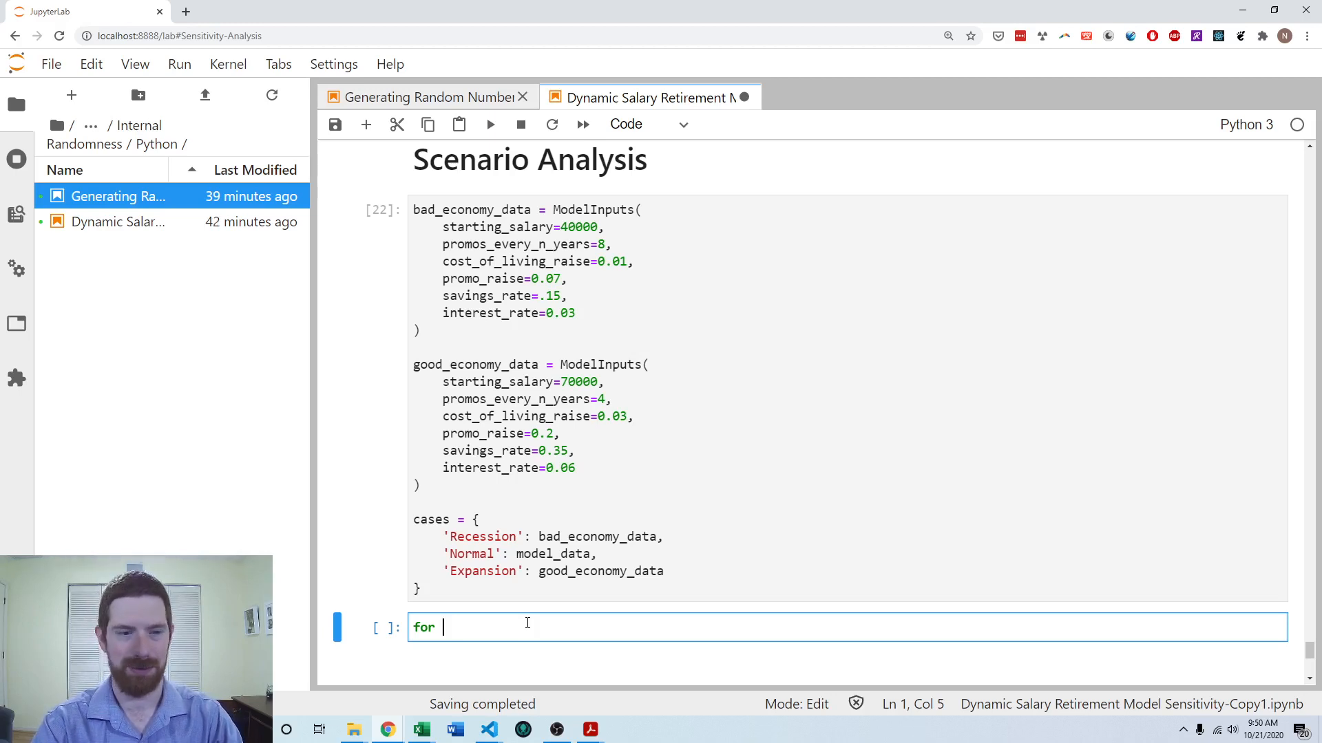
text(case_ttype, c)
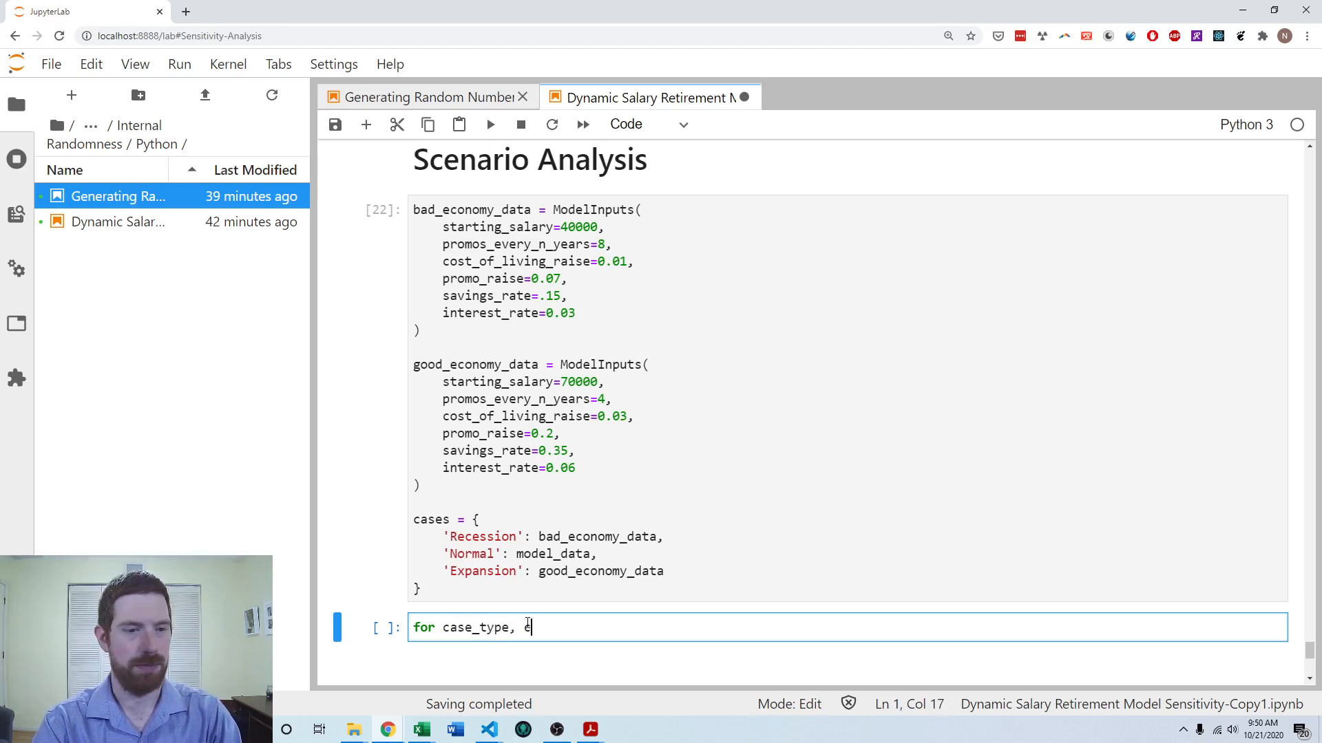
text(ase_inputs in)
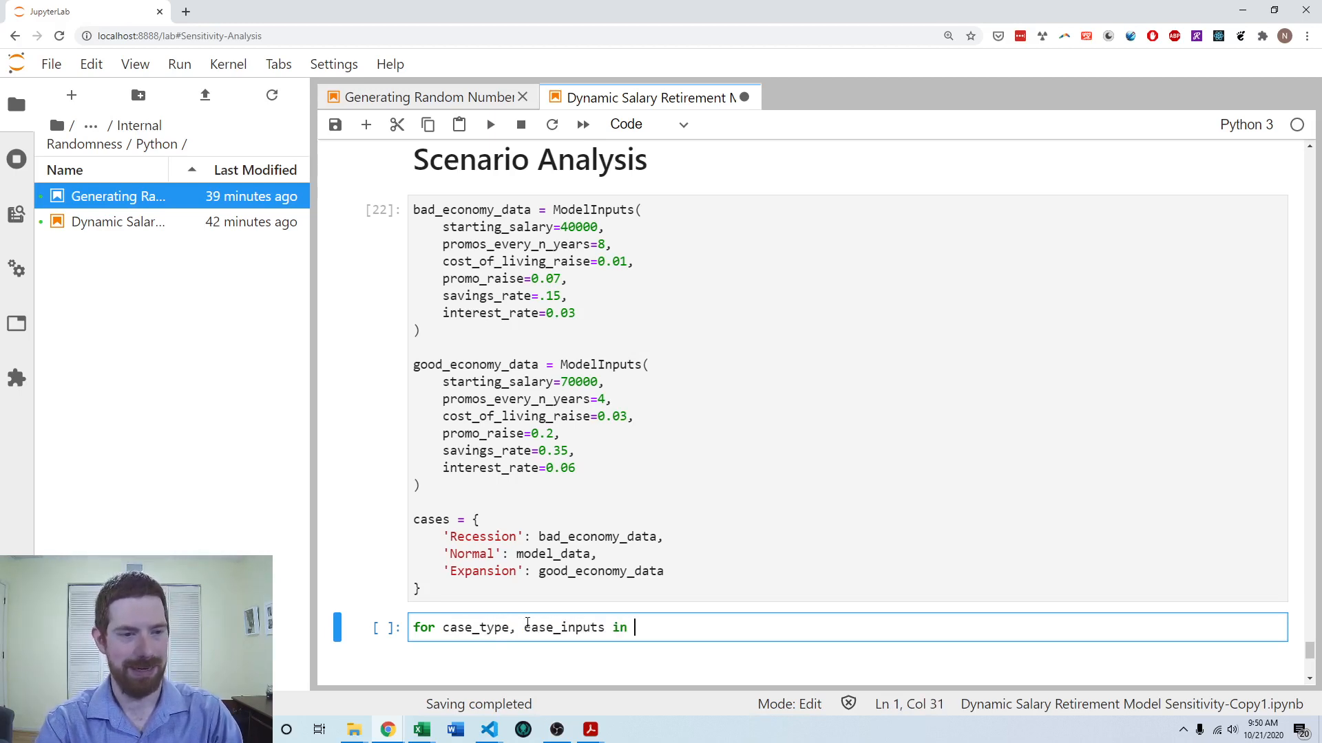
text(cases.items(*)
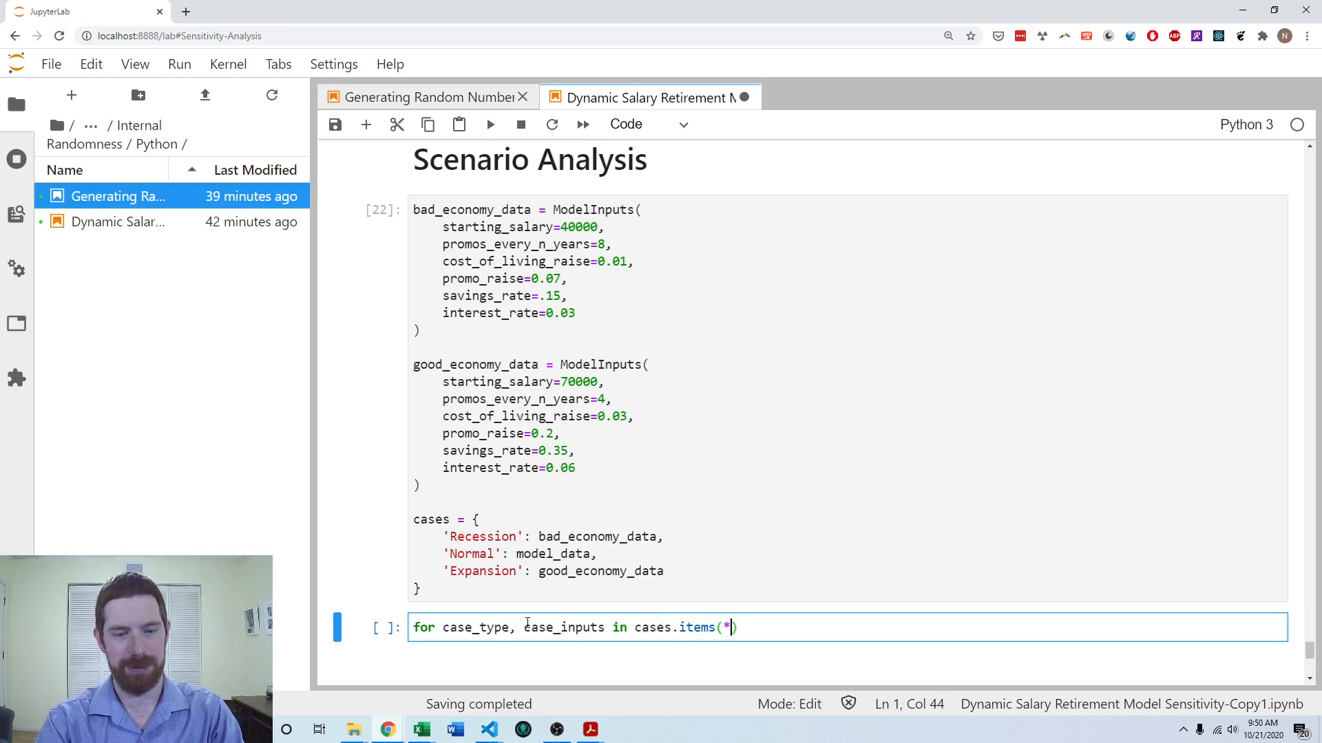
text(:)
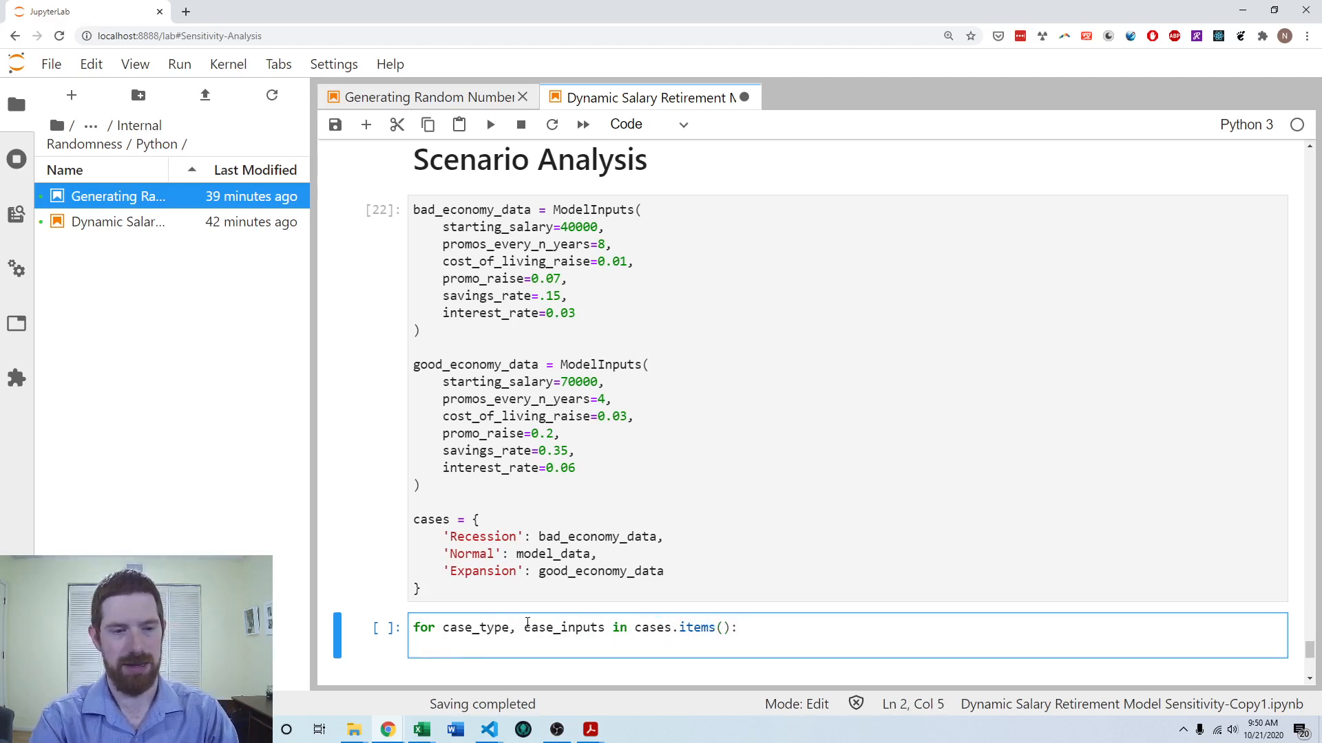
text(print()
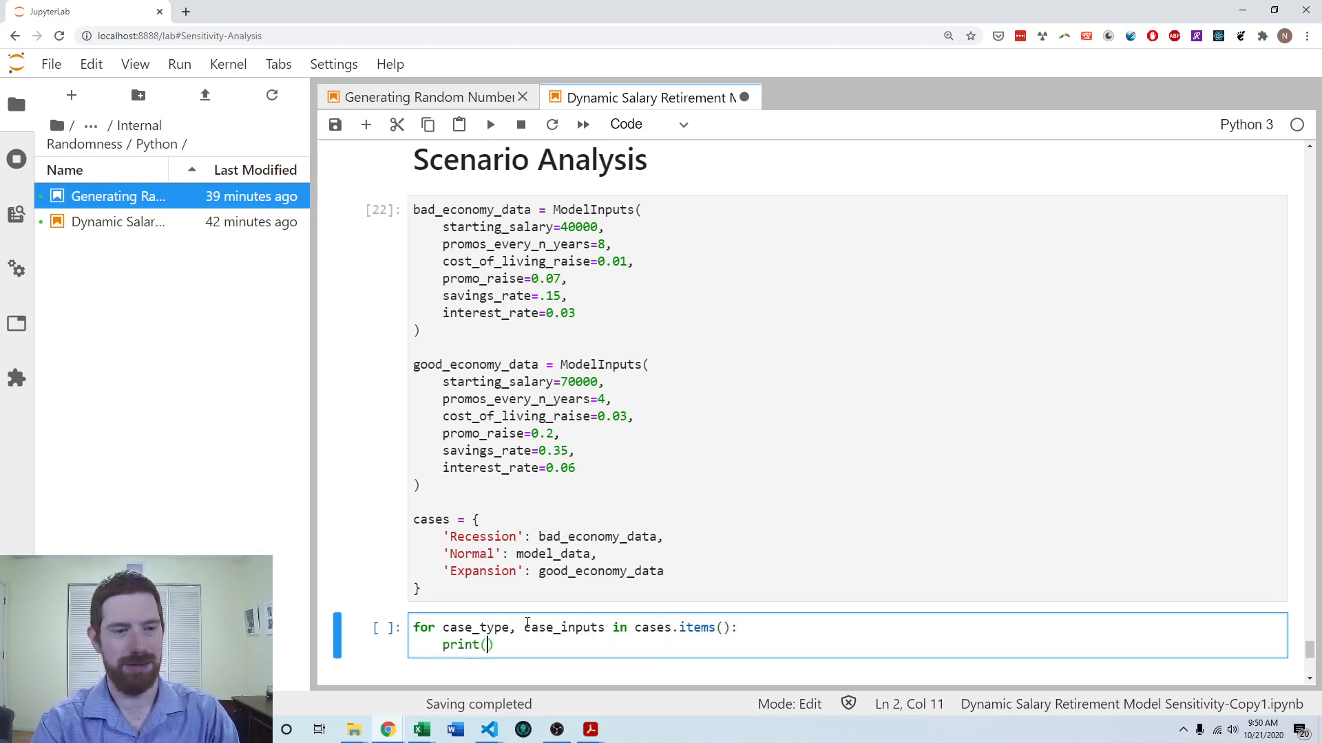
text(case_type,)
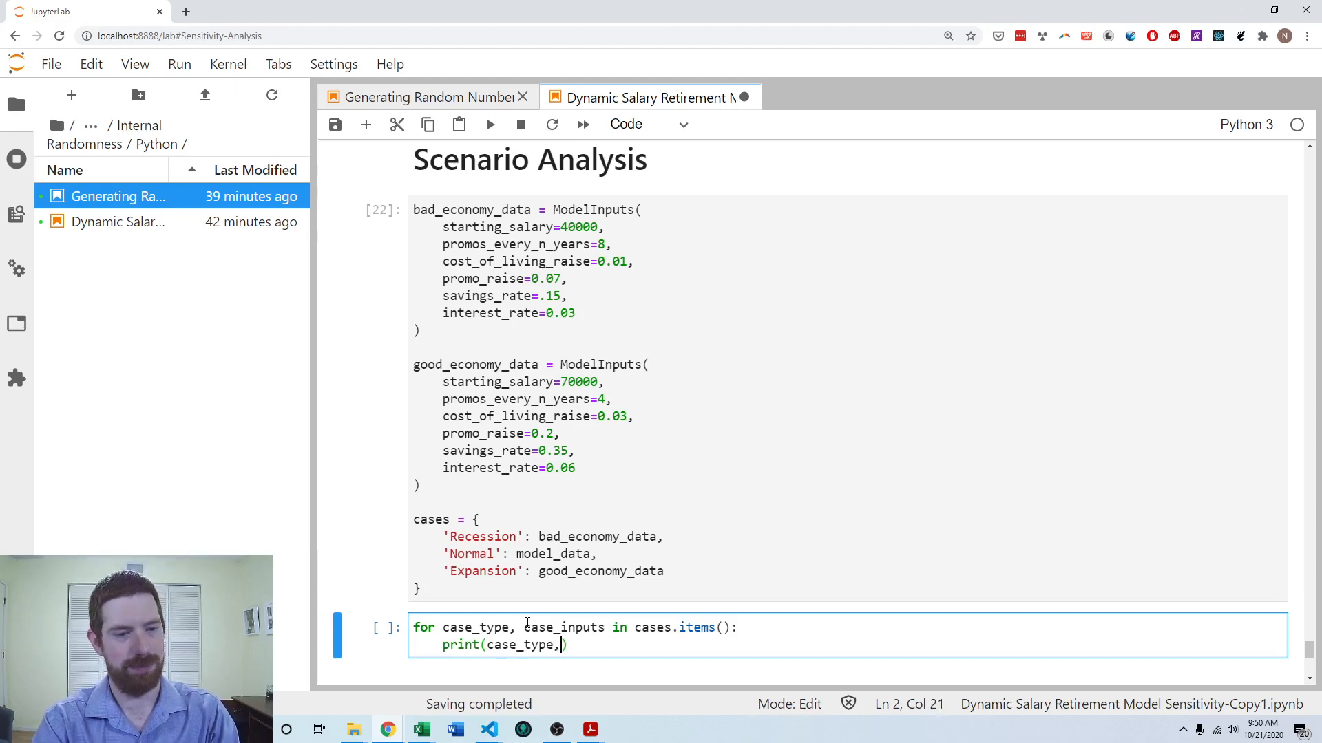
text(case_inputs)
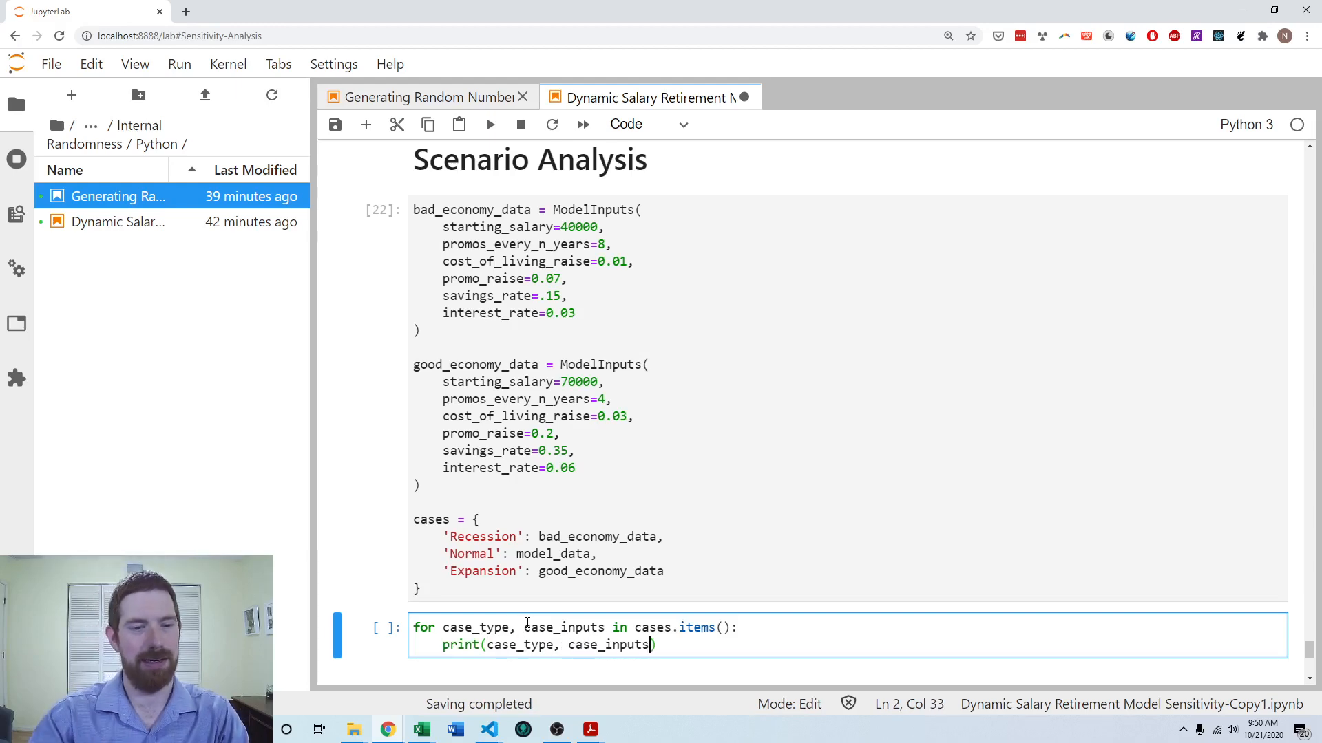
key(shift+enter)
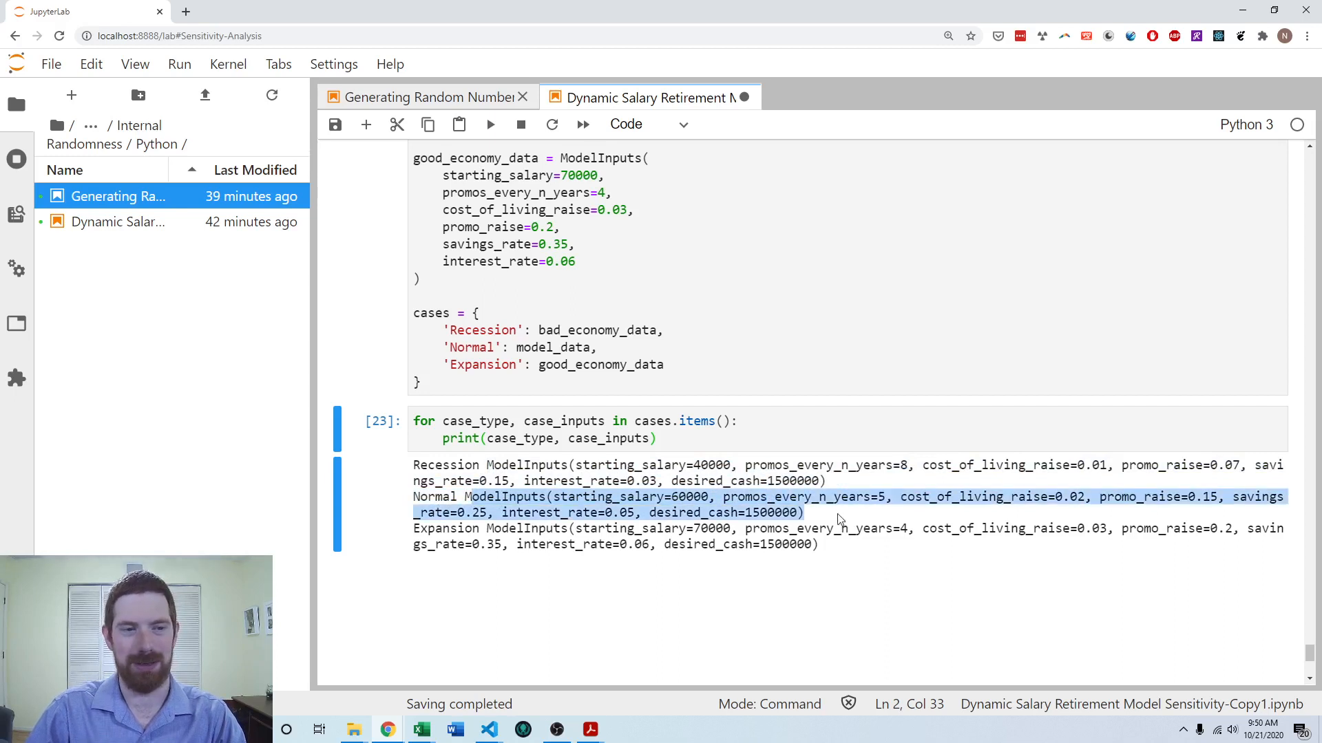
Step: In the loop body compute ytr = years_to_retirement(case_inputs, print_output=False)
click(442, 438)
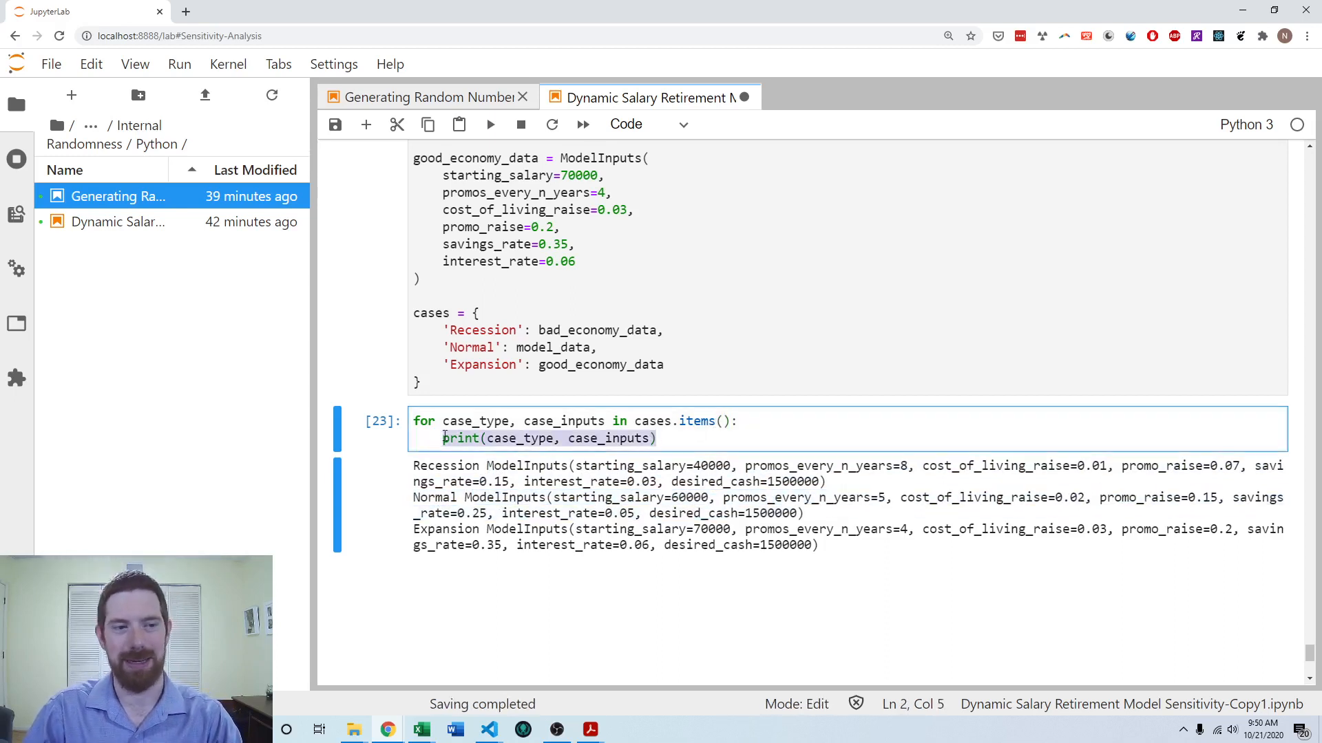
key(Delete)
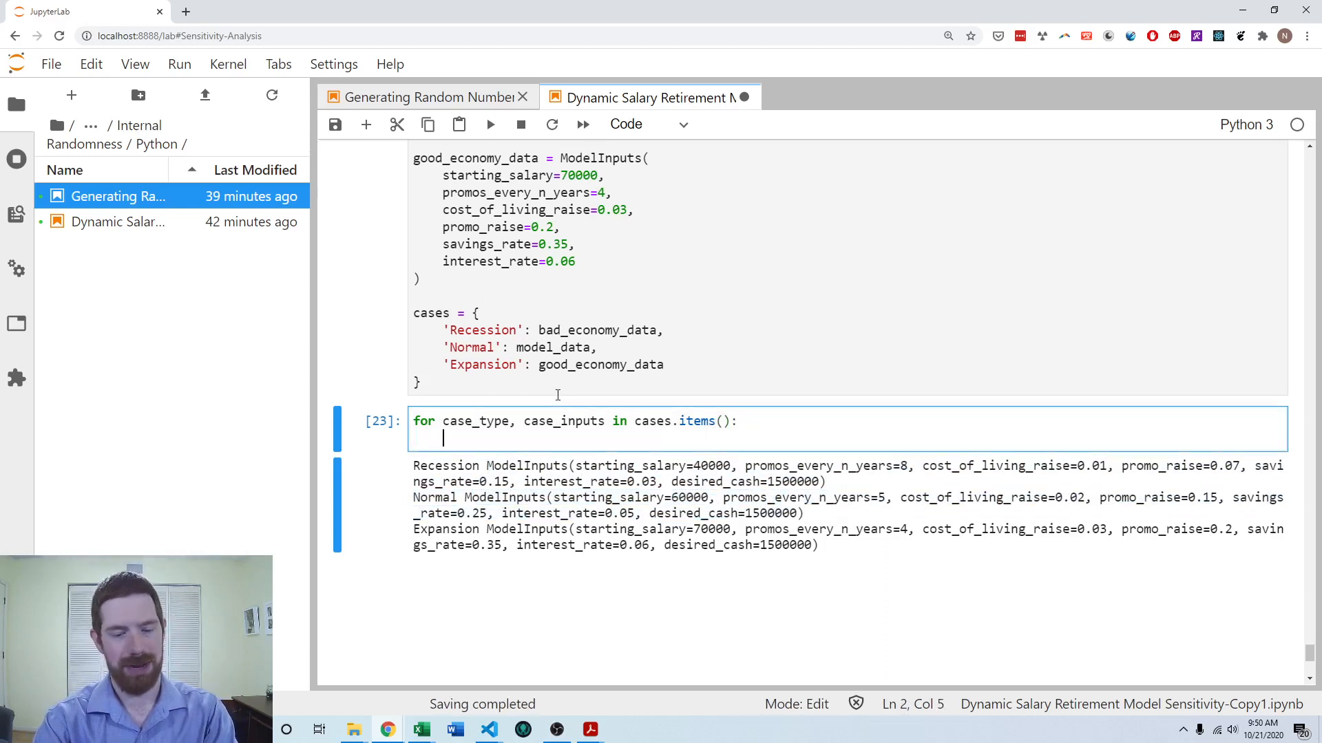
text(ytr =)
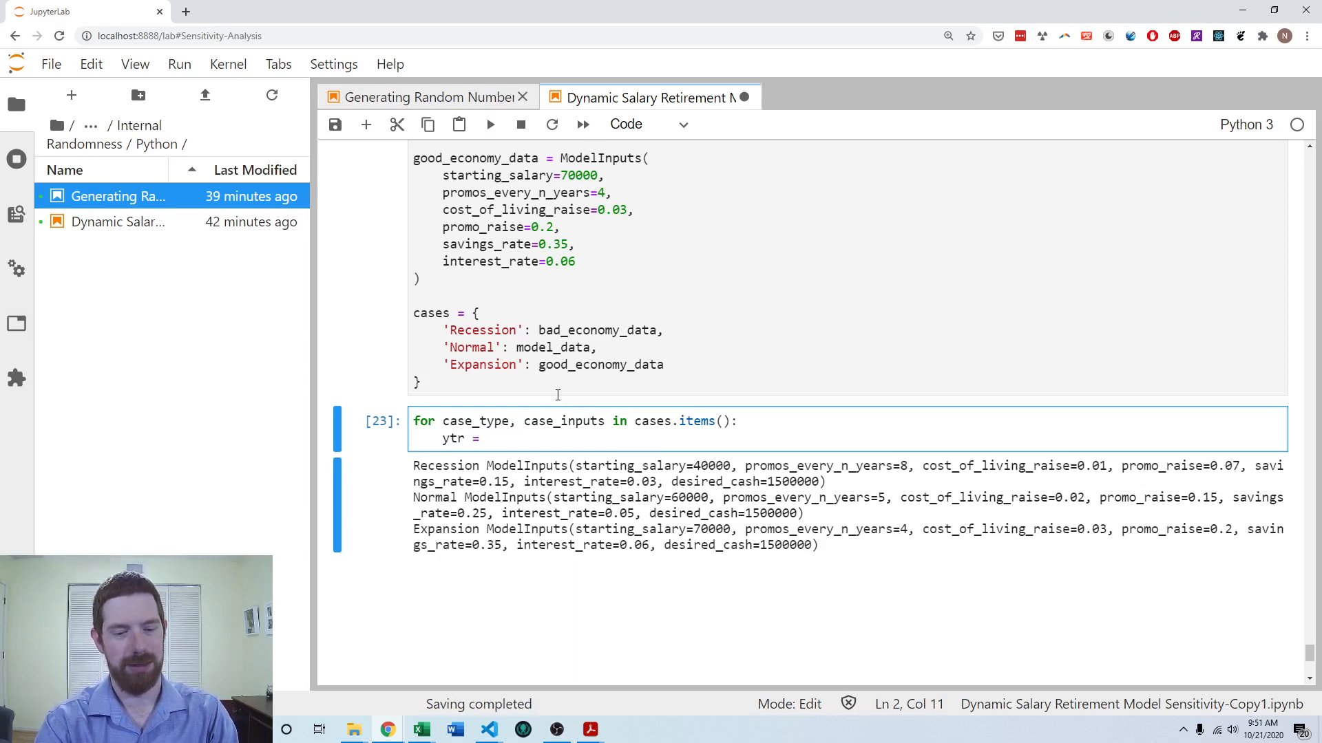
text(yea)
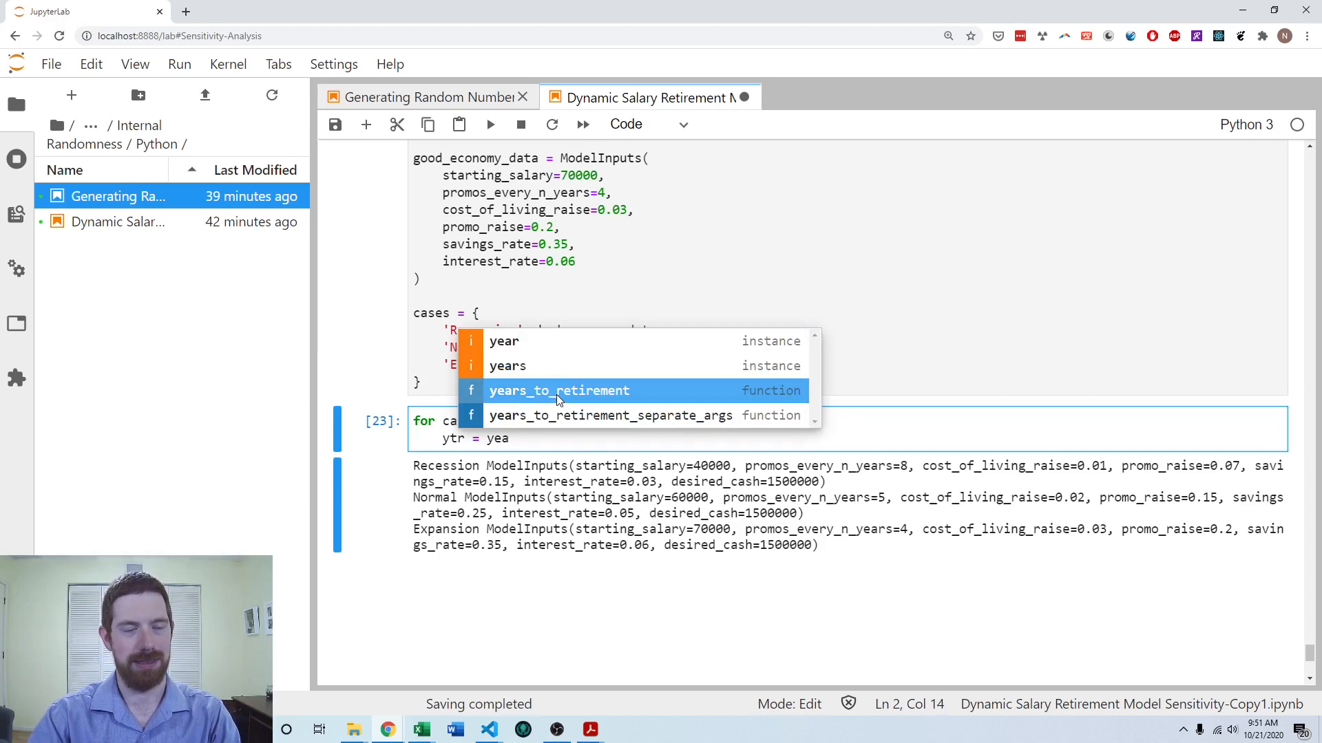
click(559, 390)
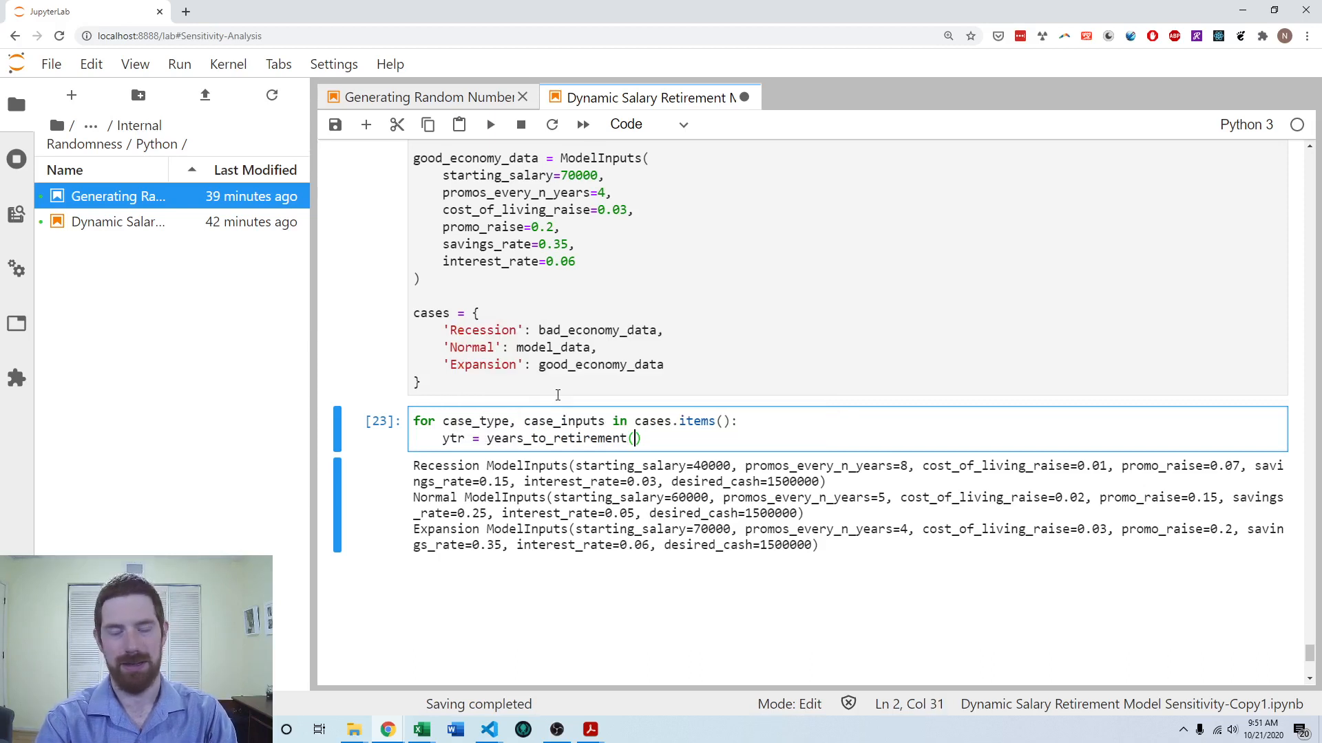
text(case_inputs)
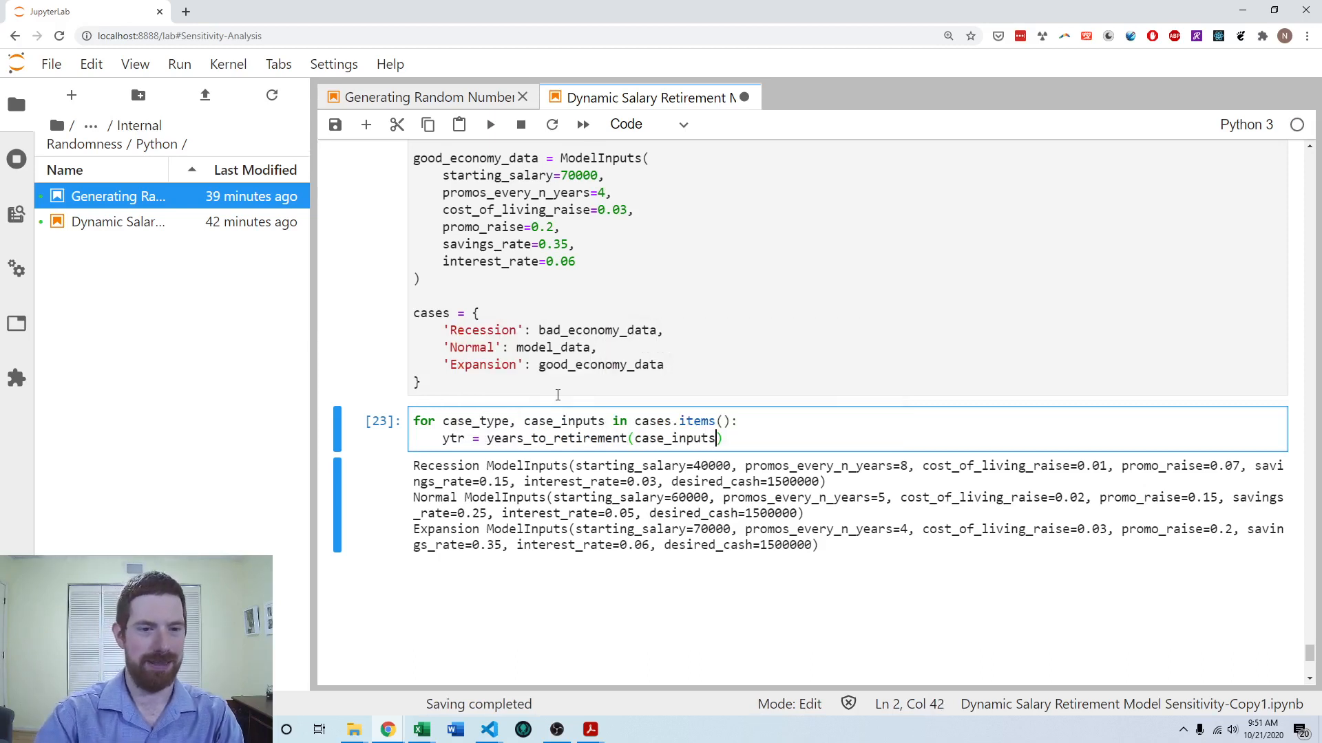
text(, pr)
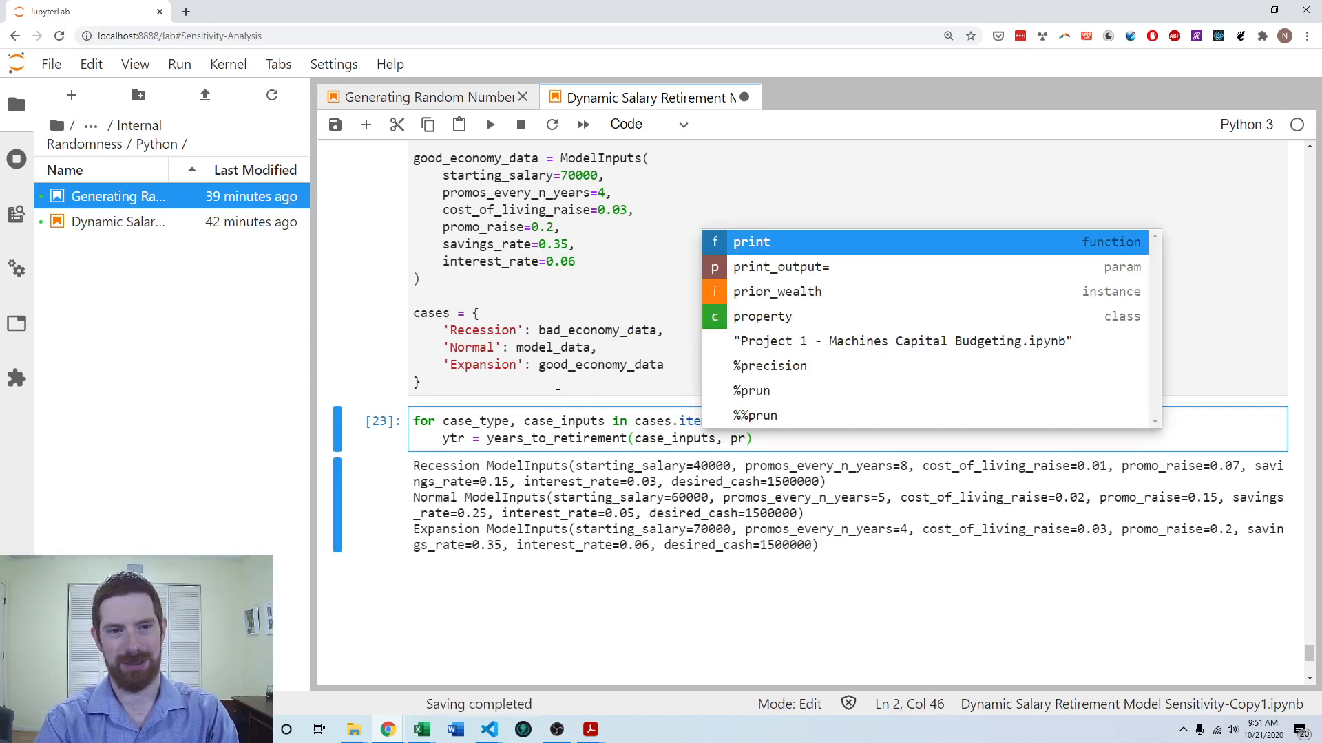
text(print_output=Tru)
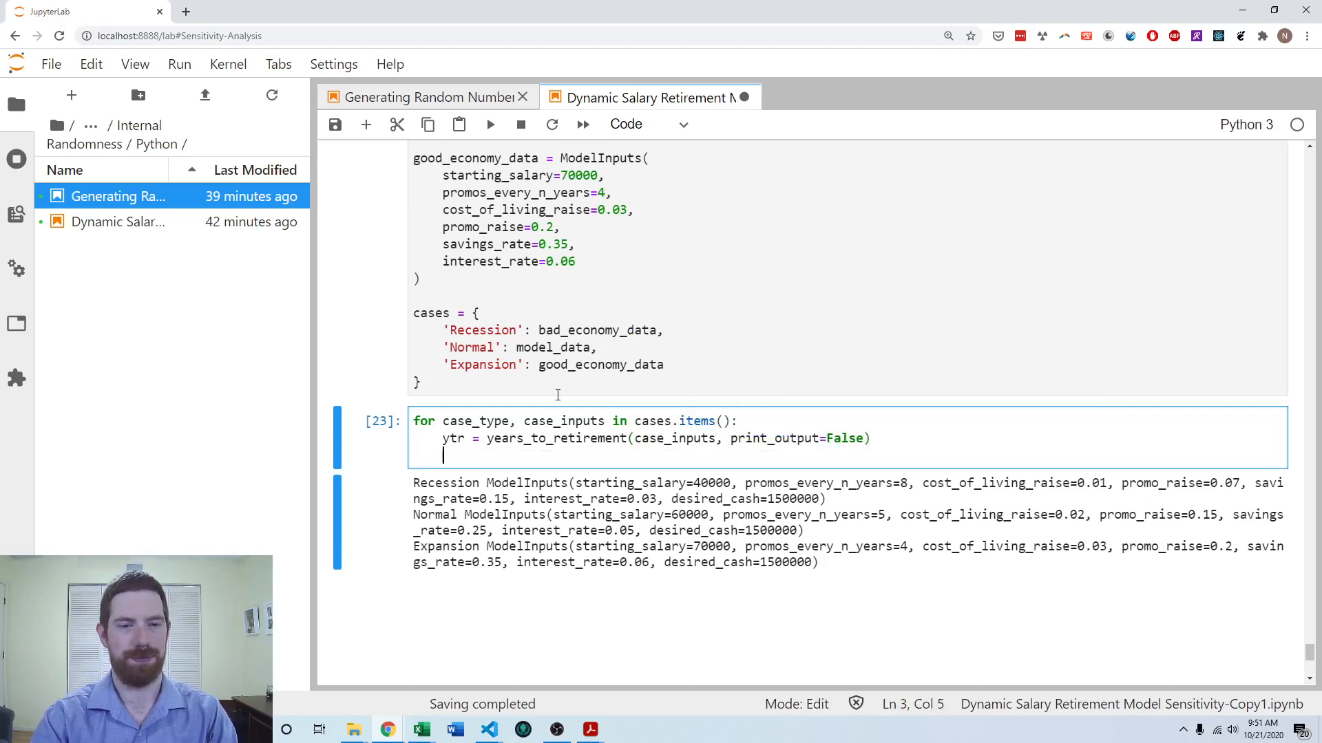
Step: Print f'It would take {ytr} years to retire in a {case_type} economy' and run the loop
text(print)
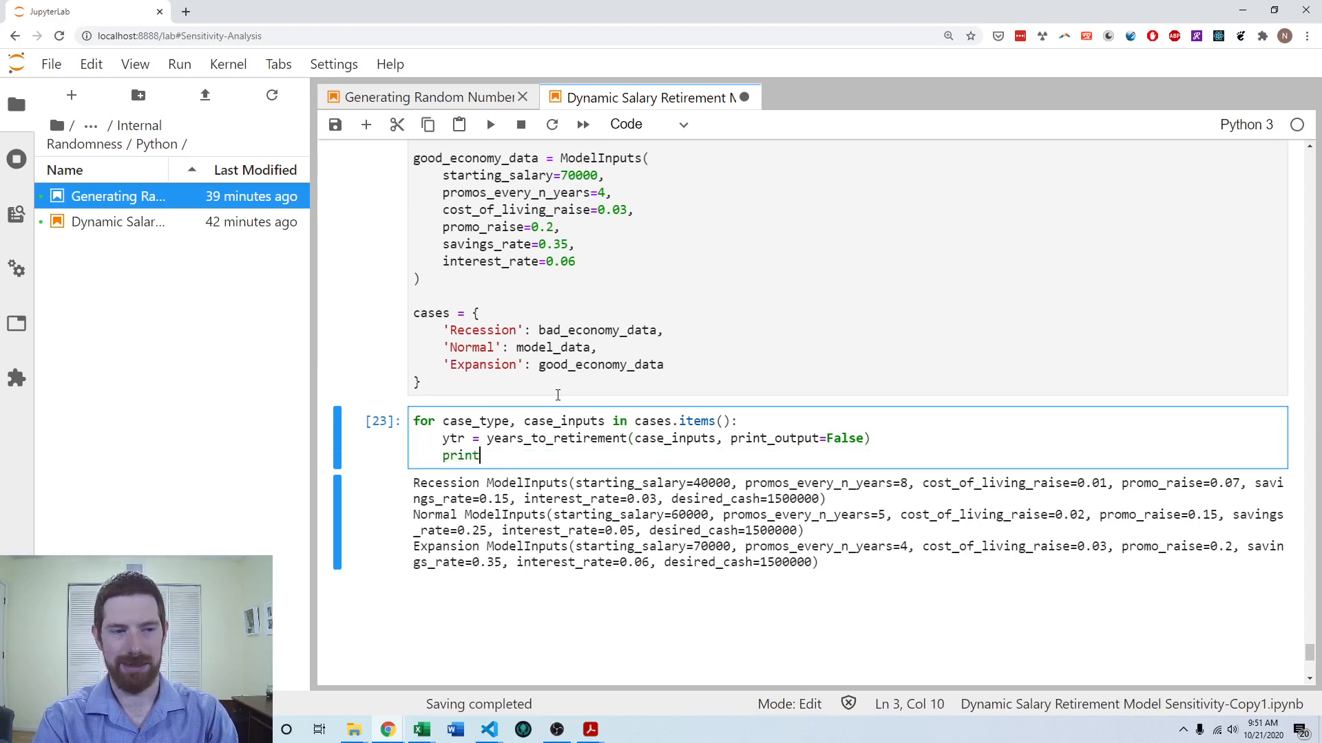
text((f'')
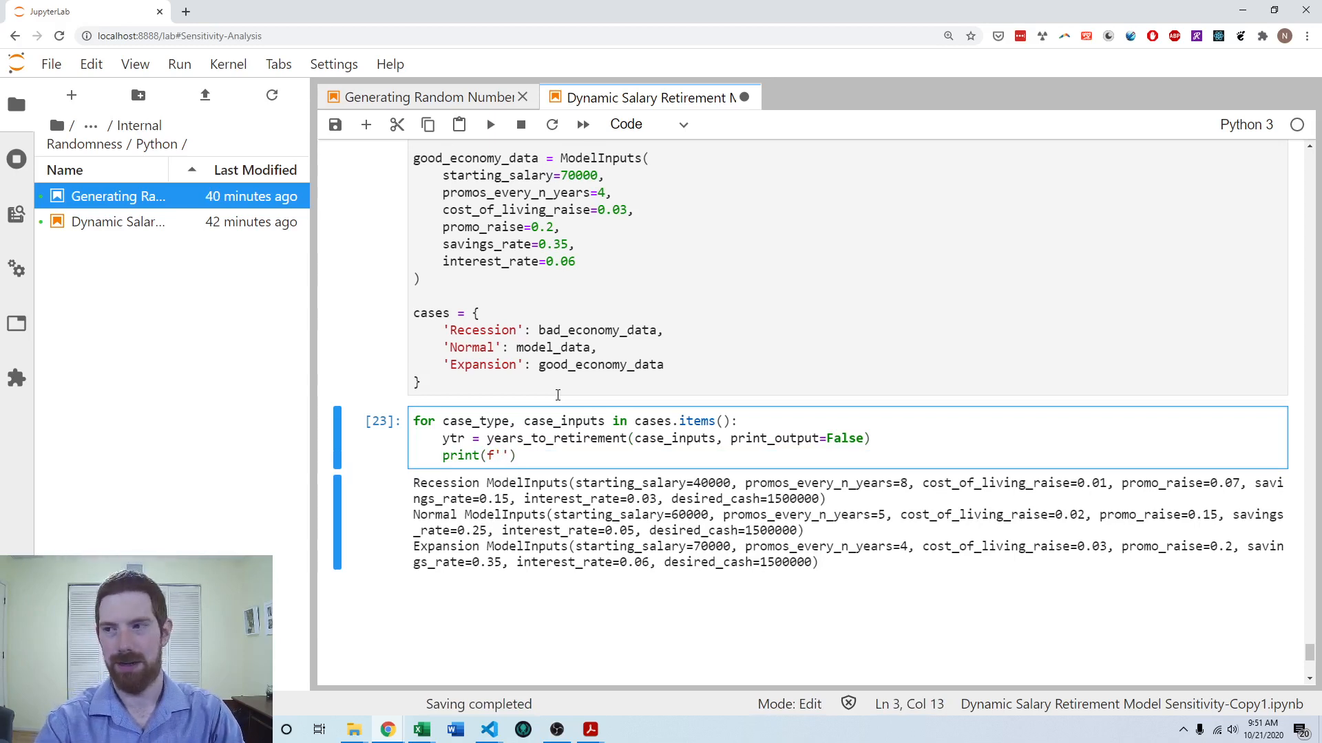
text(It would take {})
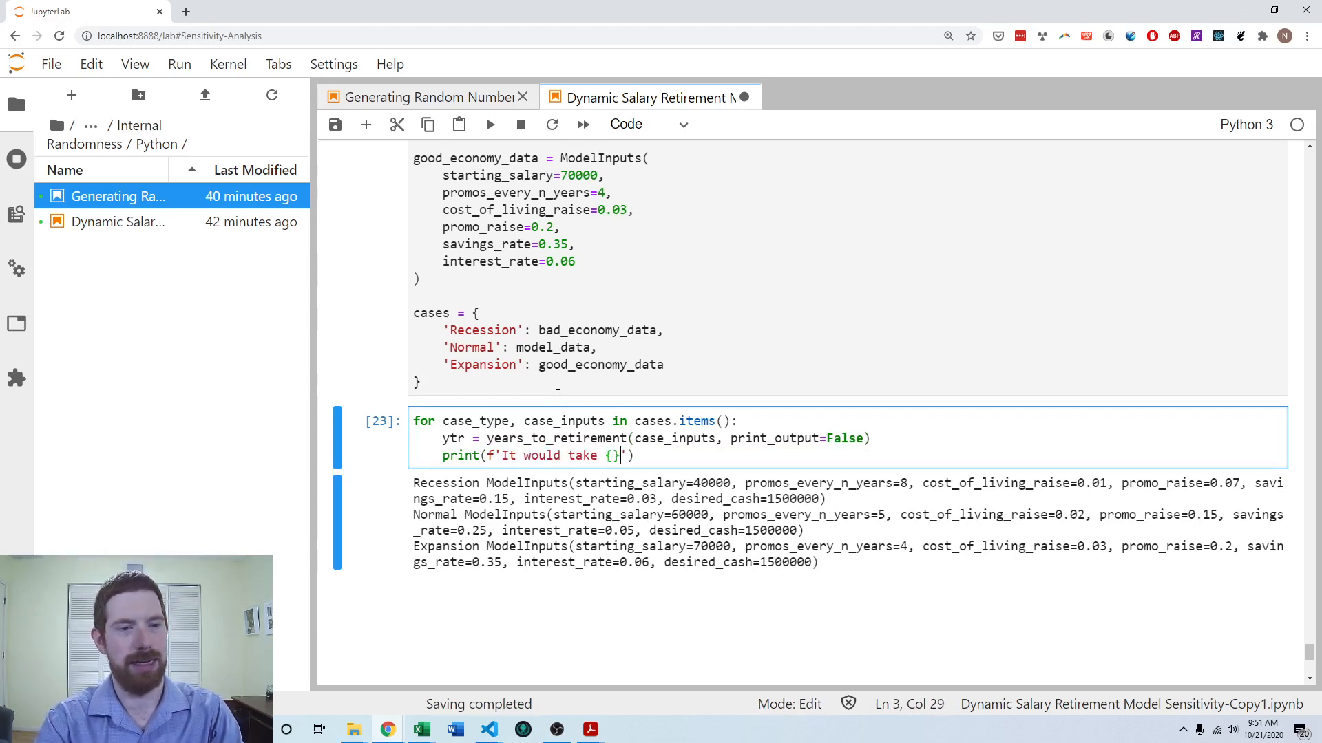
text(ytr)
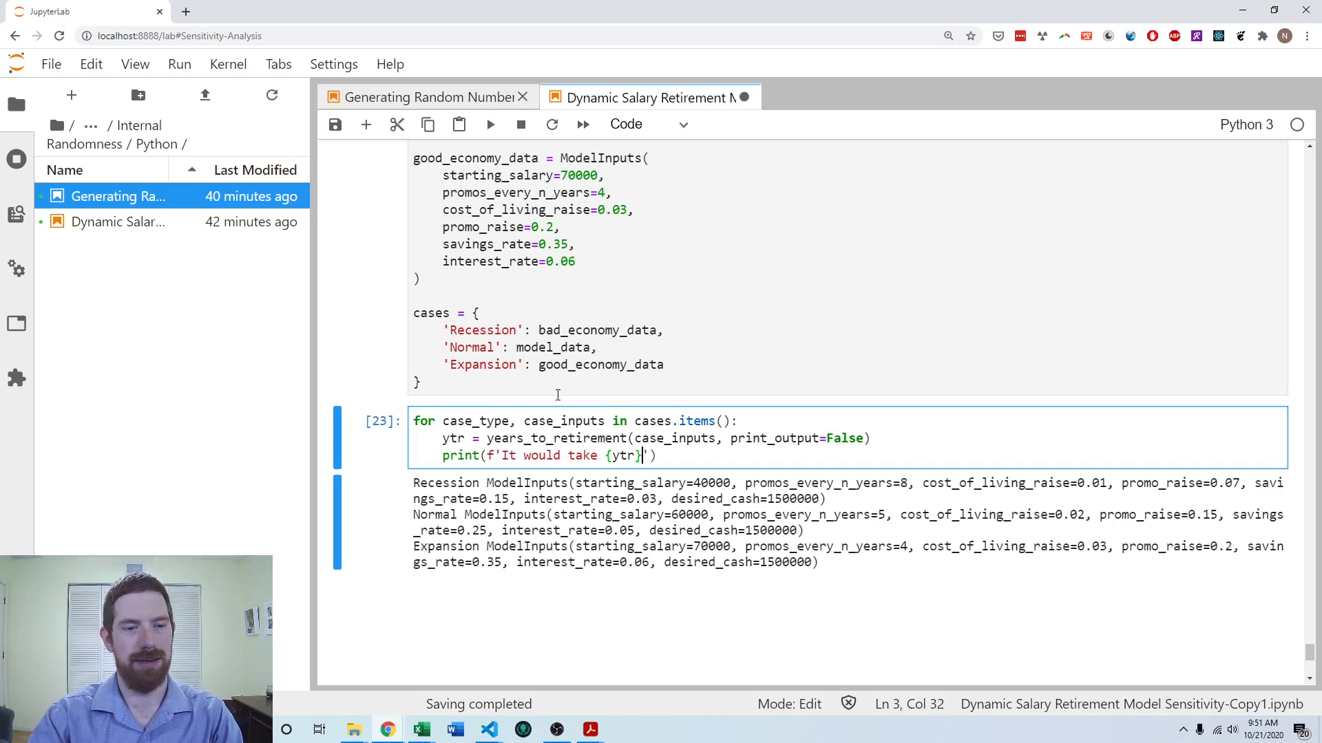
text(years to)
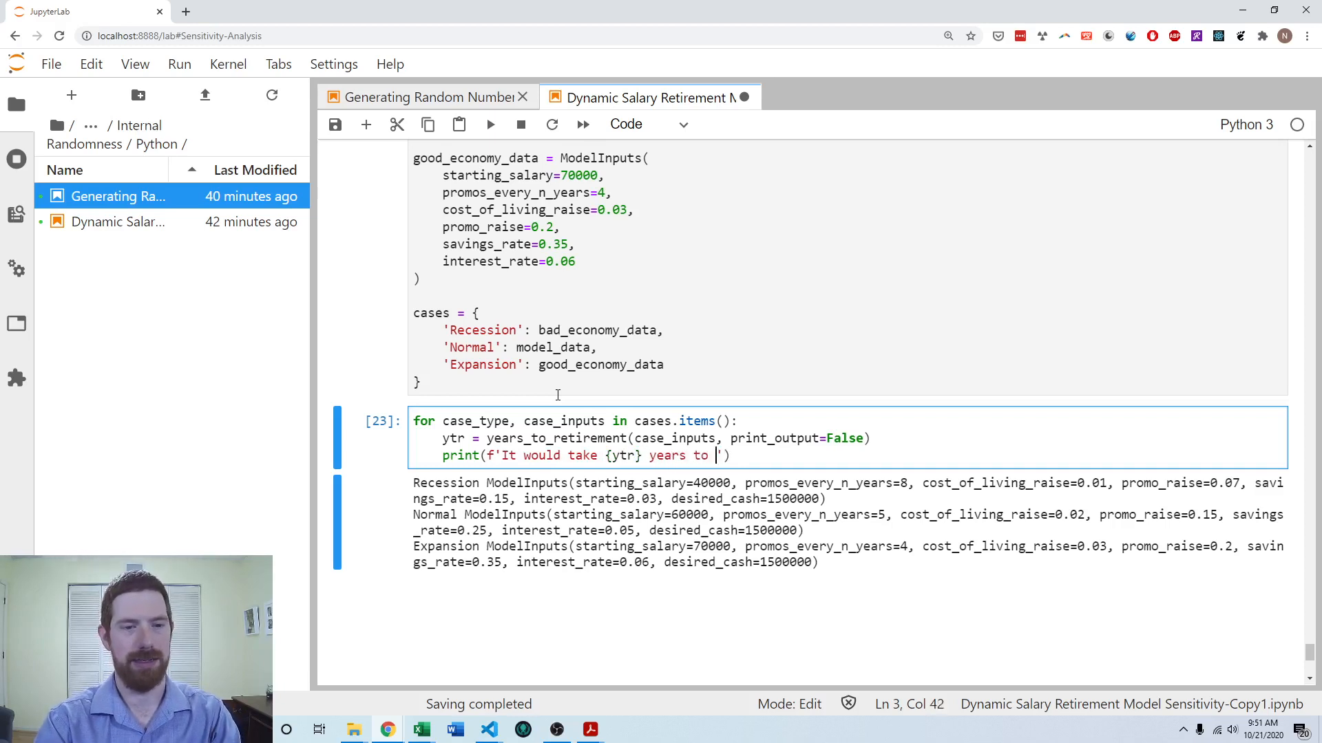
text(retire in a {)
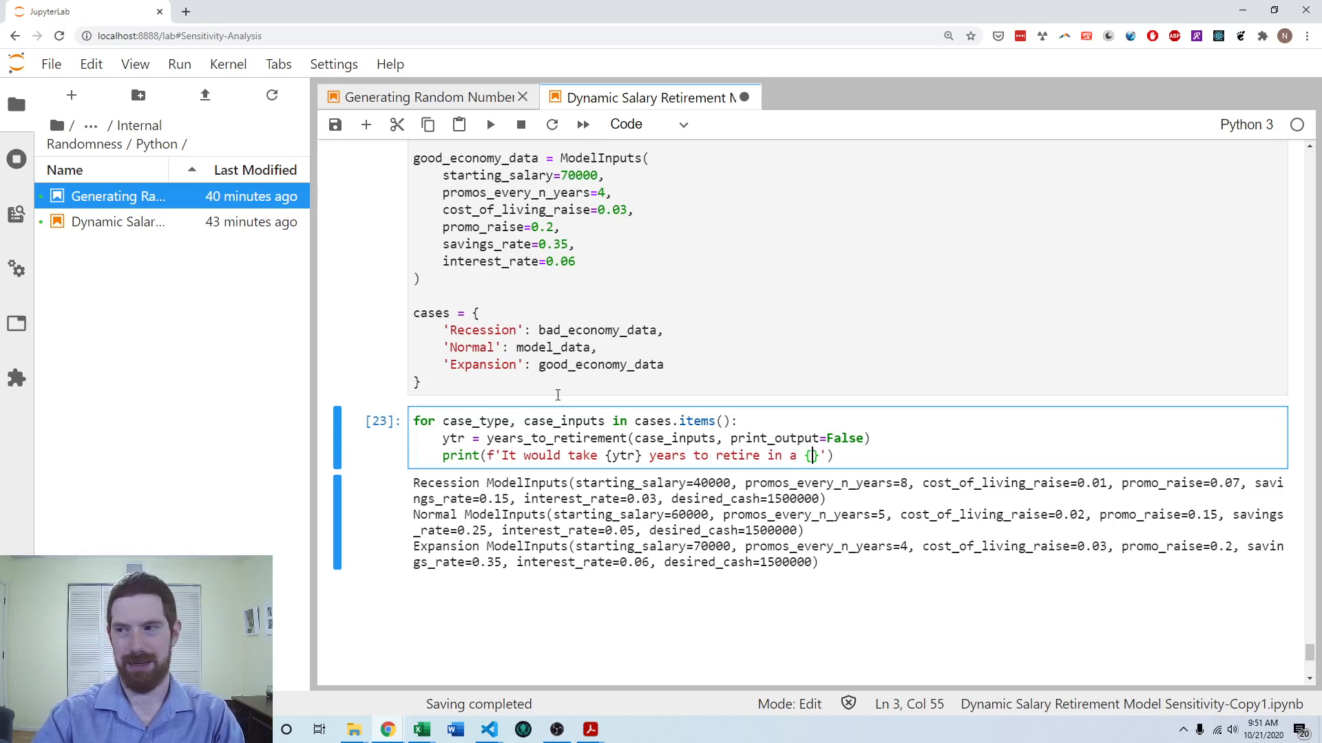
text(case_type)
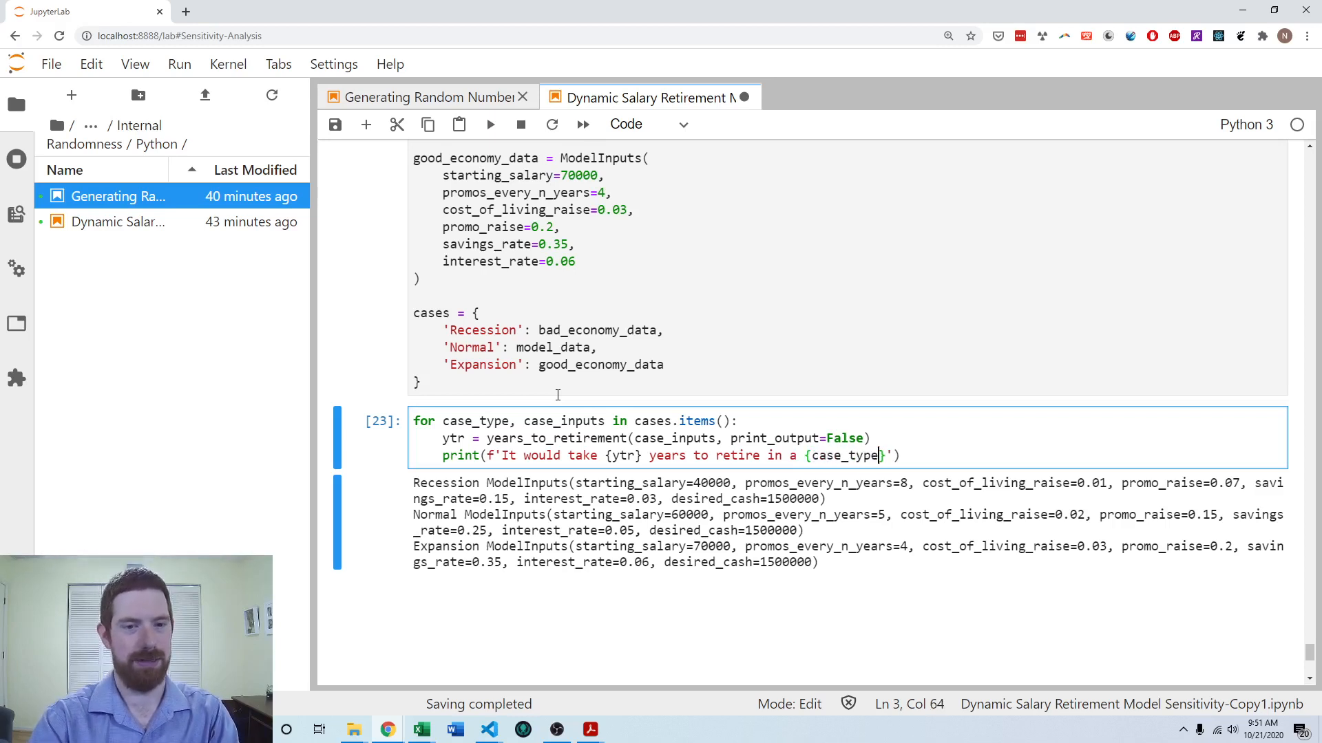
text(ec)
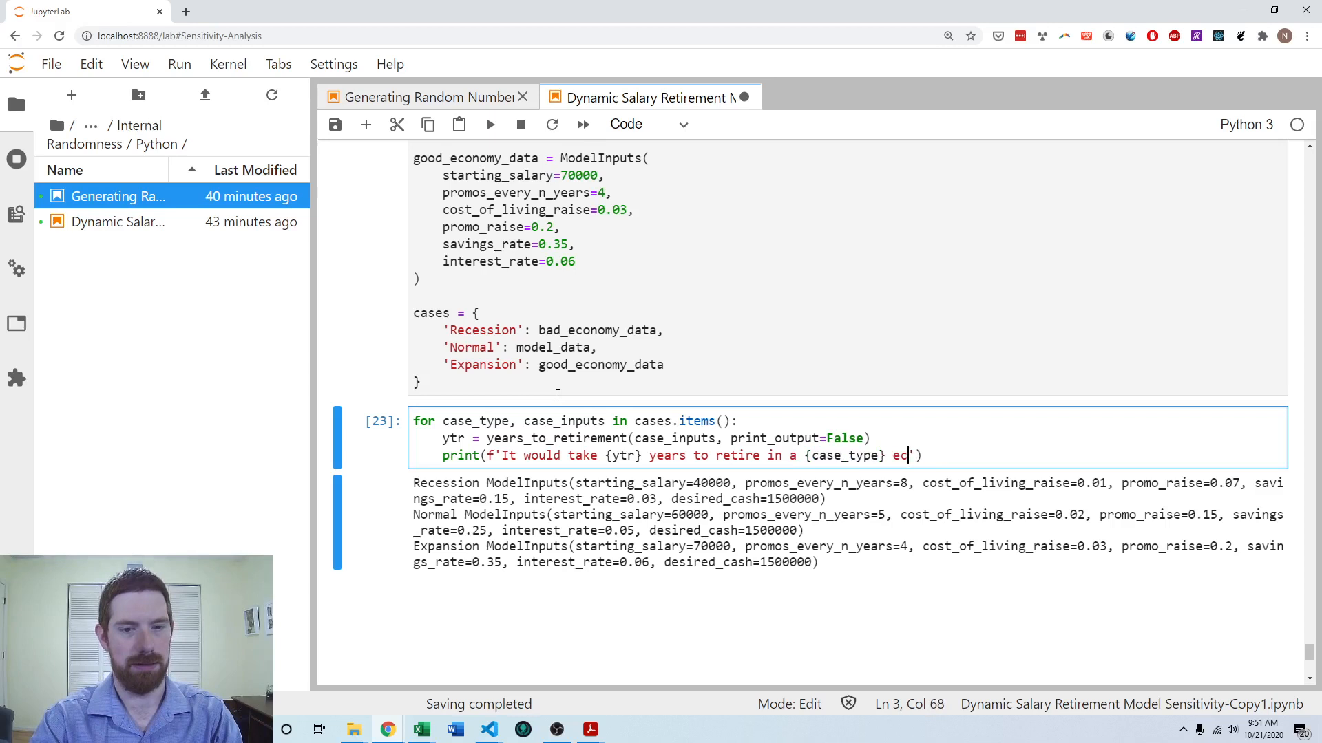
key(shift+enter)
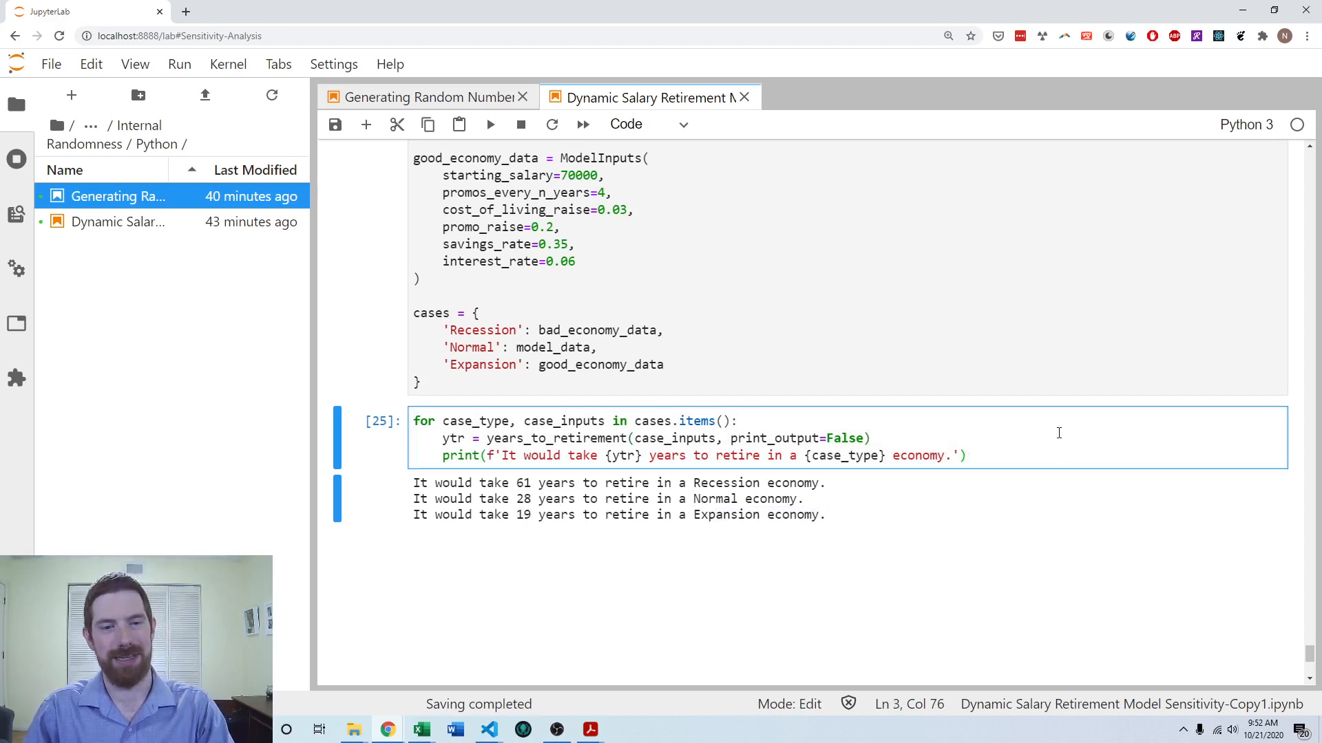
mouse_move(511, 512)
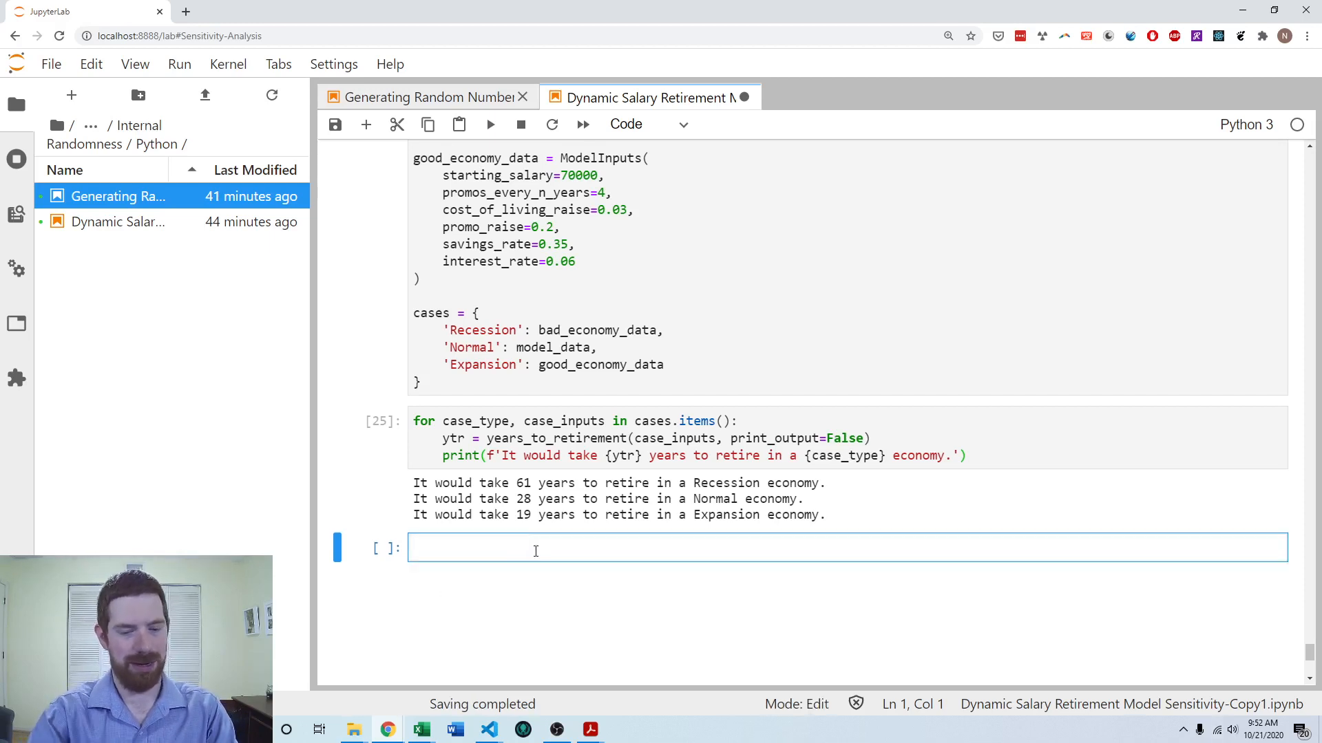
Step: Start case_probabilities dictionary with 'Recession': 0.2
text(case_probabilities = {)
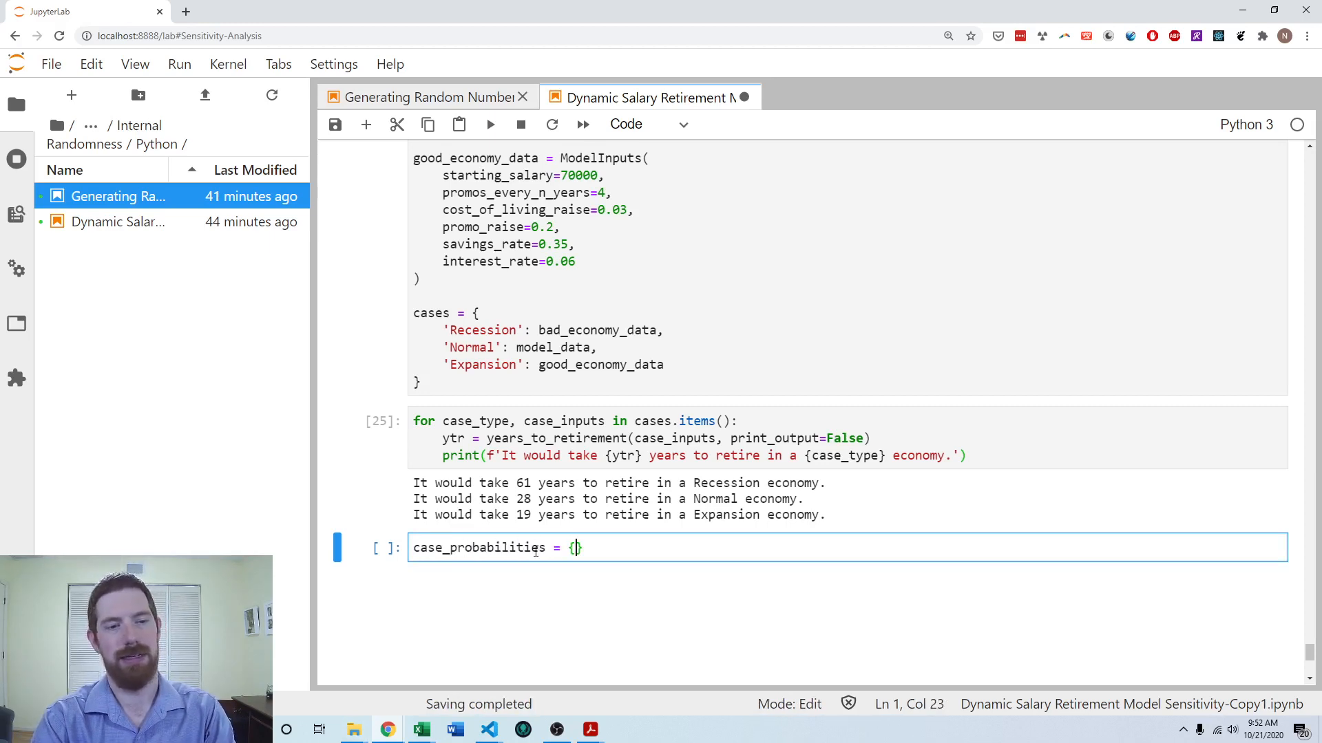
key(enter)
text(')
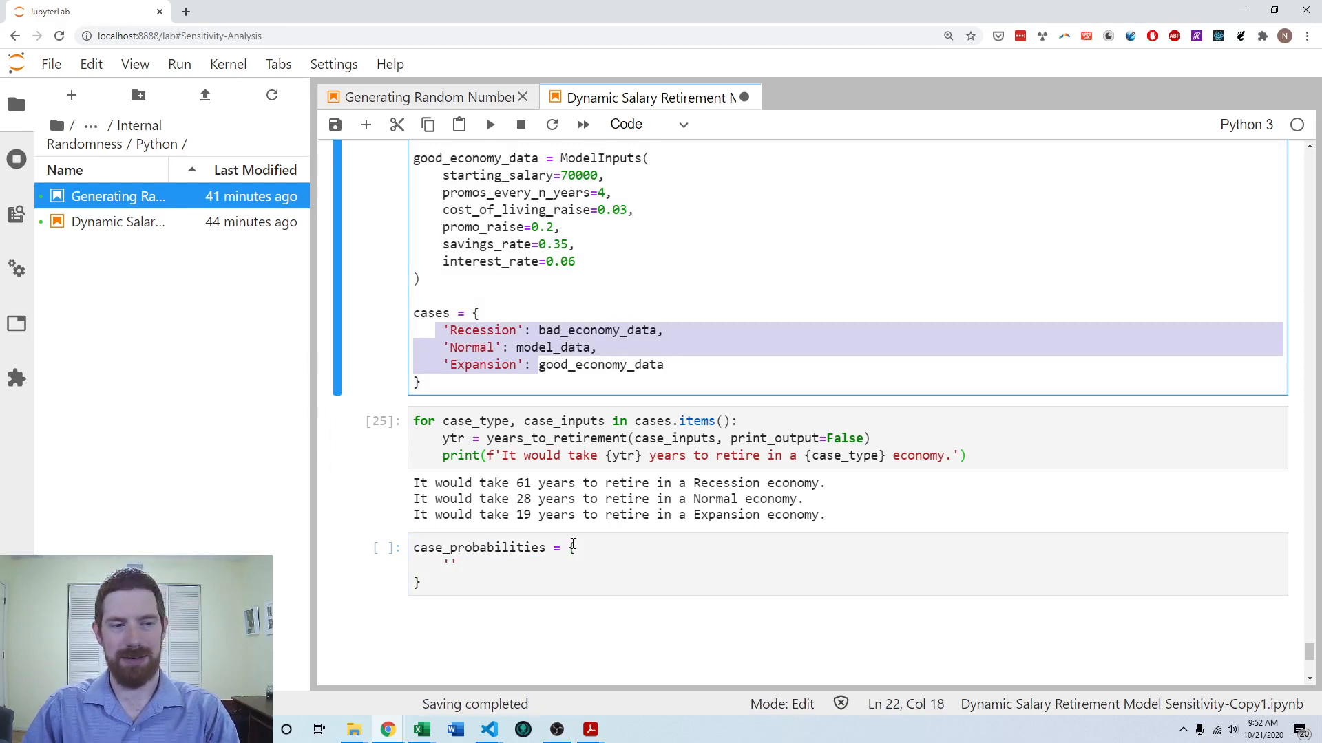
text(Re)
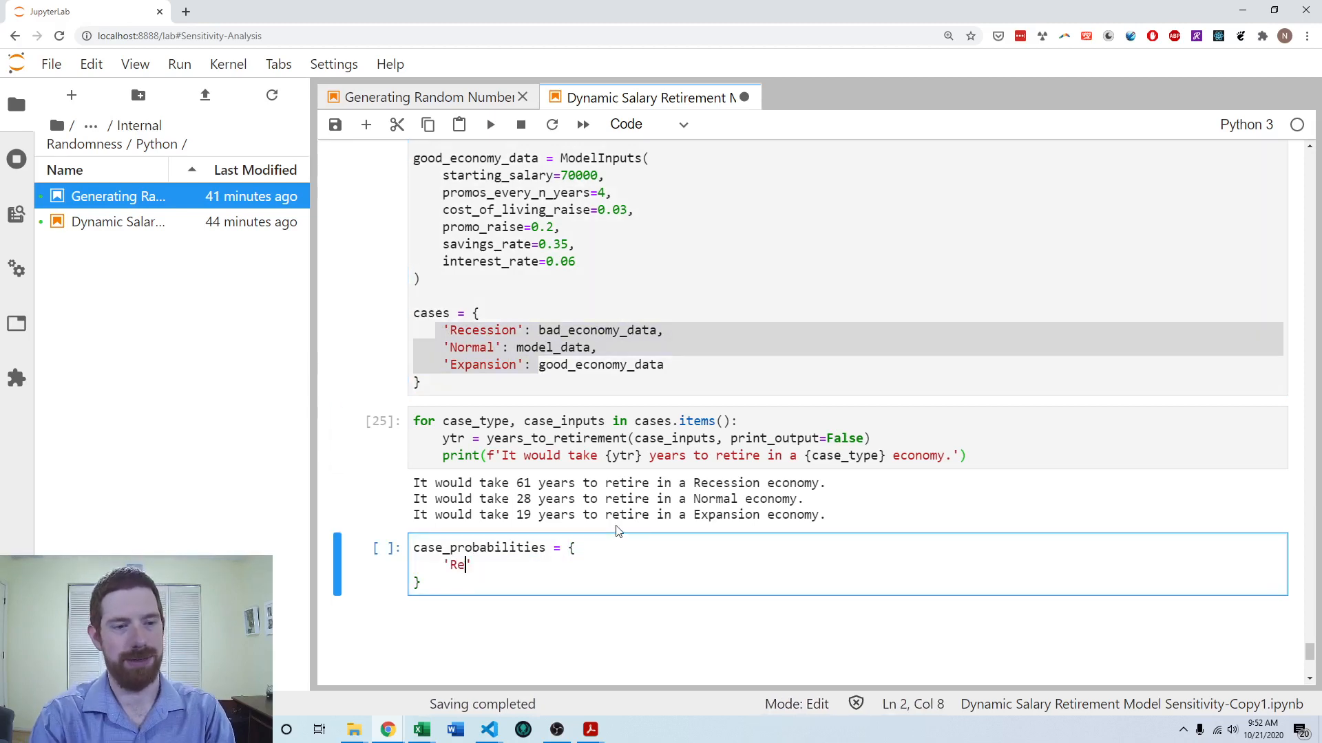
text(cession':)
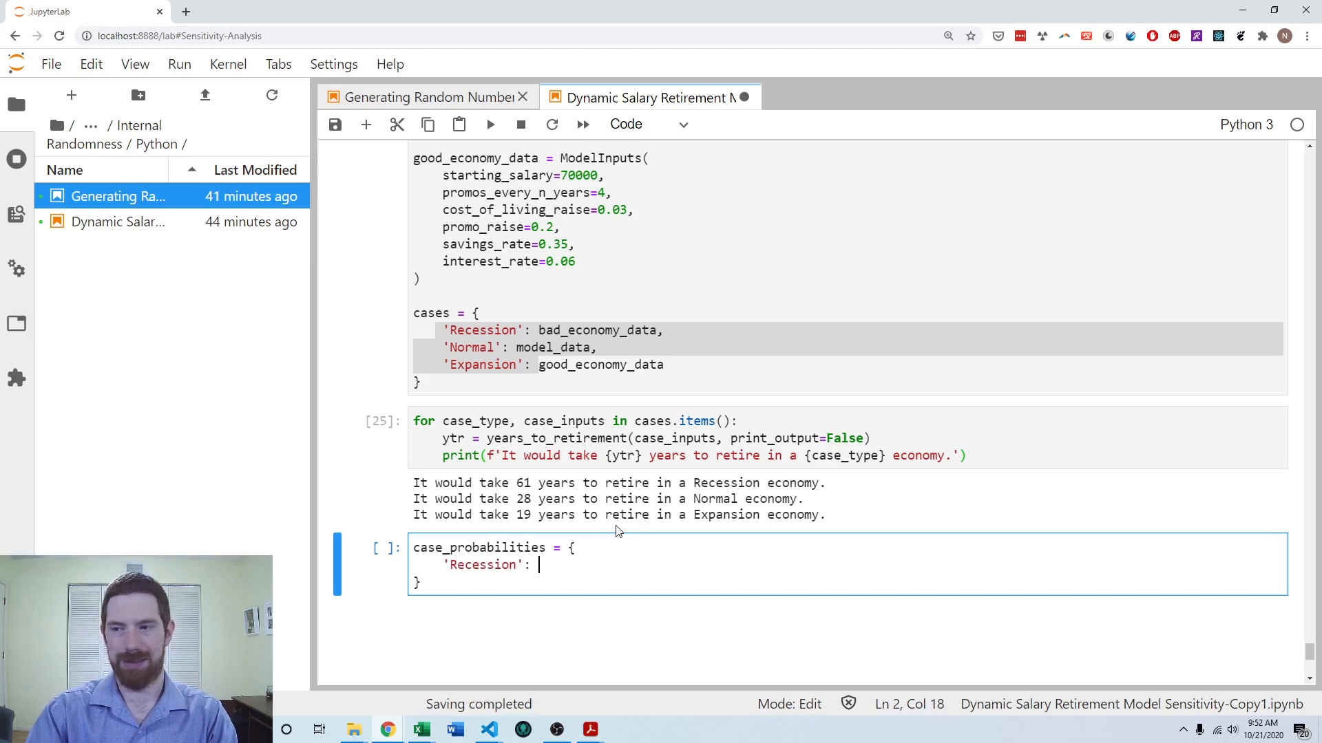
text(0.2,)
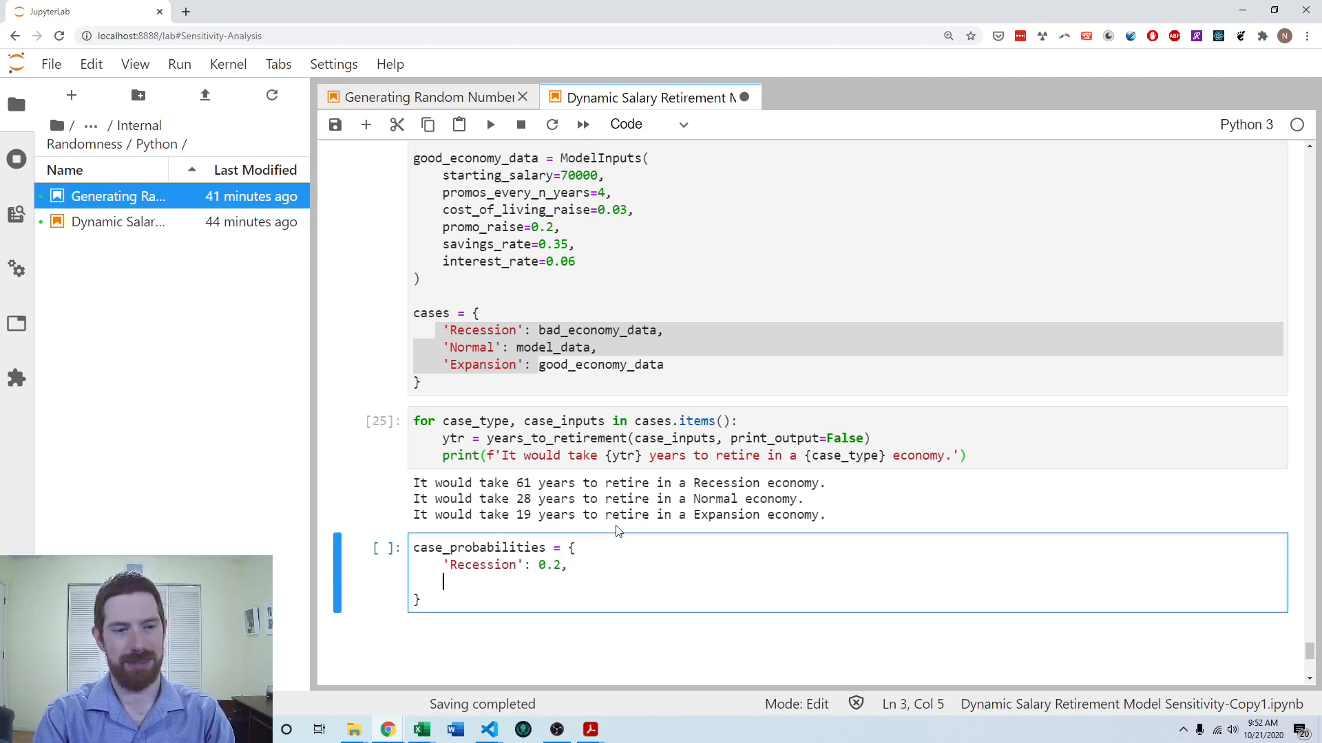
Step: Add 'Normal': 0.5 and 'Good': 0.3, then move into the scenario loop code to copy it
text('Normal')
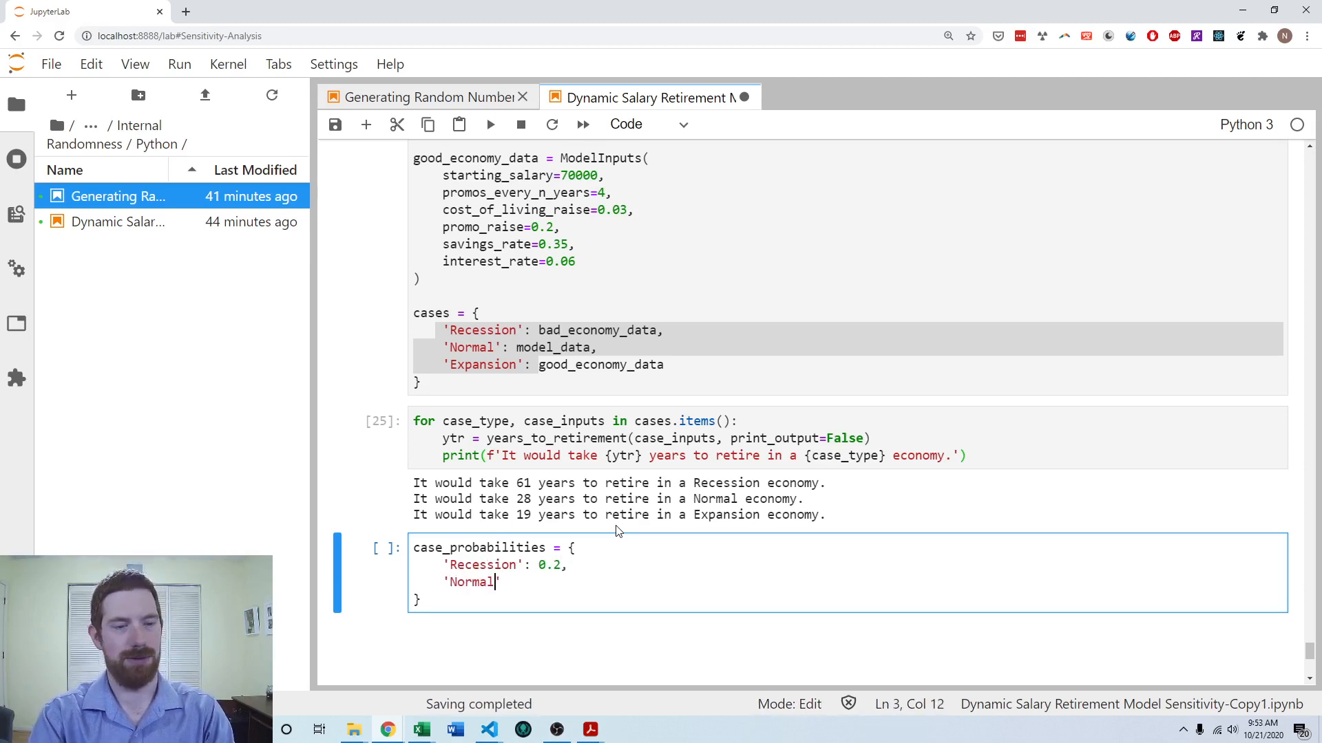
text(: 0.5,)
text('Good)
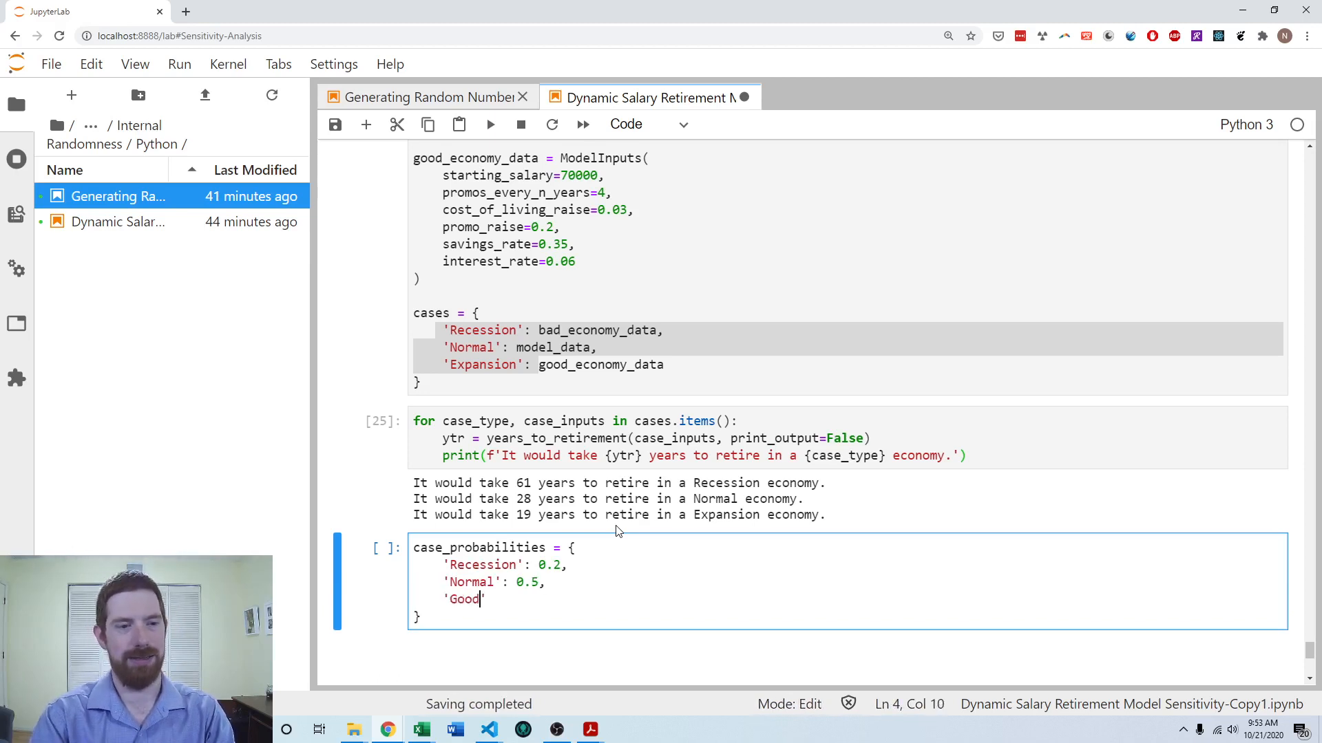
text(: 0.3)
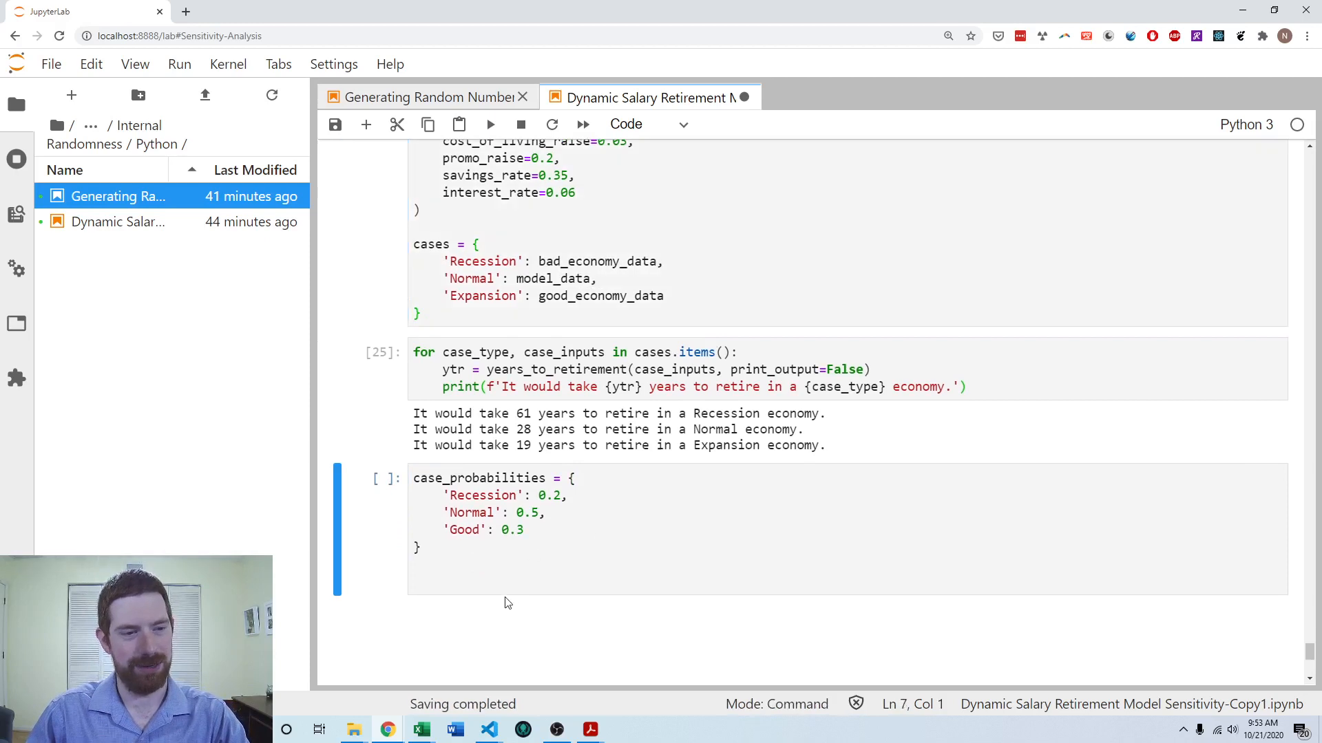
click(674, 524)
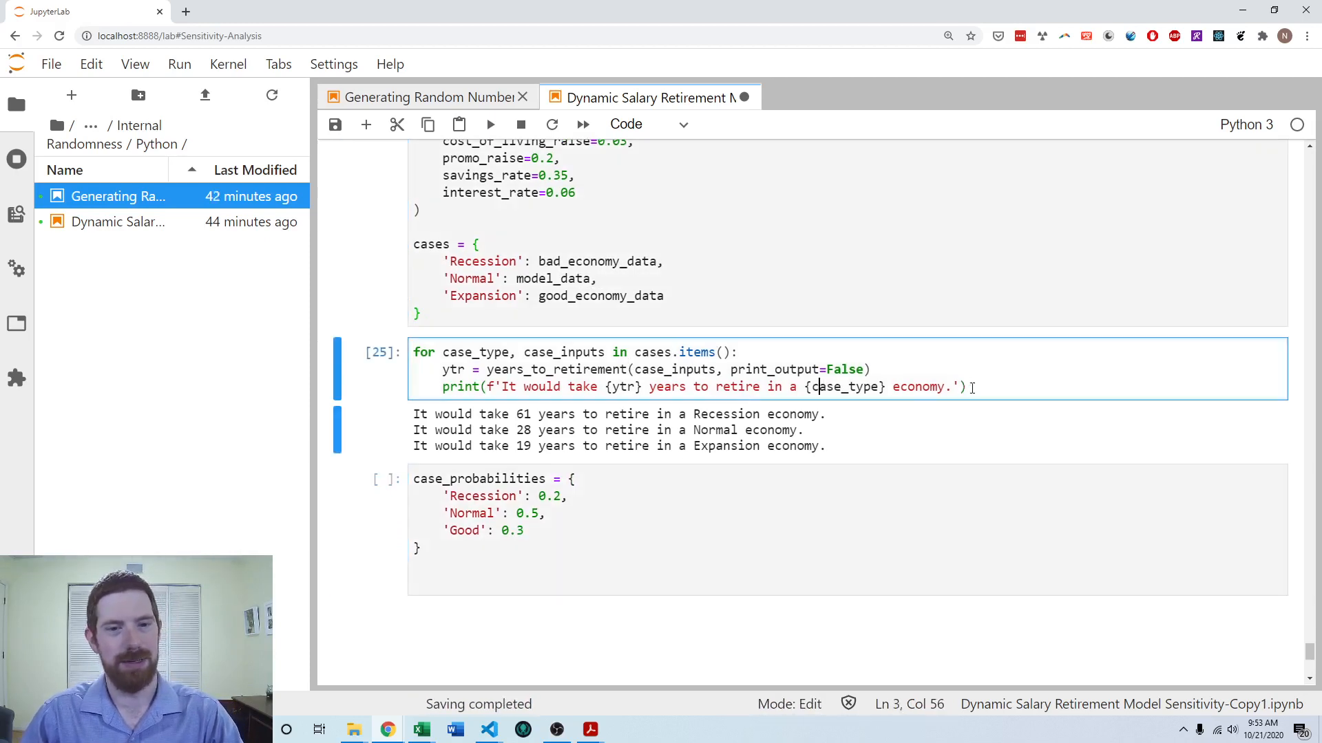
Step: Run the probabilities cell with the copied scenario loop and strip the loop's old print line
click(482, 582)
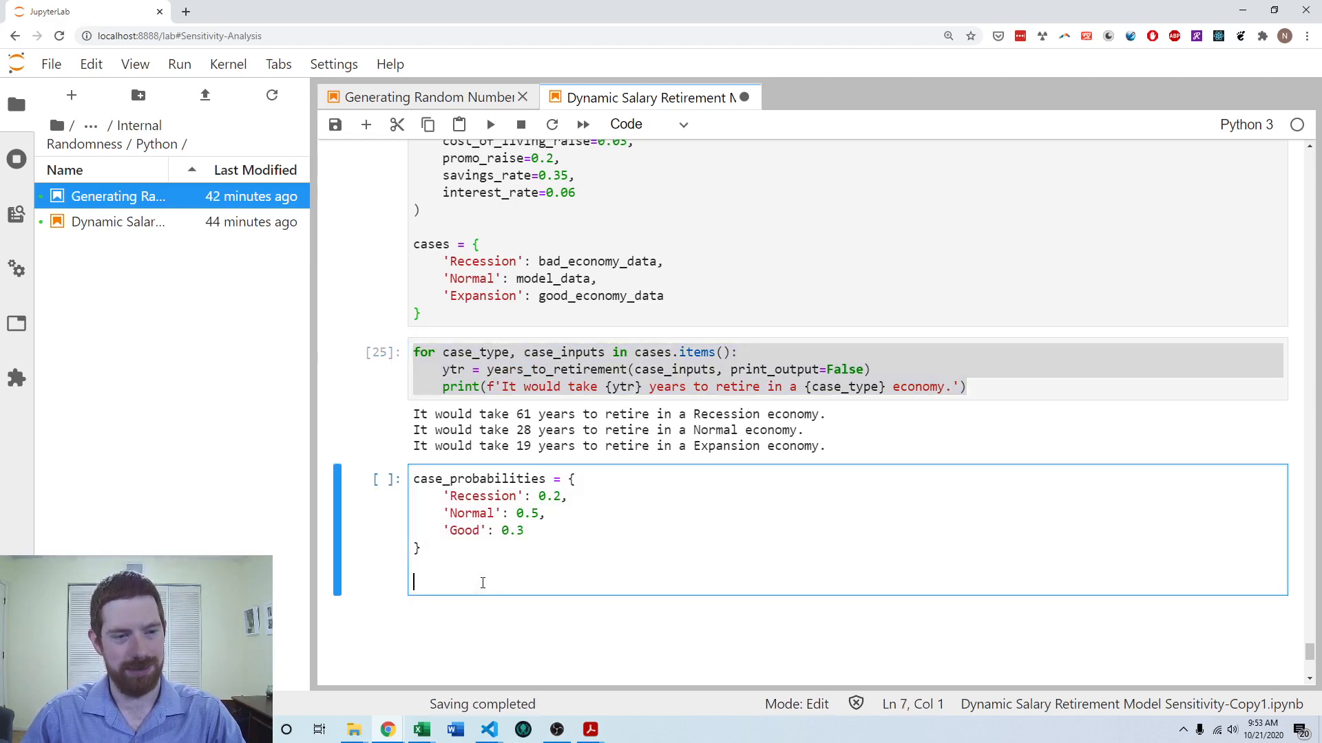
key(shift+enter)
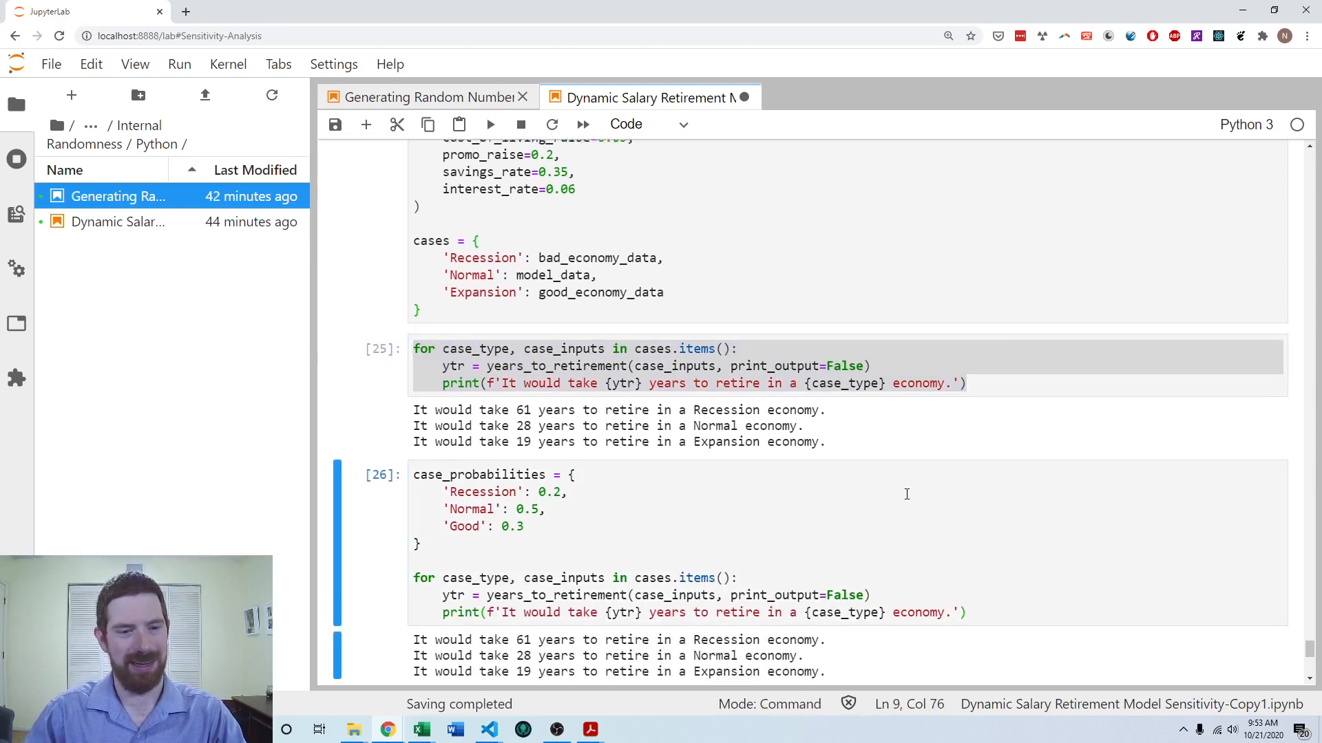
scroll(down, 3)
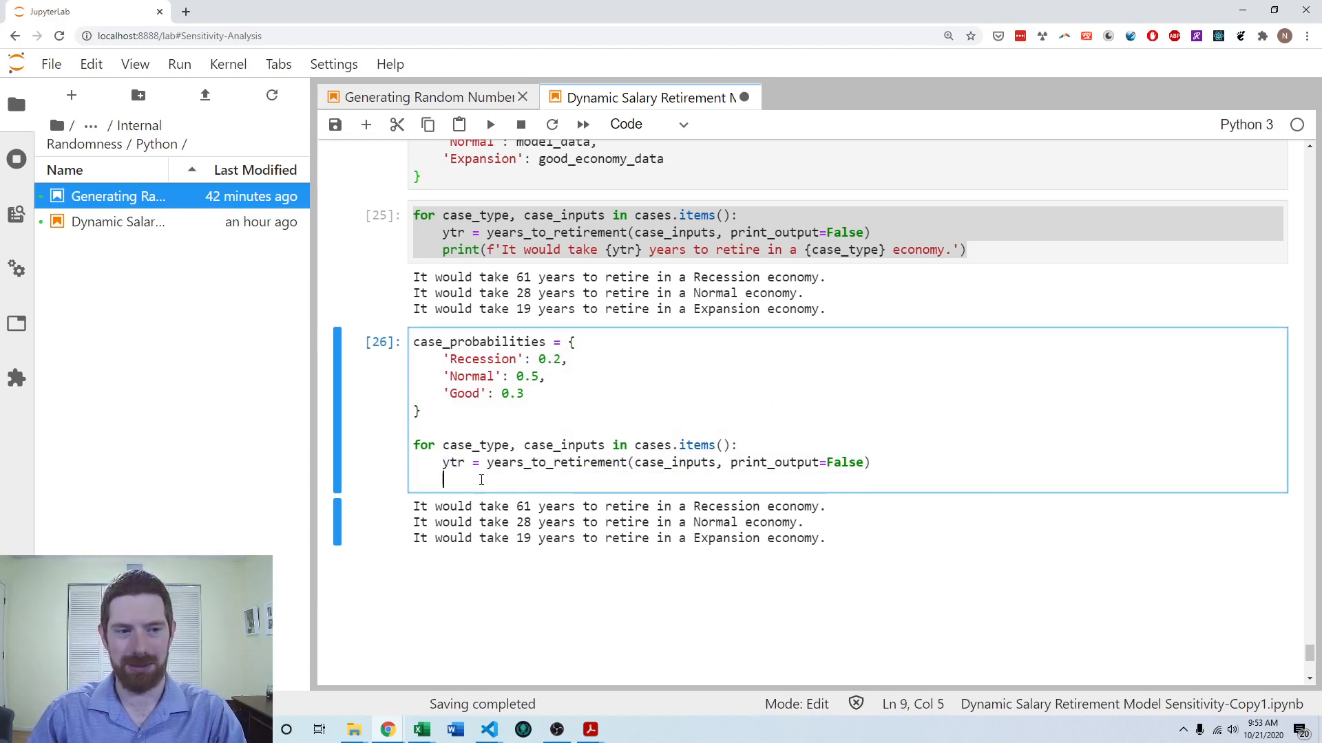
key(backspace)
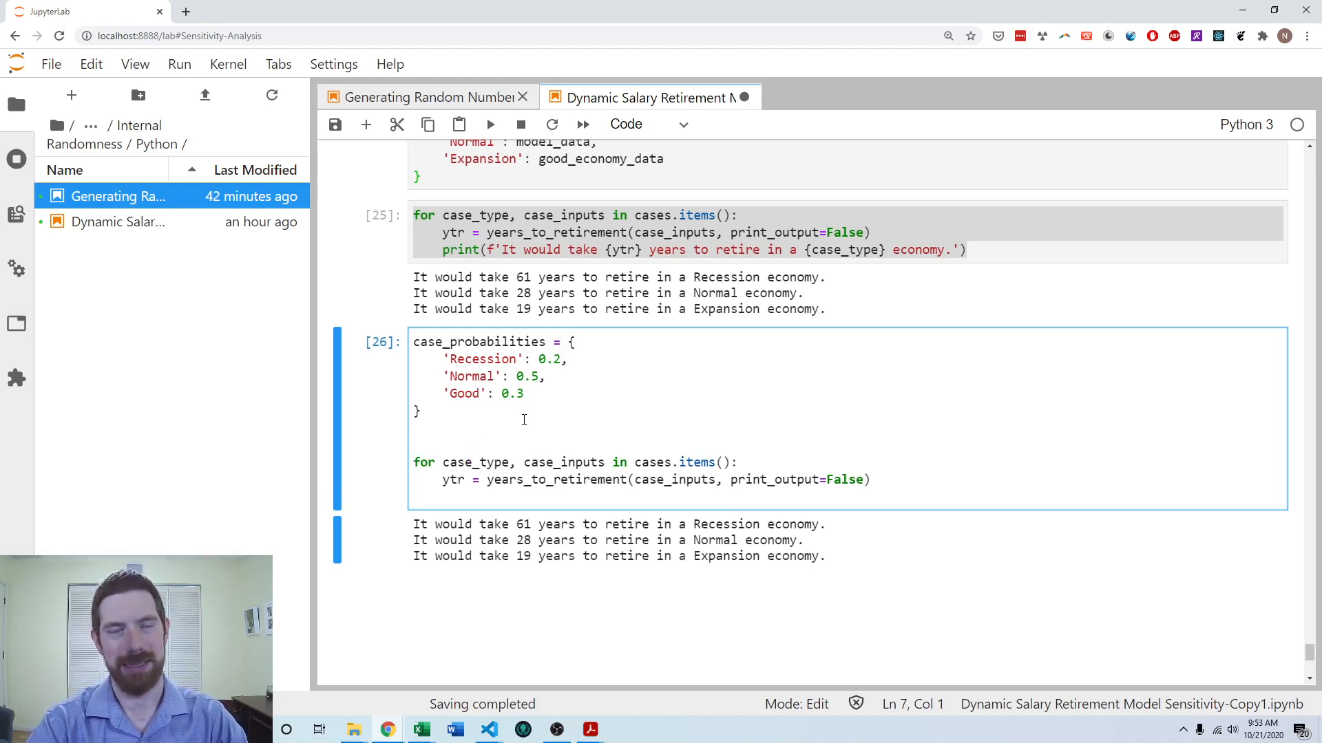
click(414, 445)
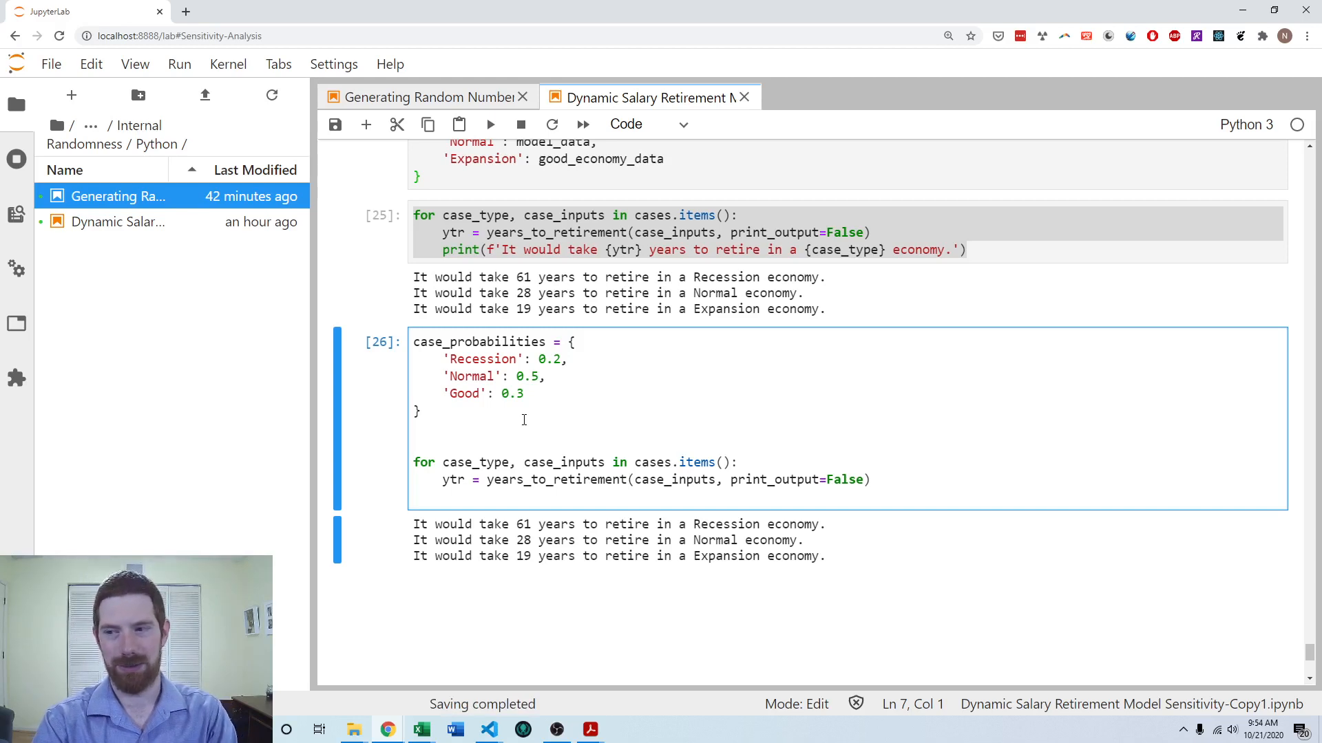
Step: Initialise expected_ytr = 0 before the scenario loop
text(expect)
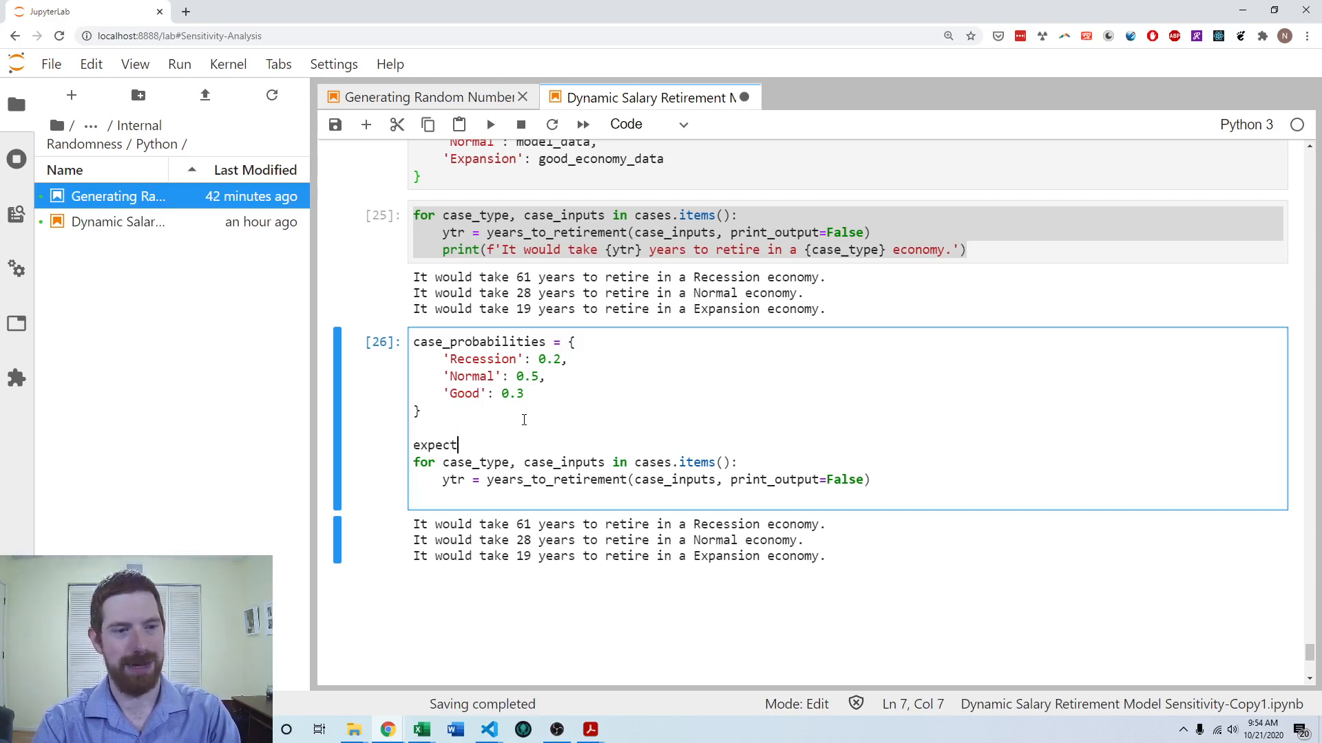
text(ed_ytr =)
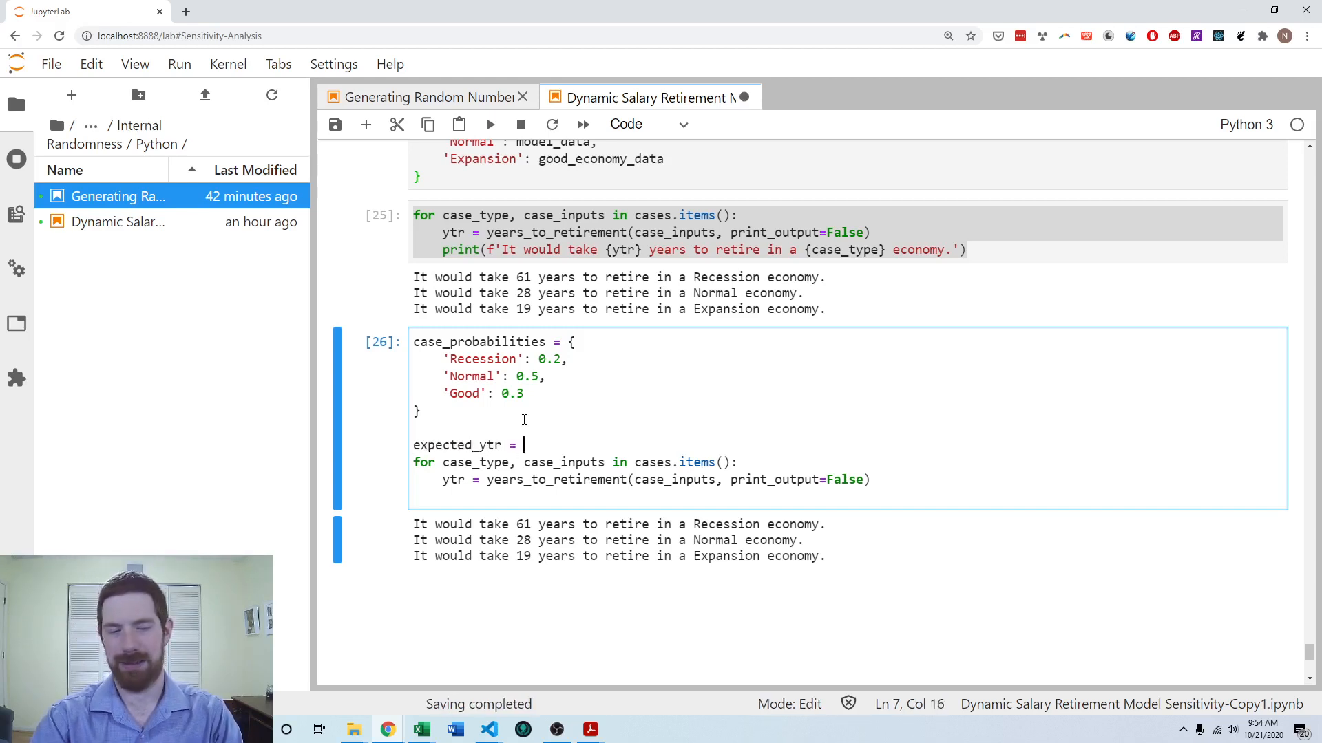
text(0)
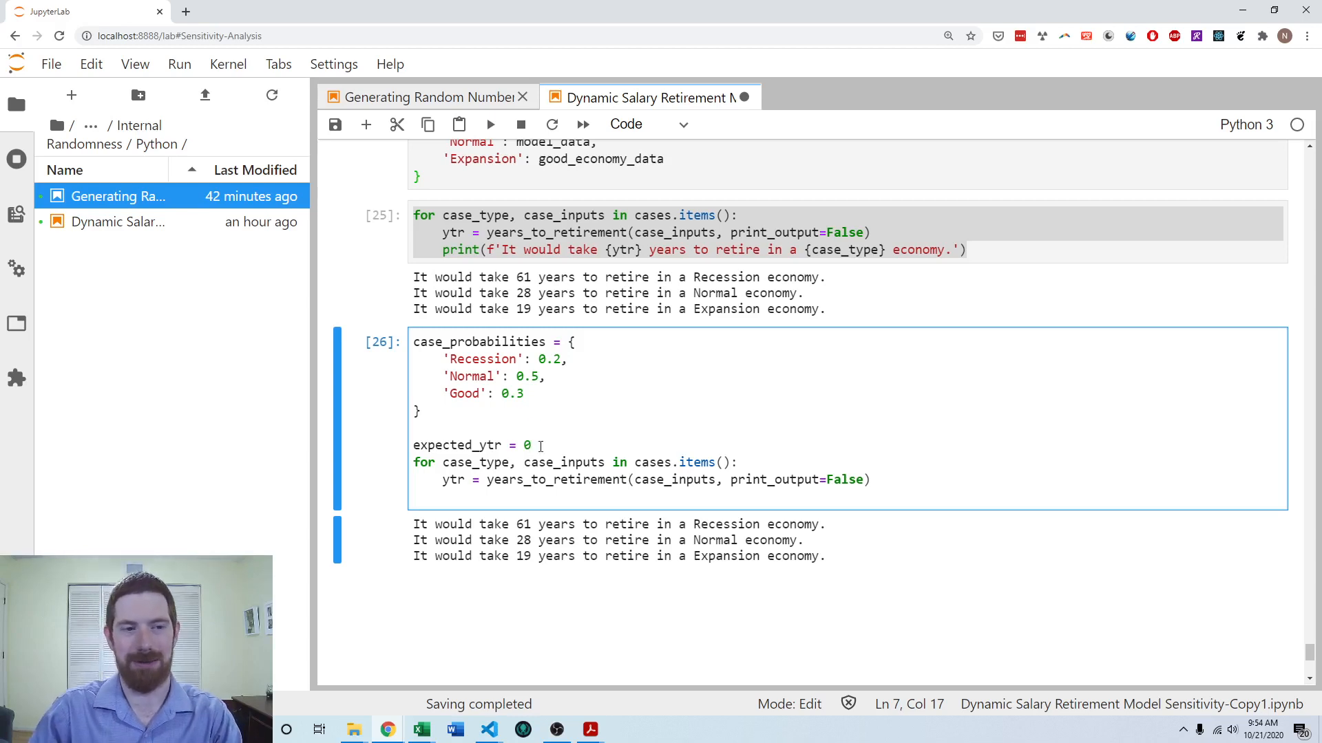
key(Return)
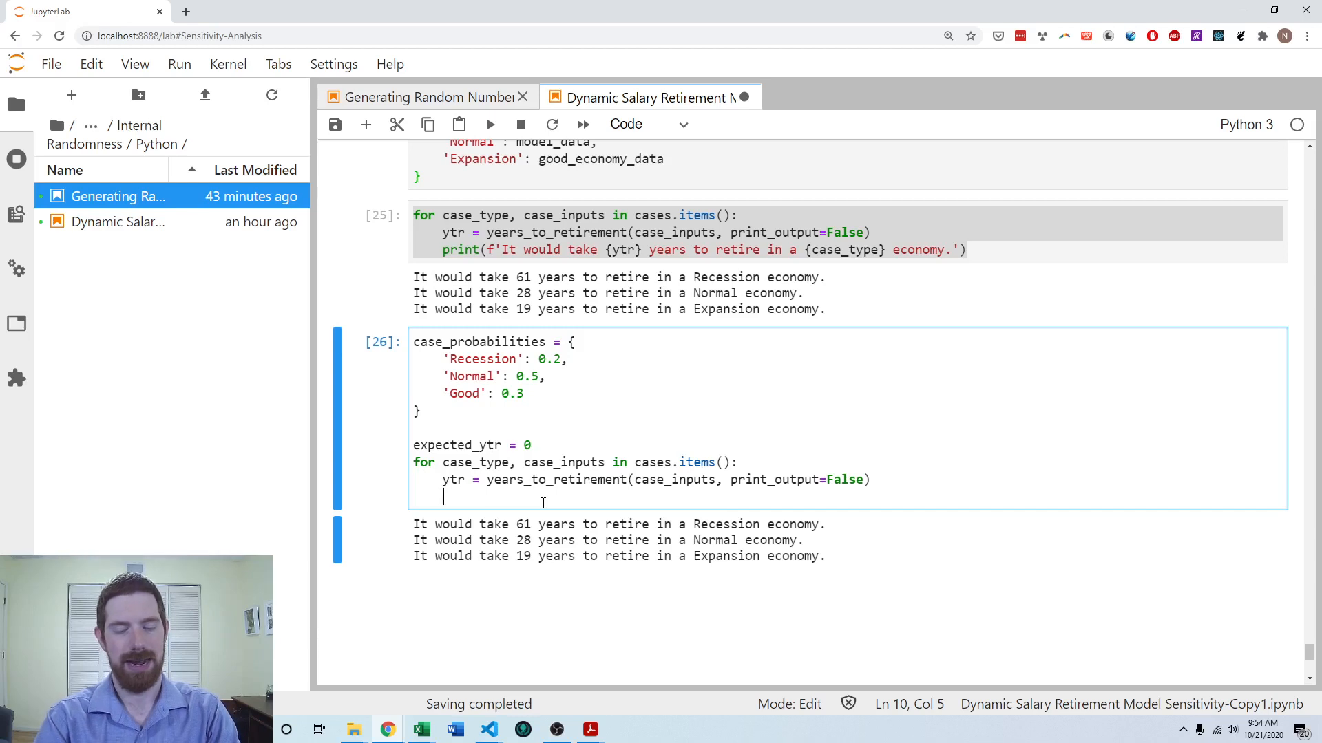
Step: Compute weighted_ytr = ytr * case_probabilities[case_type] inside the loop
text(weighted_ytr =)
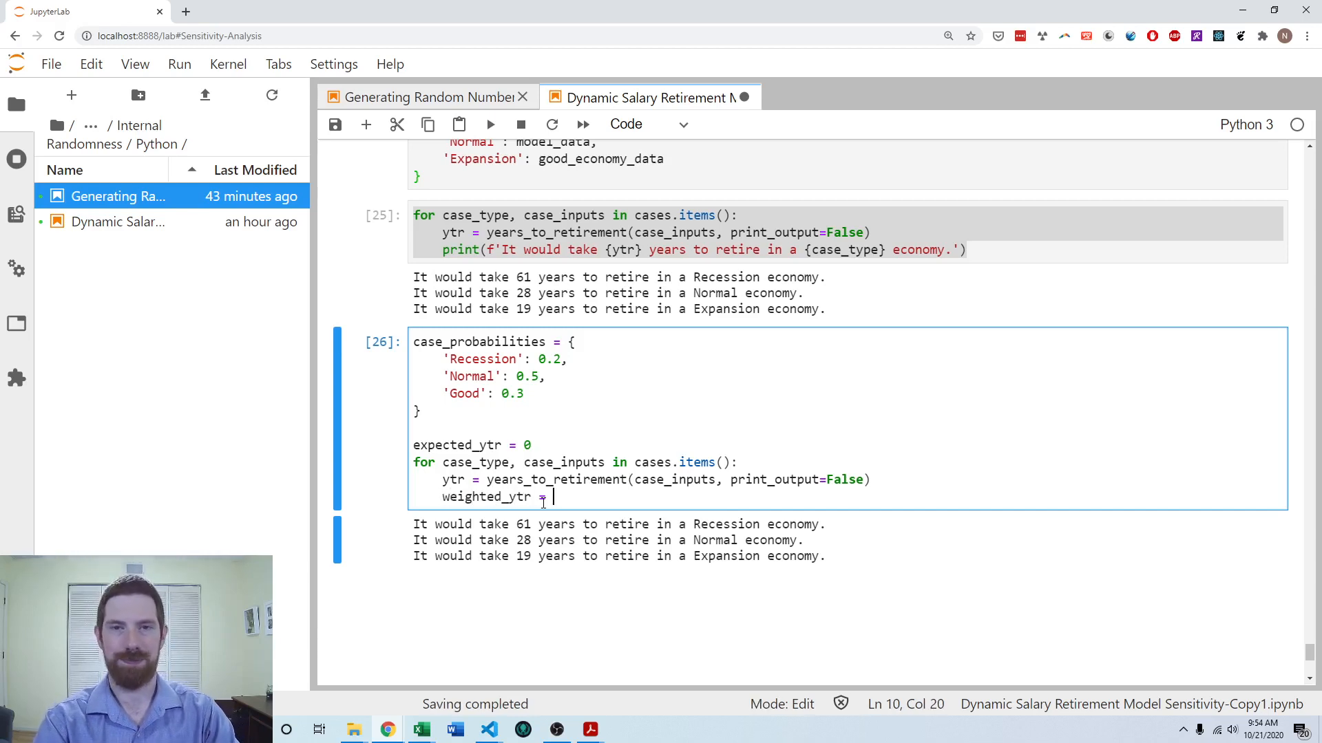
text(ytr)
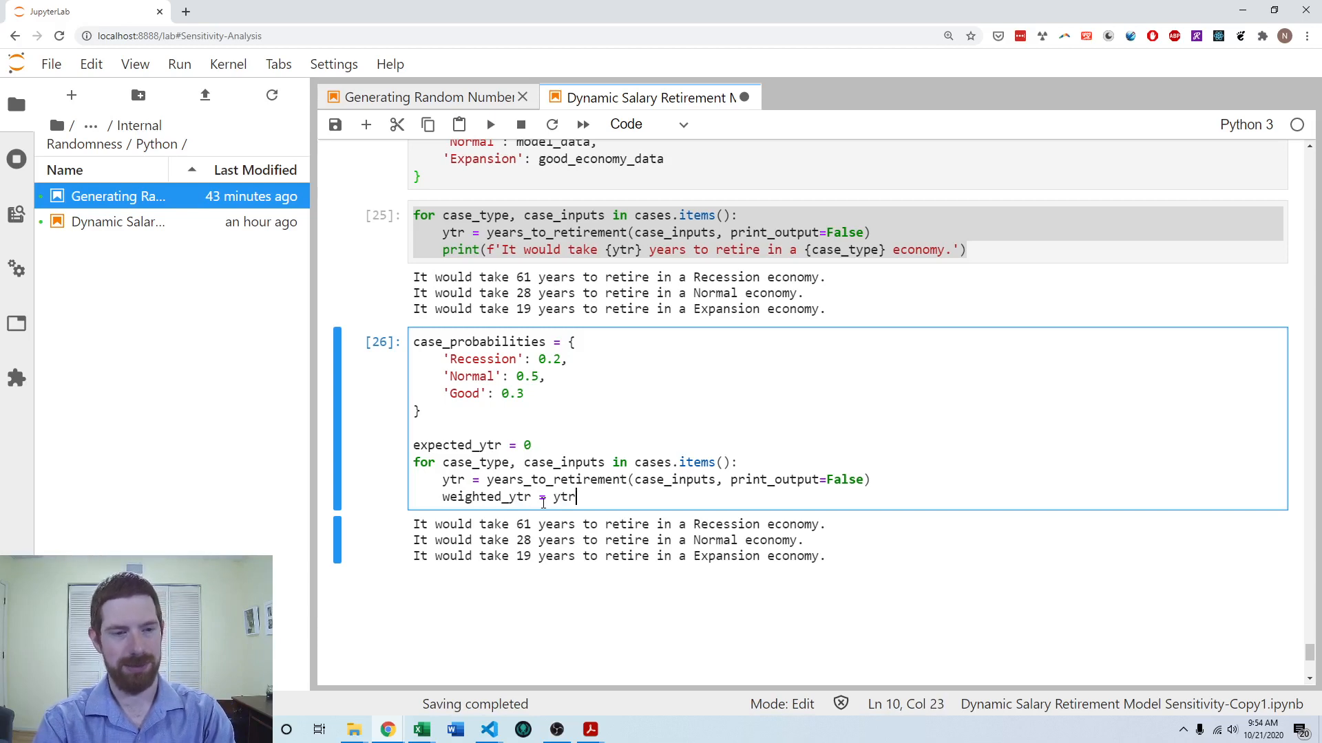
text(*)
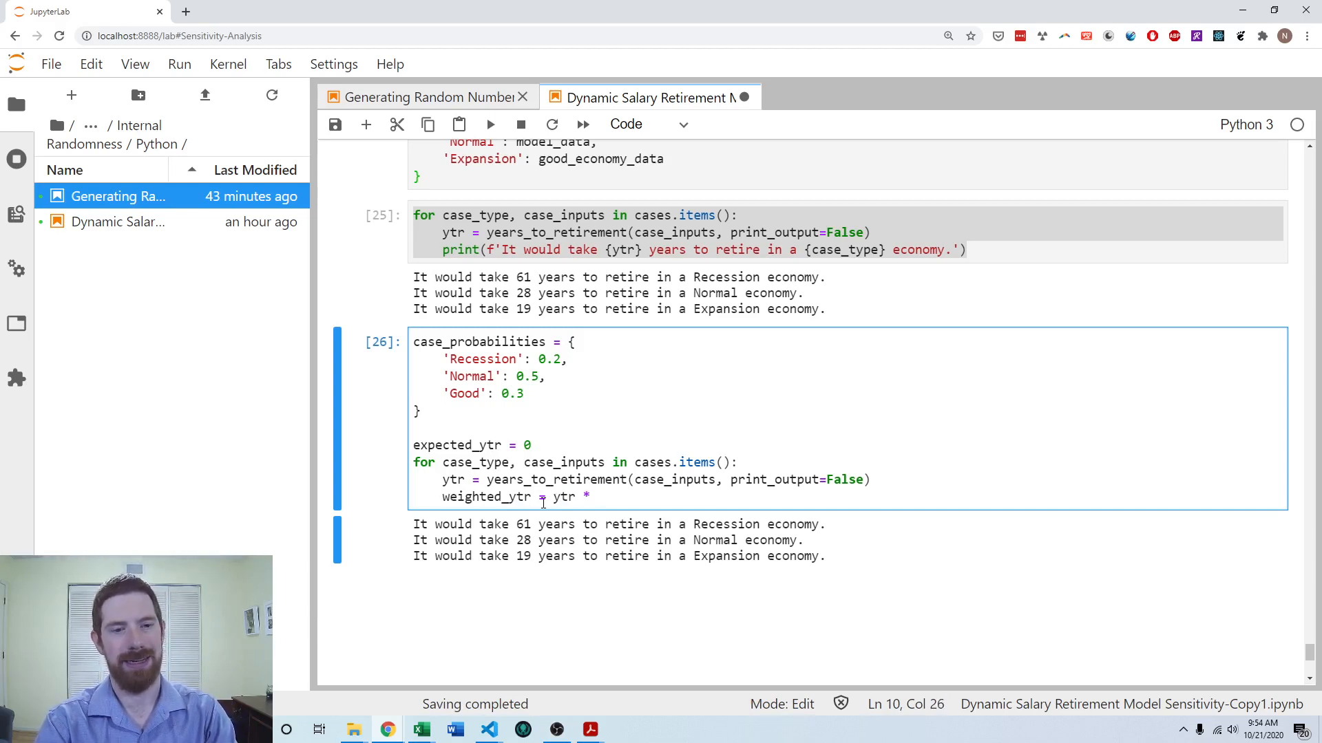
text(case)
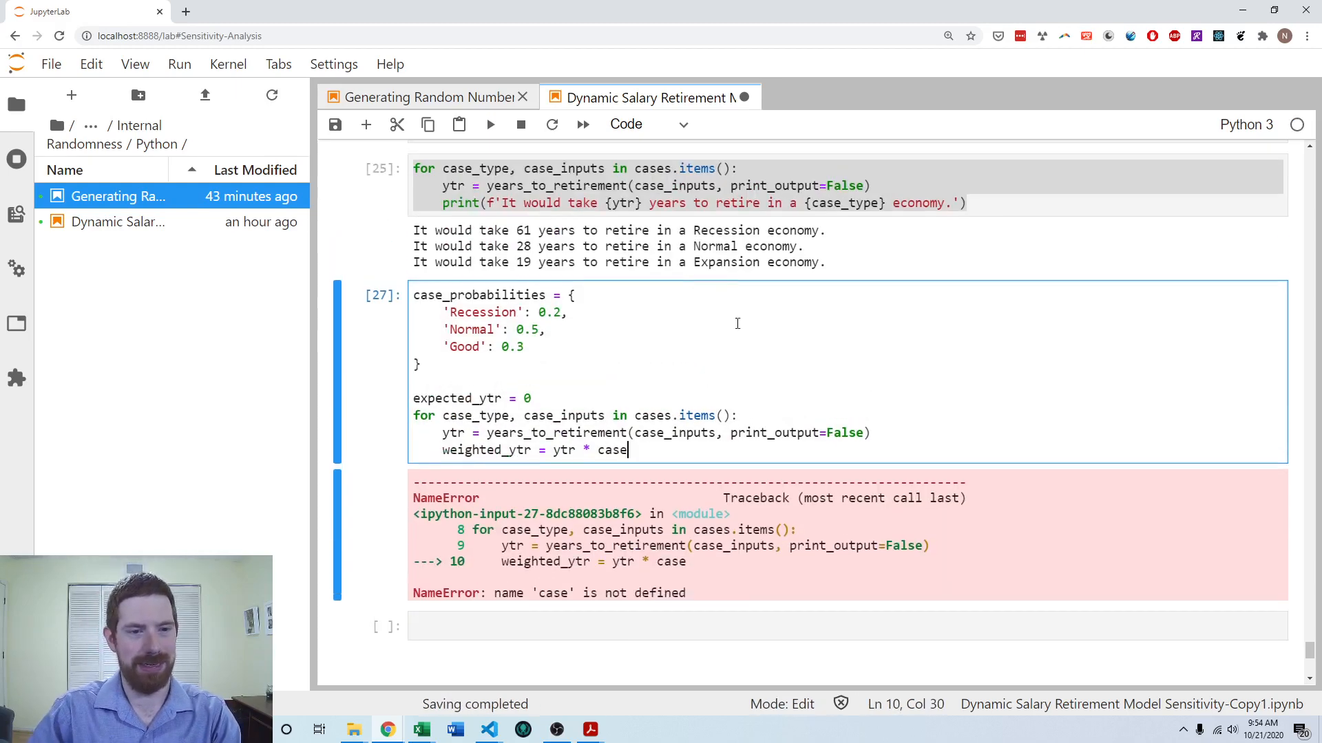
text(_probabilities)
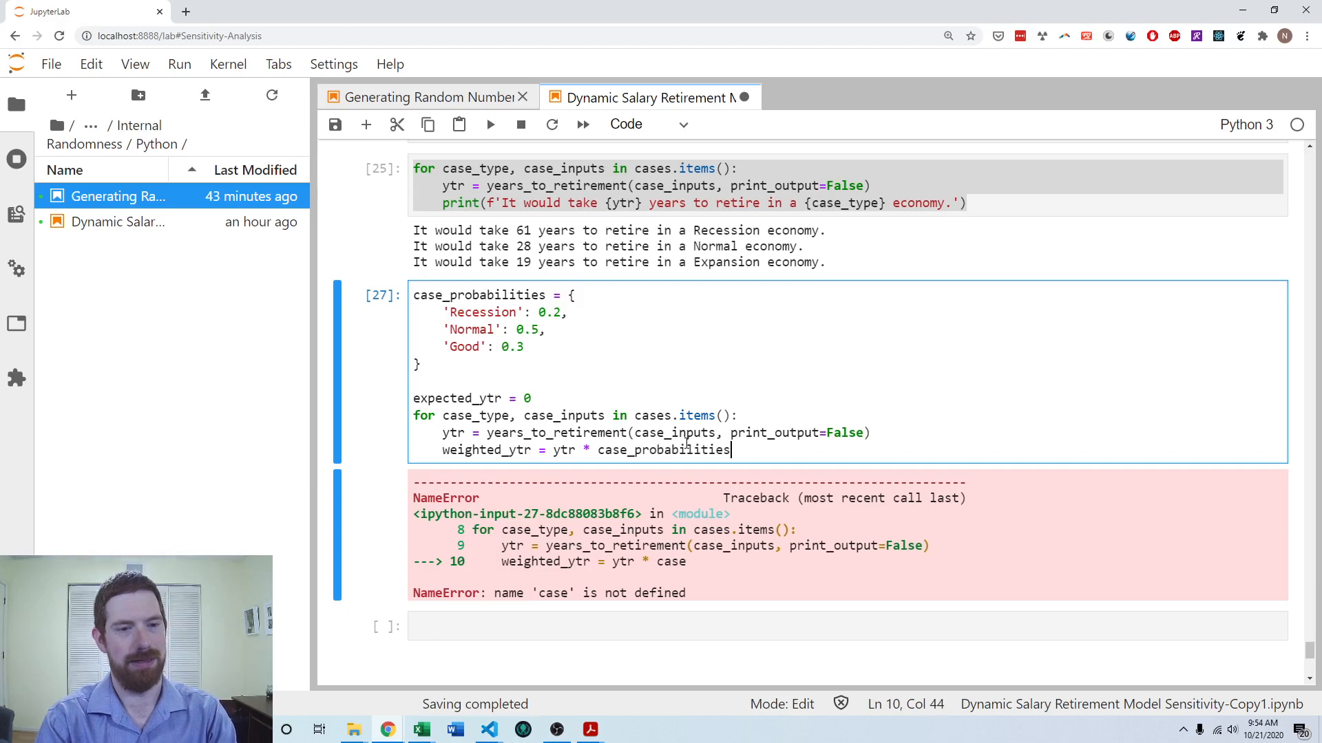
text([c)
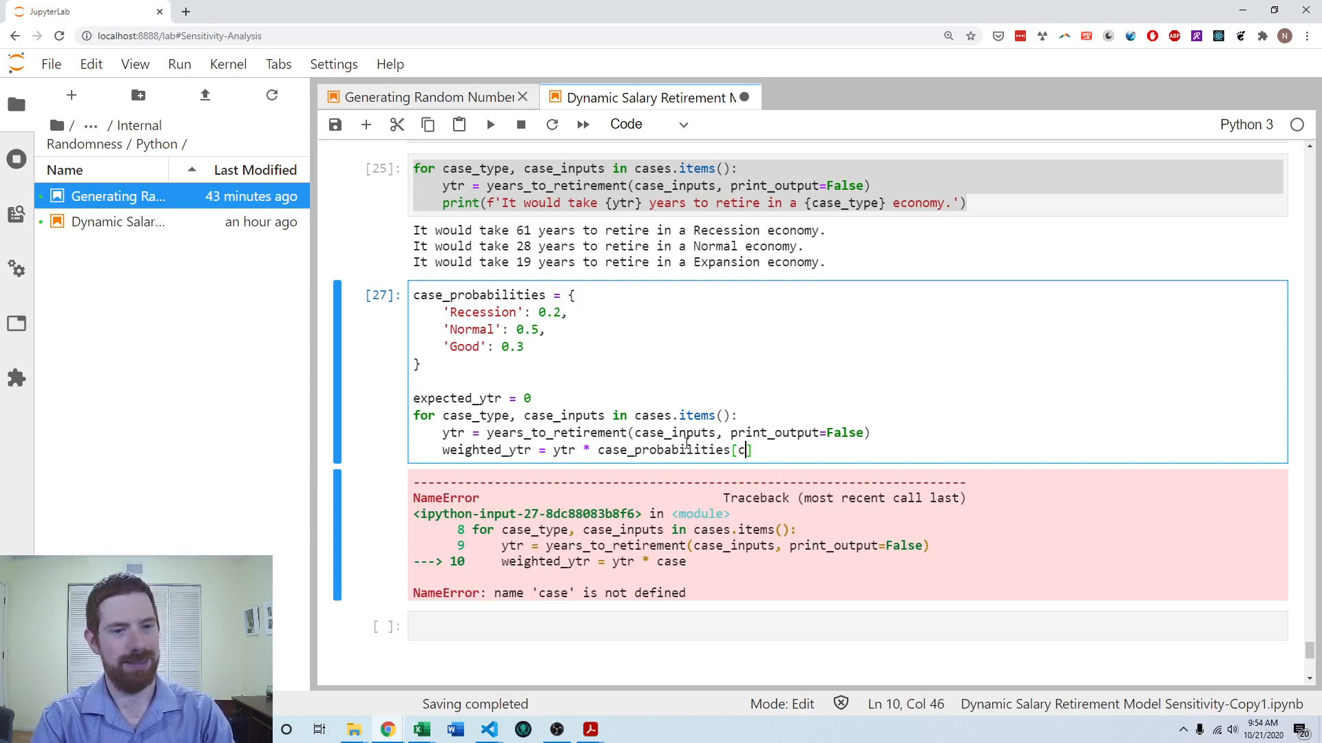
text(ase_type)
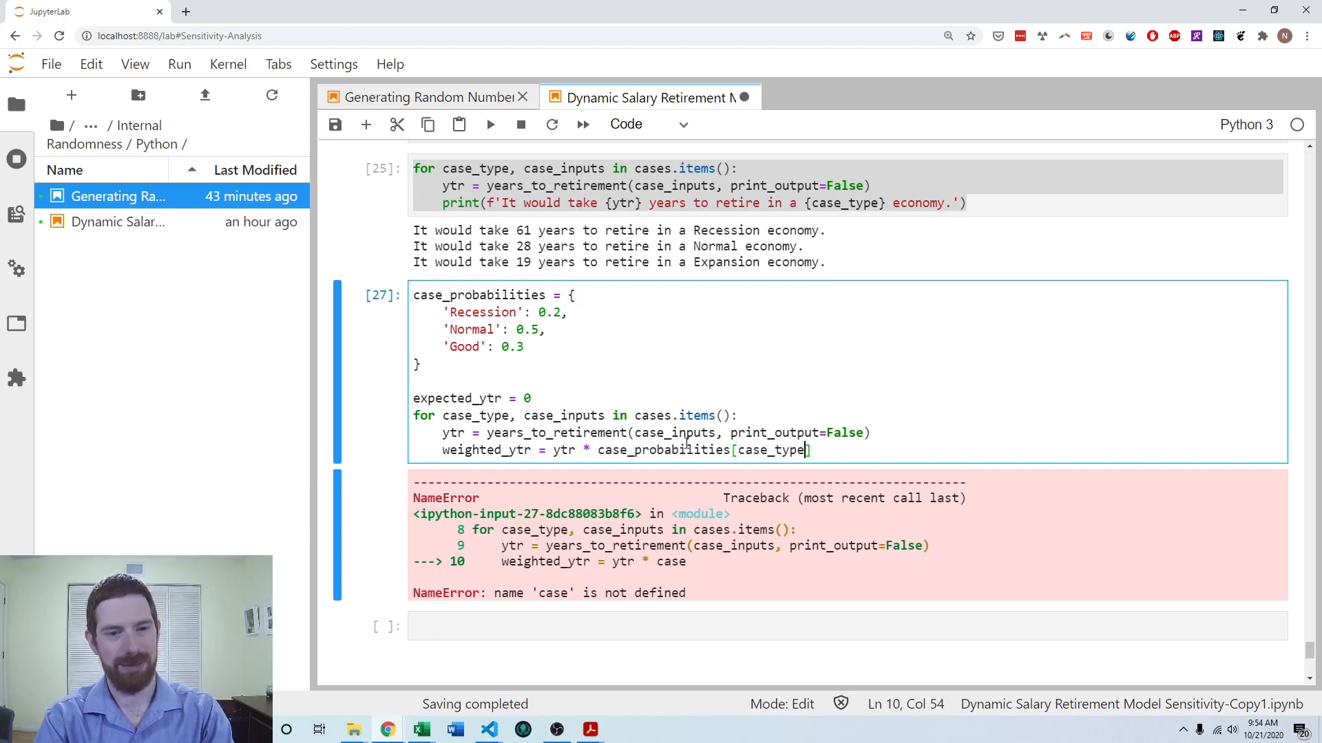
Step: Print weighted_ytr per scenario with 'Good' renamed 'Expansion', showing 12.2, 14.0 and 5.7
click(485, 312)
text(print()
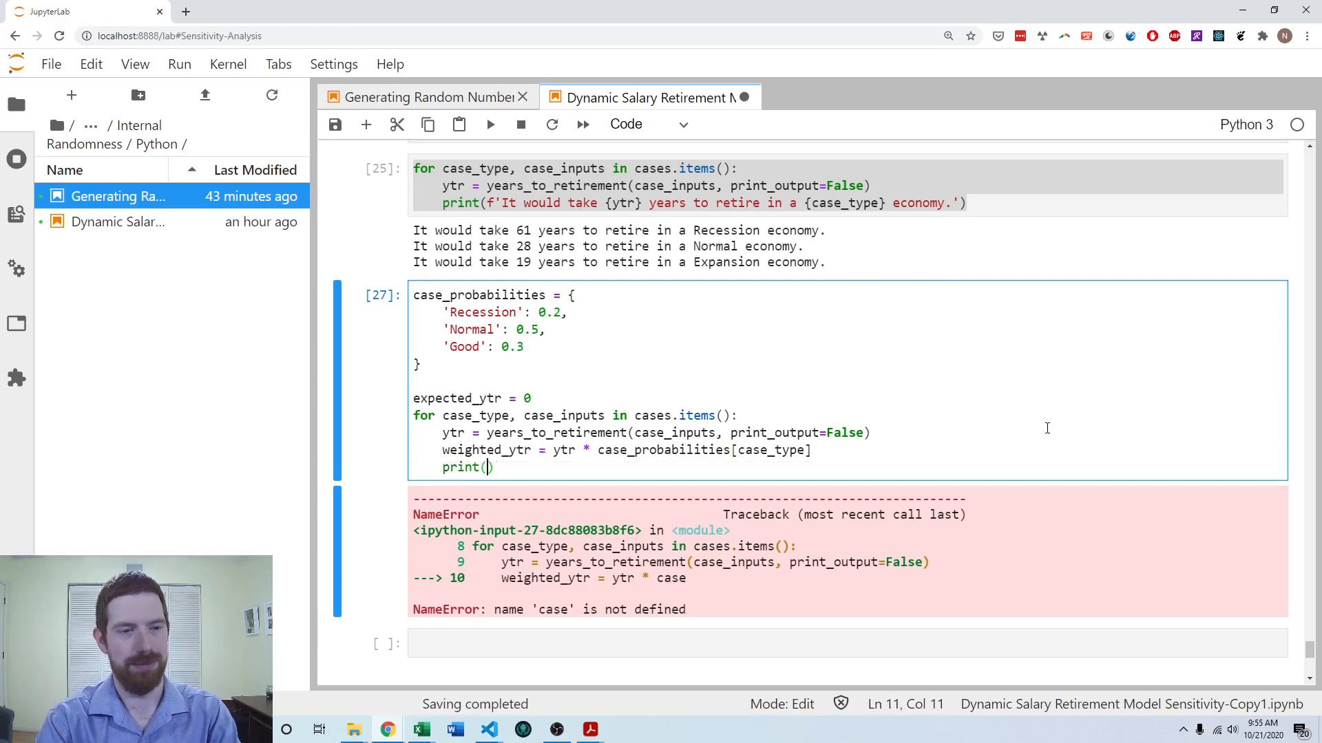
text(weighted_ytr)
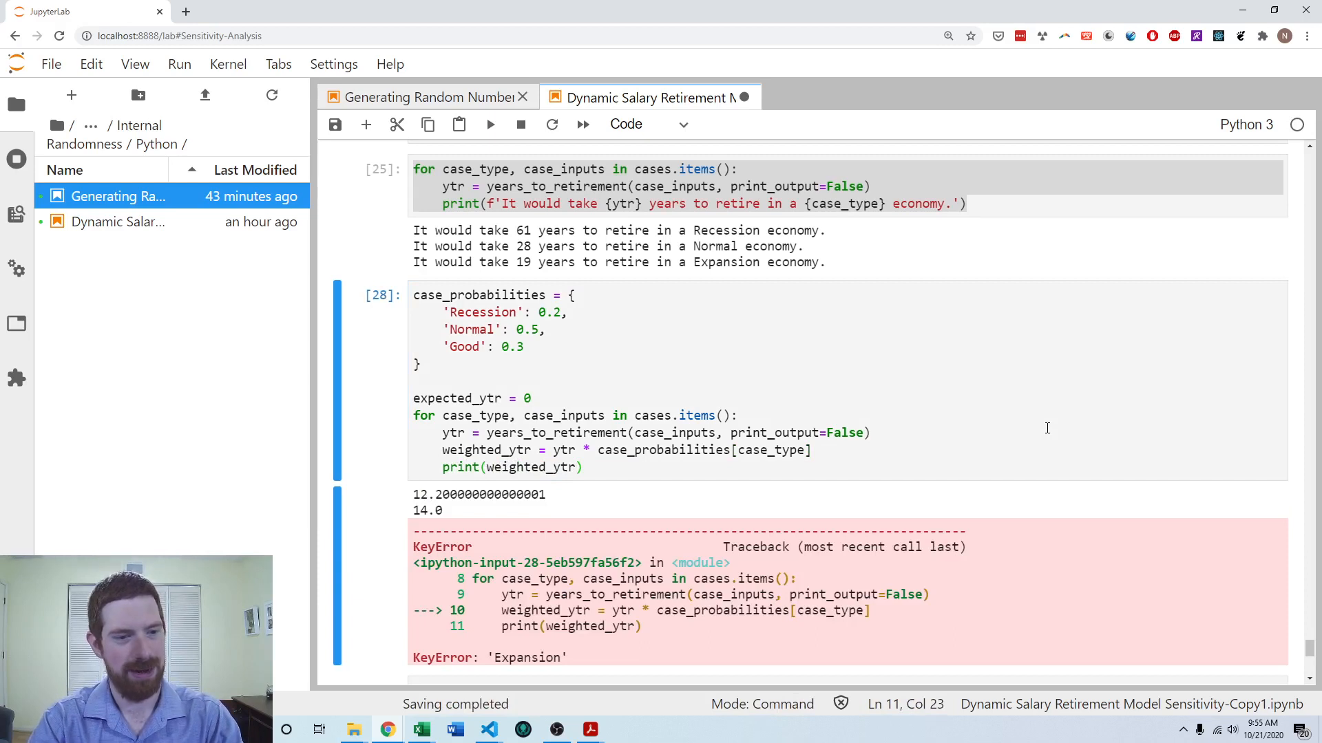
mouse_move(668, 325)
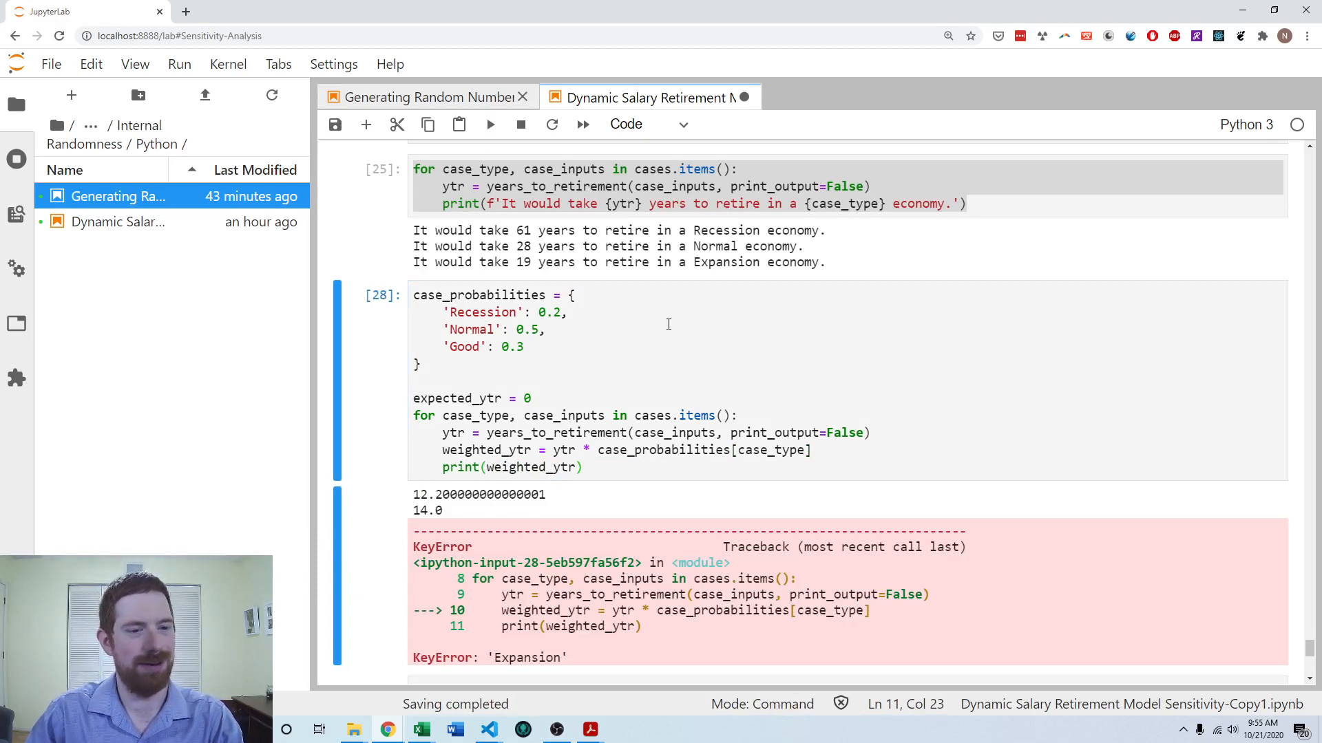
mouse_move(881, 471)
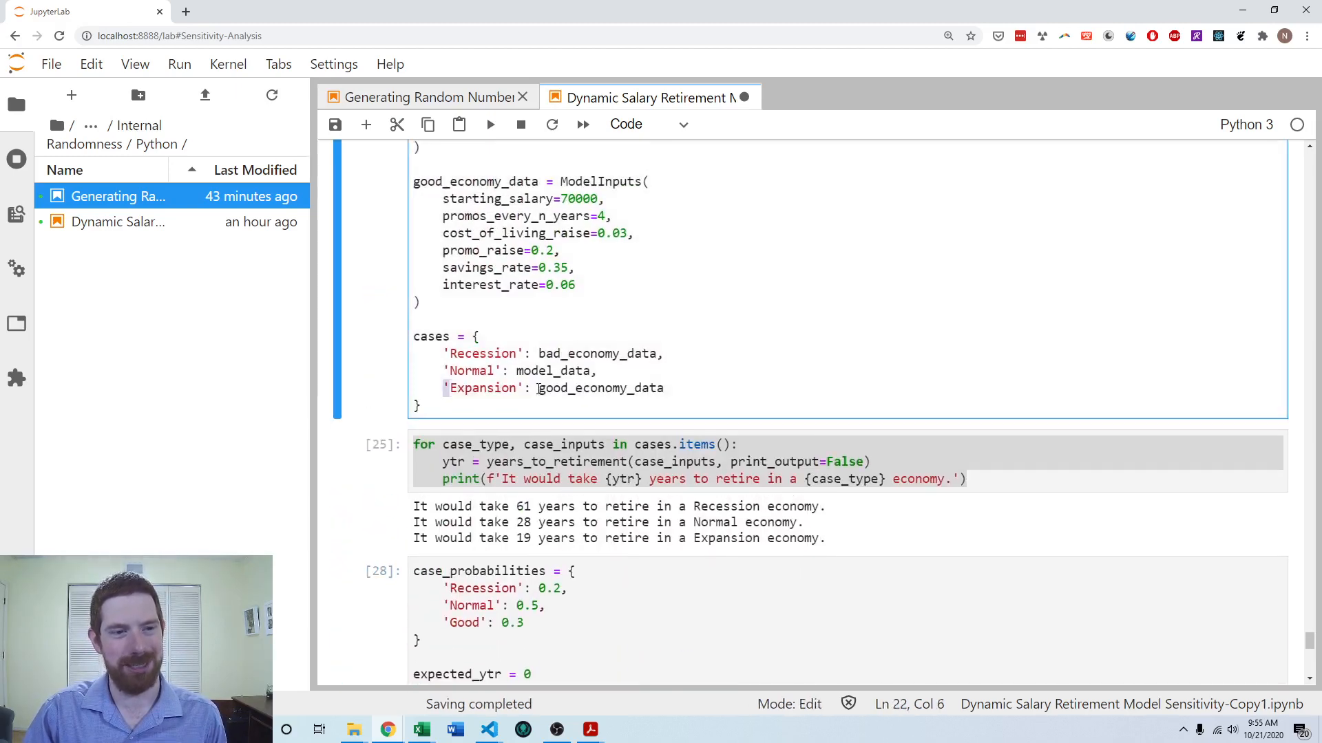
scroll(down, 3)
text(Expansion)
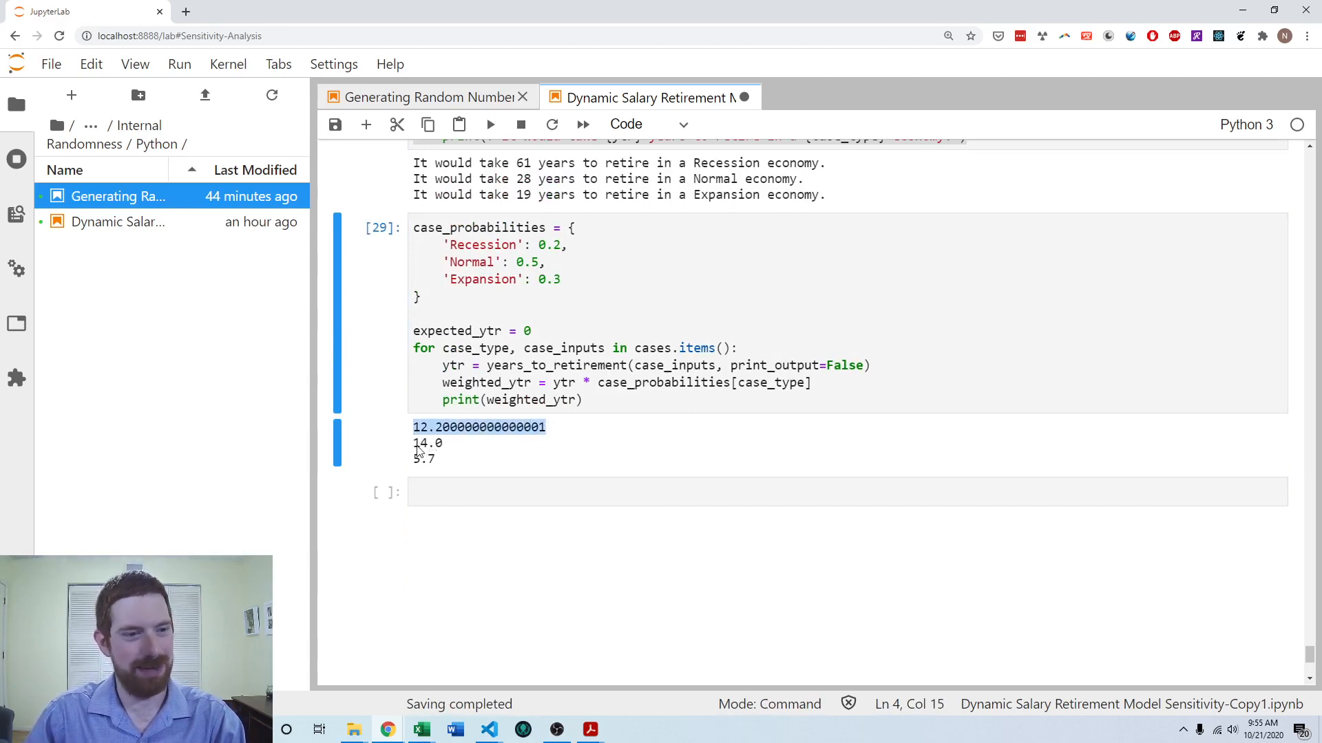
Step: Replace the print with expected_ytr = expected_ytr + weighted_ytr and rerun the cell
click(583, 401)
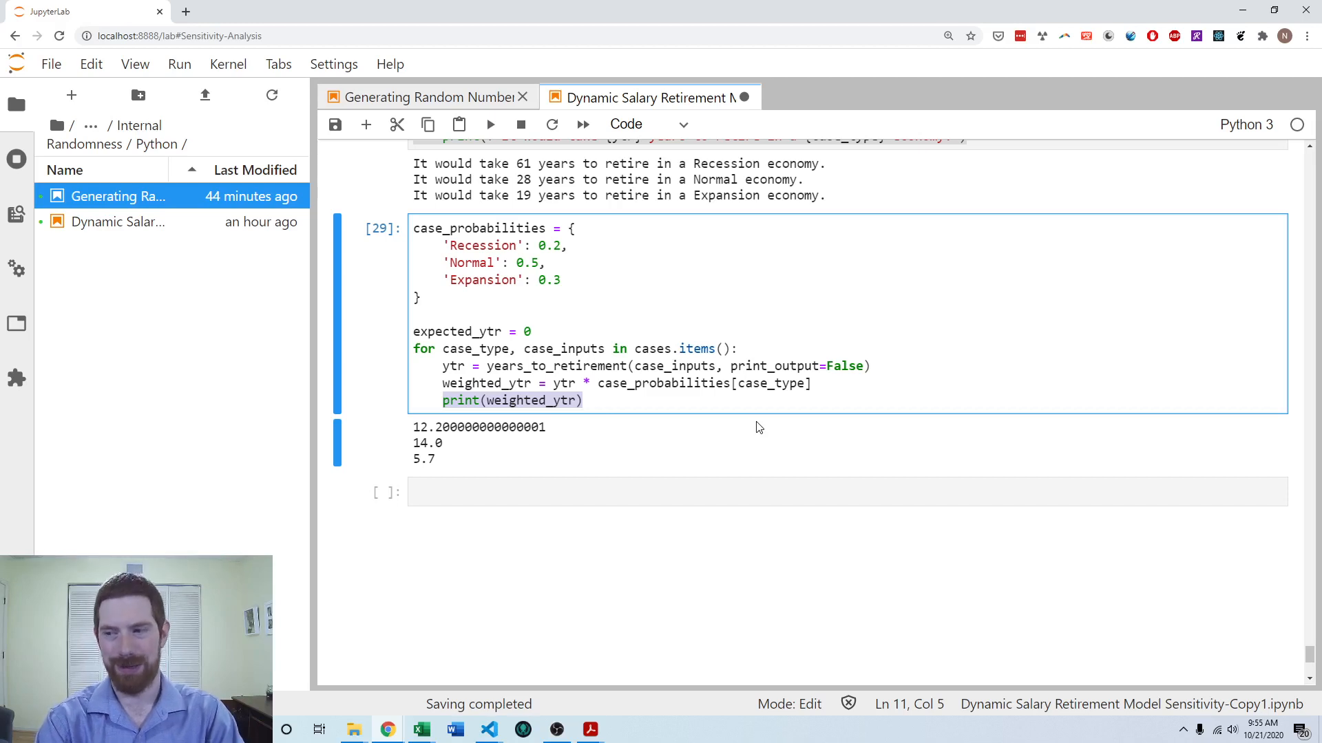
text(expect)
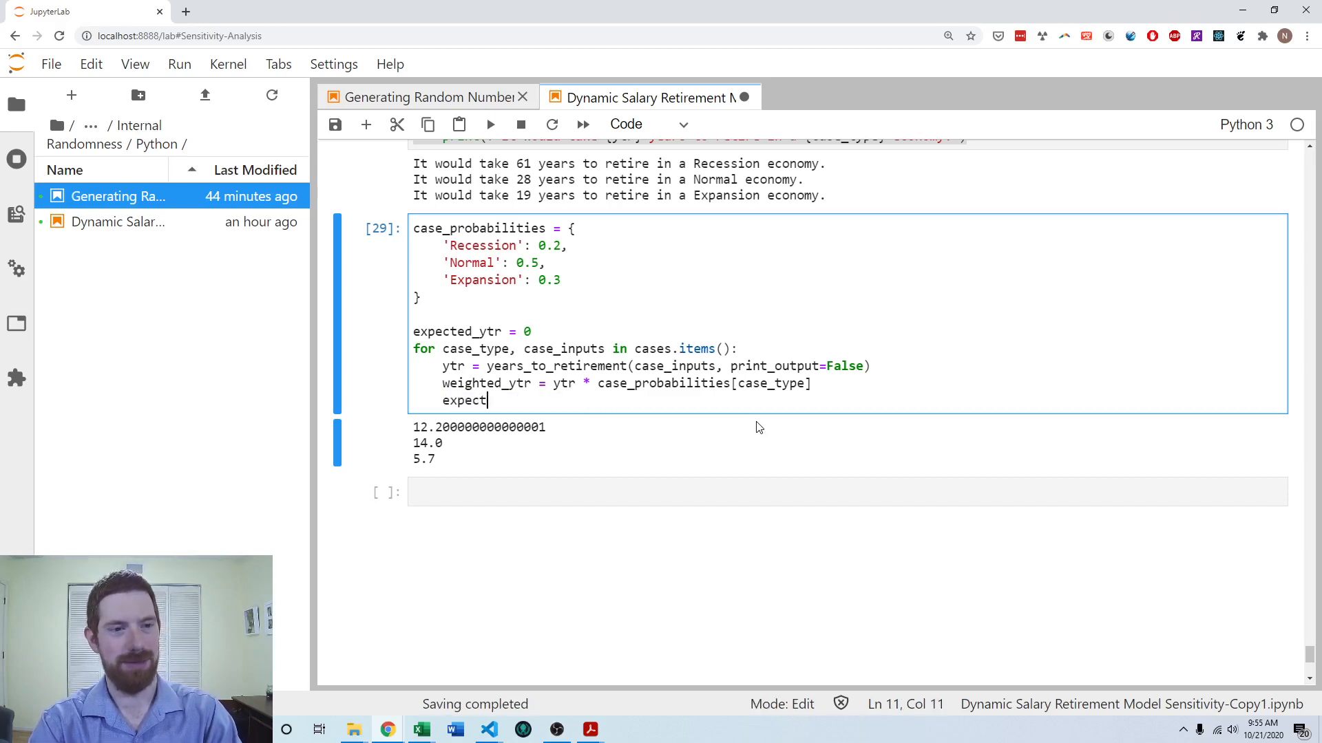
text(ed_ytr =)
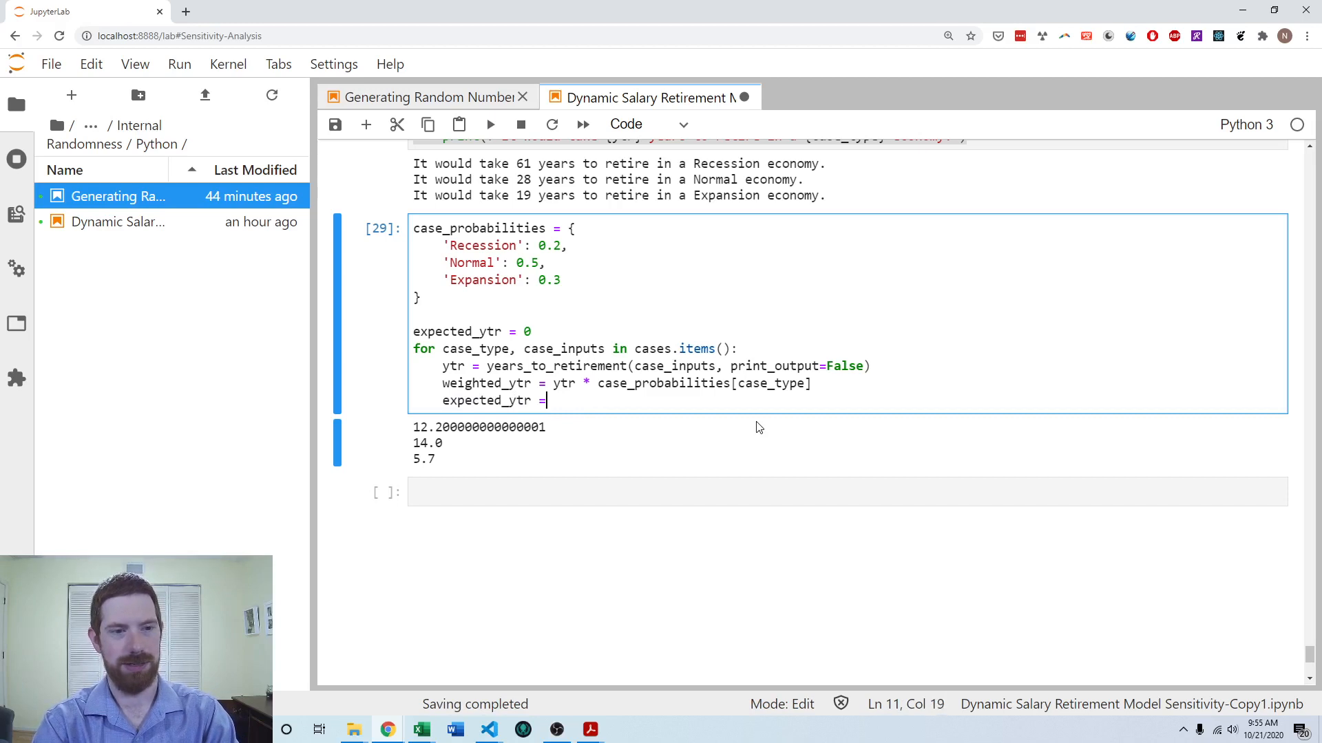
text(expected_ytr + weighted)
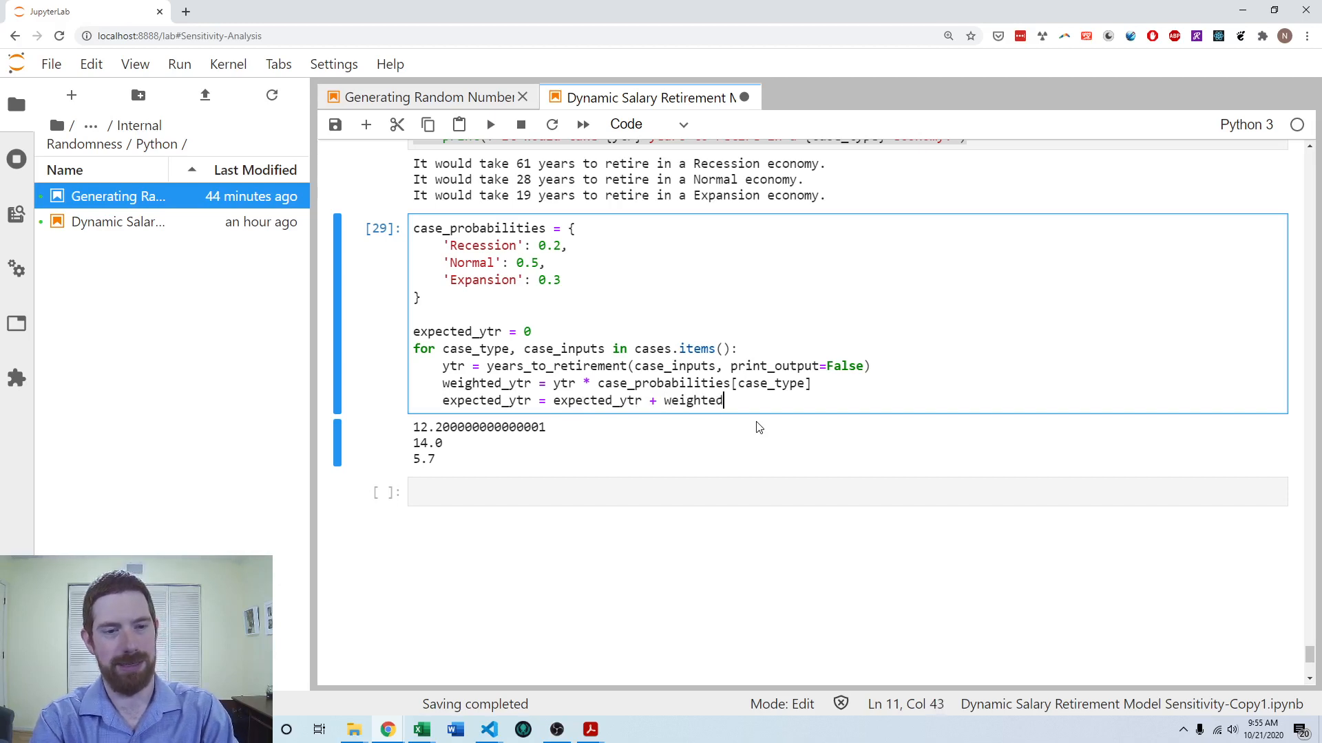
key(shift+enter)
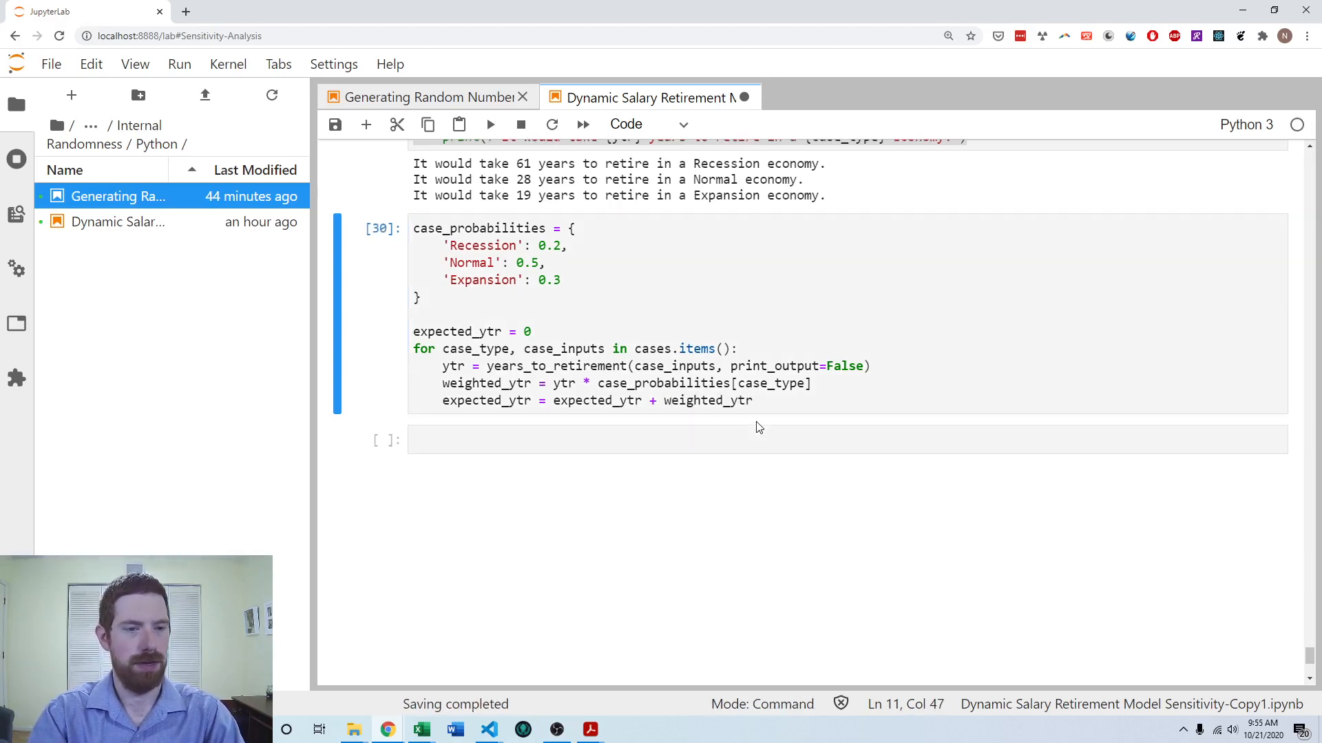
Step: Write the f-string print stating it would take expected_ytr years to retire, considering..
text(print(f')
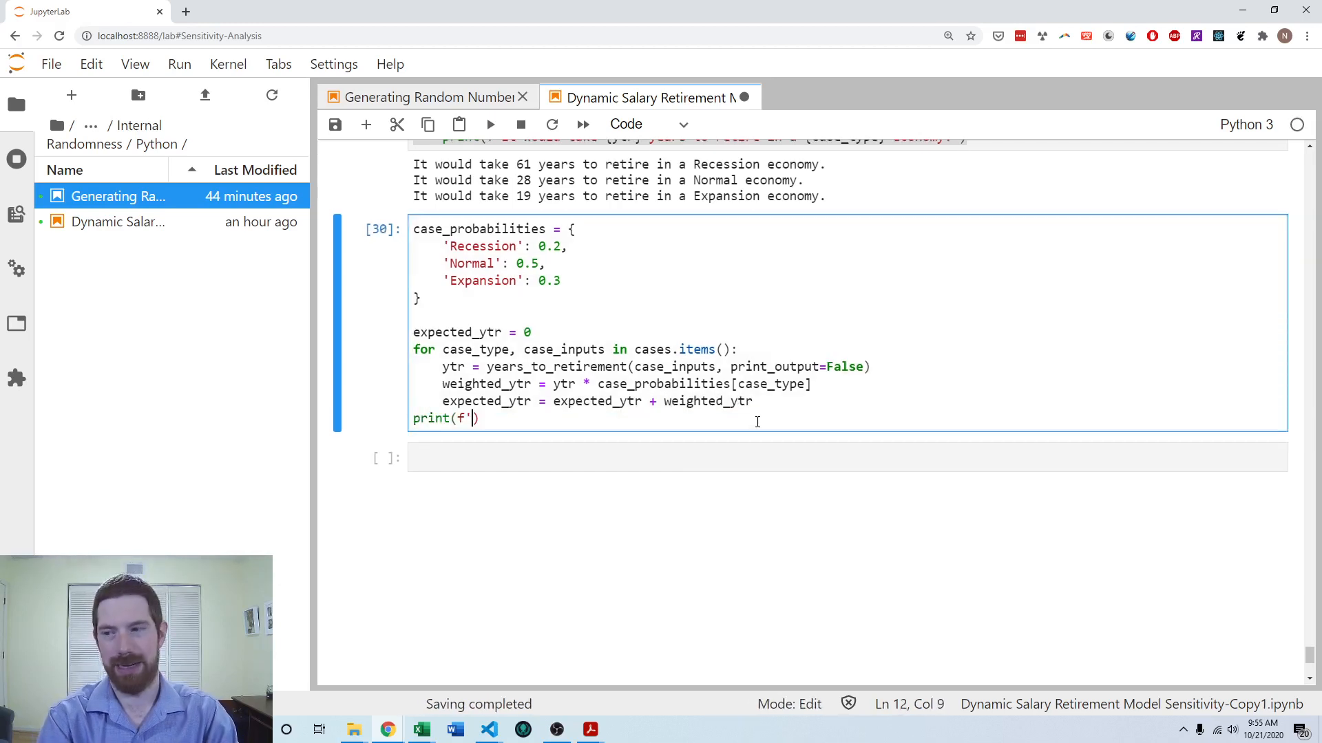
text(')
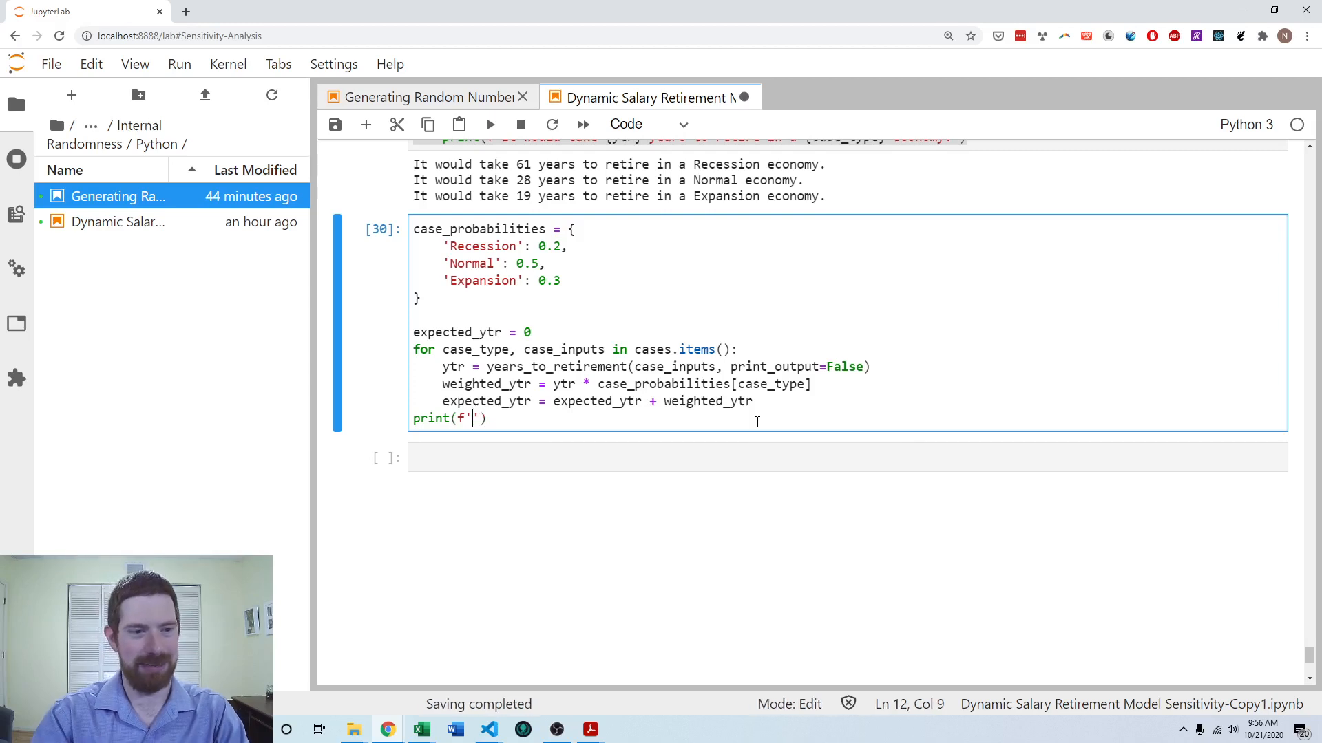
text(It would take {})
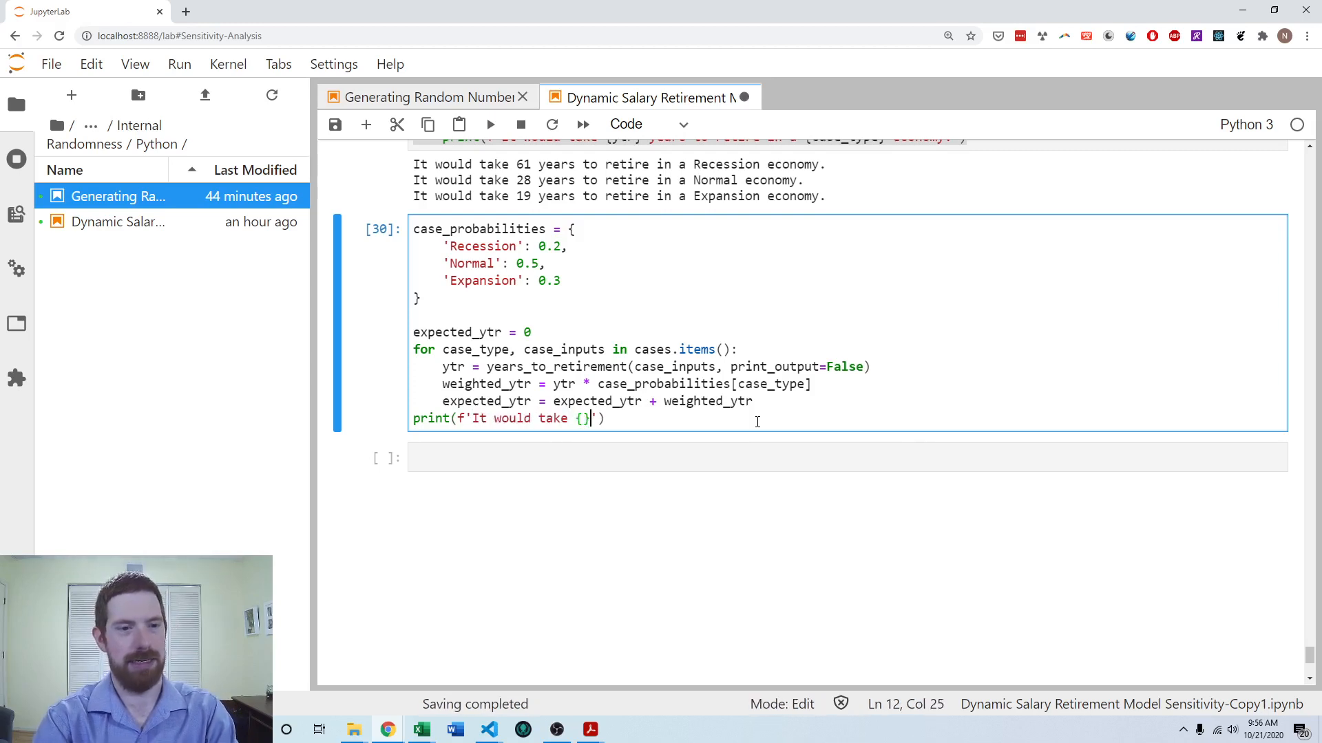
text(expected_ytr:.0f)
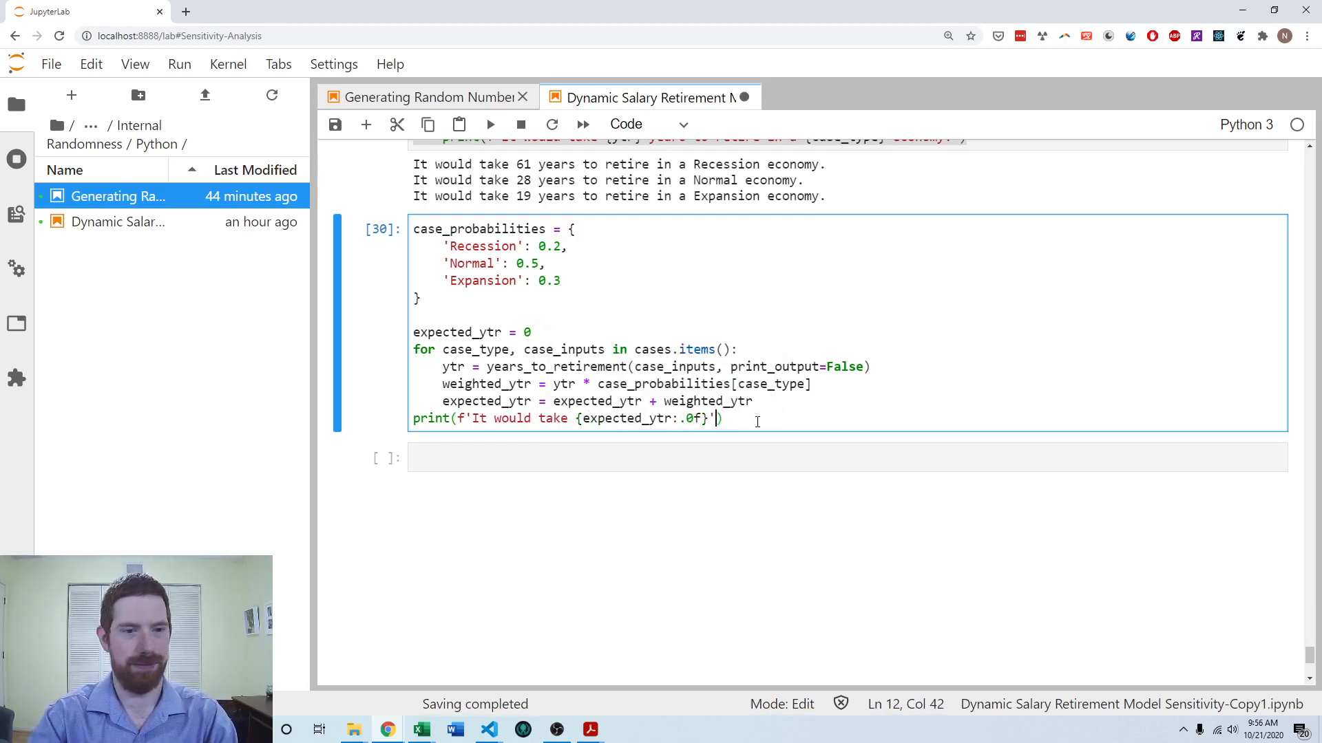
text(years)
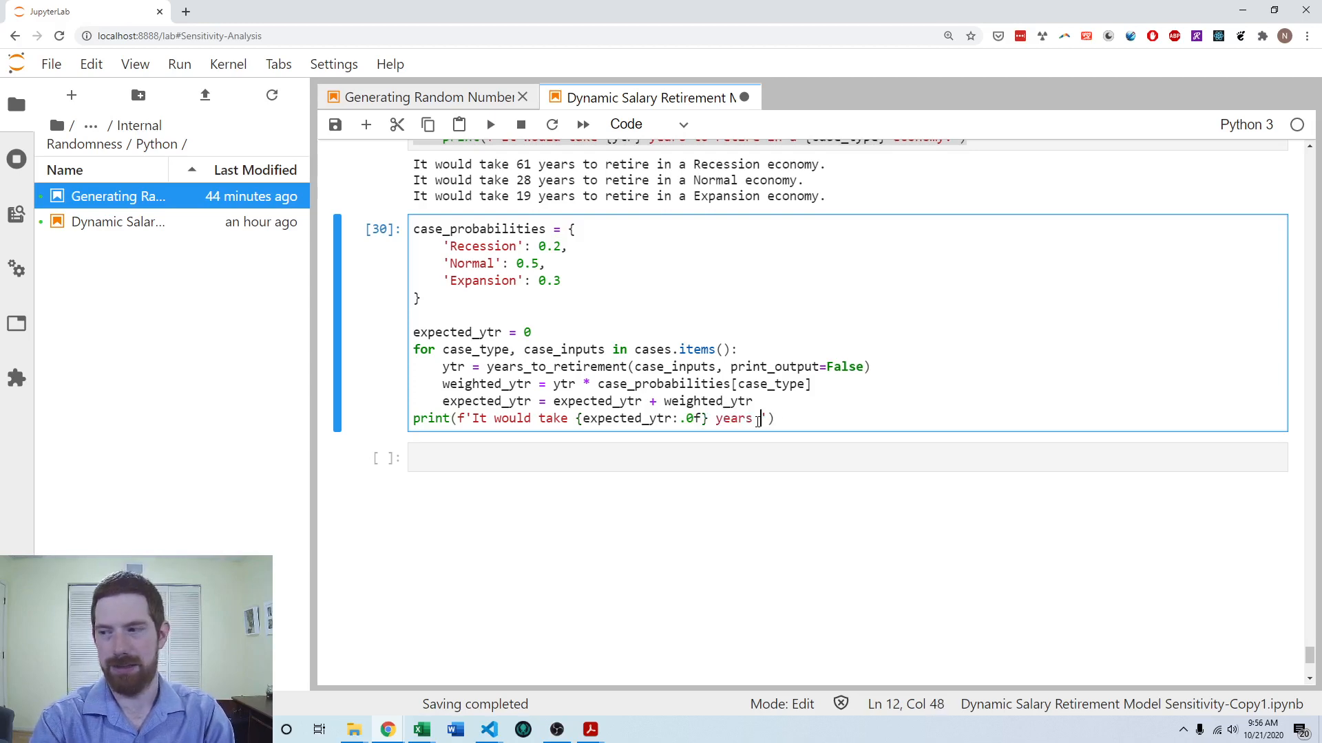
text(to retire)
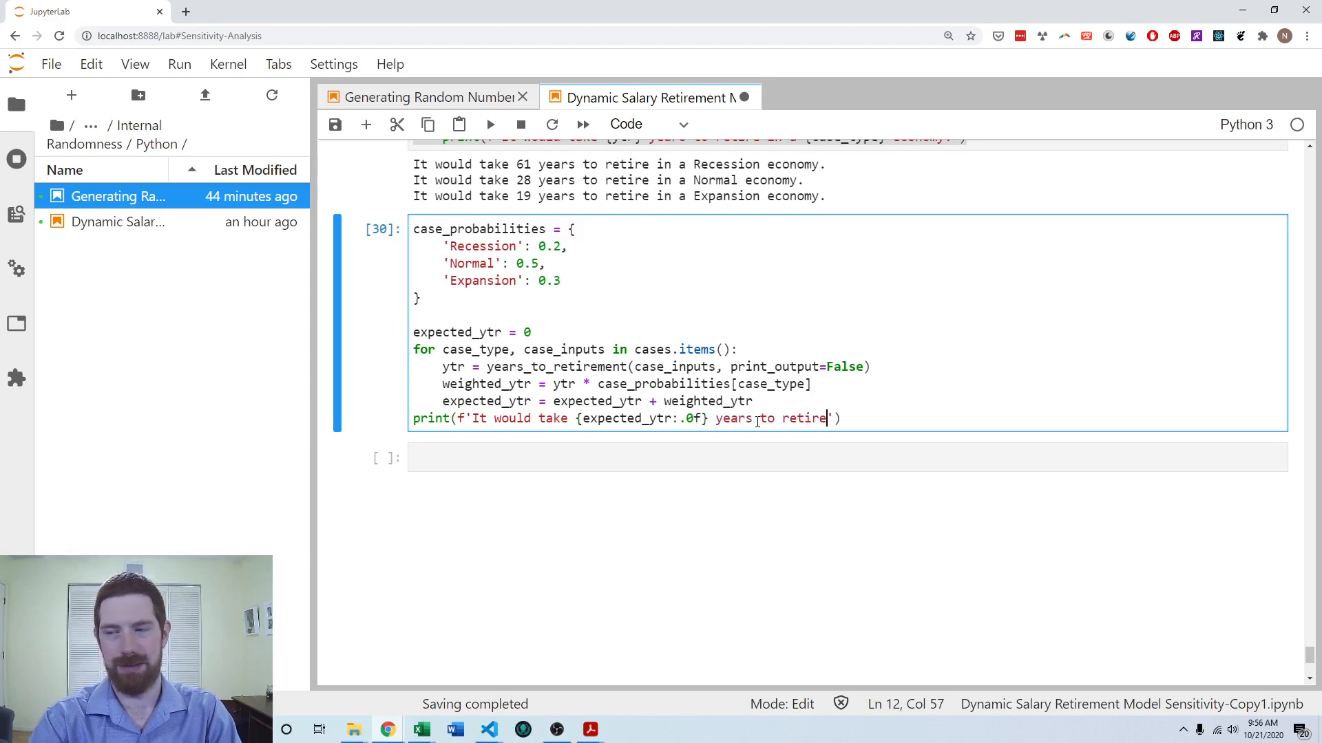
text(, consid)
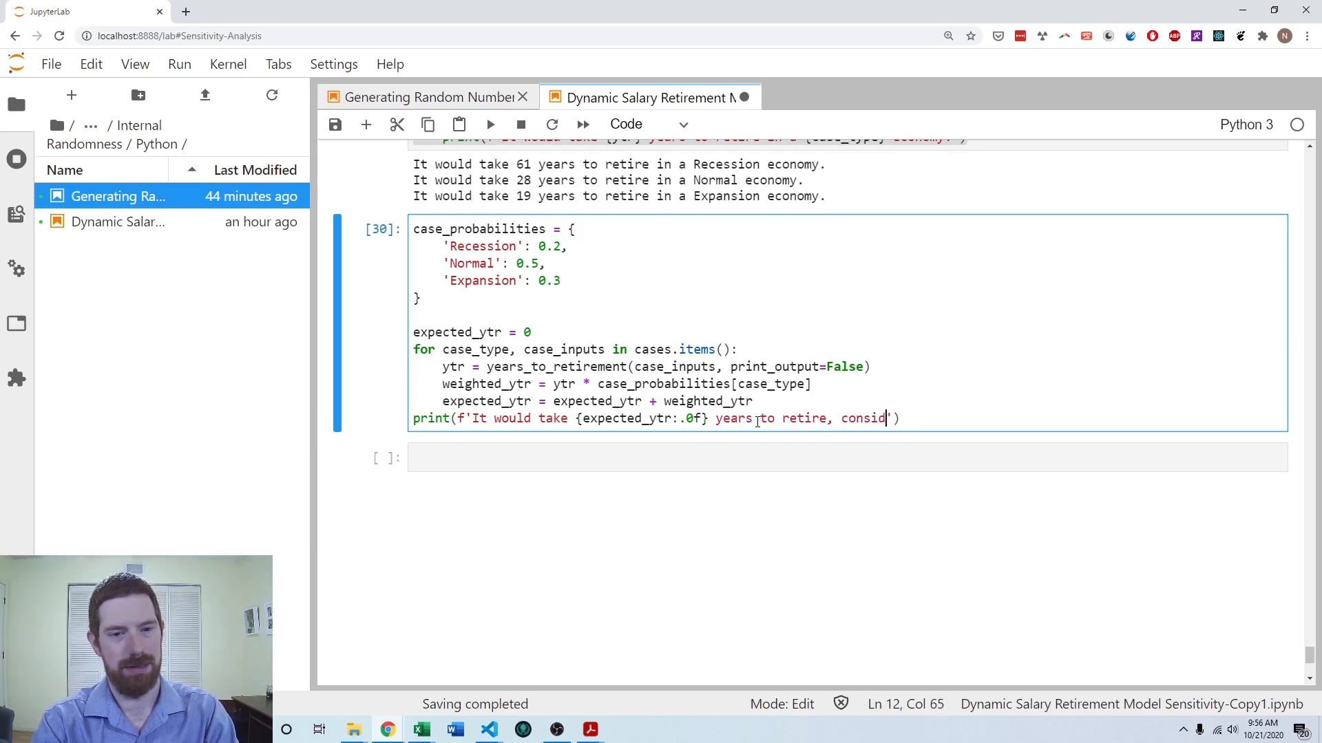
key(Backspace)
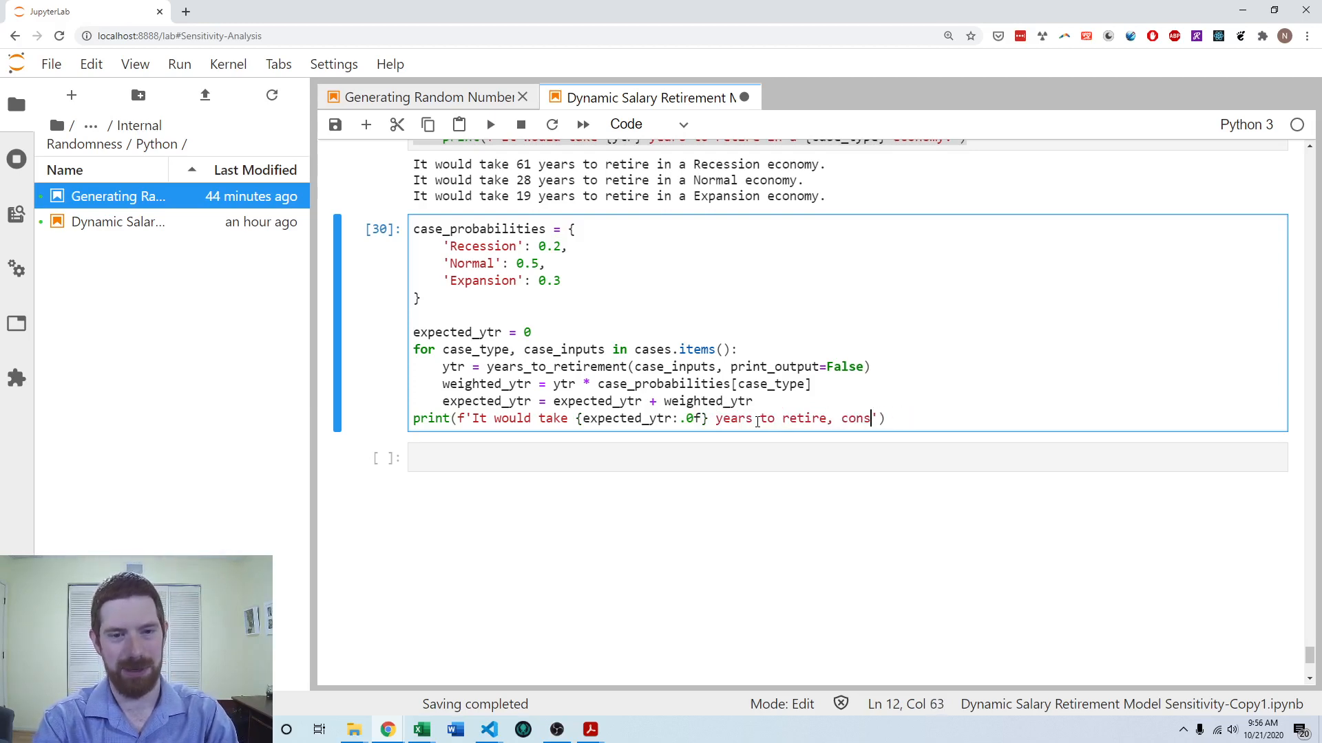
text(idering a {case_probabilities[)
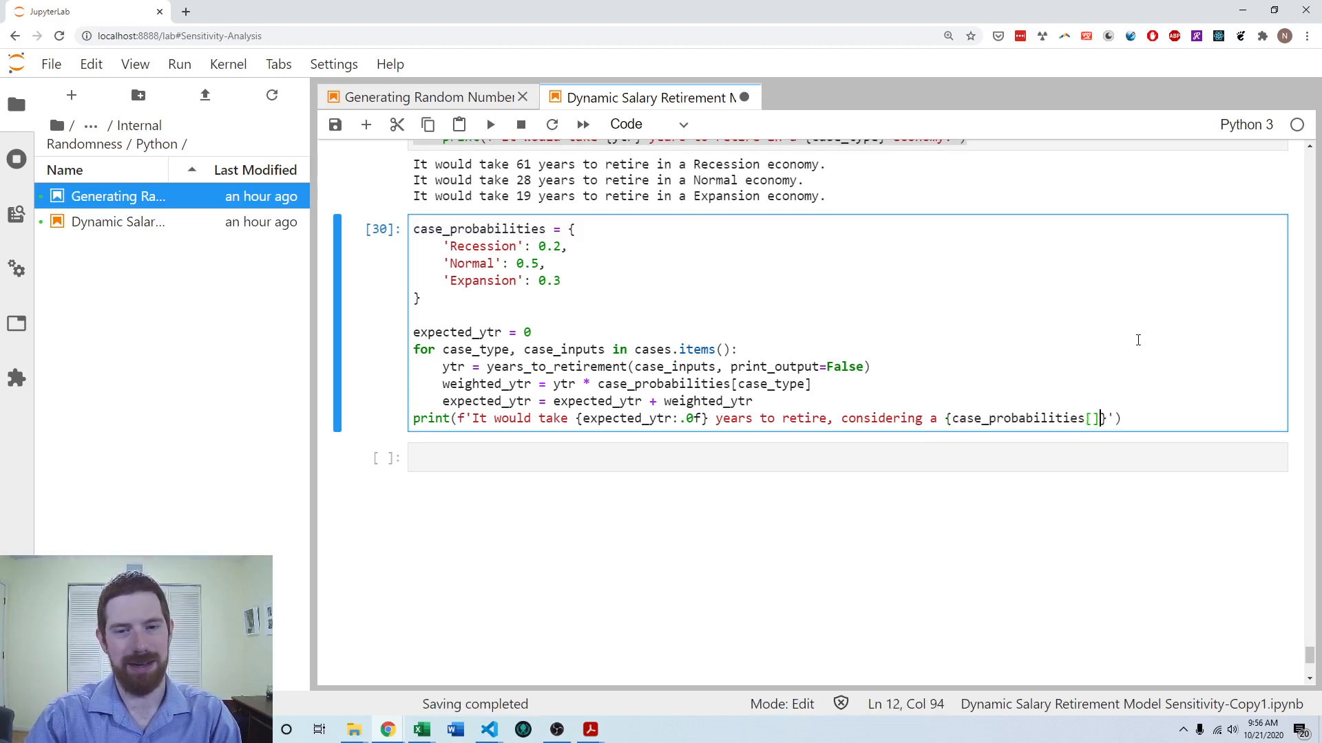
Step: Add the chance-of-Recession phrase using case_probabilities["Recession"] formatted as .0%
text(")
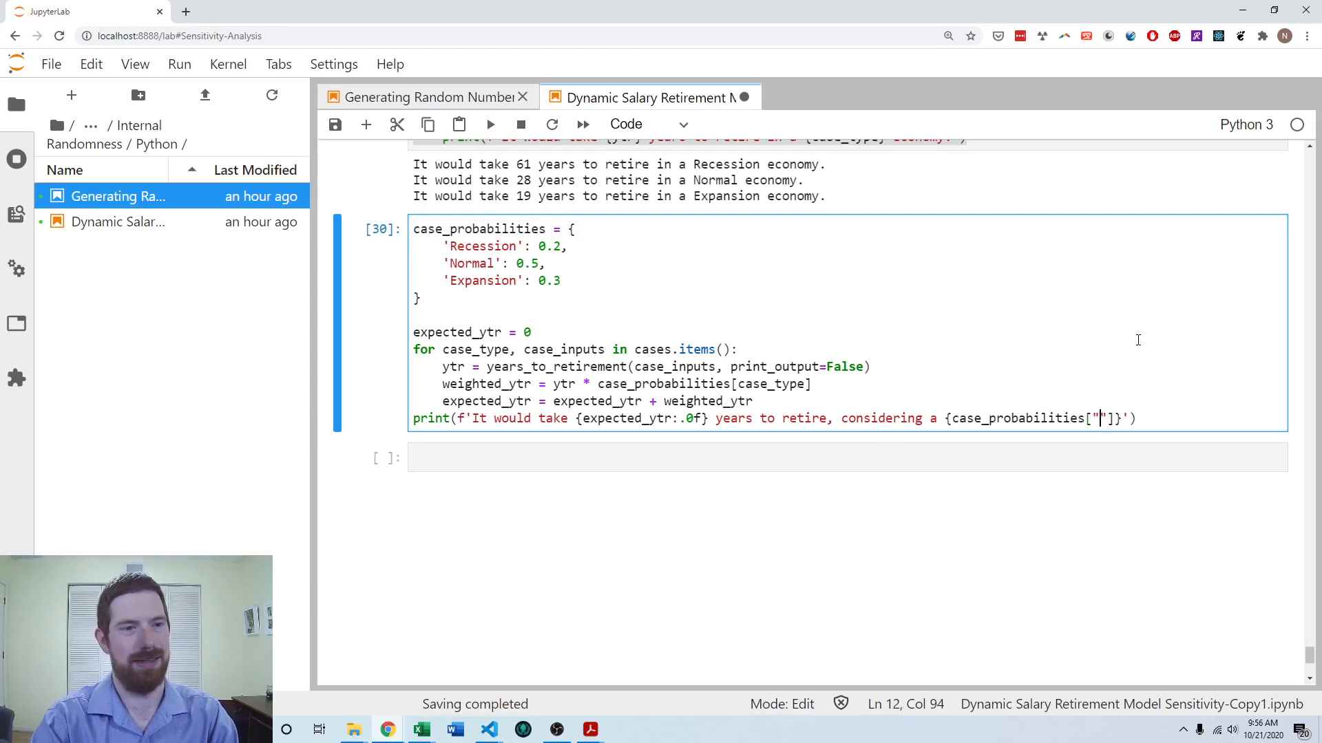
text(Recessin)
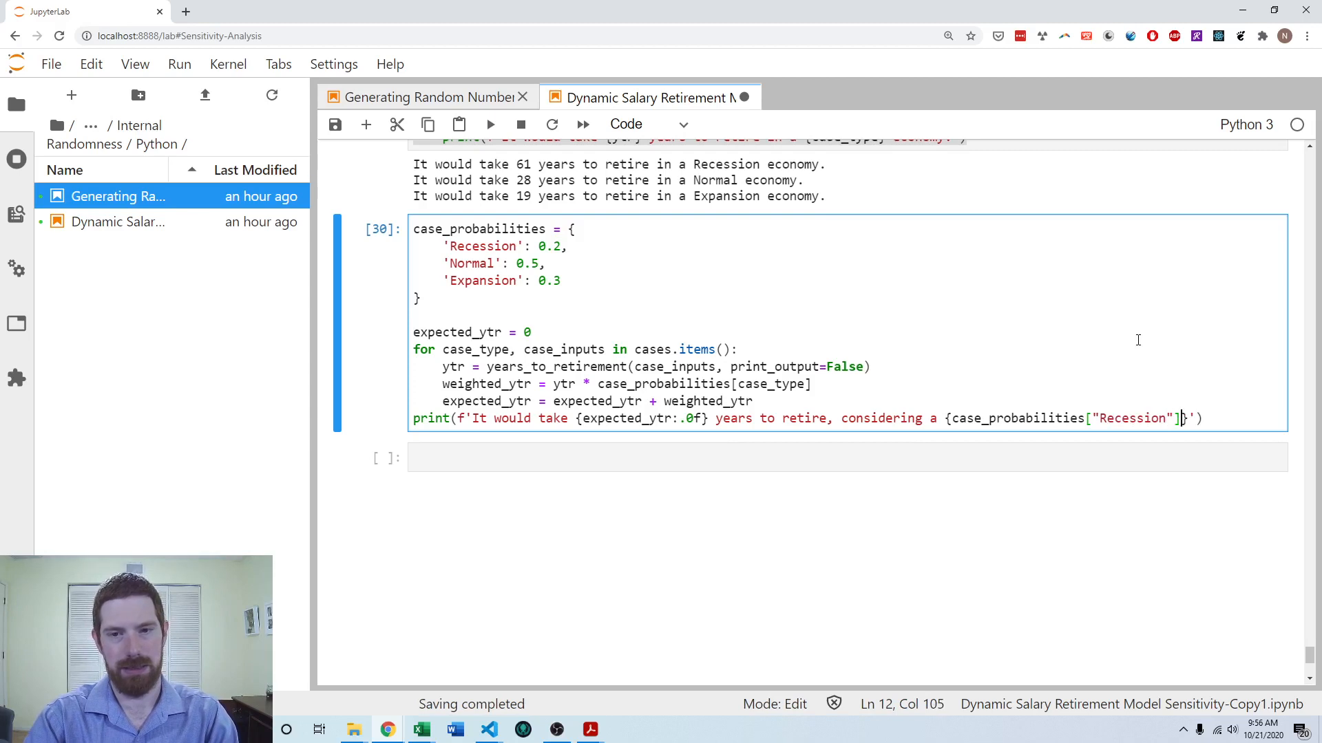
text(chance f)
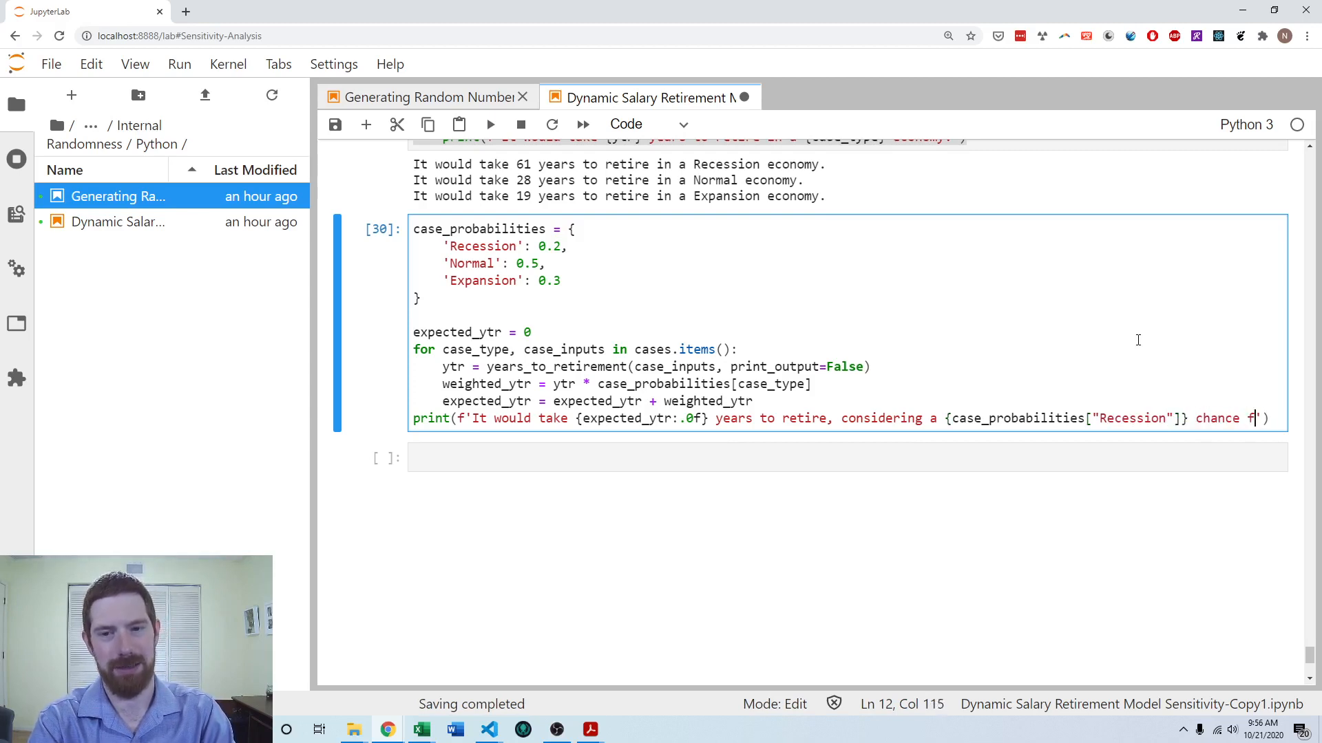
text(of a Recession and a {)
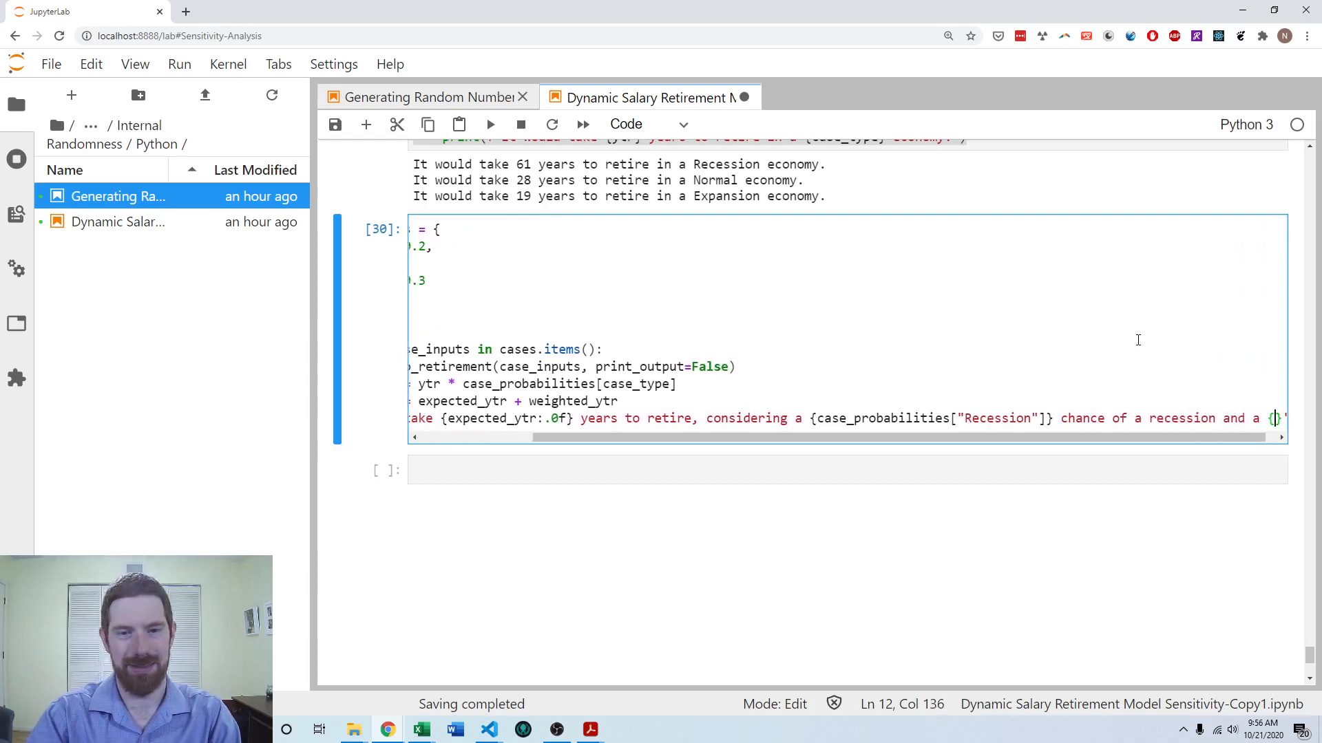
click(1049, 418)
text(:.0)
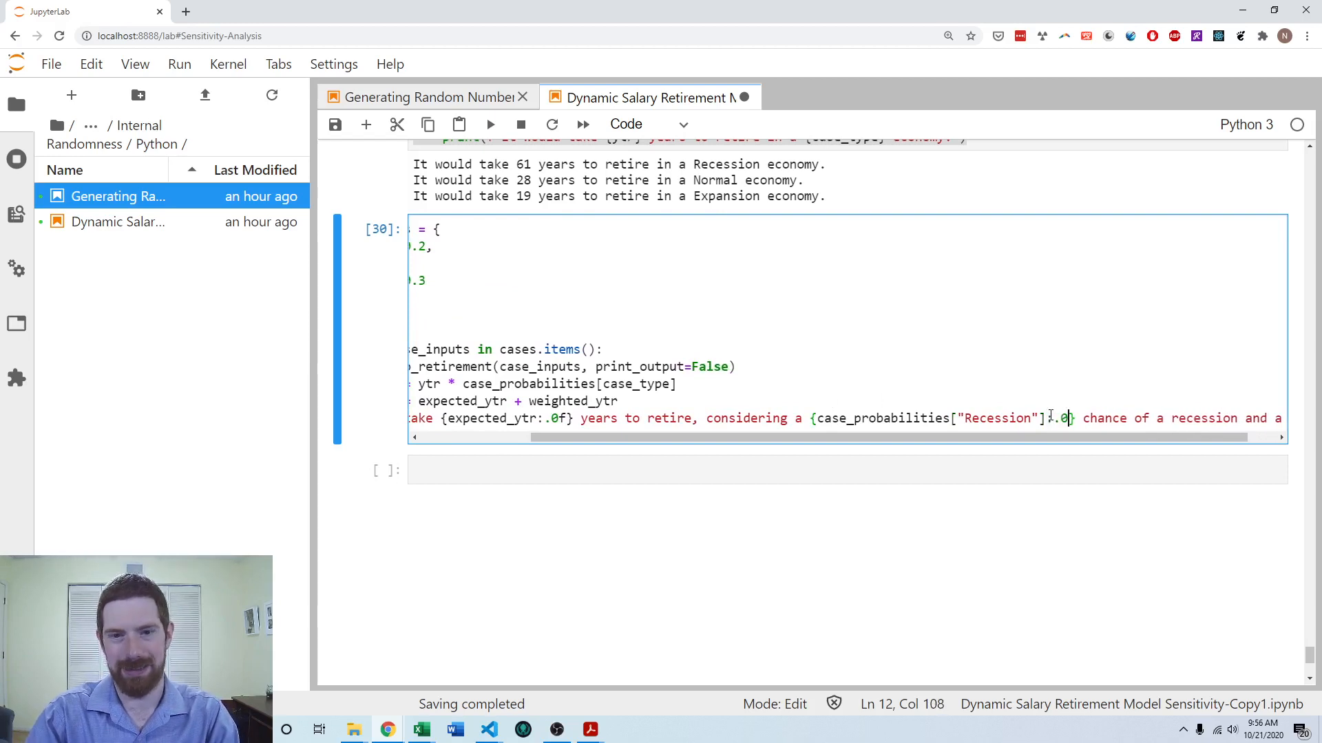
text(%)
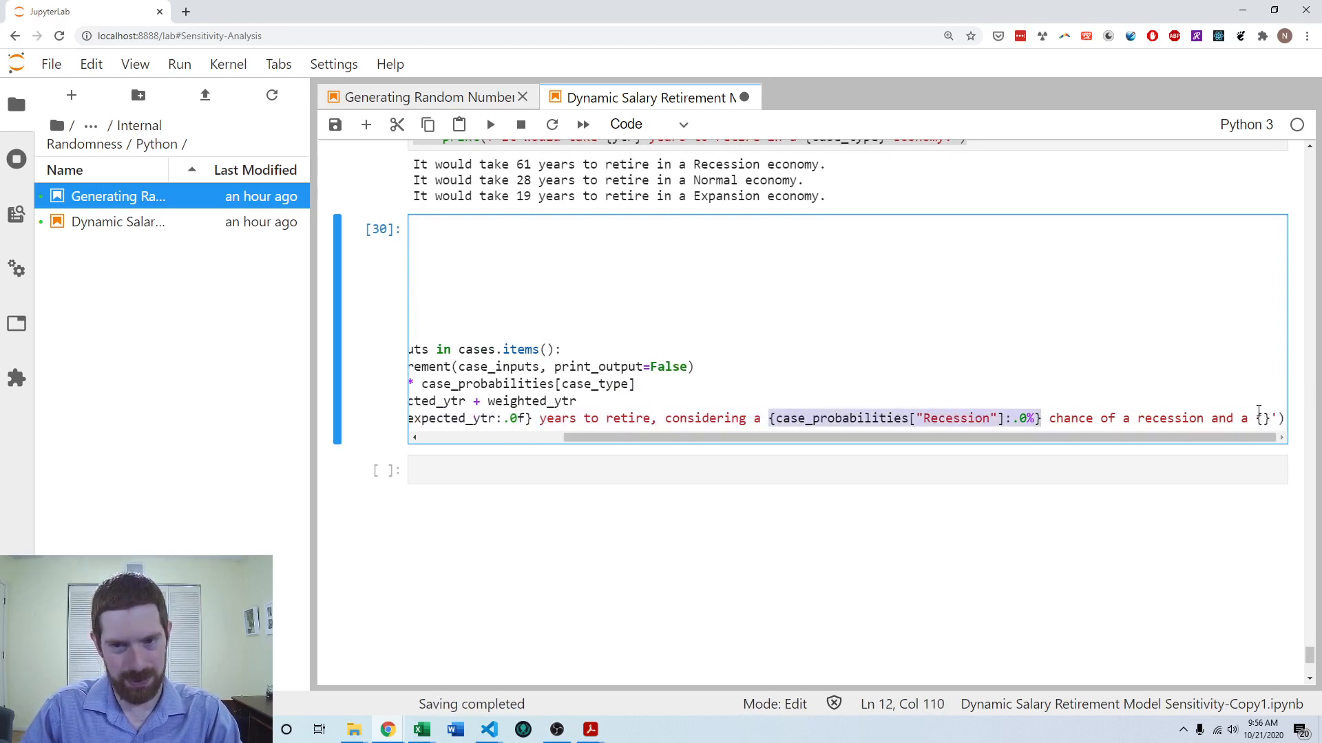
Step: Add the matching expansion-chance phrase using case_probabilities["Expansion"]:.0%
scroll(right, 3)
text(case_probabilities["Expansion"]:.0%)
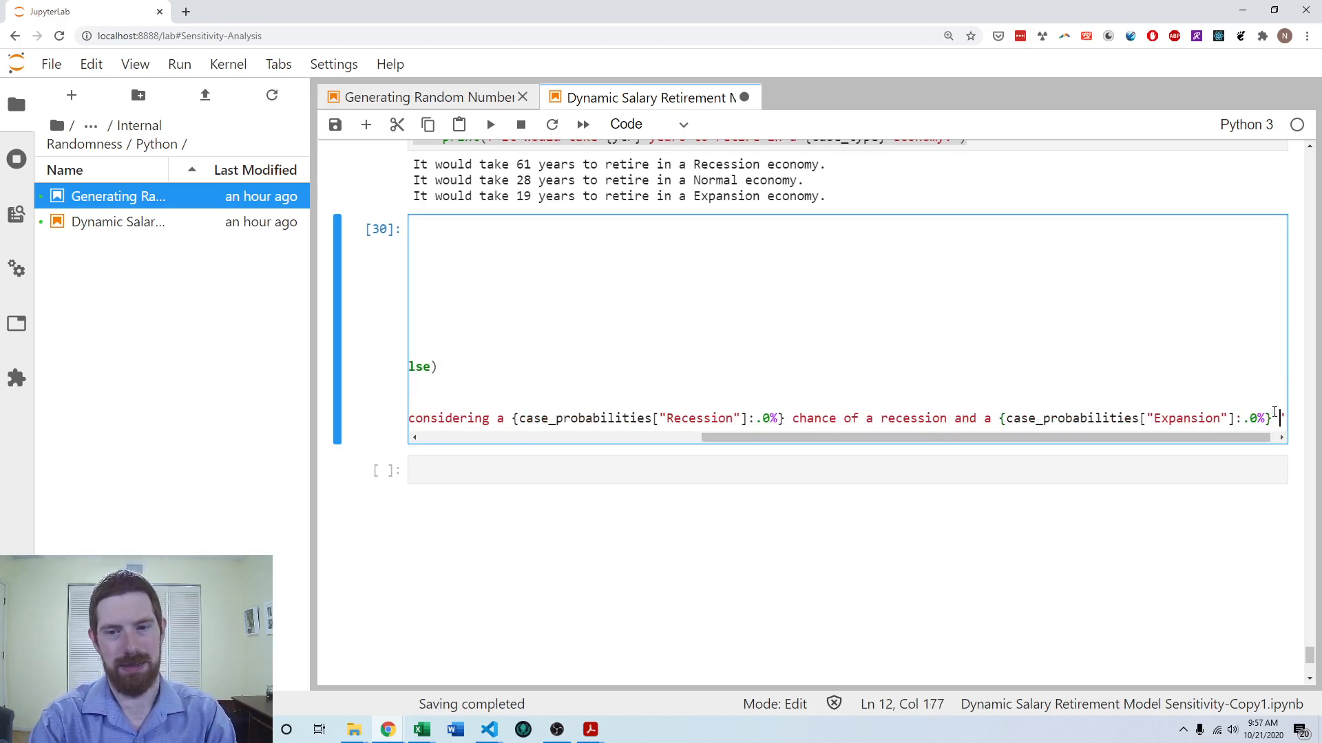
text(f an)
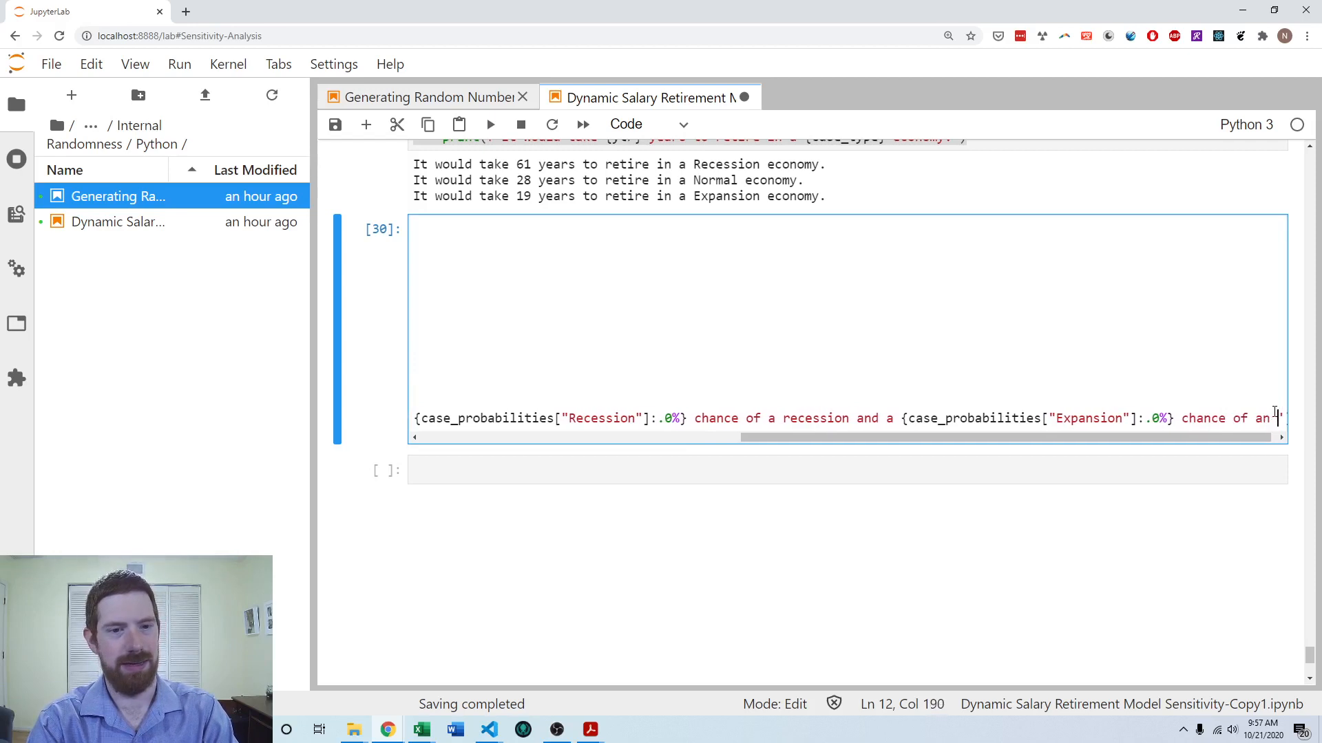
text(expansionary economy.)
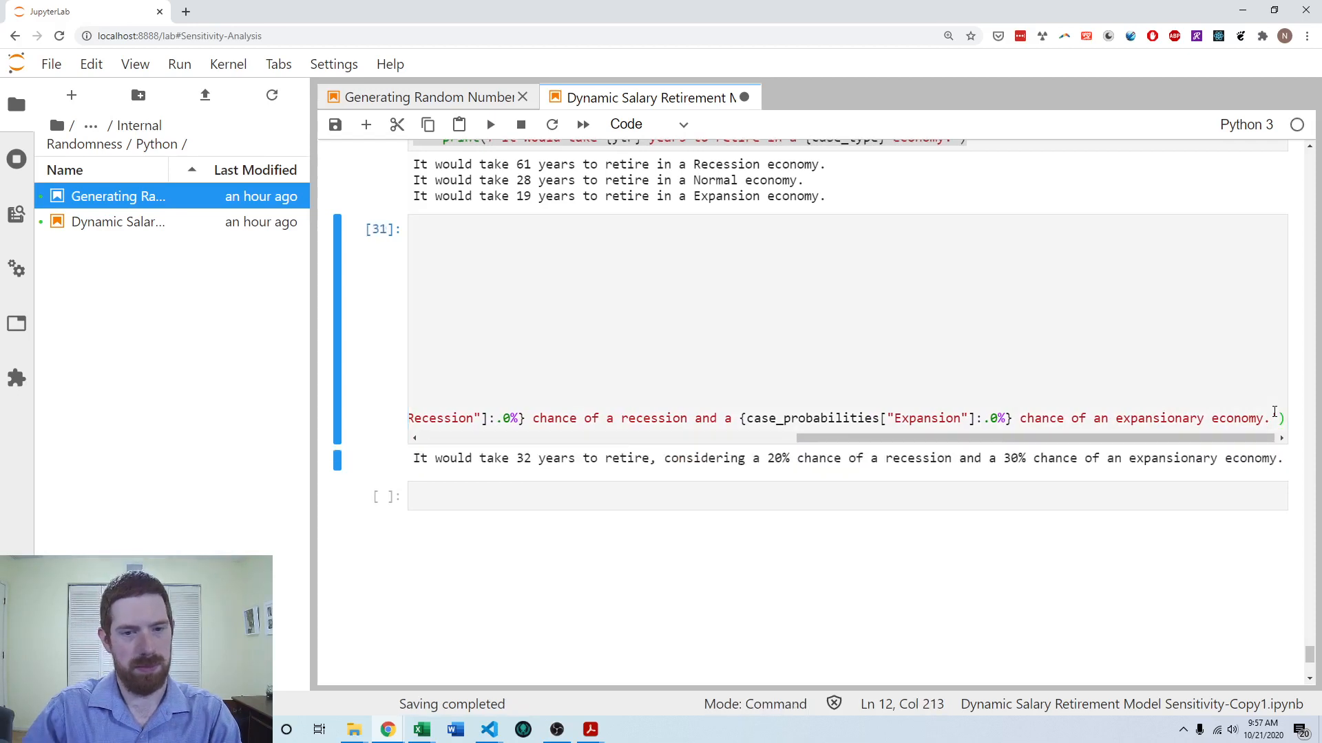
mouse_move(503, 480)
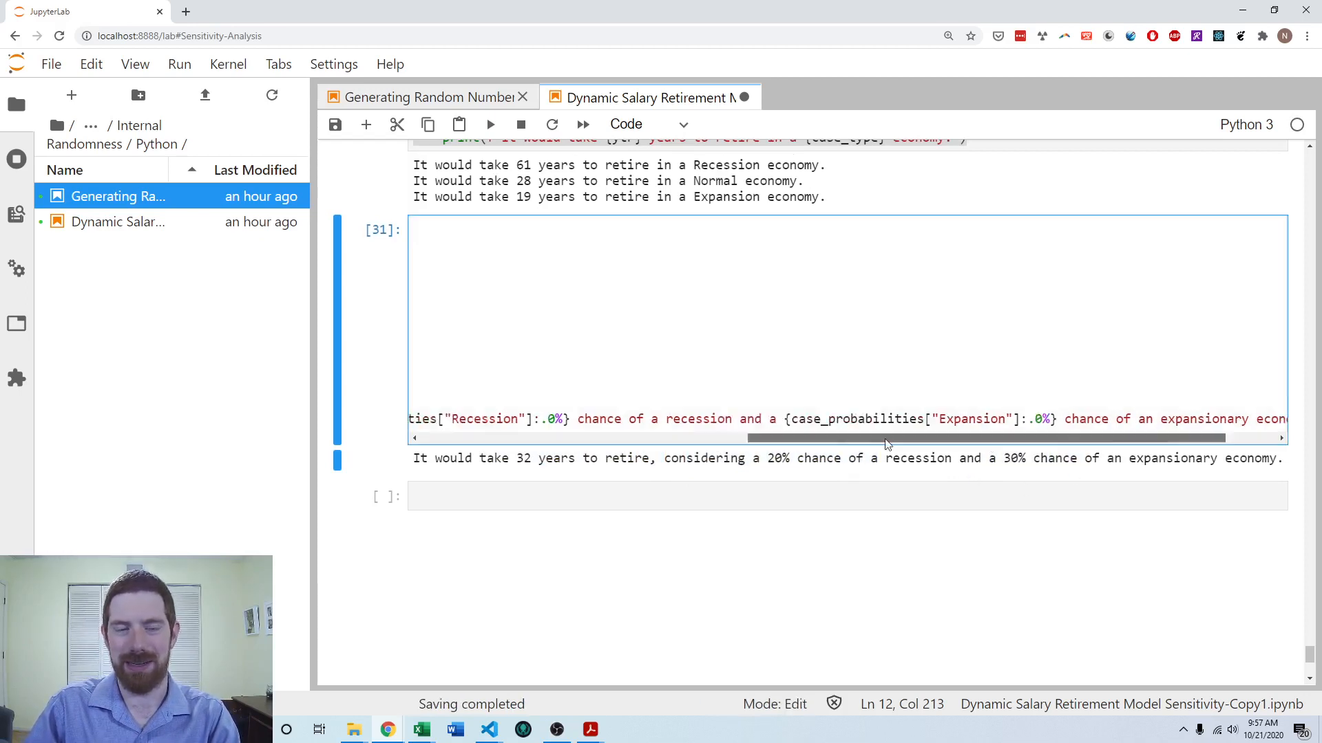
scroll(left, 3)
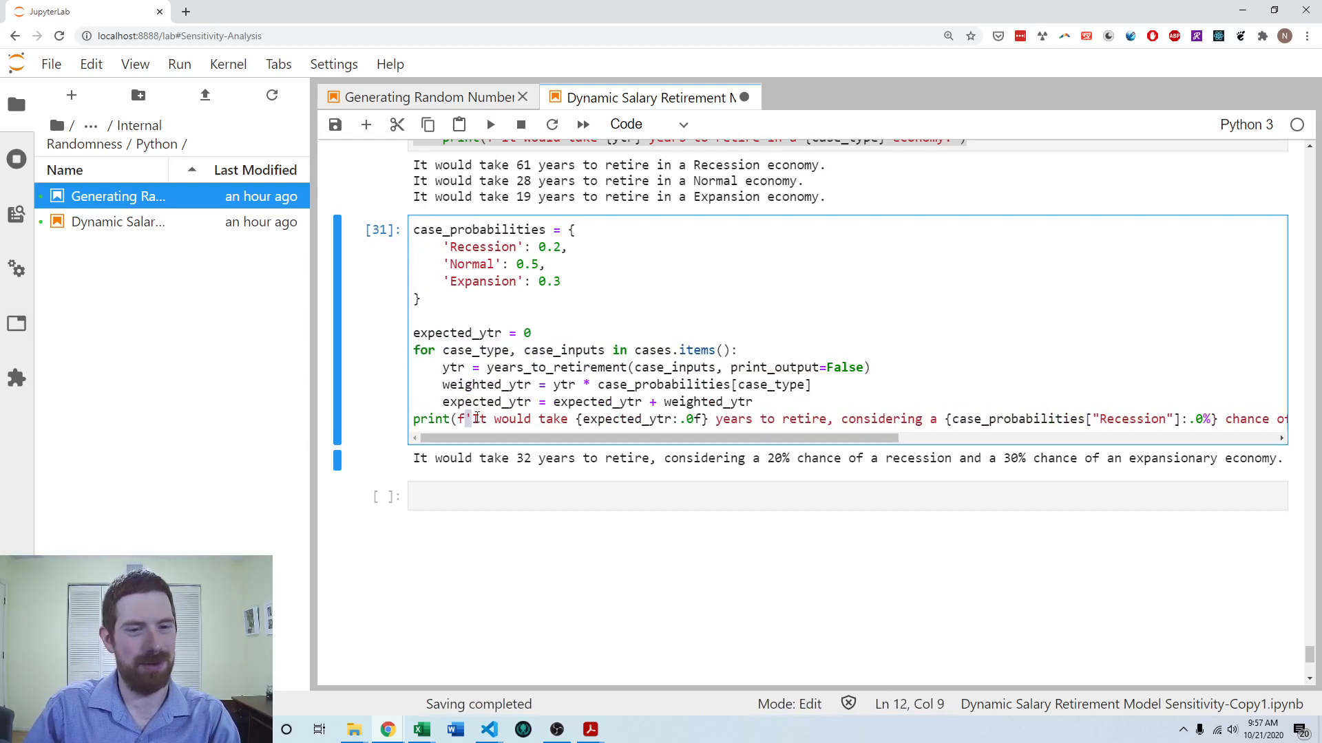
click(1167, 419)
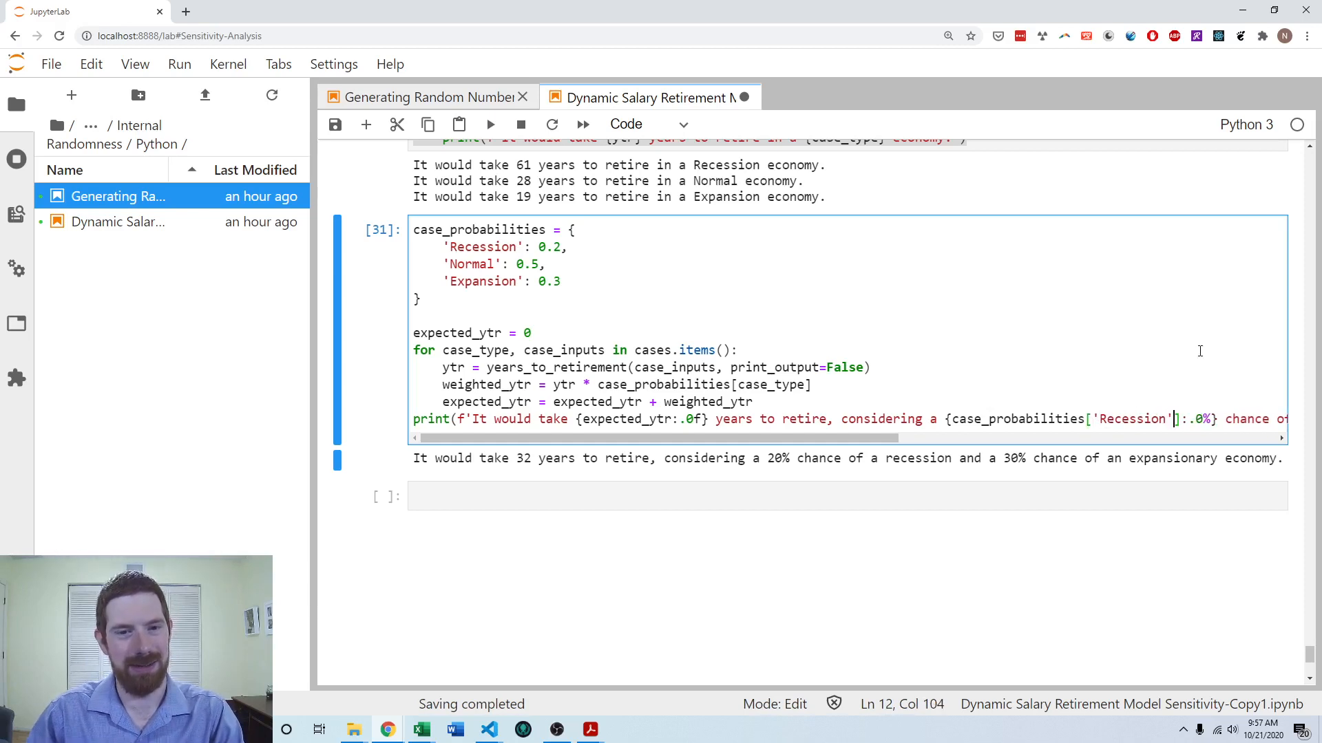
key(shift+enter)
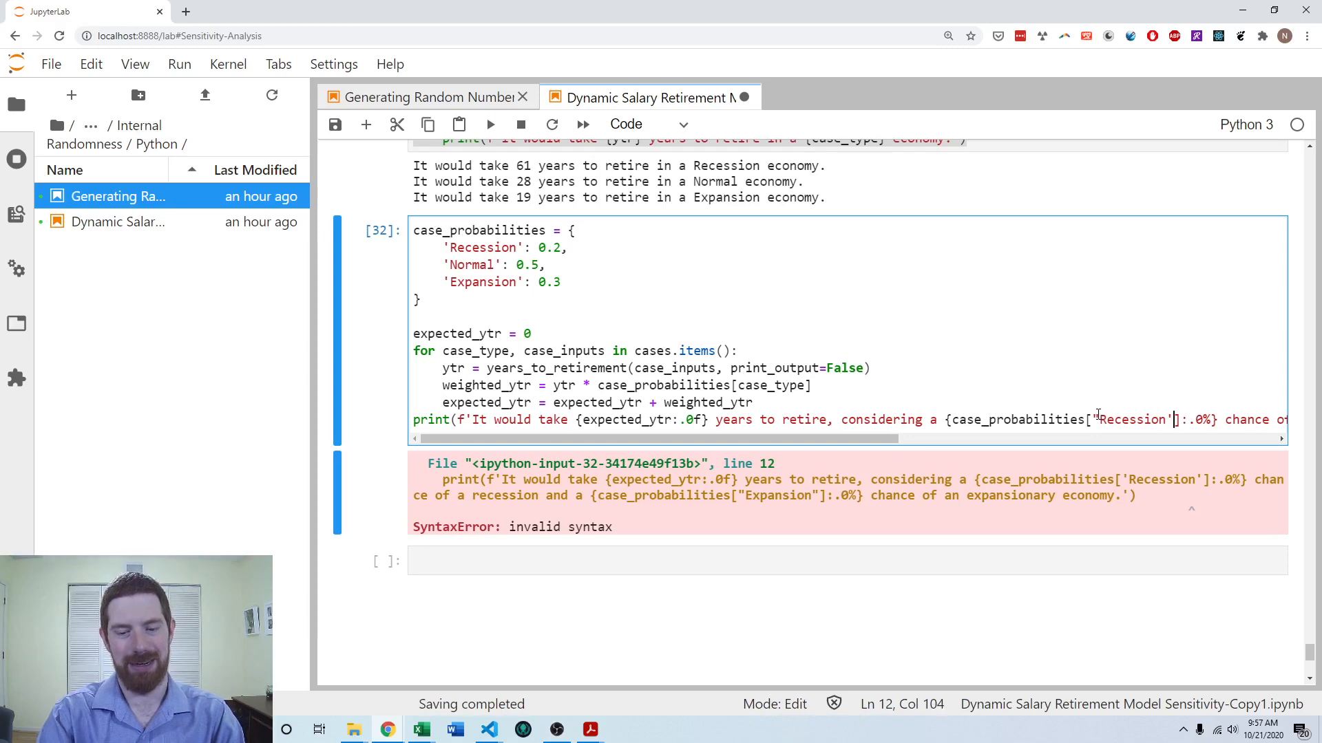
key(shift+enter)
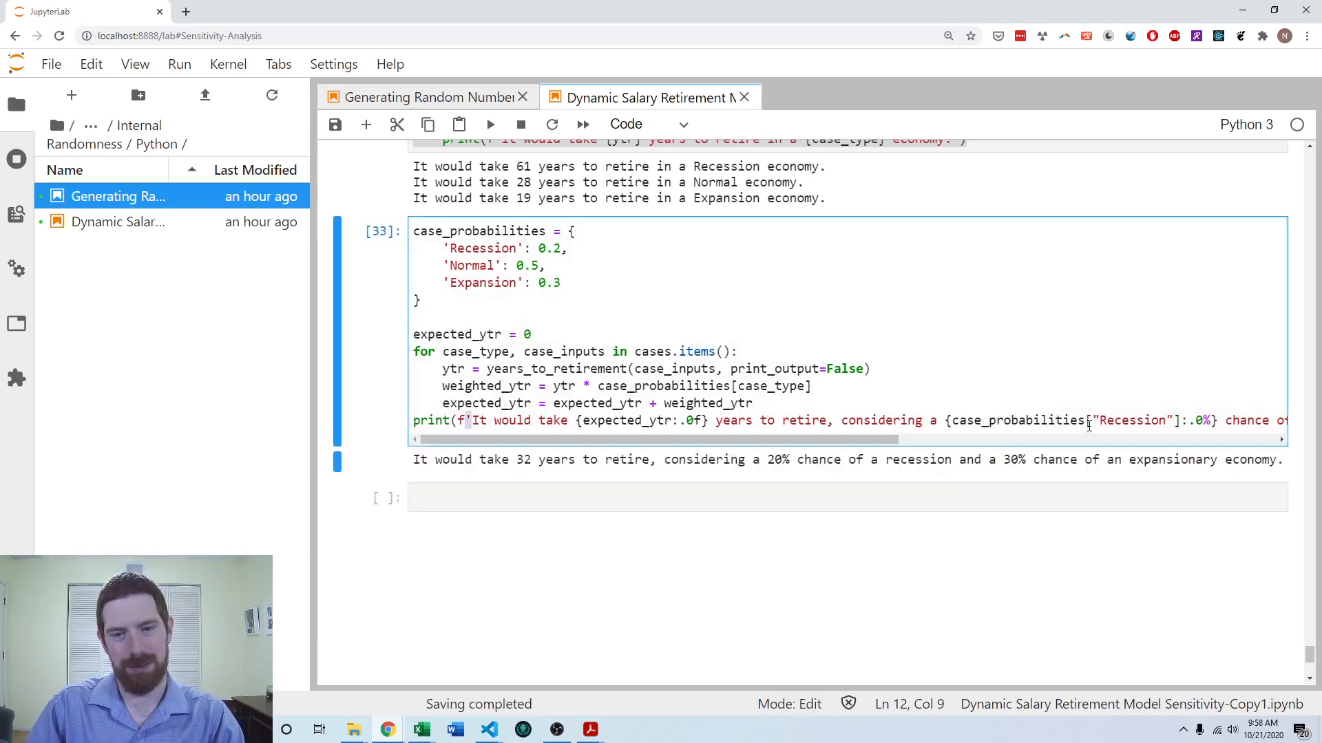
Step: Break the print call so the sentence and the recession clause start their own f-string lines
click(753, 404)
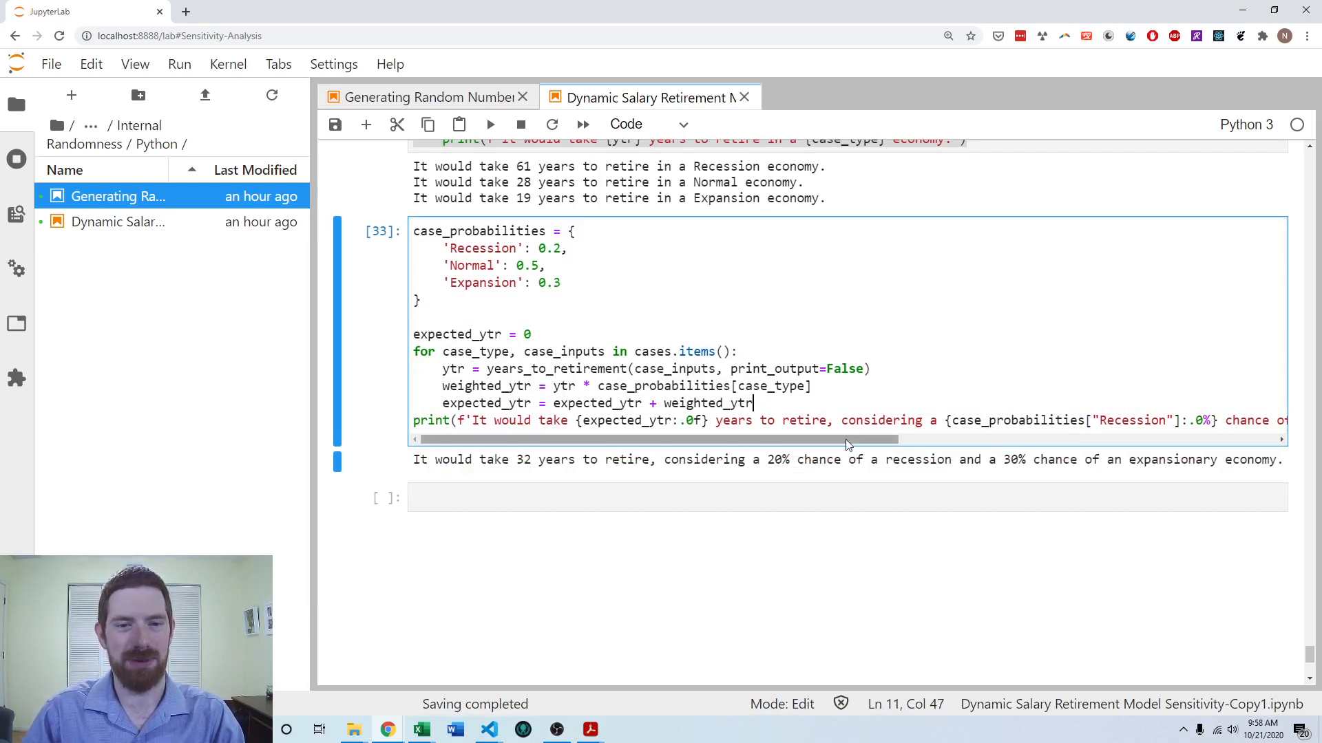
mouse_move(1002, 204)
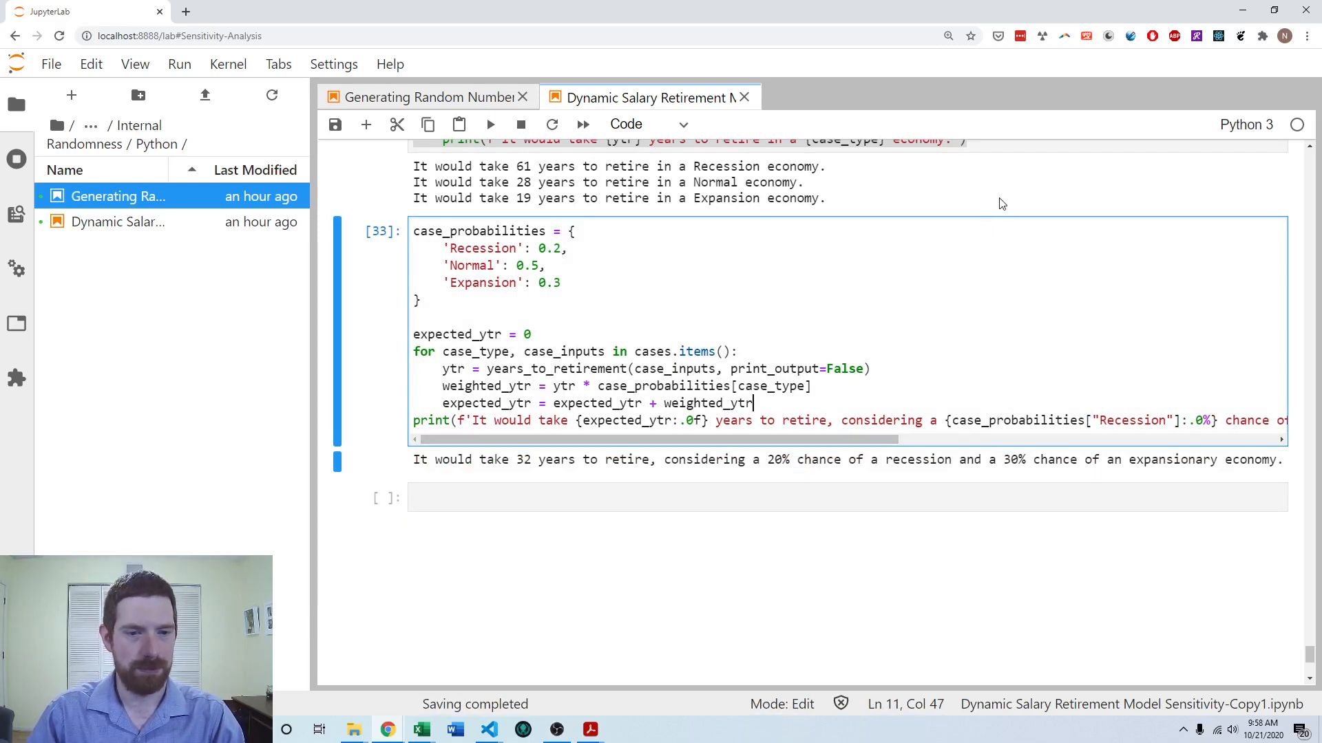
click(445, 420)
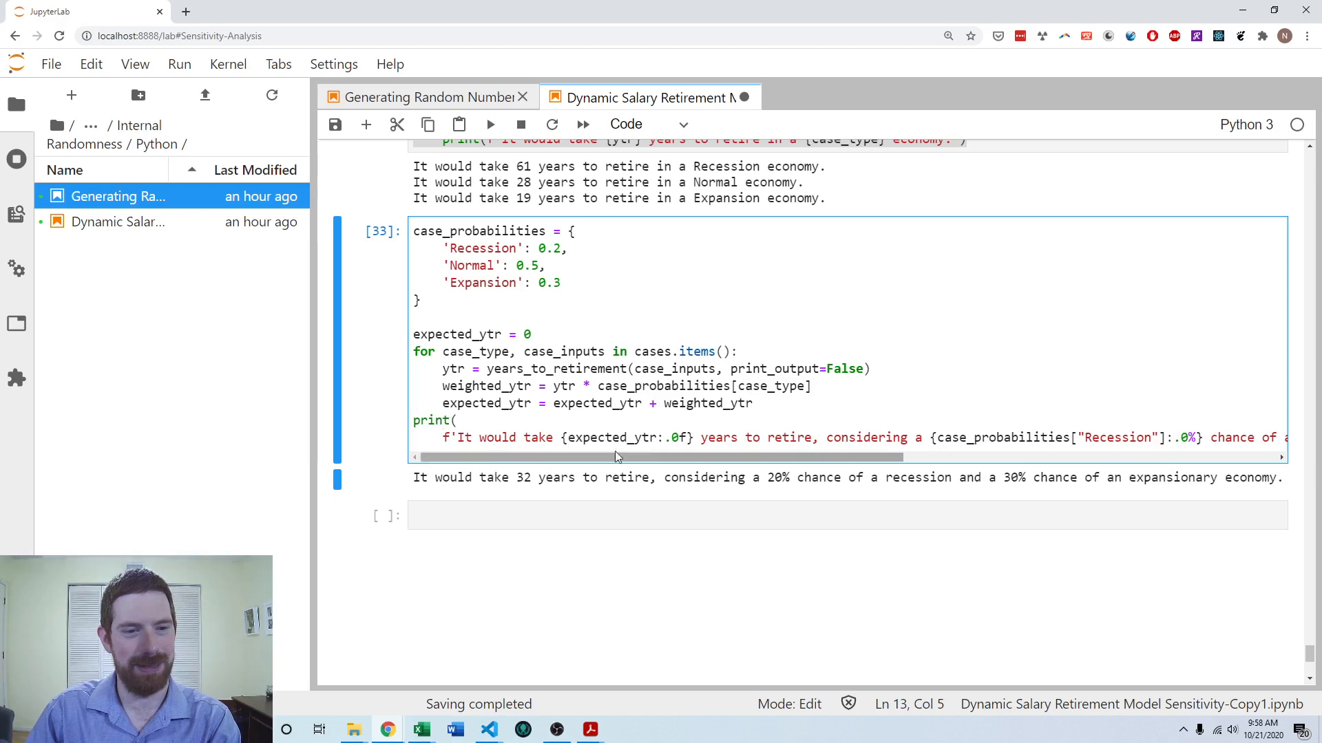
key(enter)
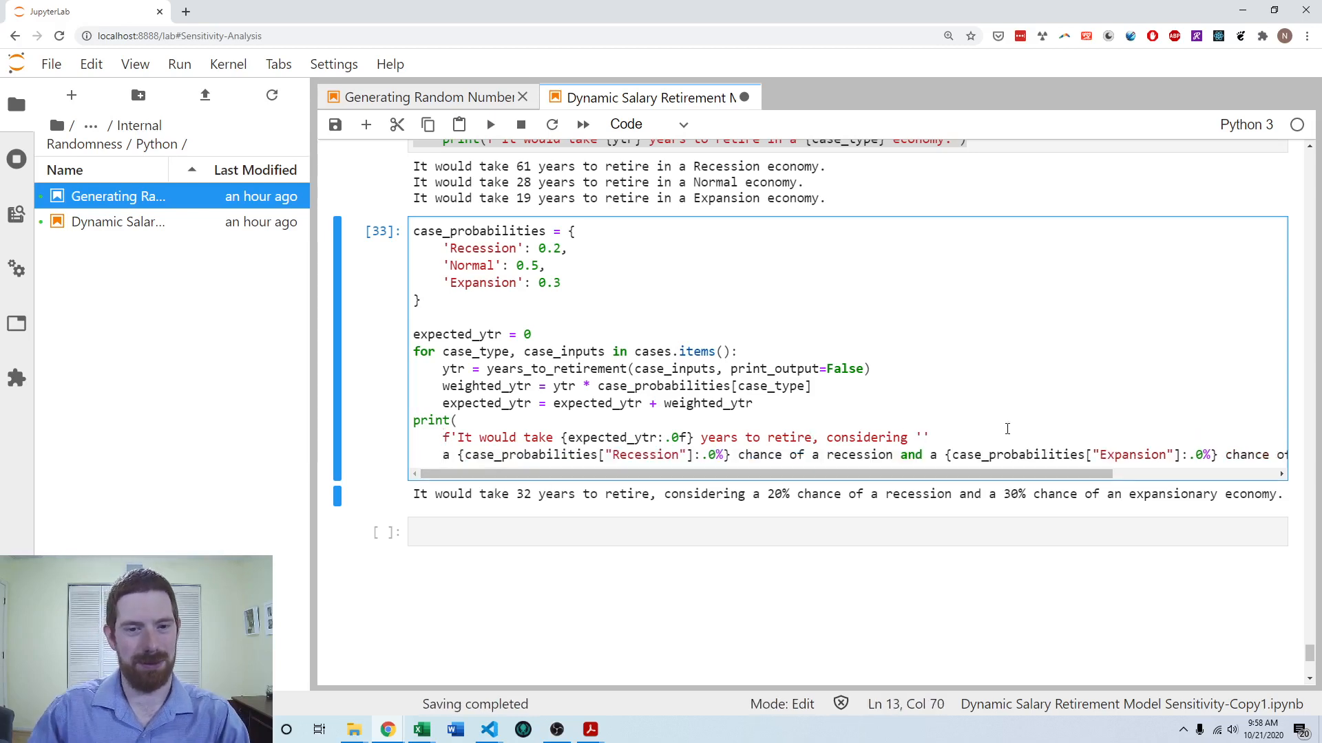
click(437, 456)
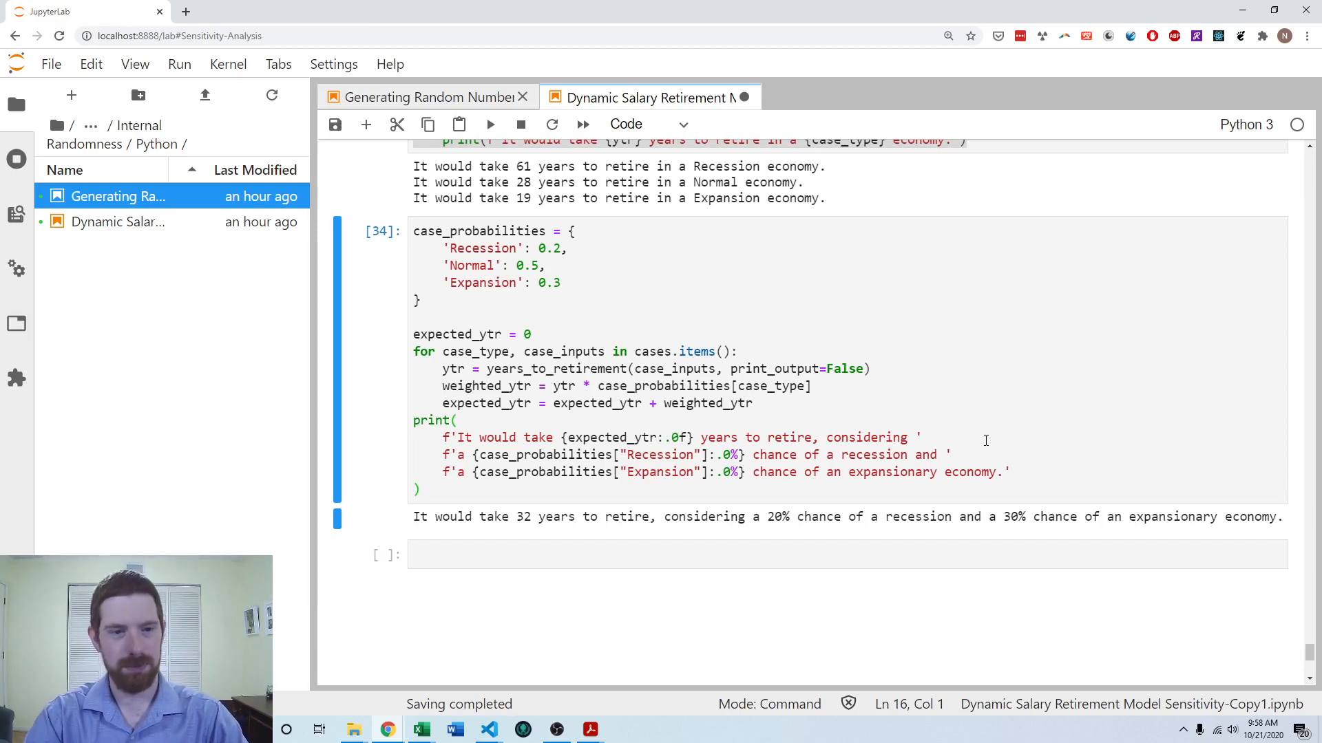
mouse_move(756, 318)
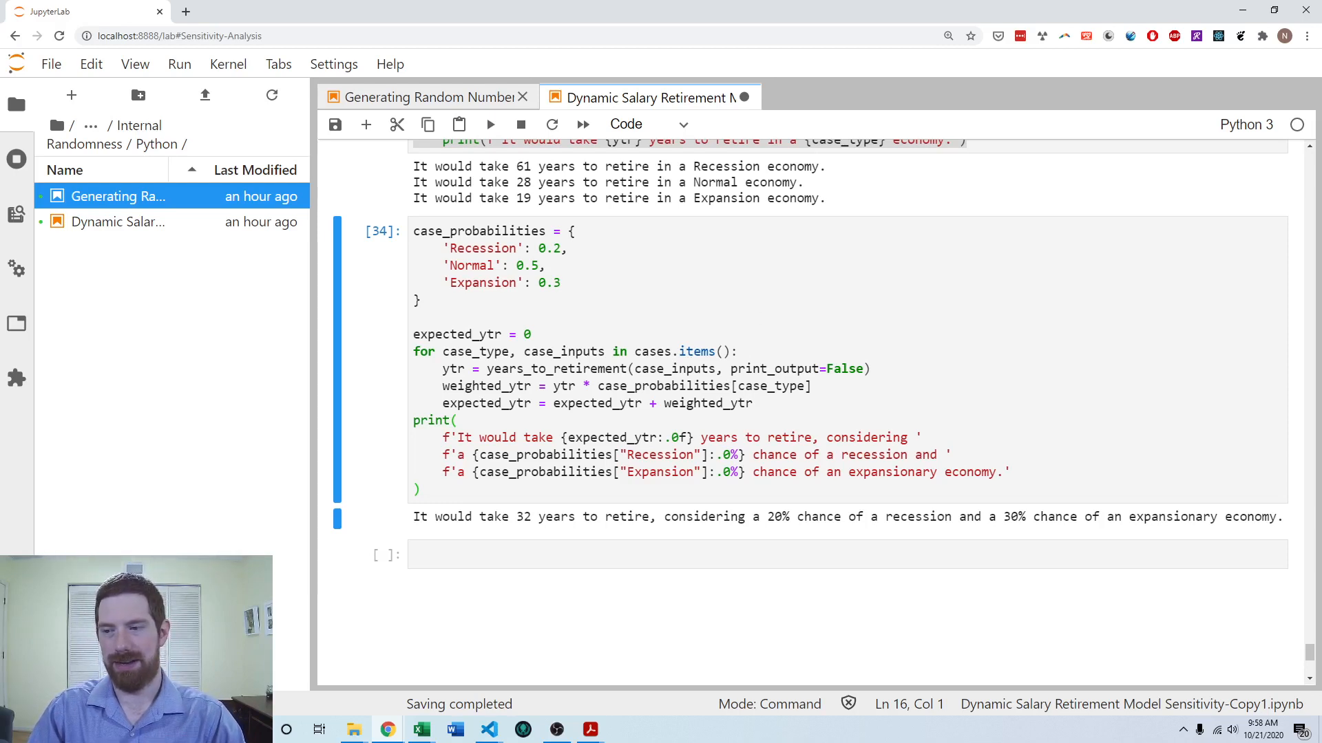
mouse_move(1304, 448)
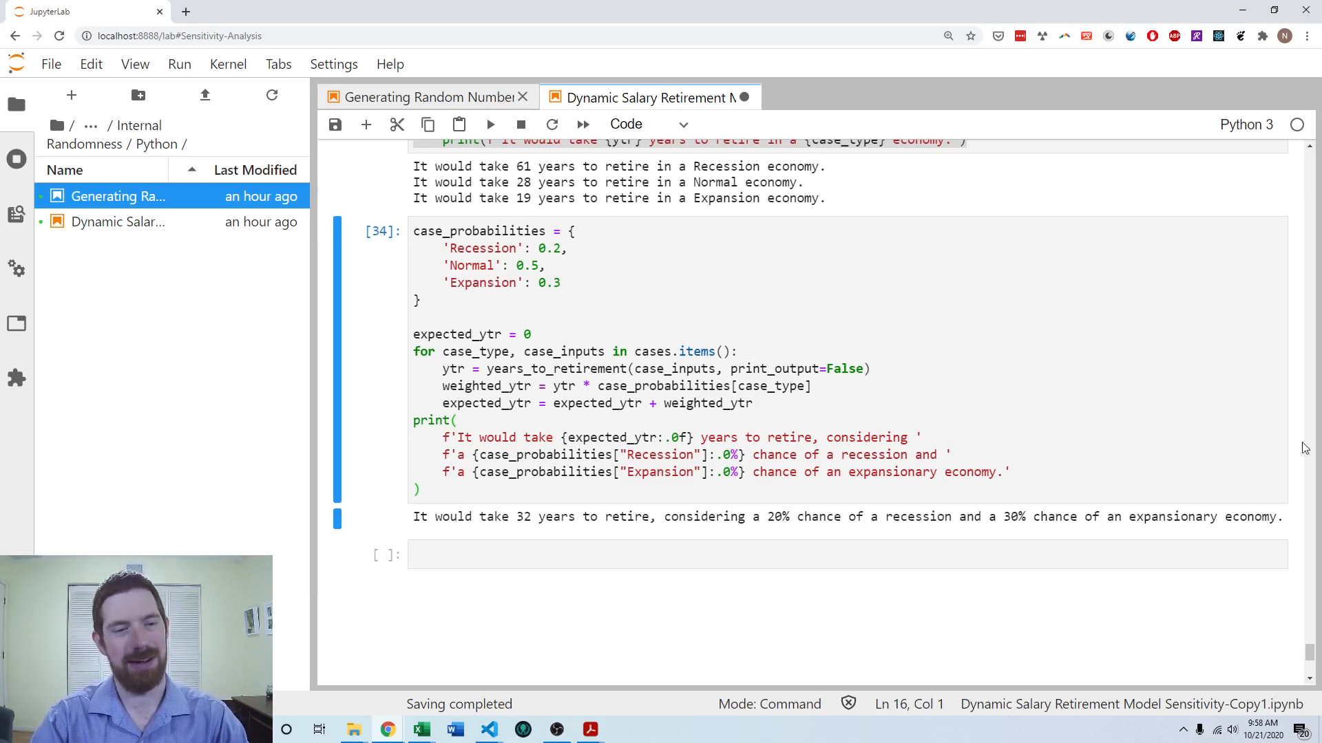